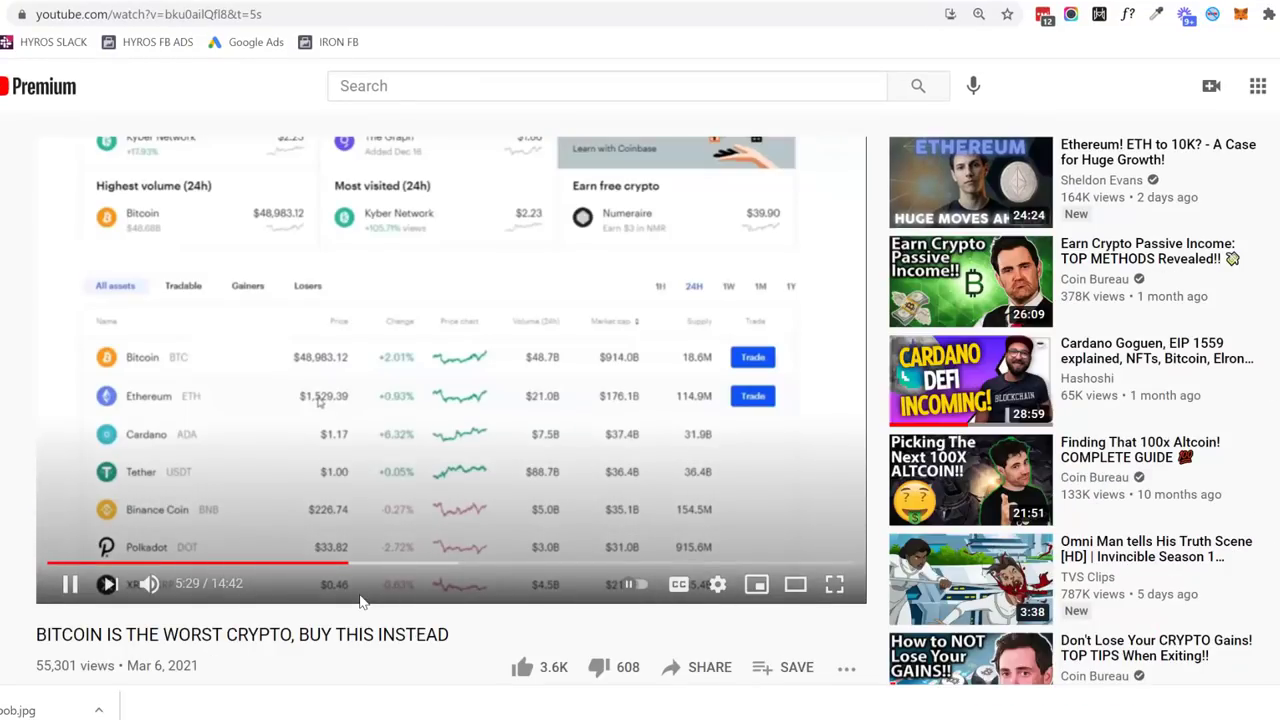
pyautogui.moveTo(70, 584)
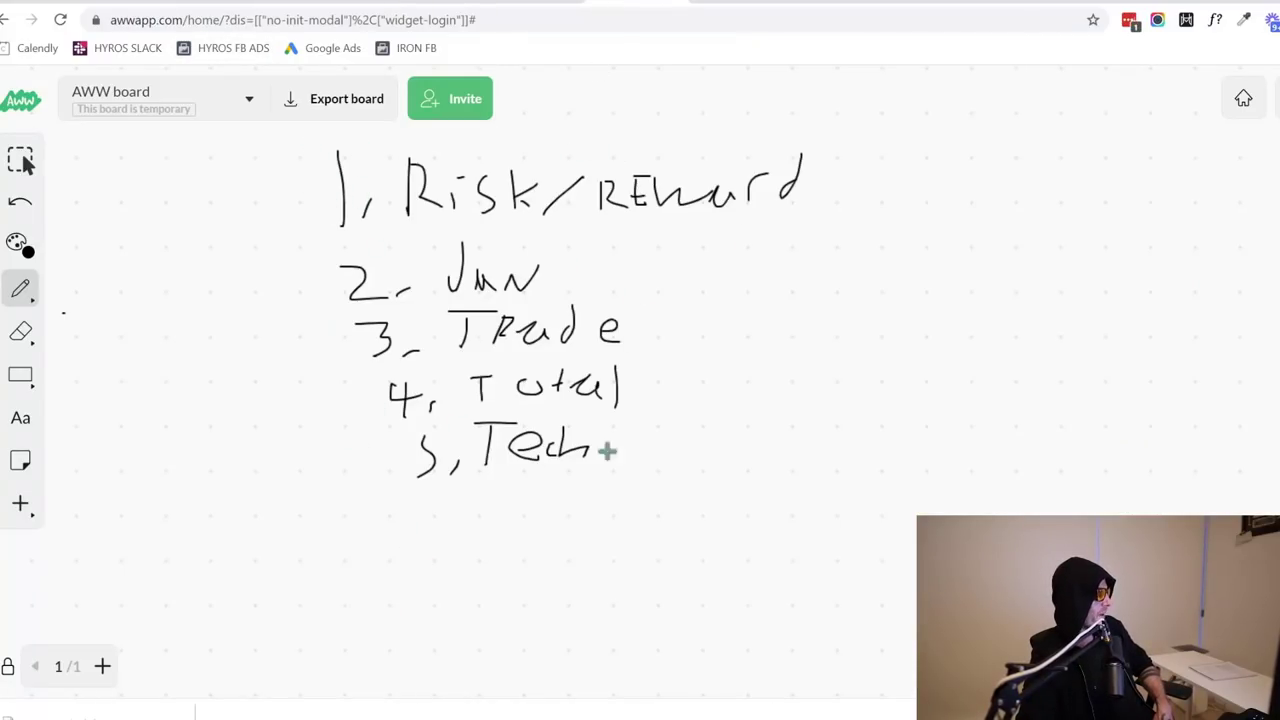
# Underline the Risk/Reward, Jan and Trade items and draw a line beside Trade
pyautogui.moveTo(330, 238); pyautogui.dragTo(804, 224)
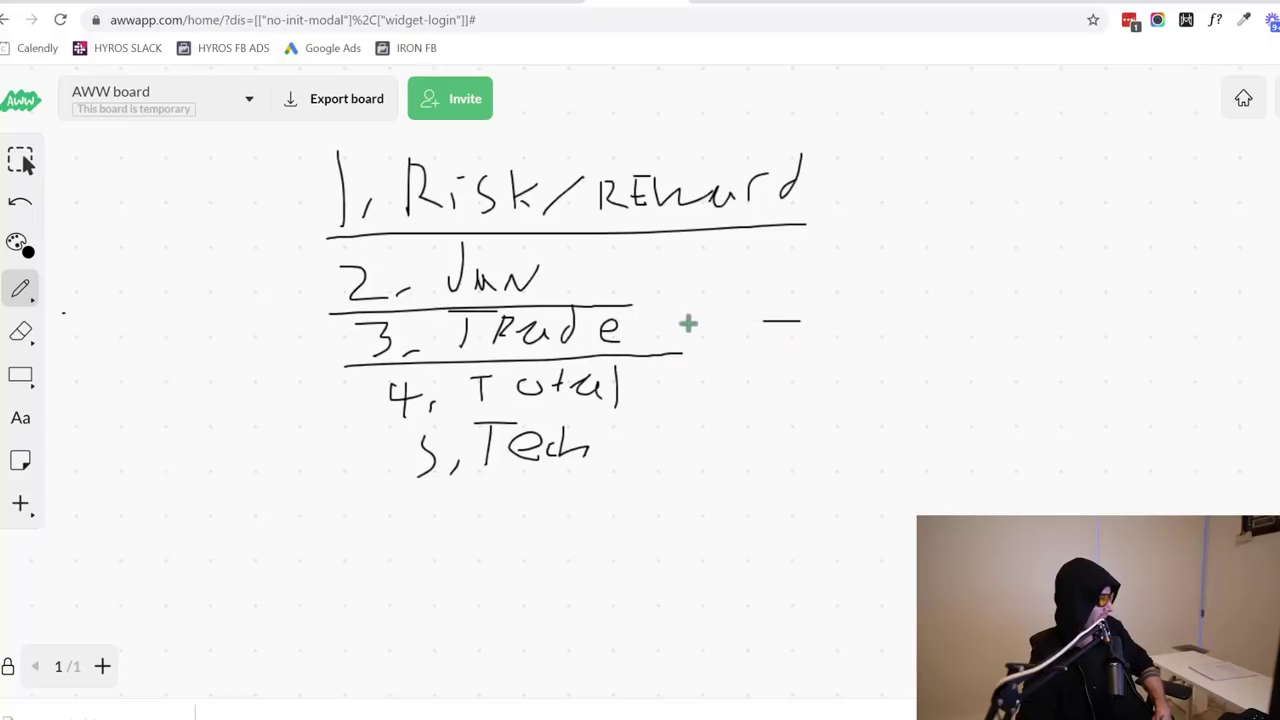
pyautogui.moveTo(660, 330); pyautogui.dragTo(800, 322)
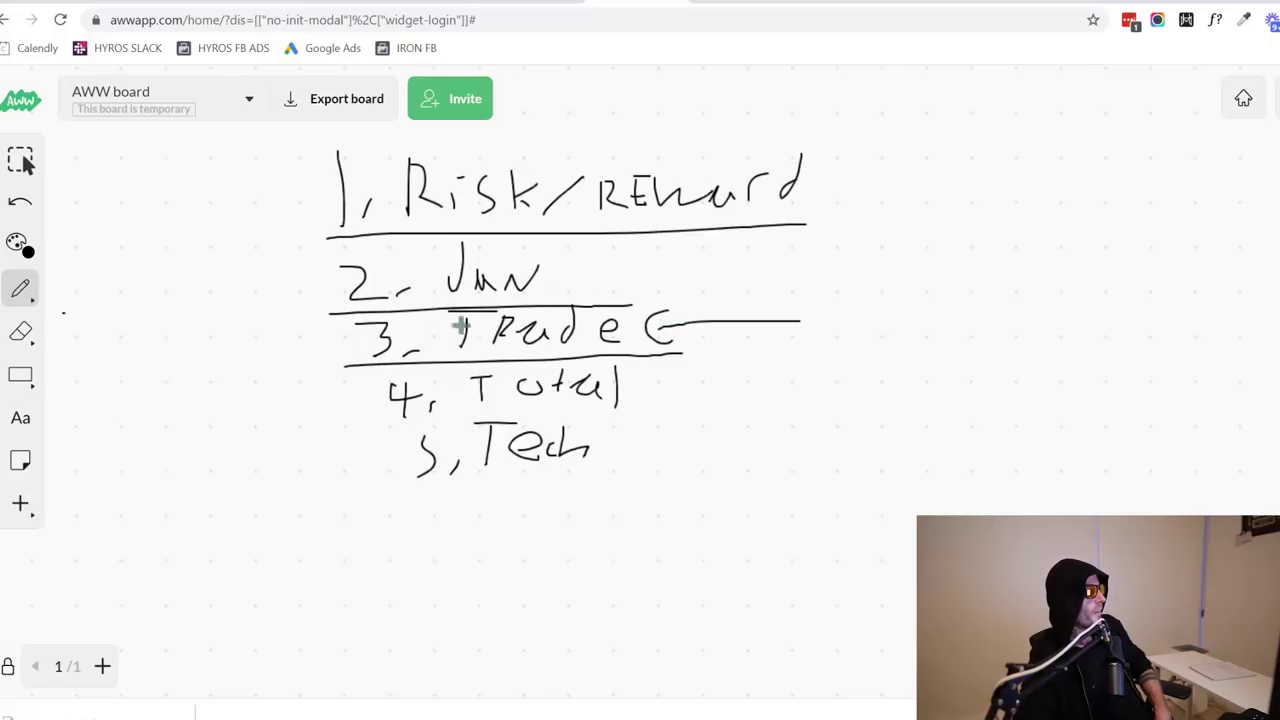
# Draw an arrow pointing at Trade and underline the Total and Tech items
pyautogui.moveTo(656, 316); pyautogui.dragTo(740, 270)
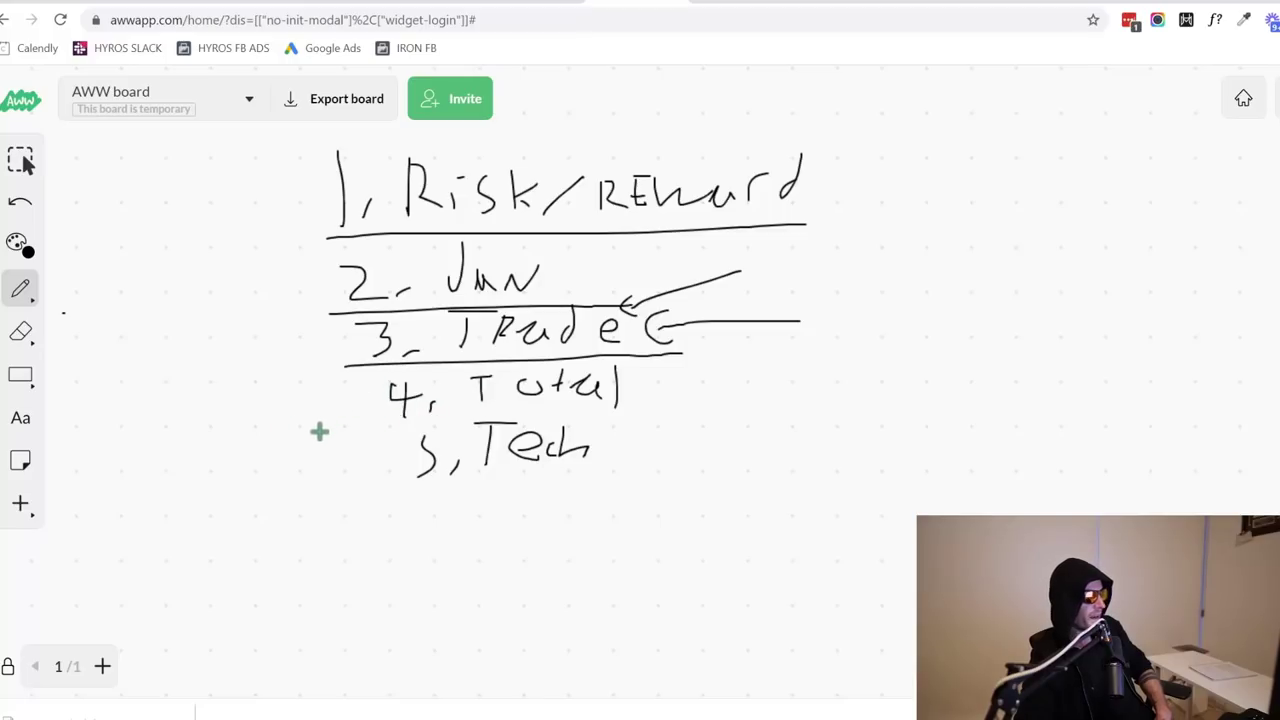
pyautogui.moveTo(400, 420)
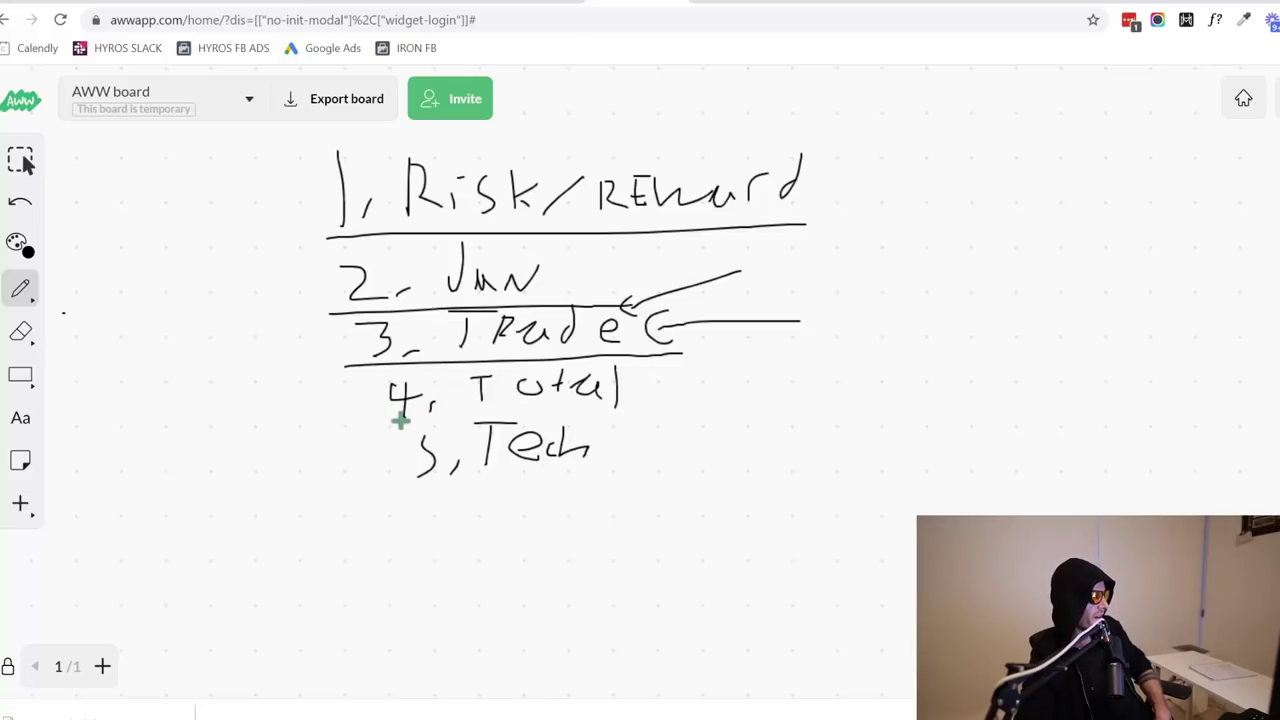
pyautogui.moveTo(480, 392)
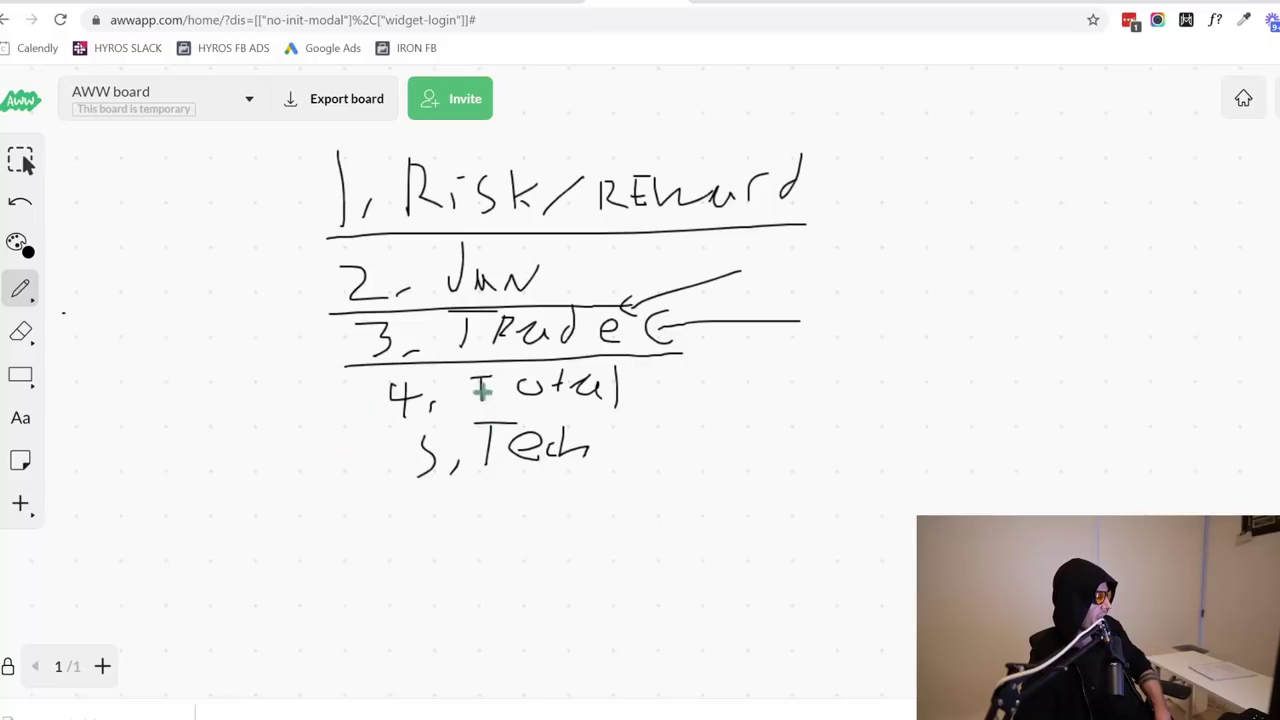
pyautogui.moveTo(350, 420); pyautogui.dragTo(690, 420)
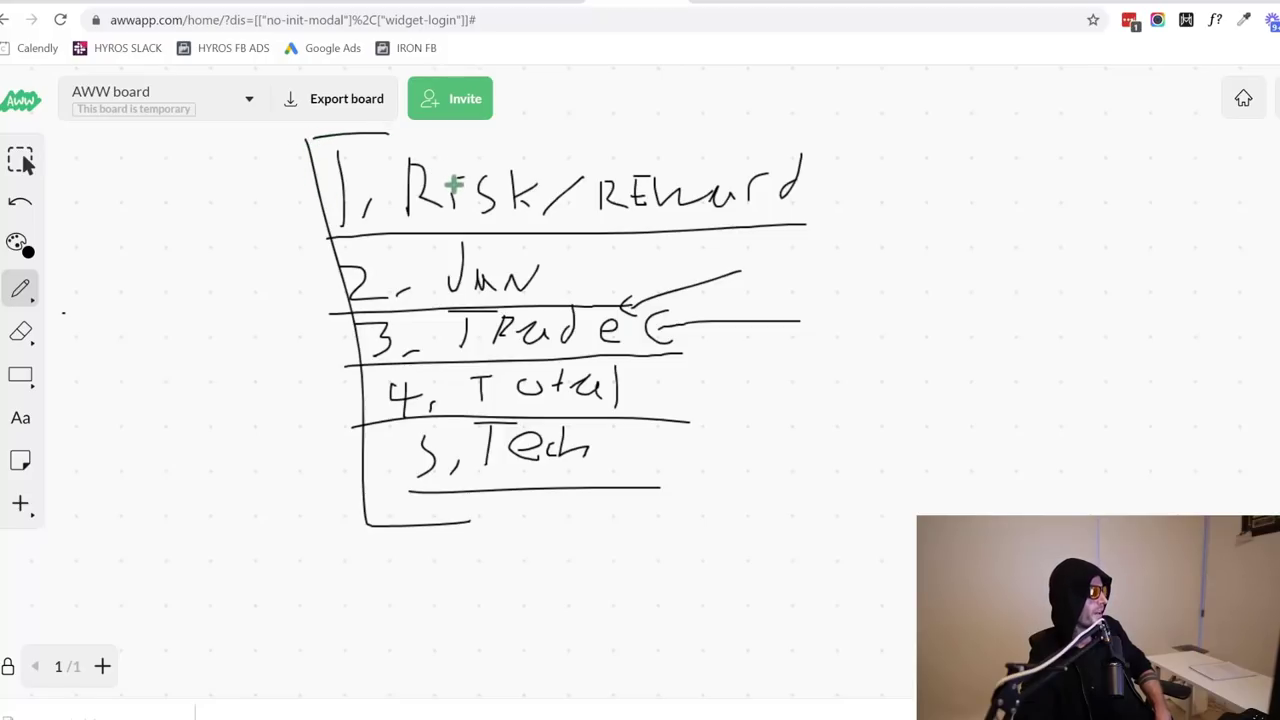
pyautogui.moveTo(454, 186)
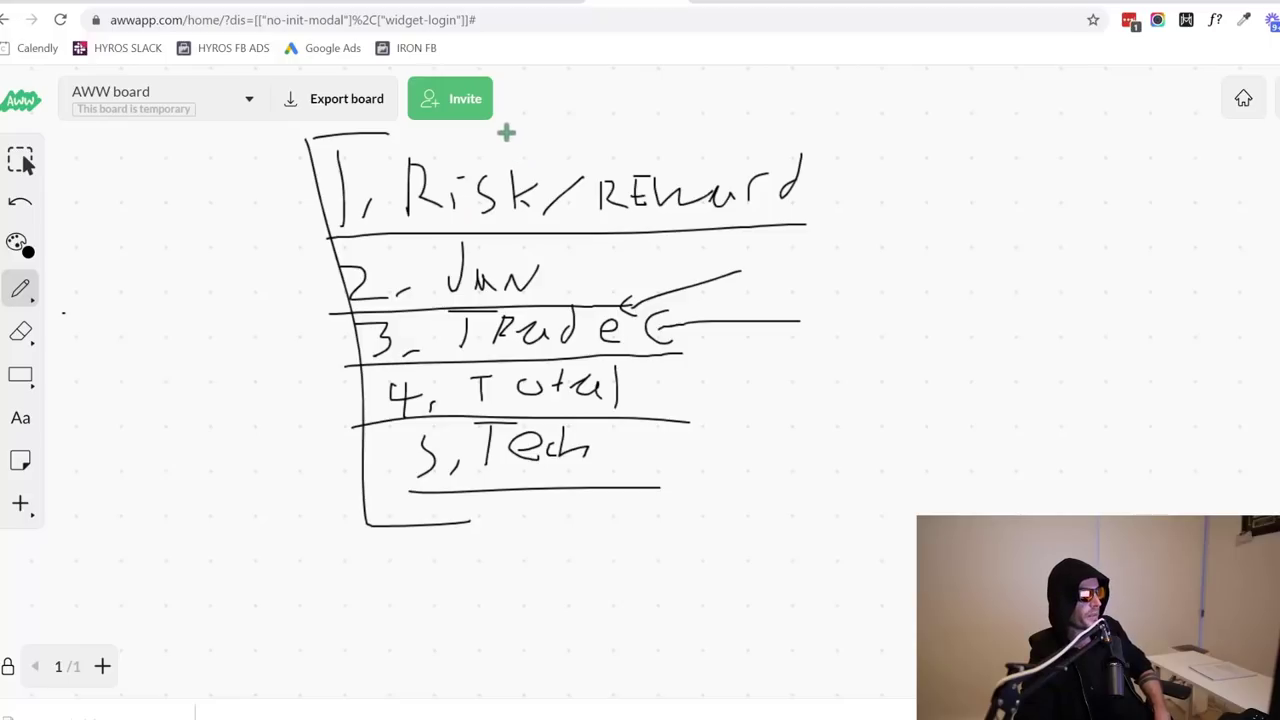
pyautogui.moveTo(516, 144)
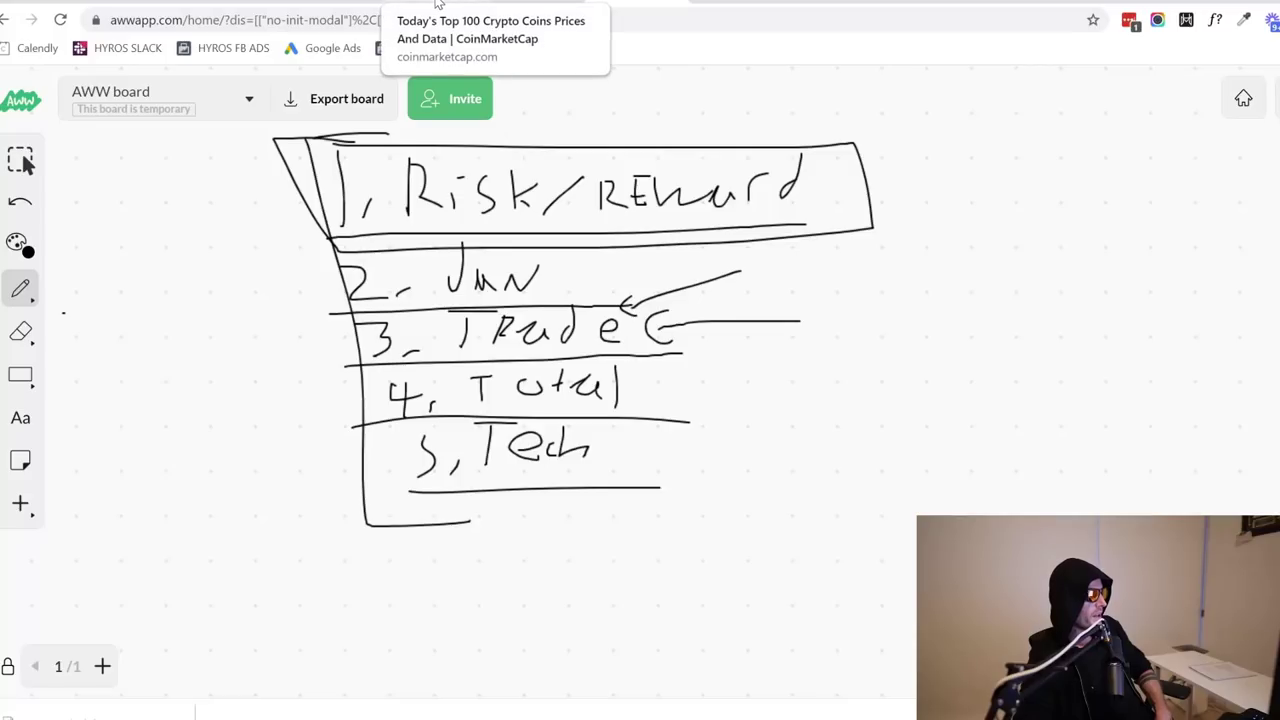
# Scroll the Top 100 ranking down to Kusama (KSM) and open its price chart page
pyautogui.click(490, 38)
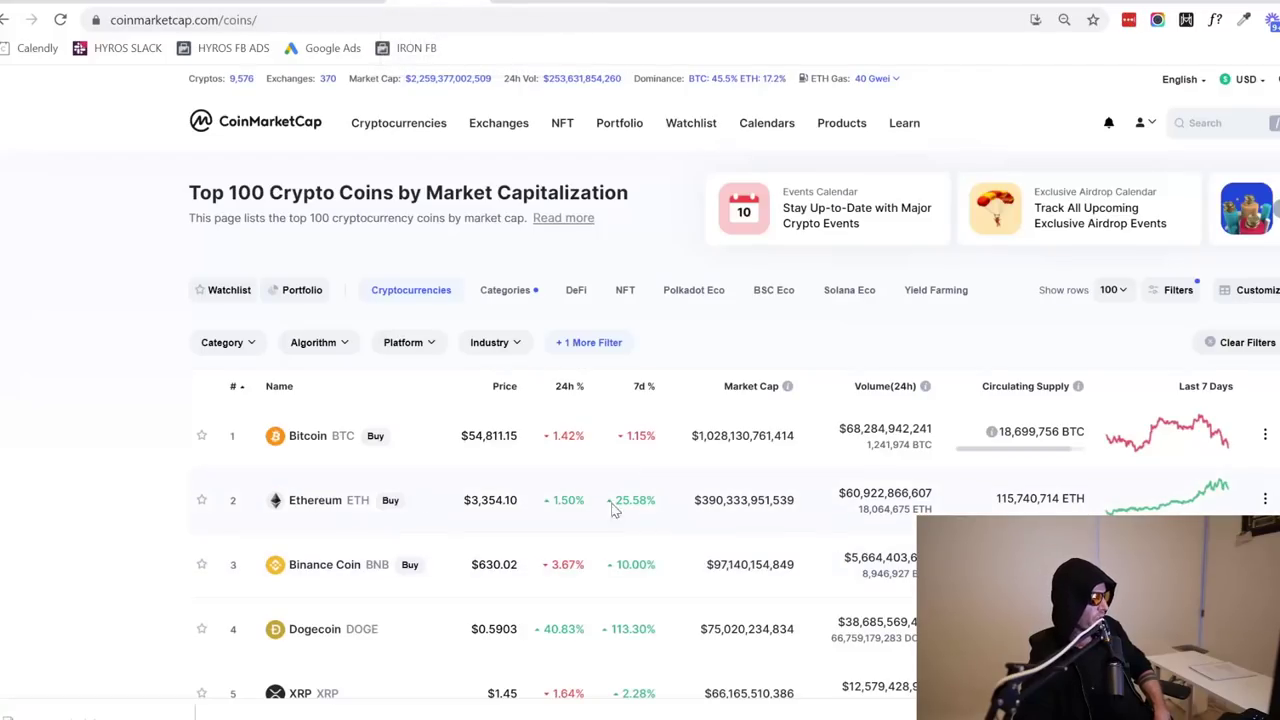
pyautogui.moveTo(612, 528)
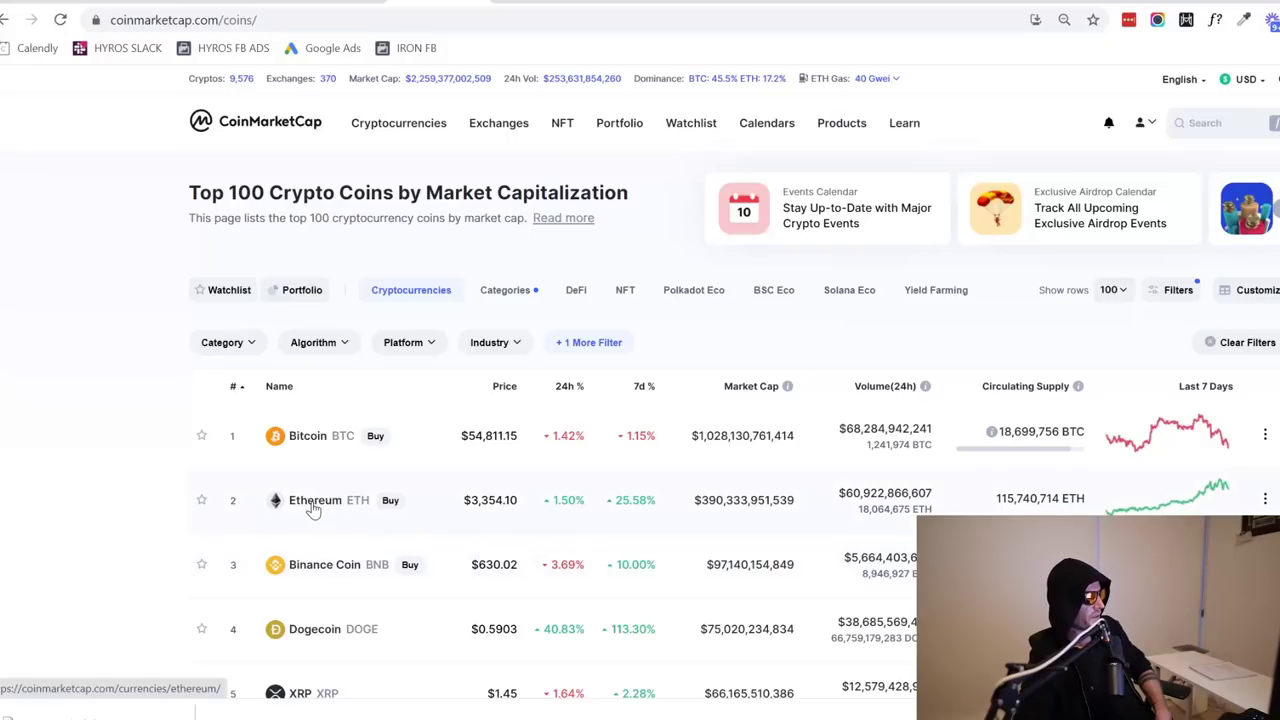
pyautogui.scroll(-3)
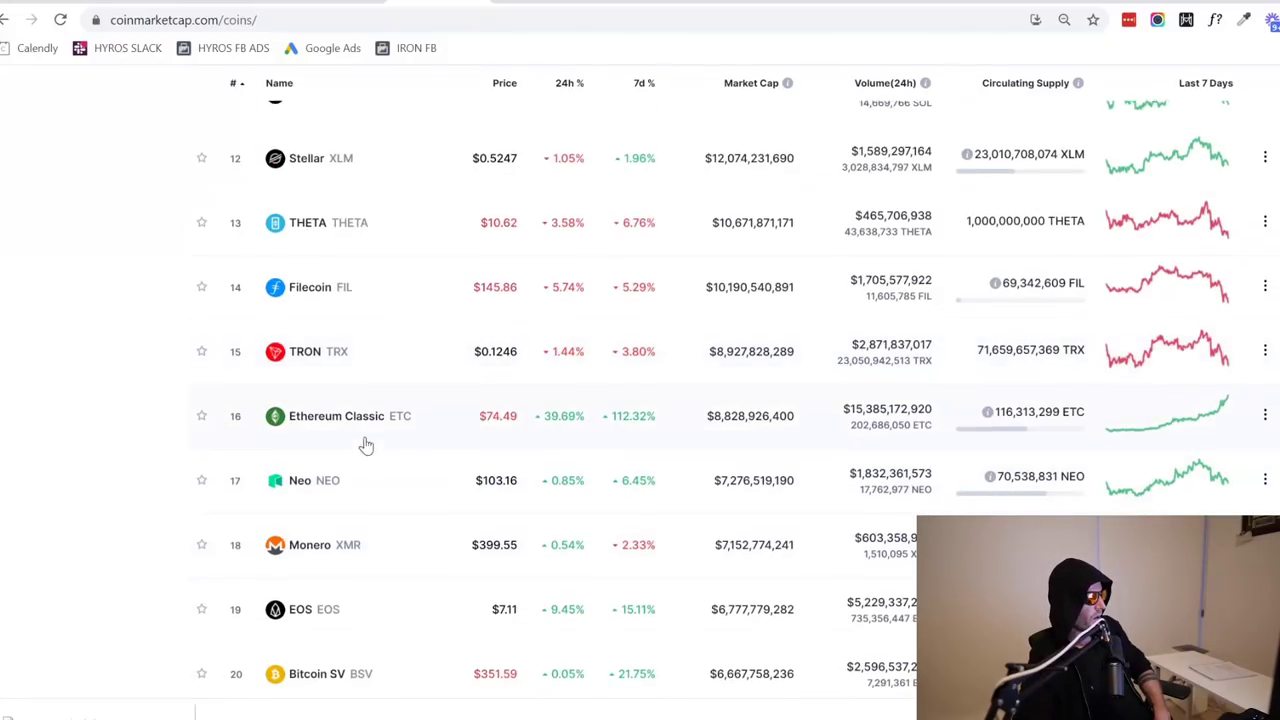
pyautogui.scroll(-3)
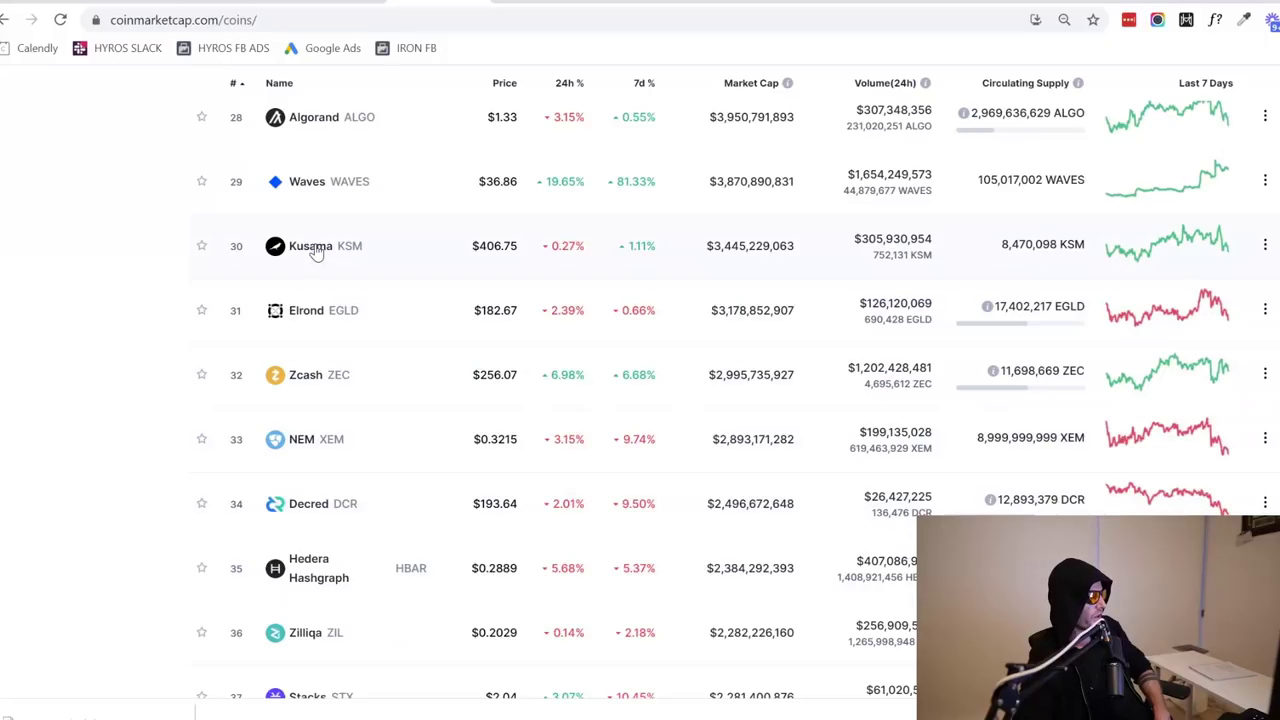
pyautogui.click(310, 244)
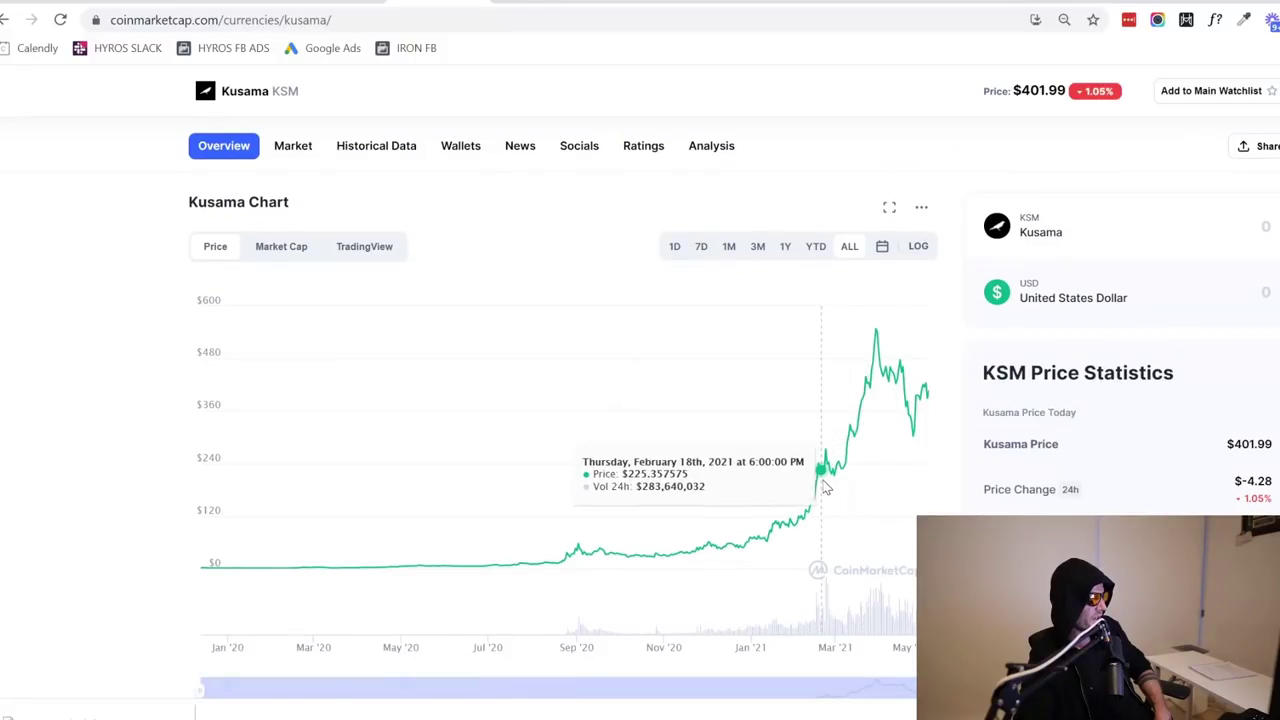
pyautogui.moveTo(824, 470)
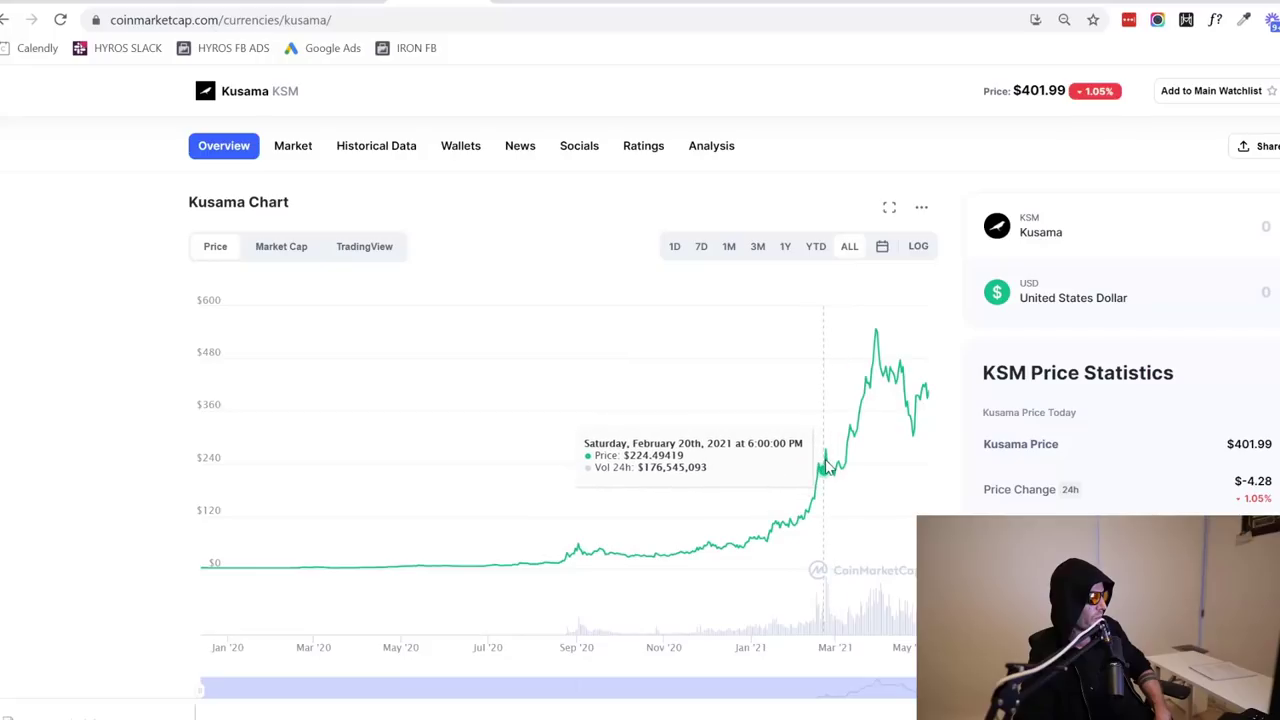
pyautogui.moveTo(900, 364)
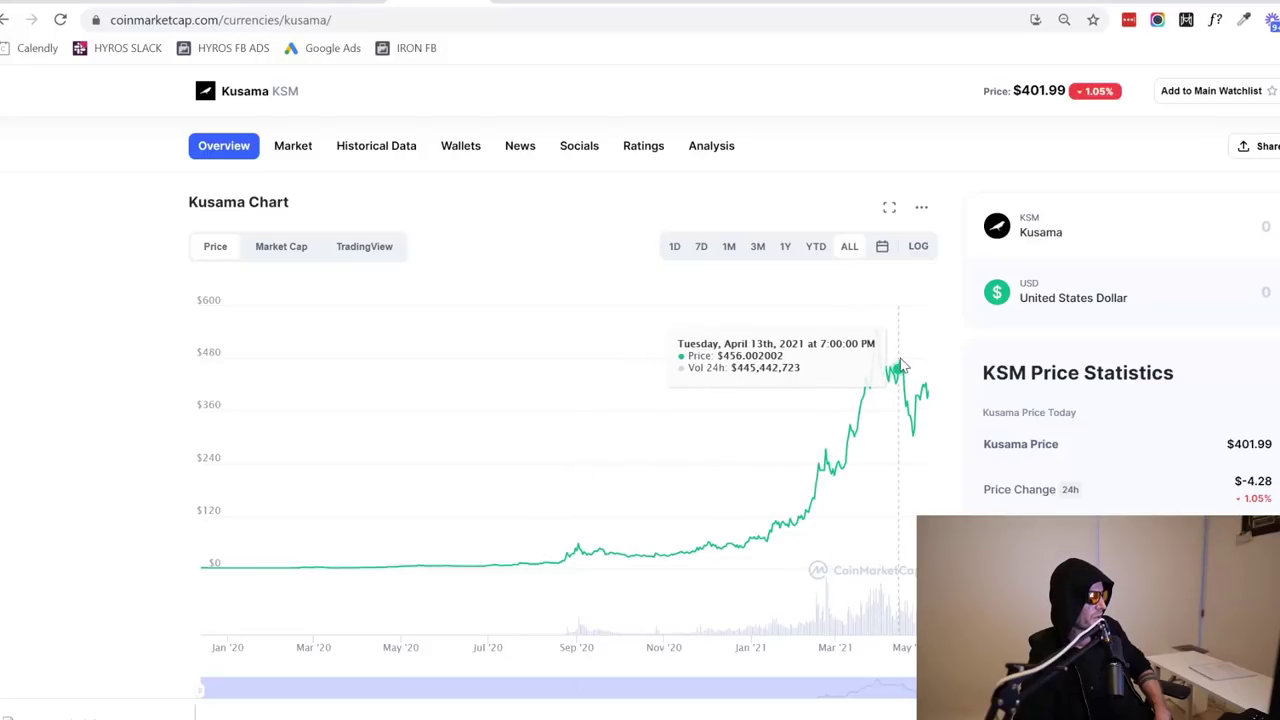
pyautogui.moveTo(876, 344)
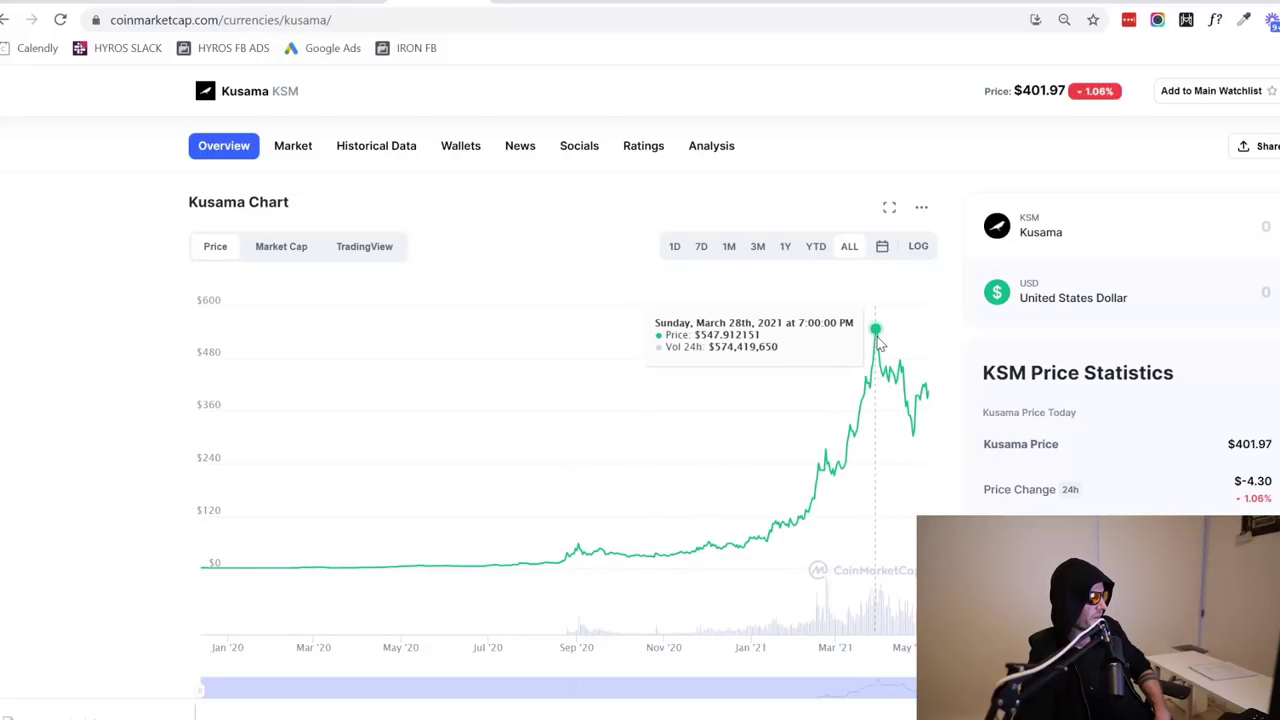
pyautogui.moveTo(922, 388)
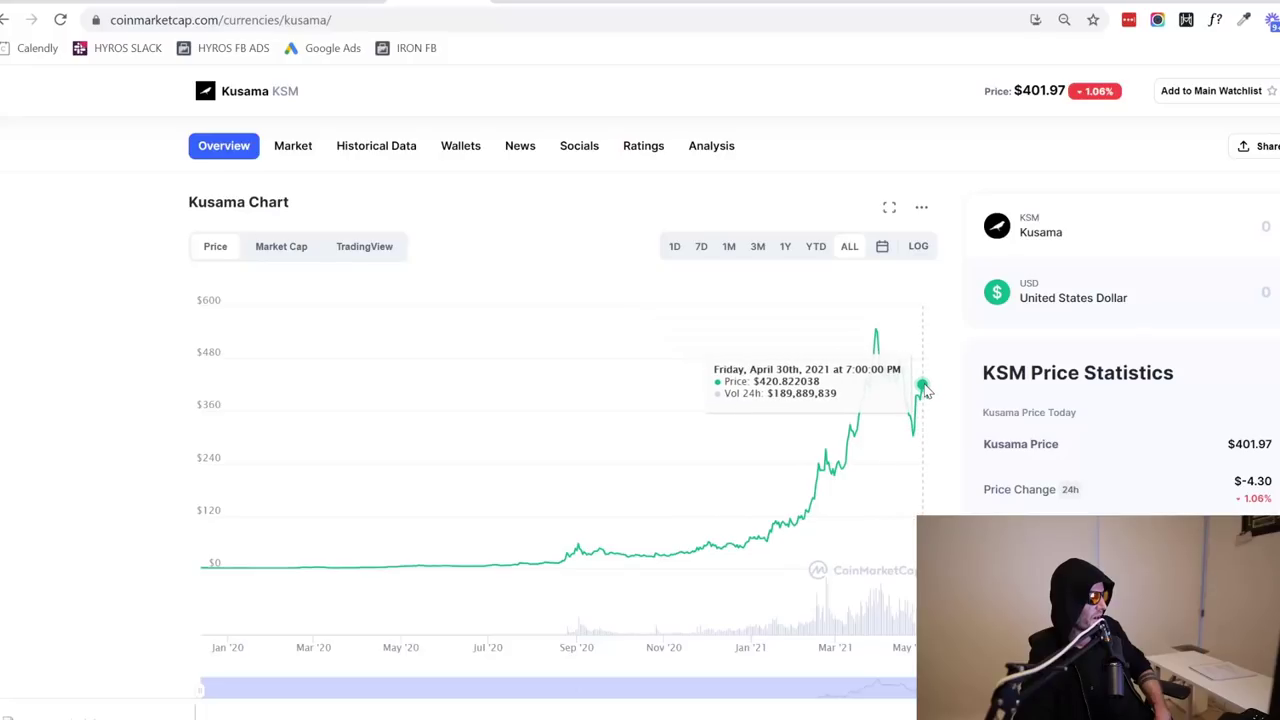
pyautogui.moveTo(896, 360)
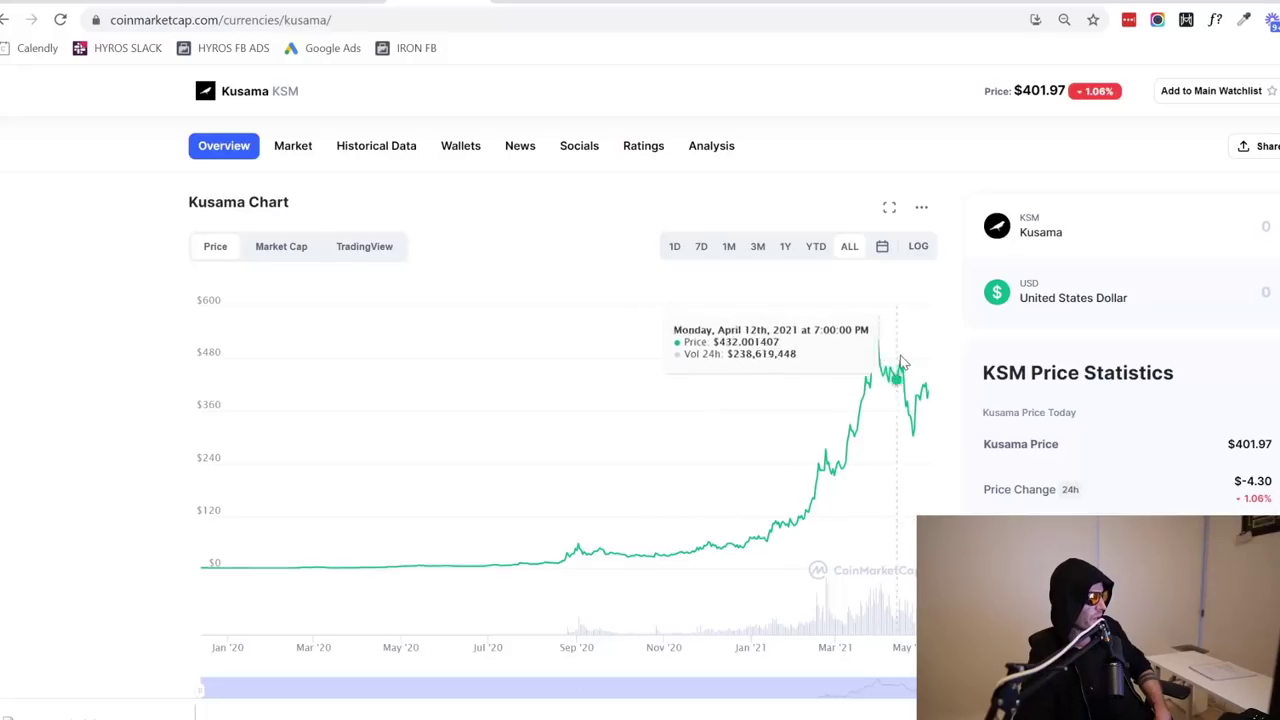
pyautogui.moveTo(268, 200)
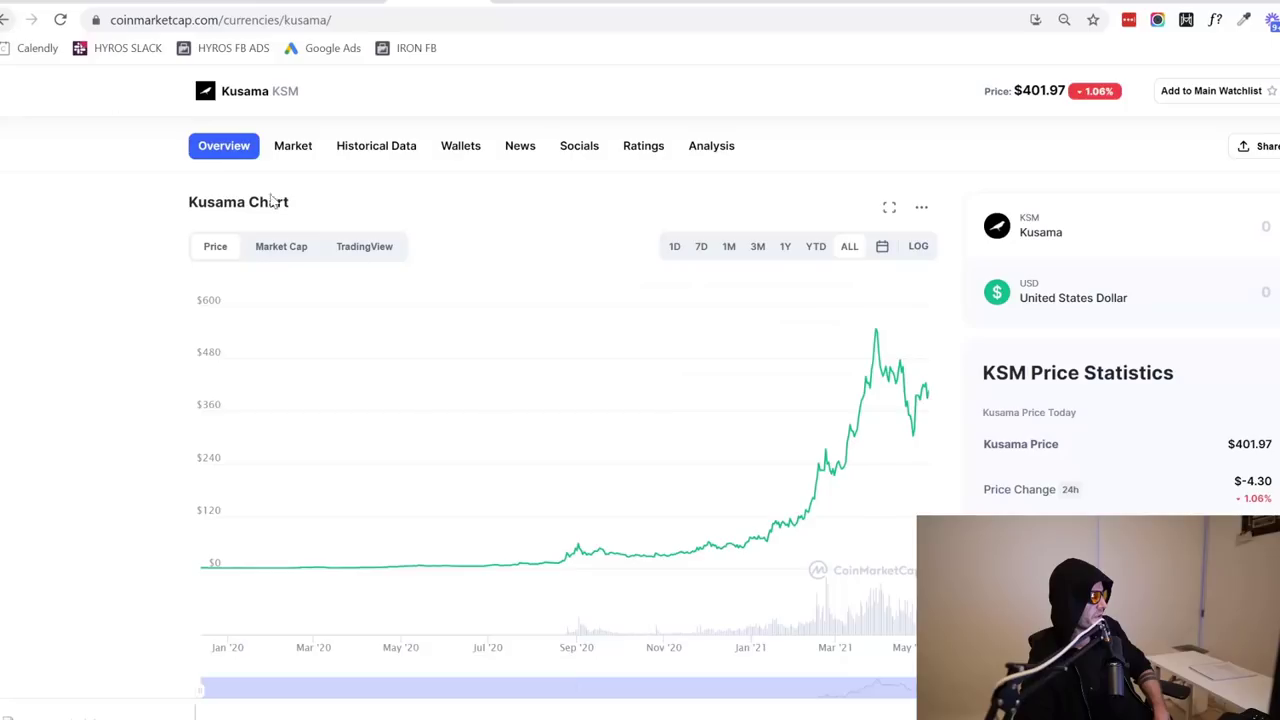
pyautogui.moveTo(768, 544)
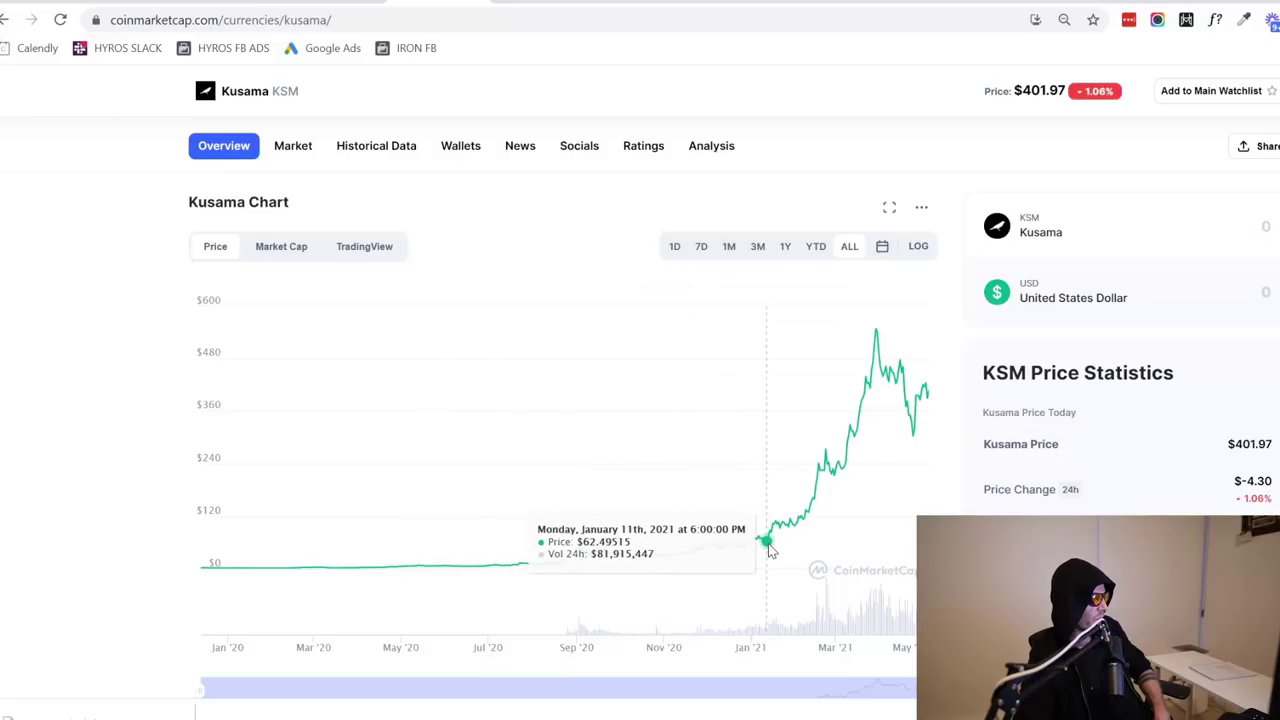
pyautogui.moveTo(764, 556)
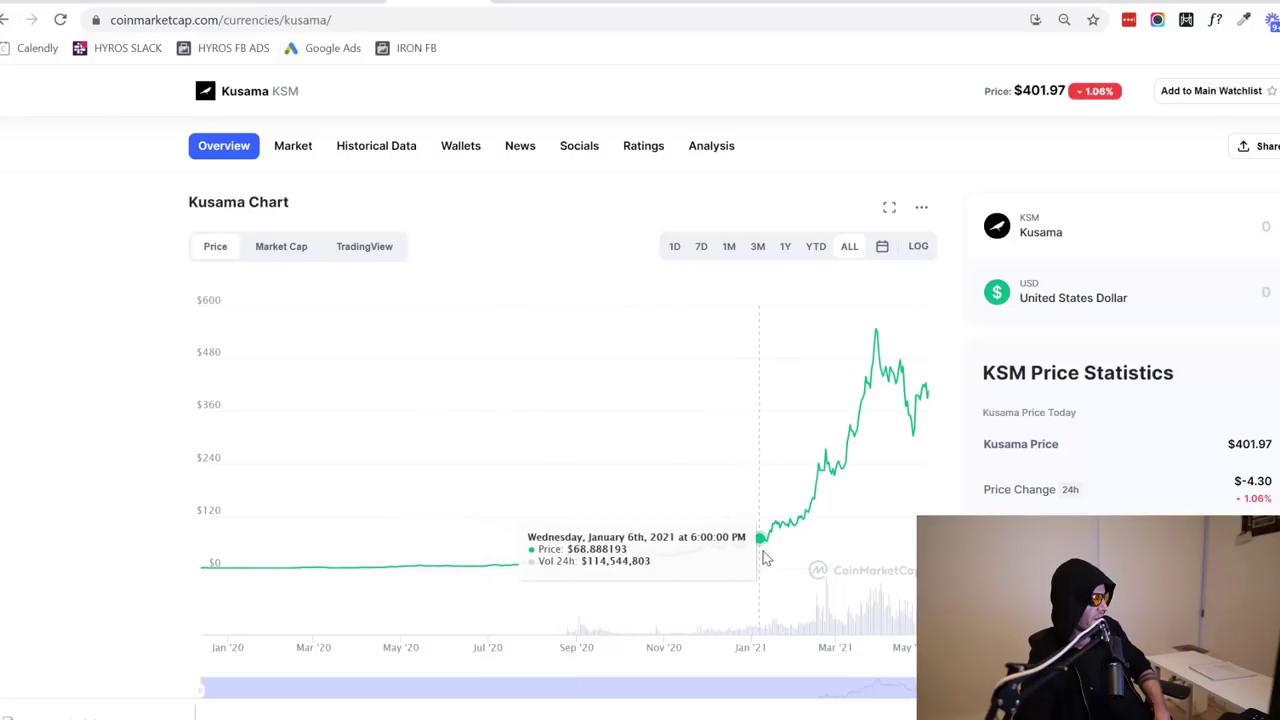
pyautogui.moveTo(710, 548)
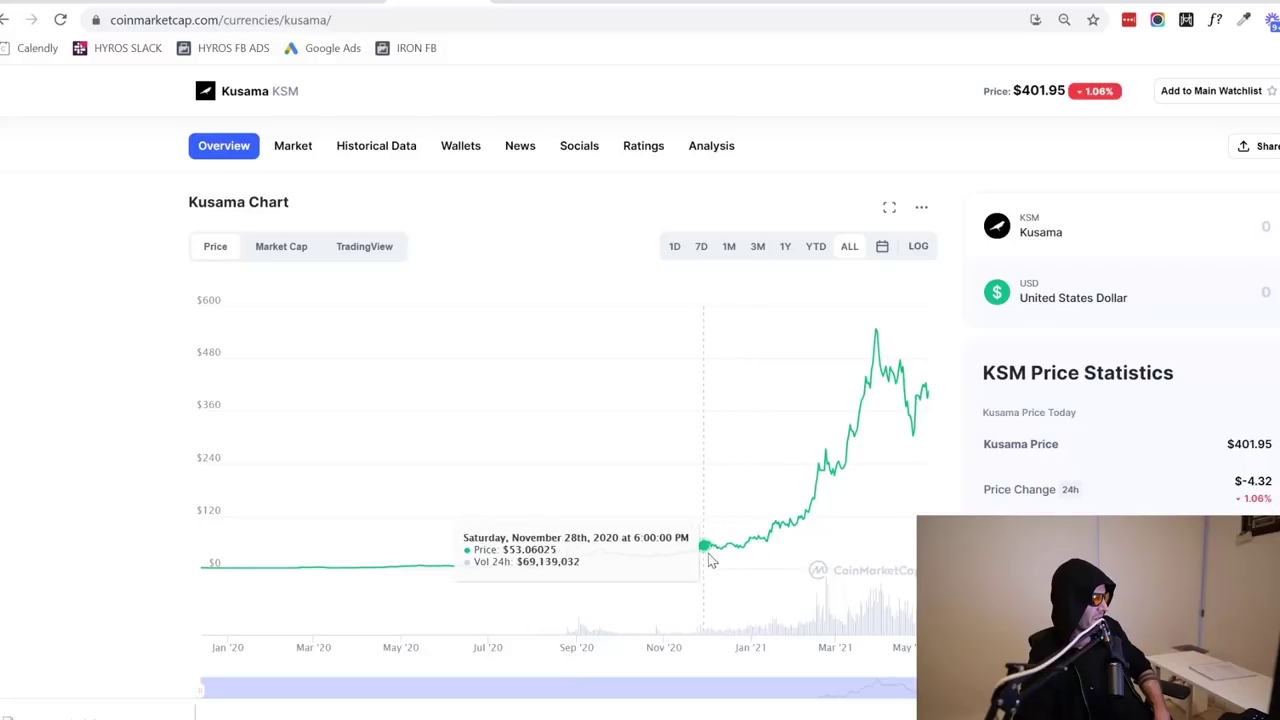
pyautogui.moveTo(744, 556)
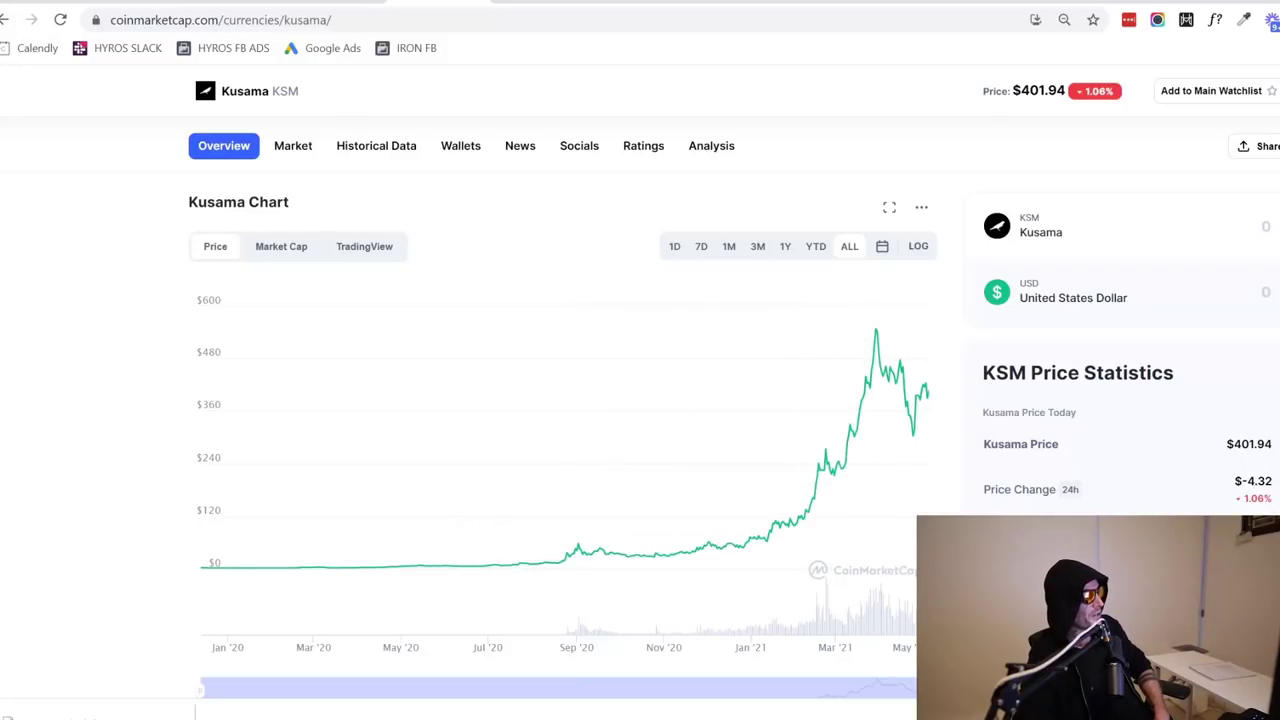
pyautogui.moveTo(236, 168)
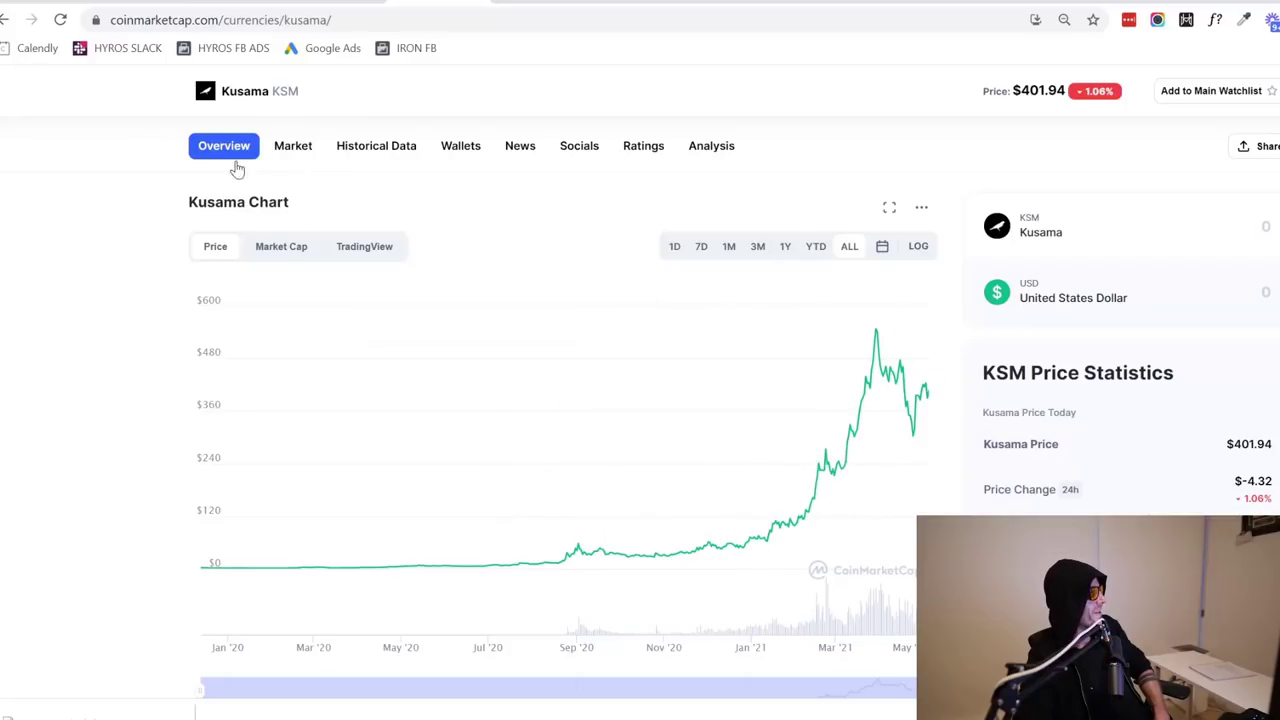
# Return to the Top 100 ranking and open Ethereum's page with its all-time price chart
pyautogui.click(10, 20)
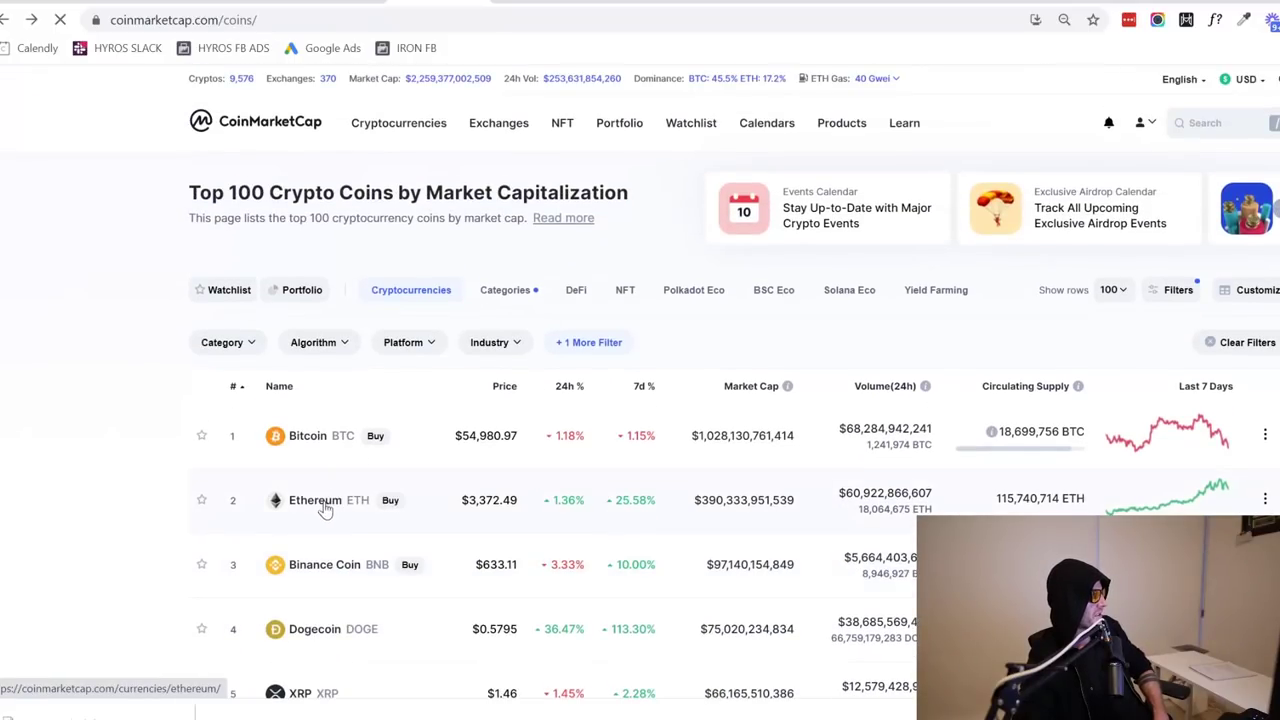
pyautogui.click(314, 500)
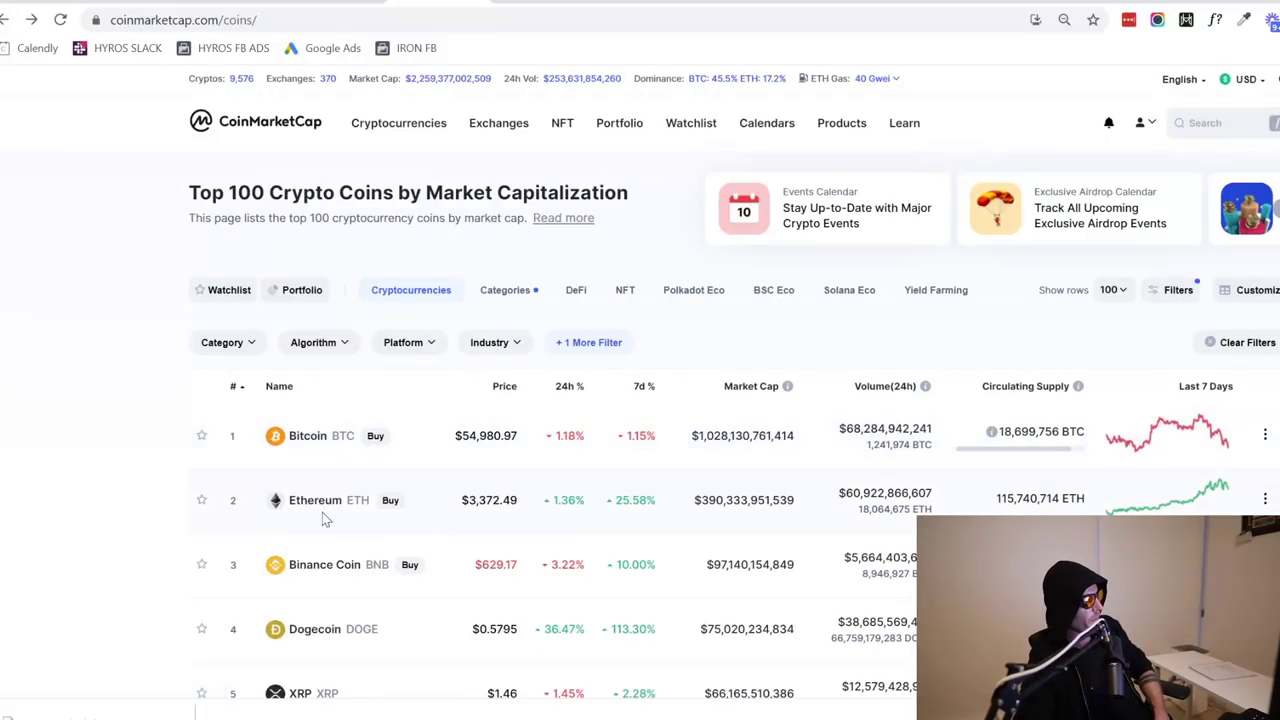
pyautogui.click(314, 500)
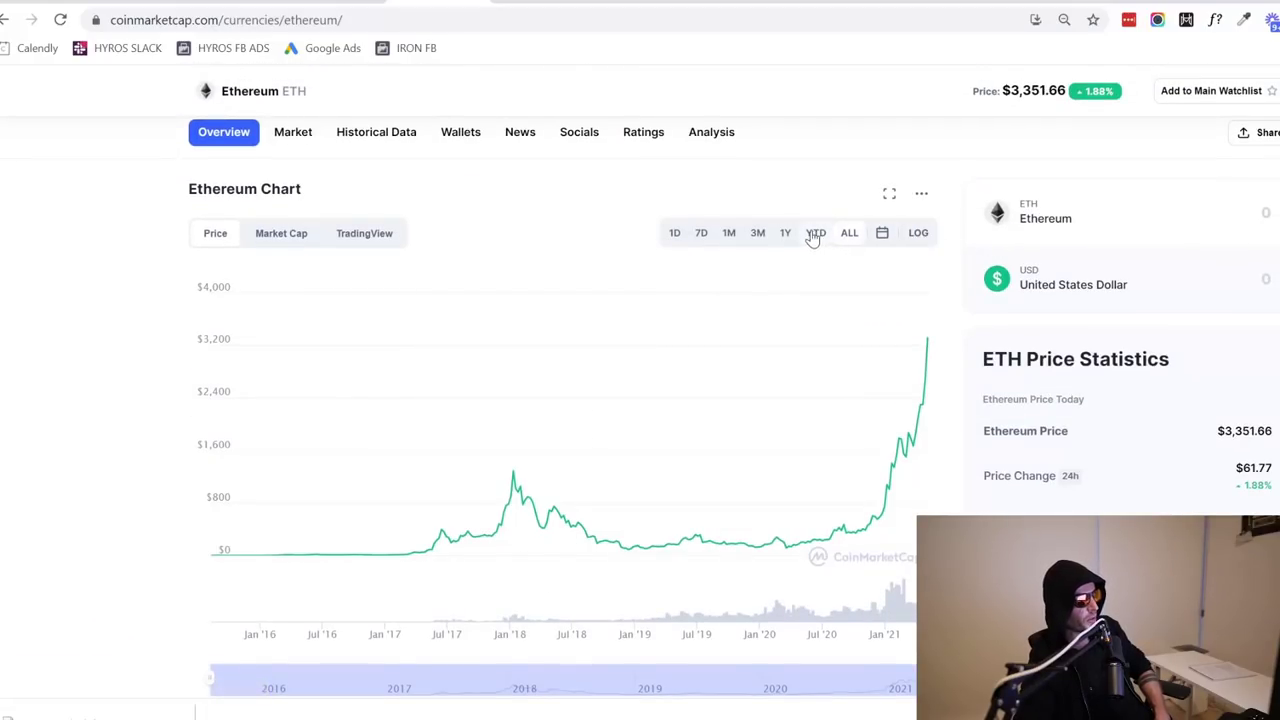
pyautogui.moveTo(784, 232)
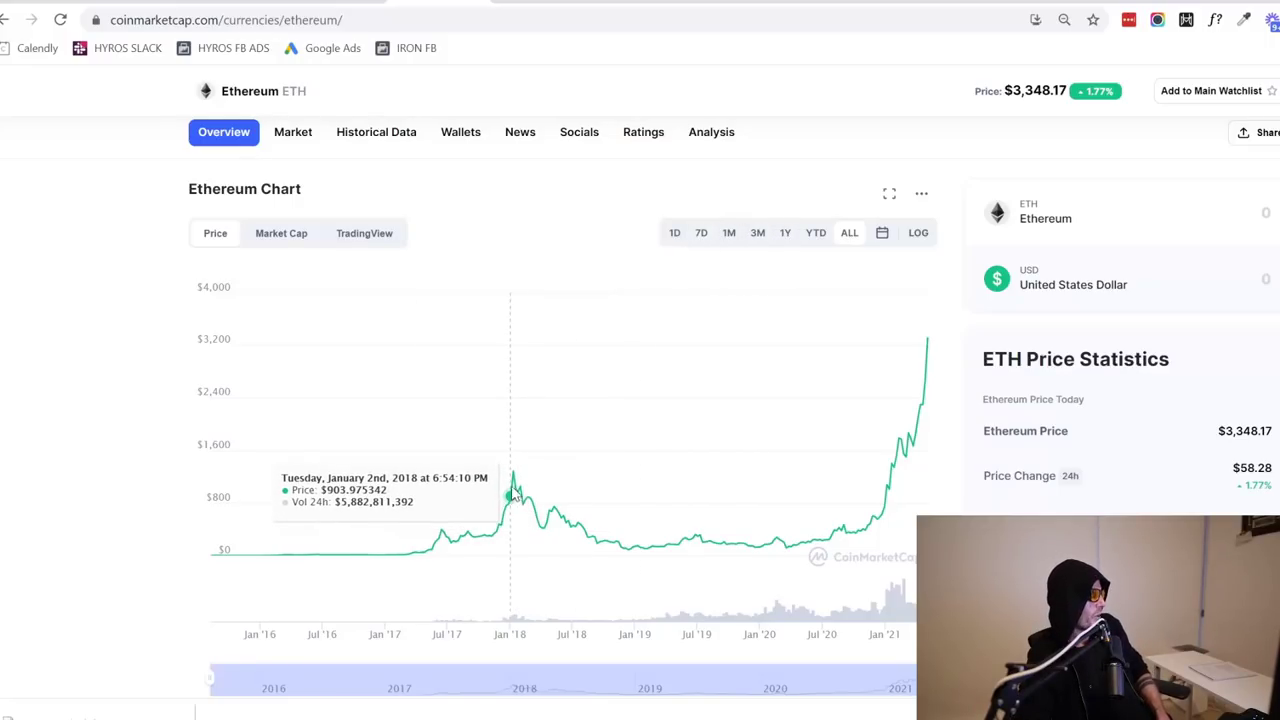
pyautogui.moveTo(512, 496)
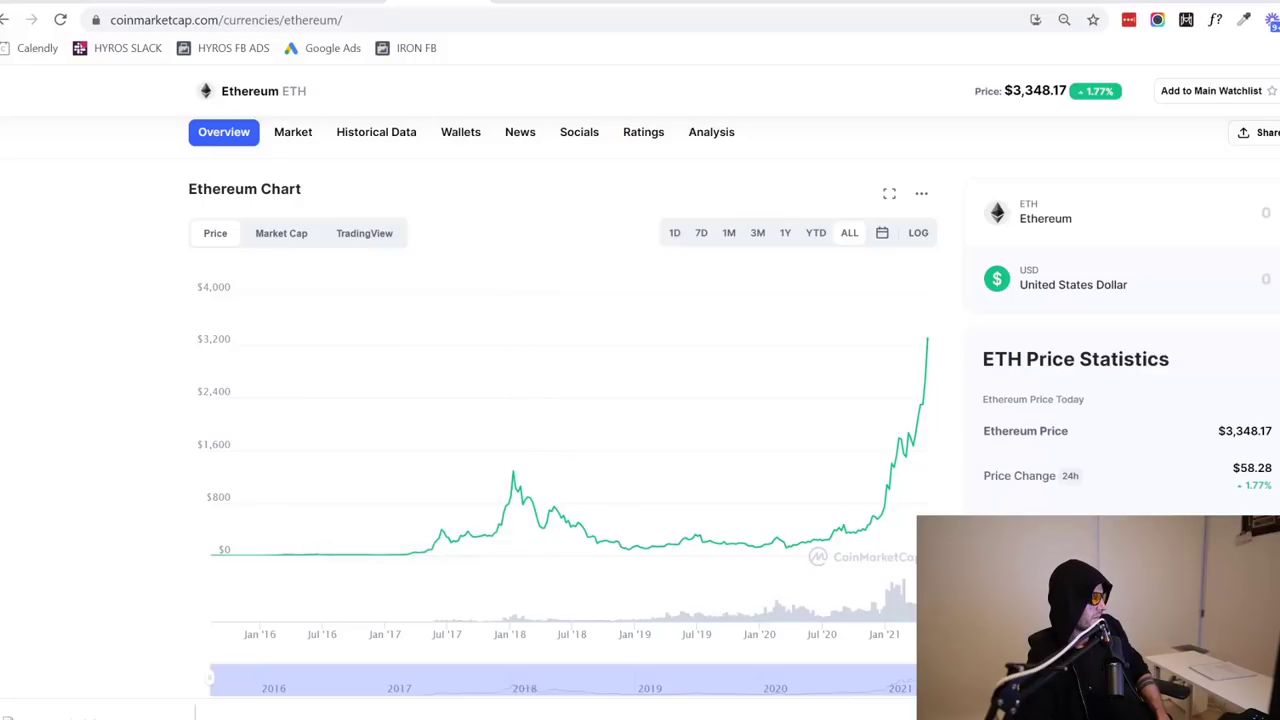
pyautogui.moveTo(508, 480)
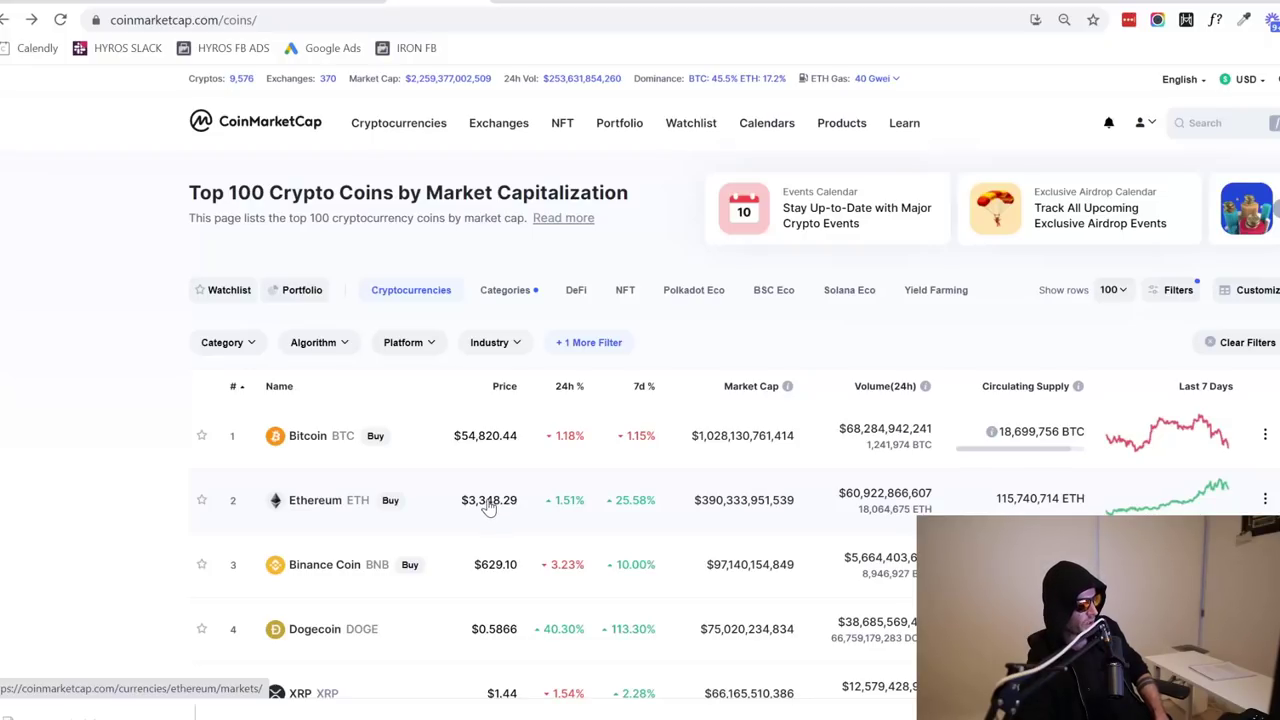
# Scroll the Top 100 ranking down past Tron and back up to the leading coins
pyautogui.scroll(-3)
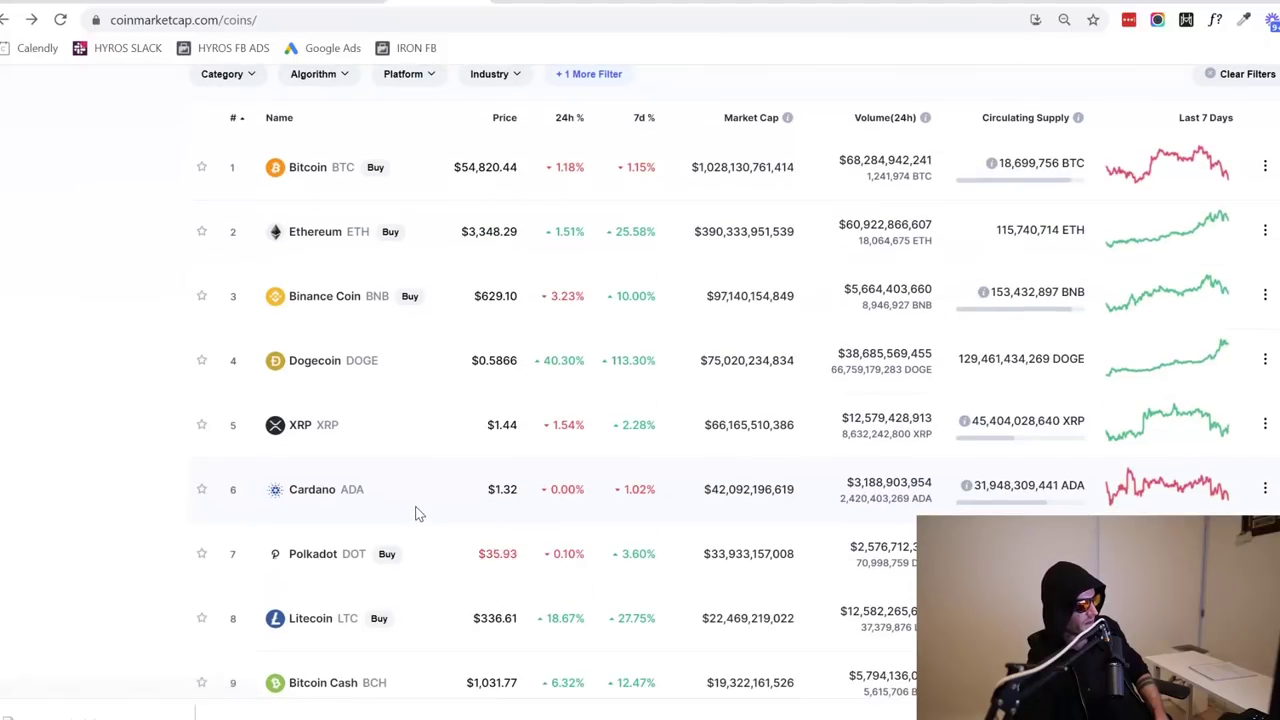
pyautogui.scroll(-3)
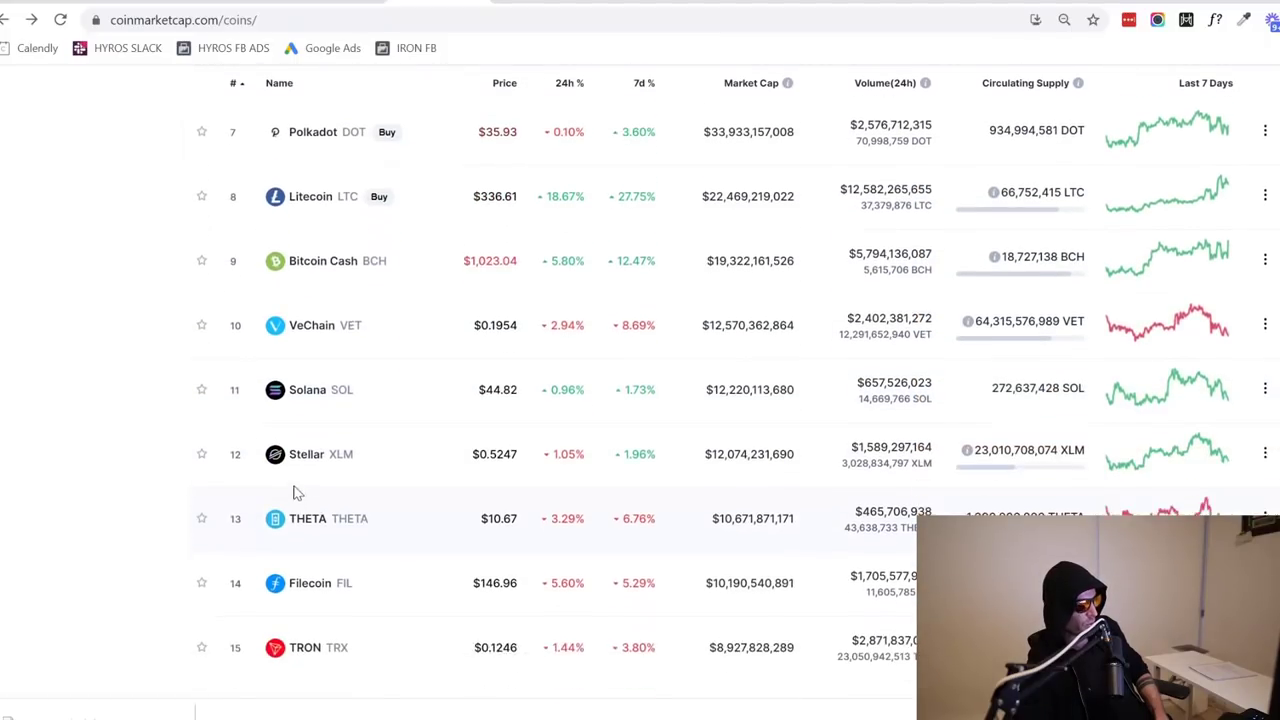
pyautogui.scroll(3)
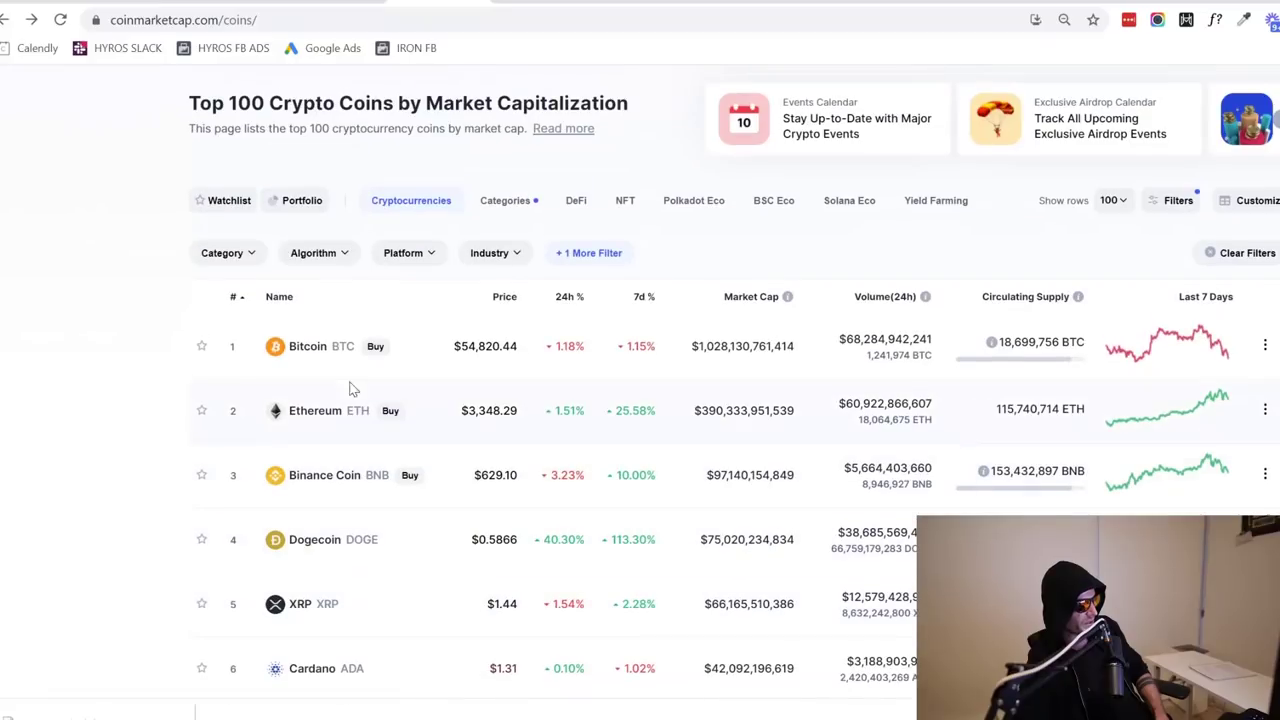
pyautogui.moveTo(322, 412)
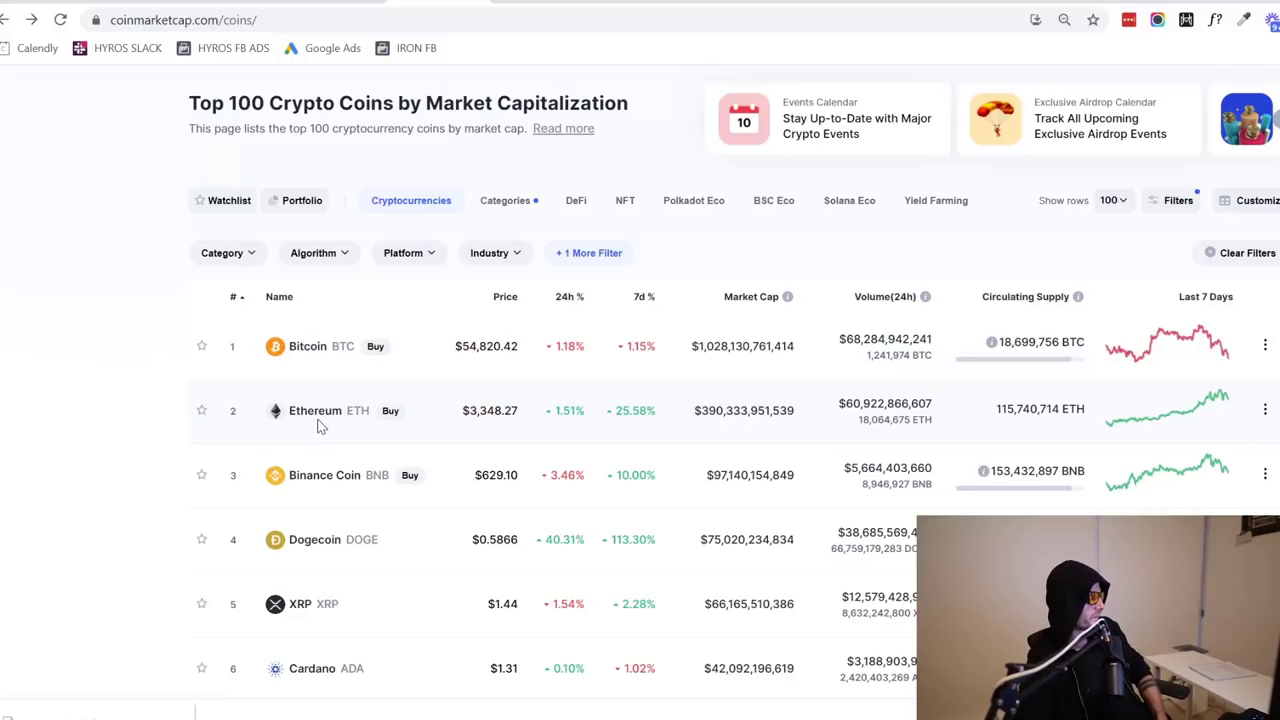
# Open Ethereum from the ranking and scroll to its all-time price chart
pyautogui.click(316, 410)
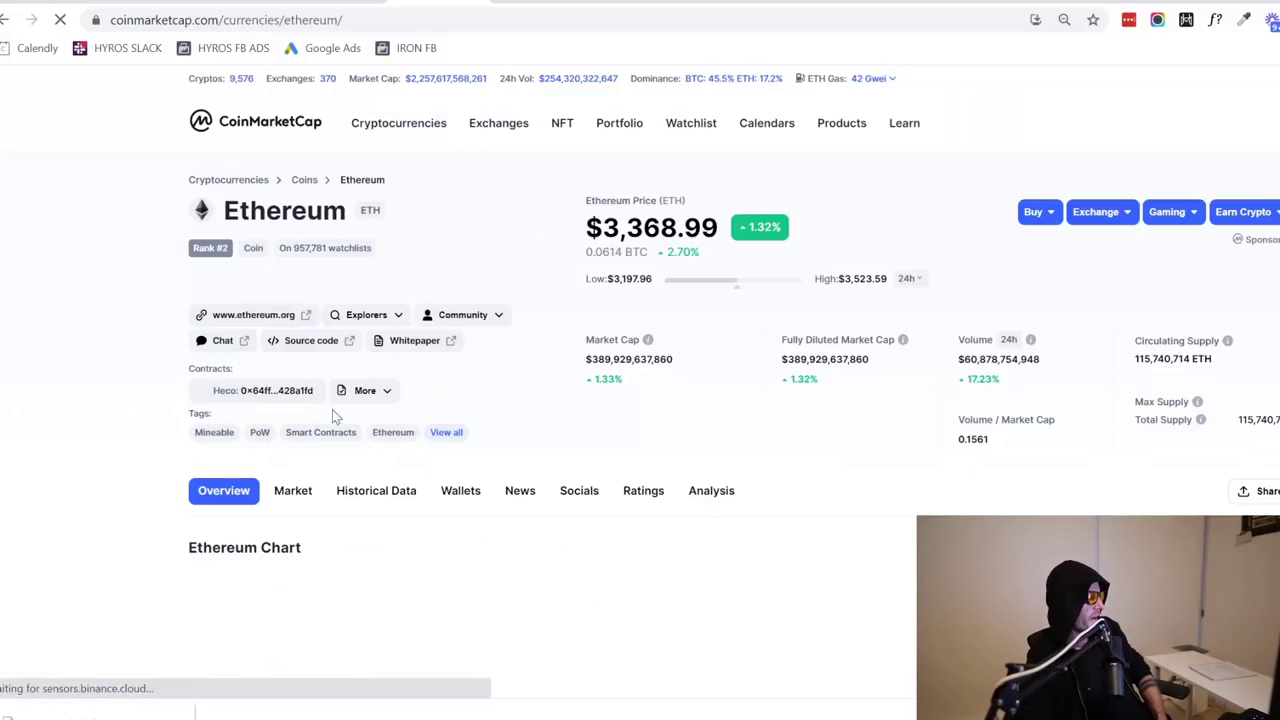
pyautogui.scroll(-3)
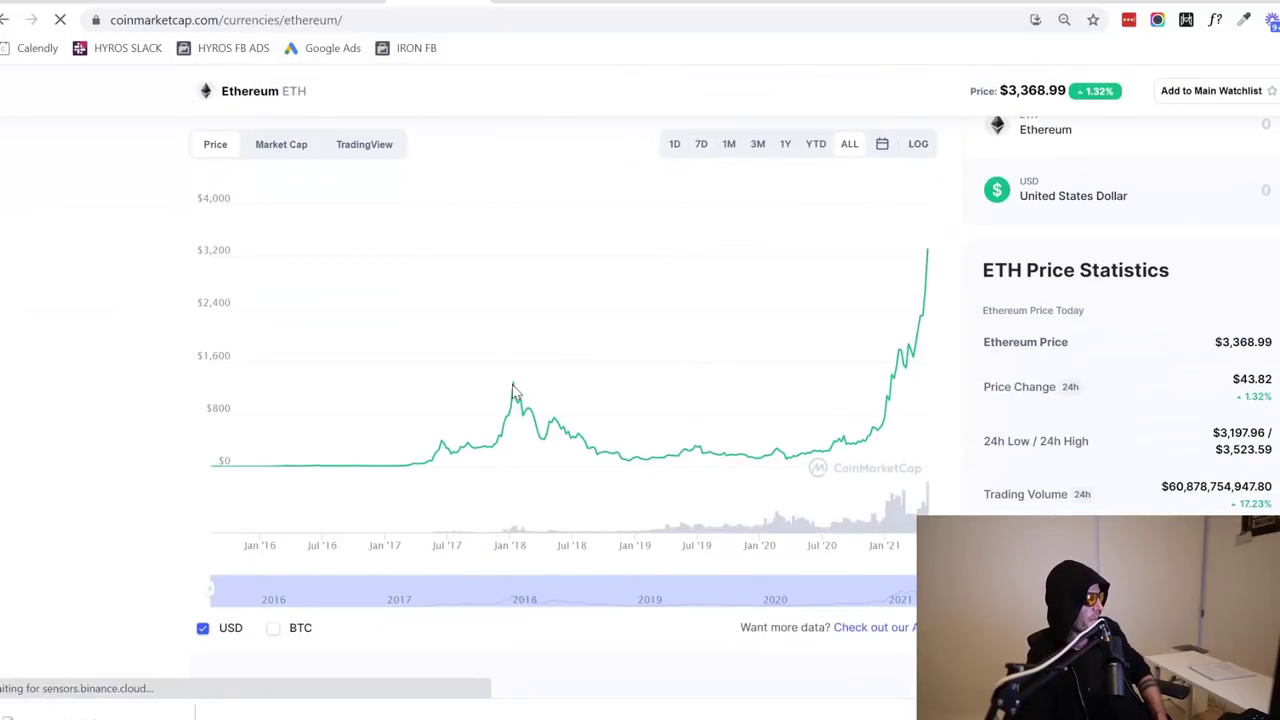
pyautogui.moveTo(512, 380)
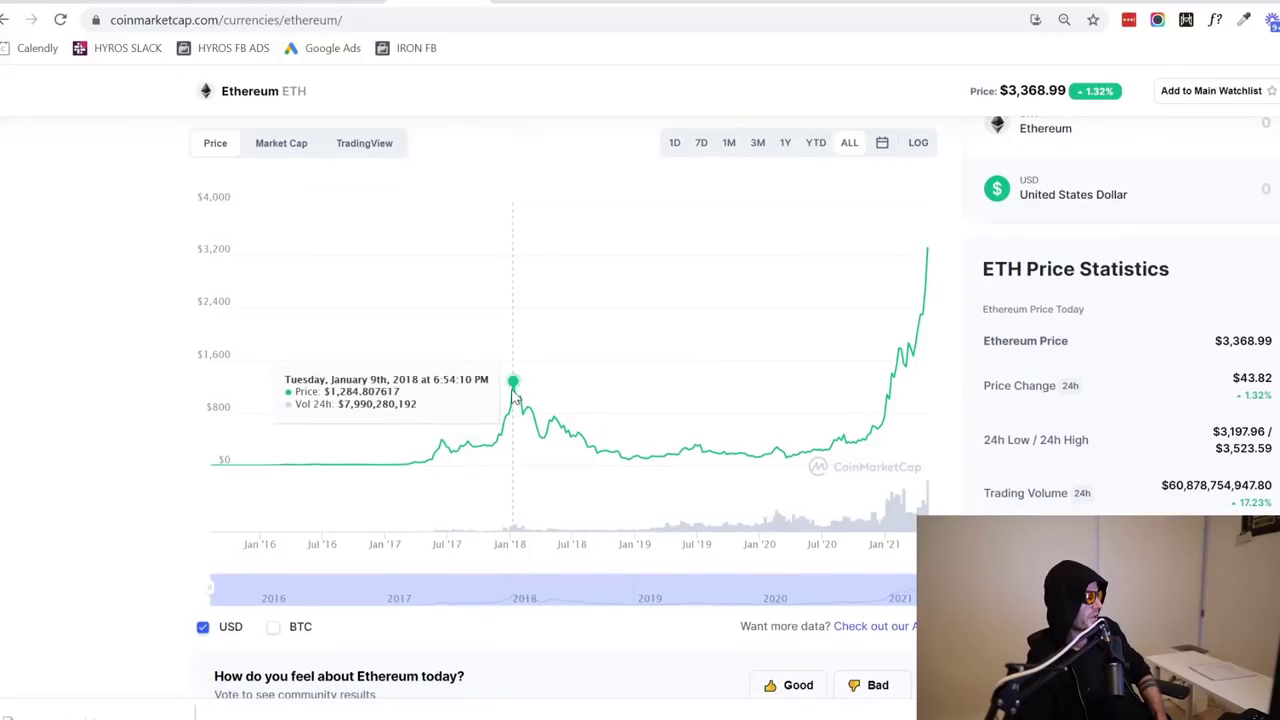
pyautogui.moveTo(512, 392)
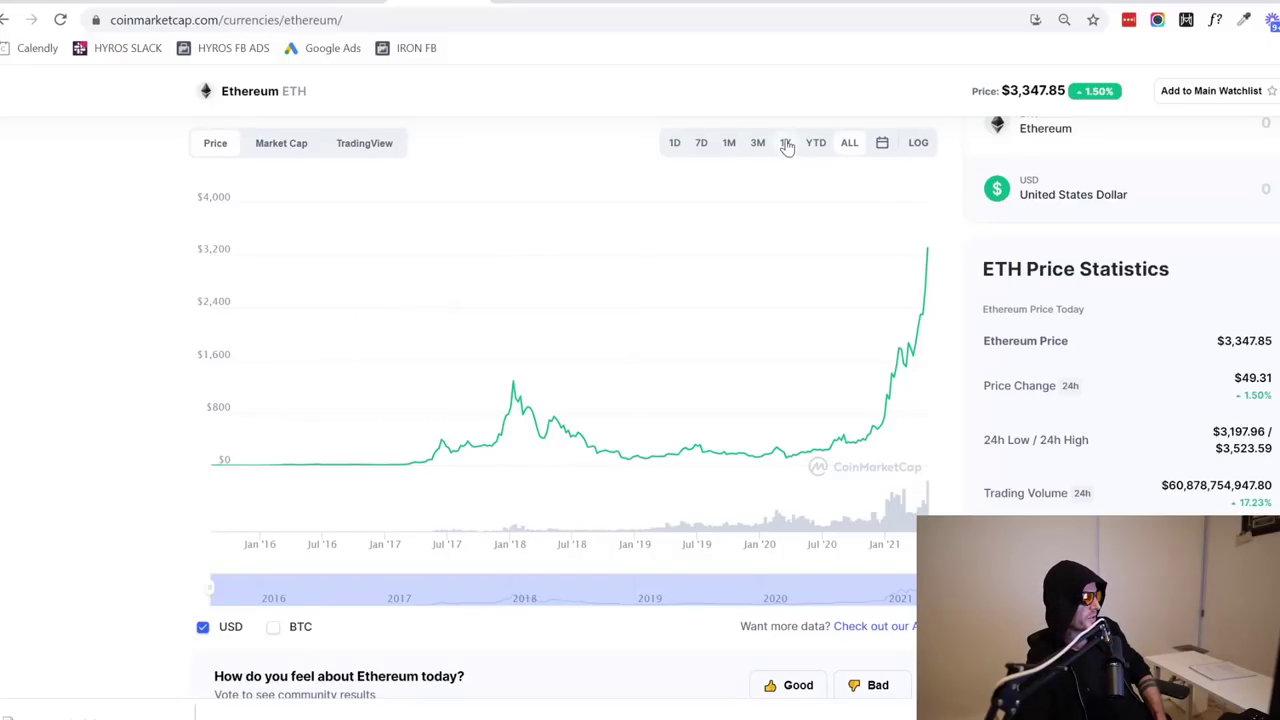
# Set Ethereum's price chart to the 1Y range, mid-2020 to May 2021
pyautogui.click(784, 142)
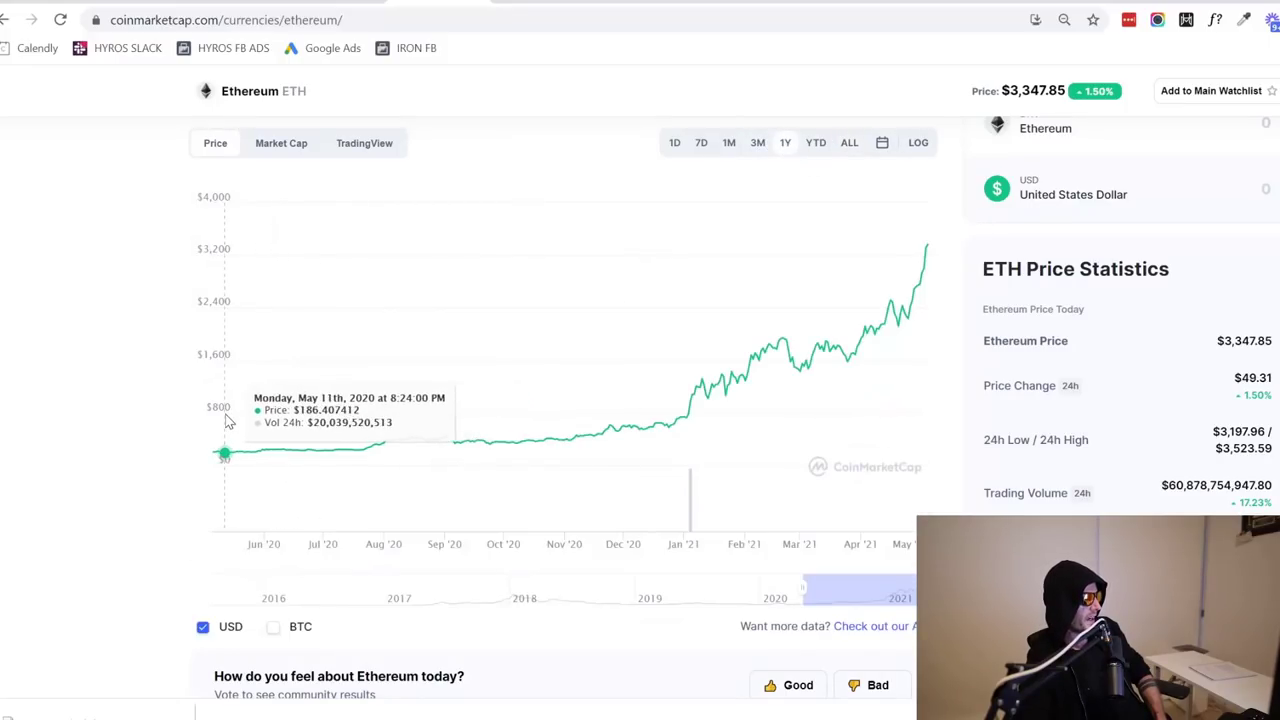
pyautogui.moveTo(216, 450)
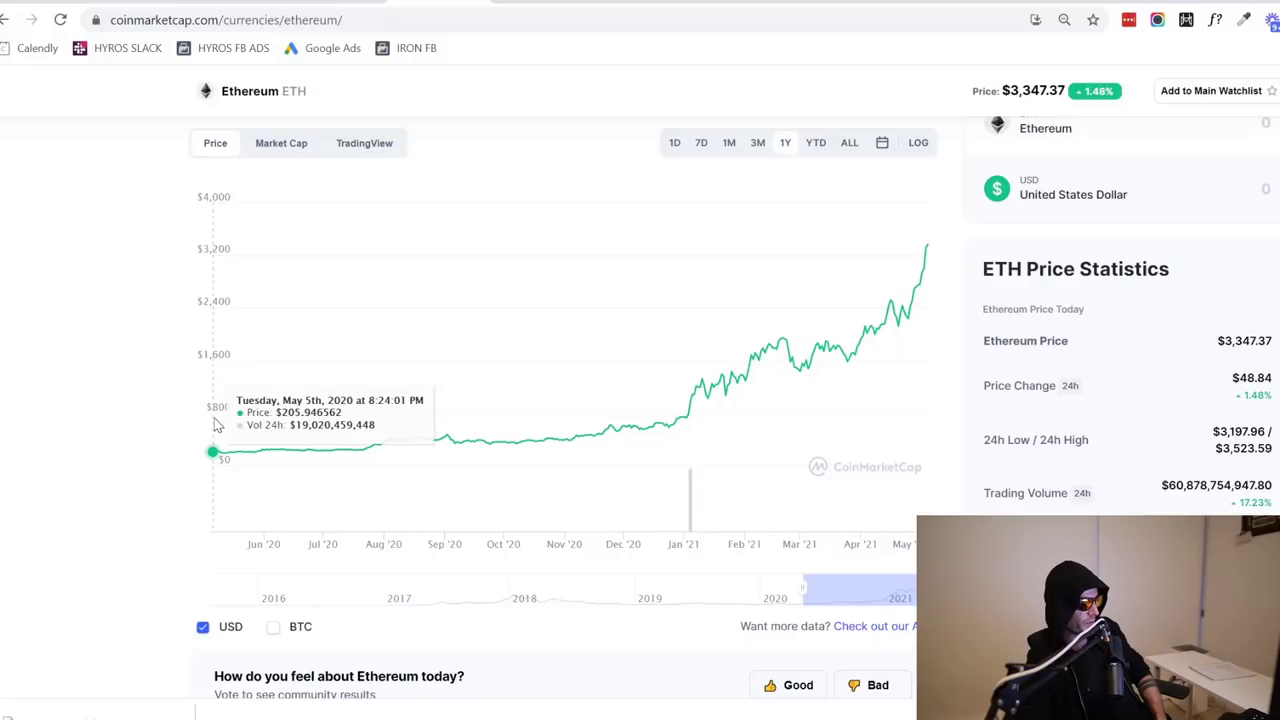
pyautogui.moveTo(490, 438)
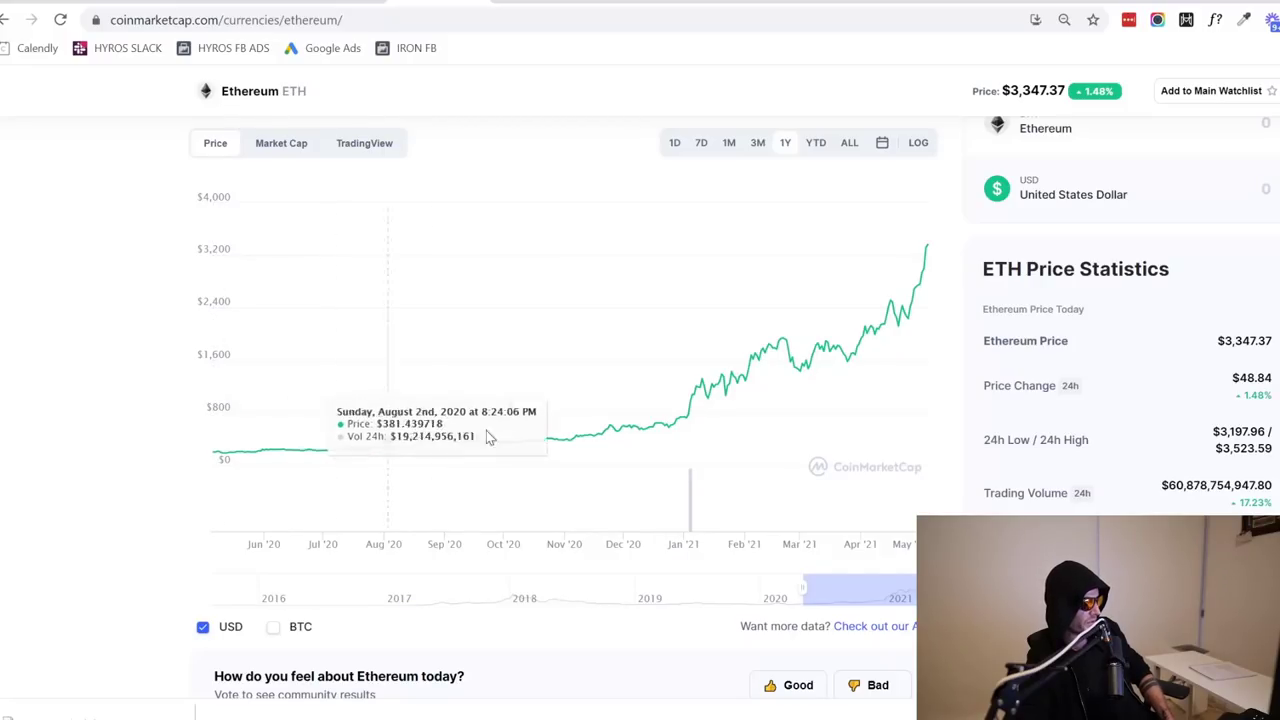
pyautogui.moveTo(776, 350)
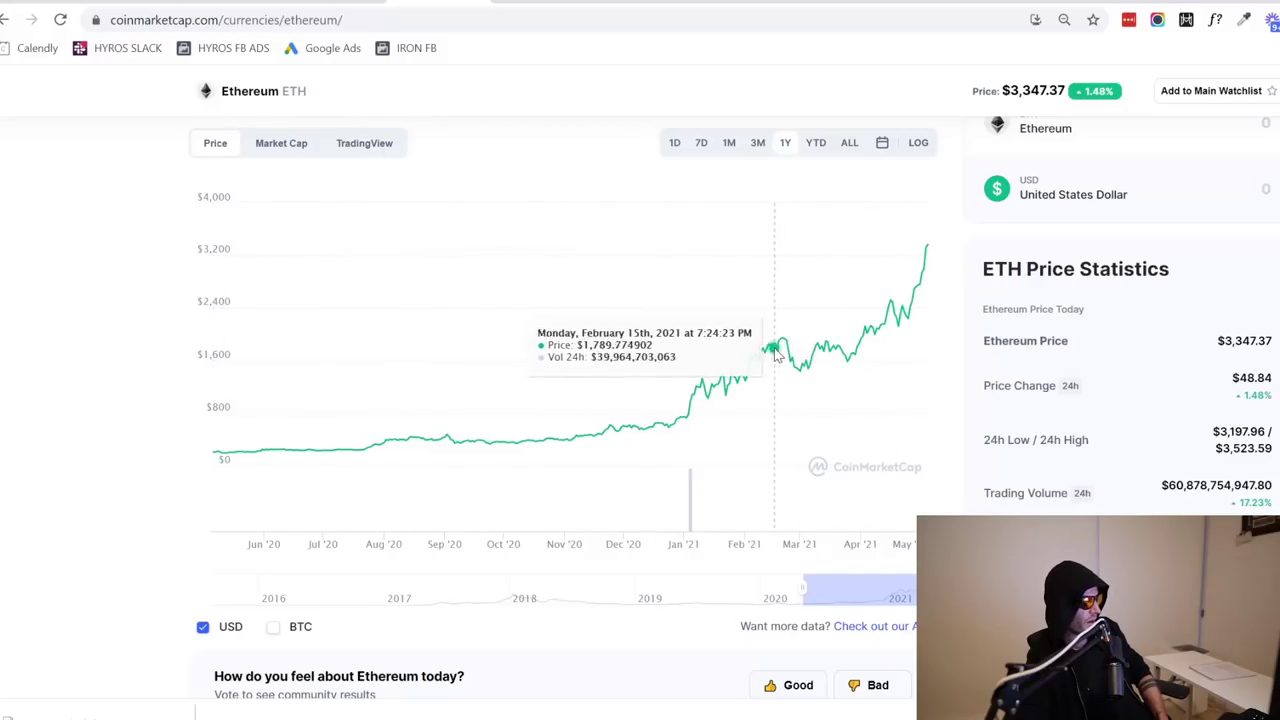
pyautogui.moveTo(720, 370)
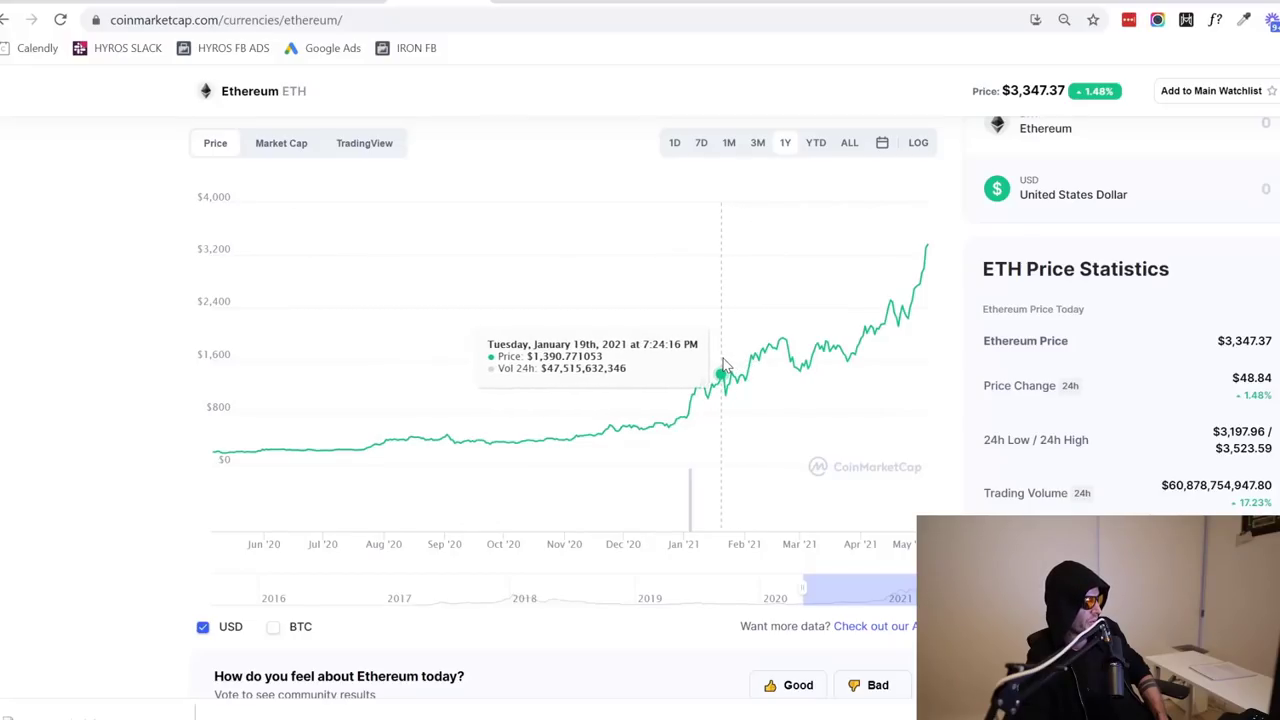
pyautogui.moveTo(700, 384)
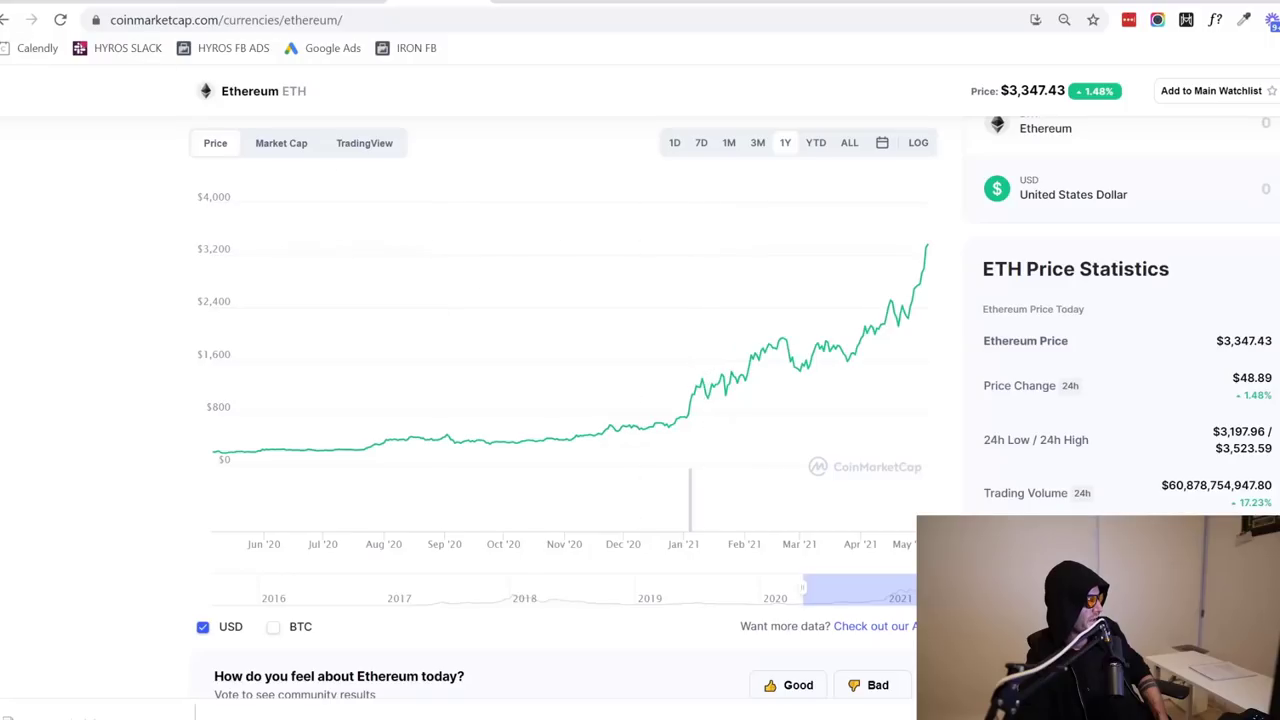
# Open Bitcoin's all-time price chart, then go to the Global total market capitalization charts
pyautogui.click(8, 20)
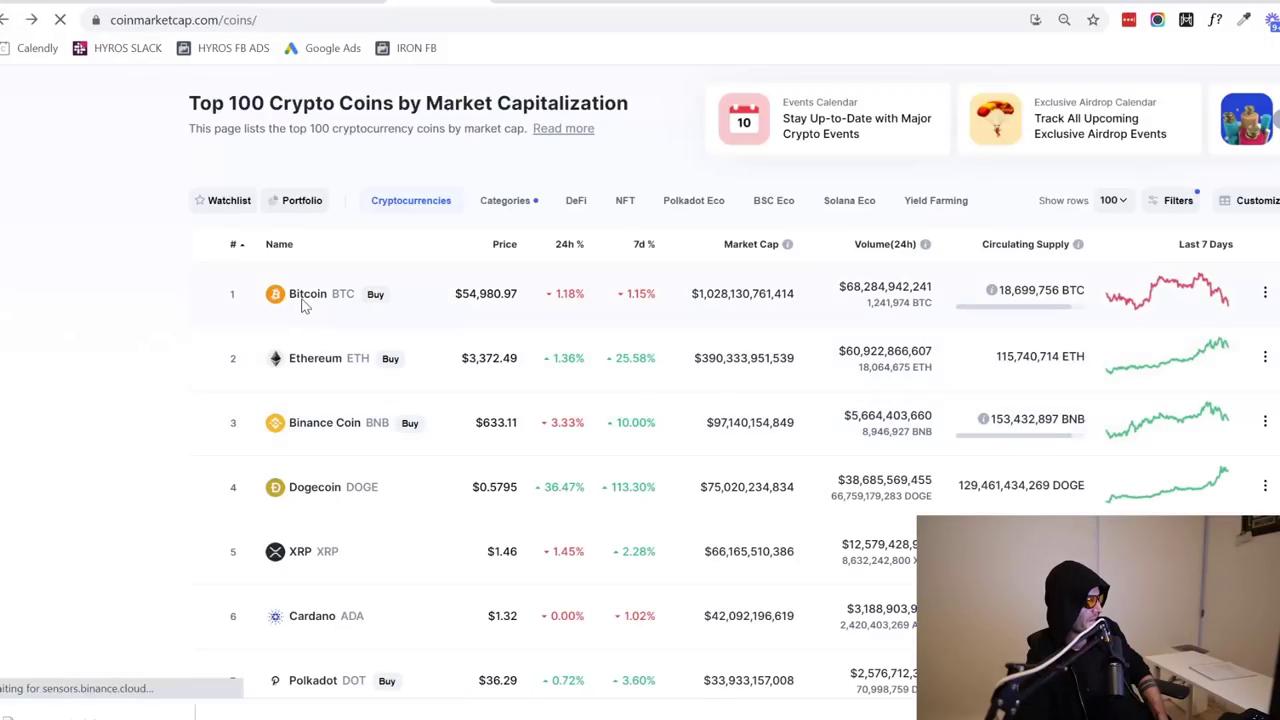
pyautogui.click(308, 292)
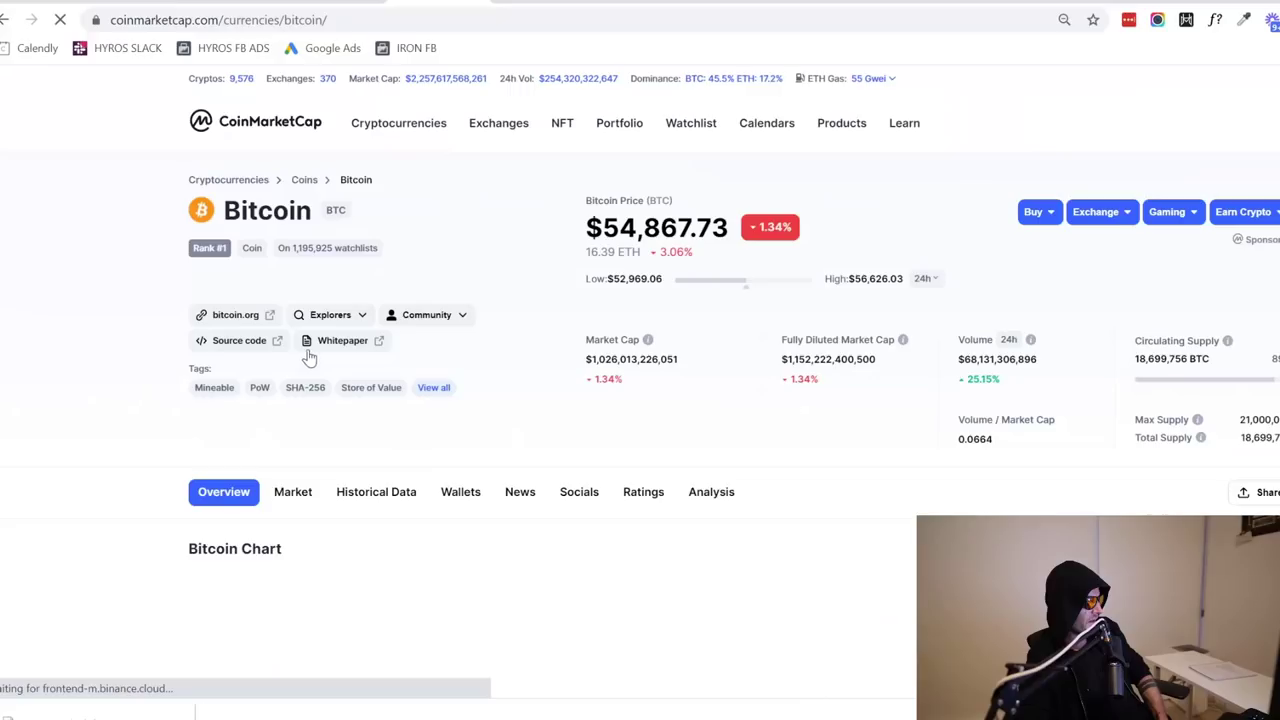
pyautogui.scroll(-3)
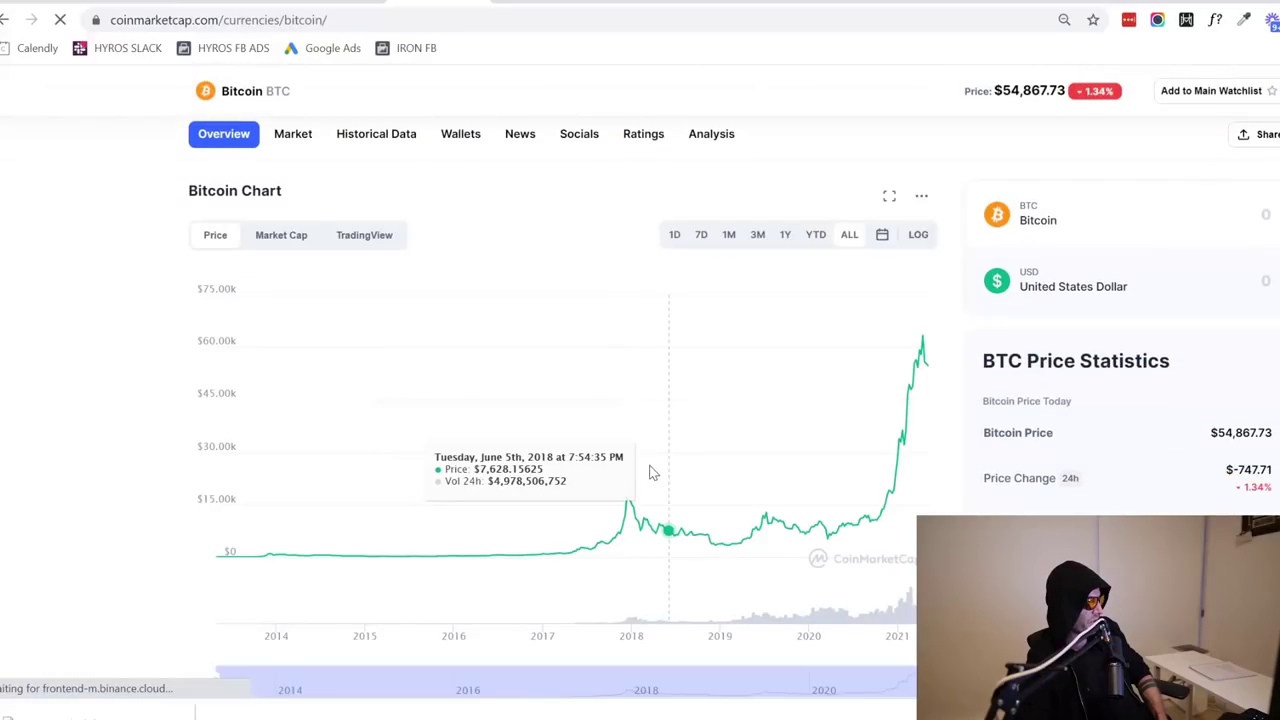
pyautogui.moveTo(900, 440)
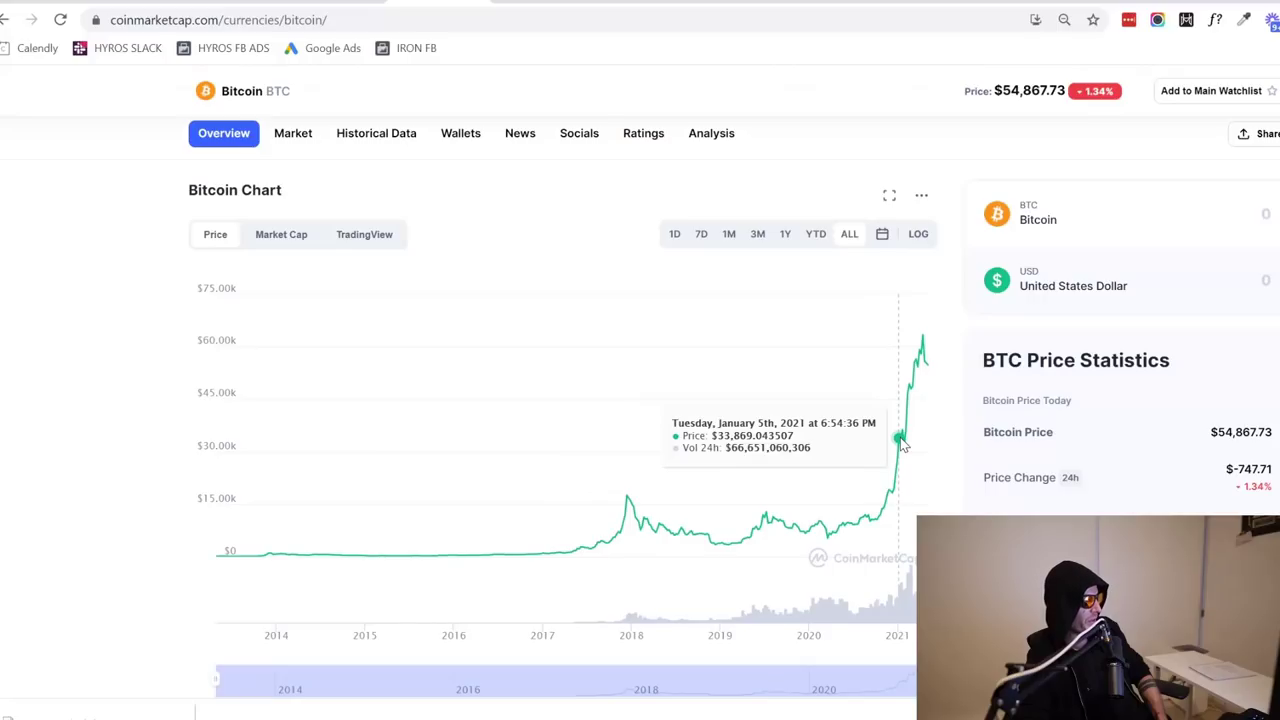
pyautogui.click(8, 20)
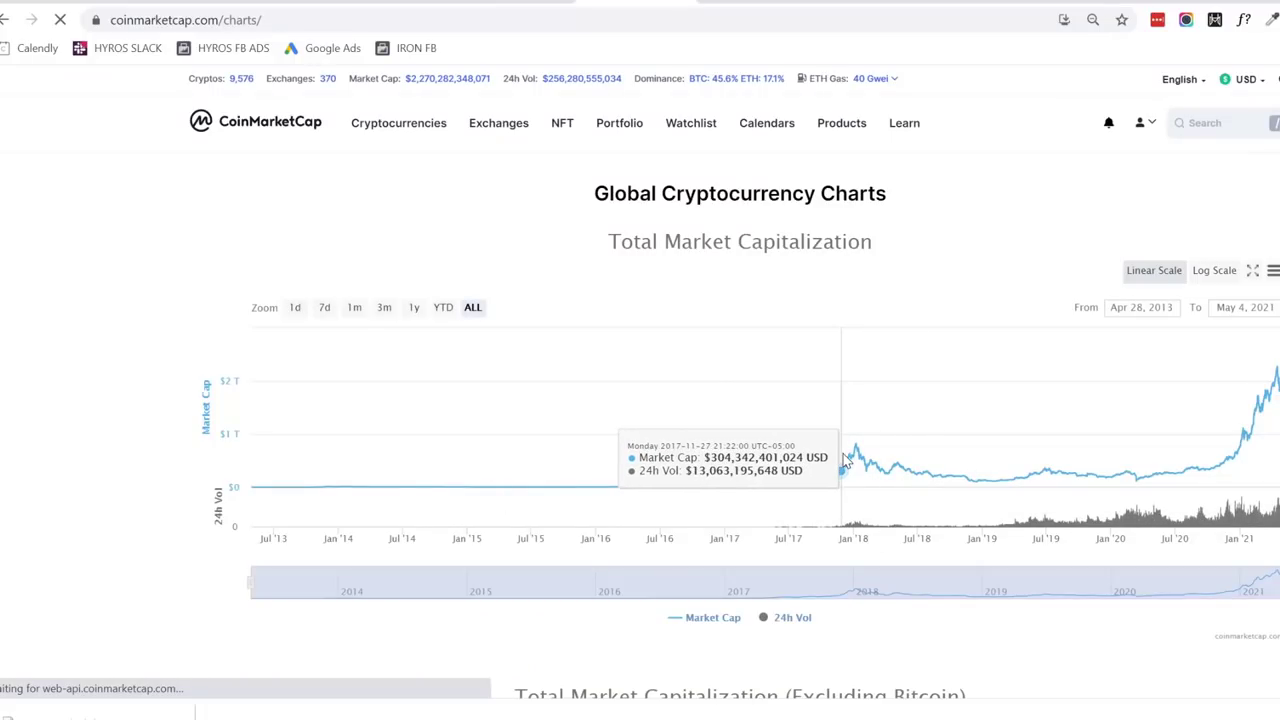
pyautogui.moveTo(848, 456)
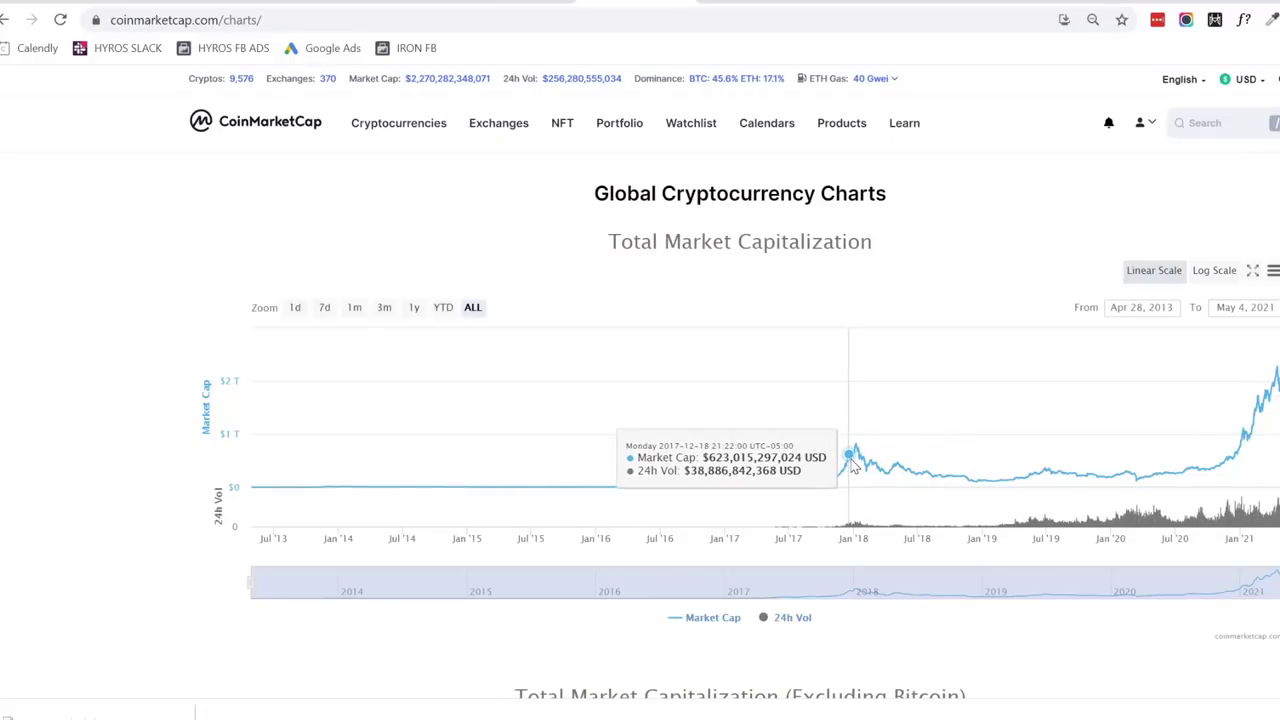
pyautogui.moveTo(858, 444)
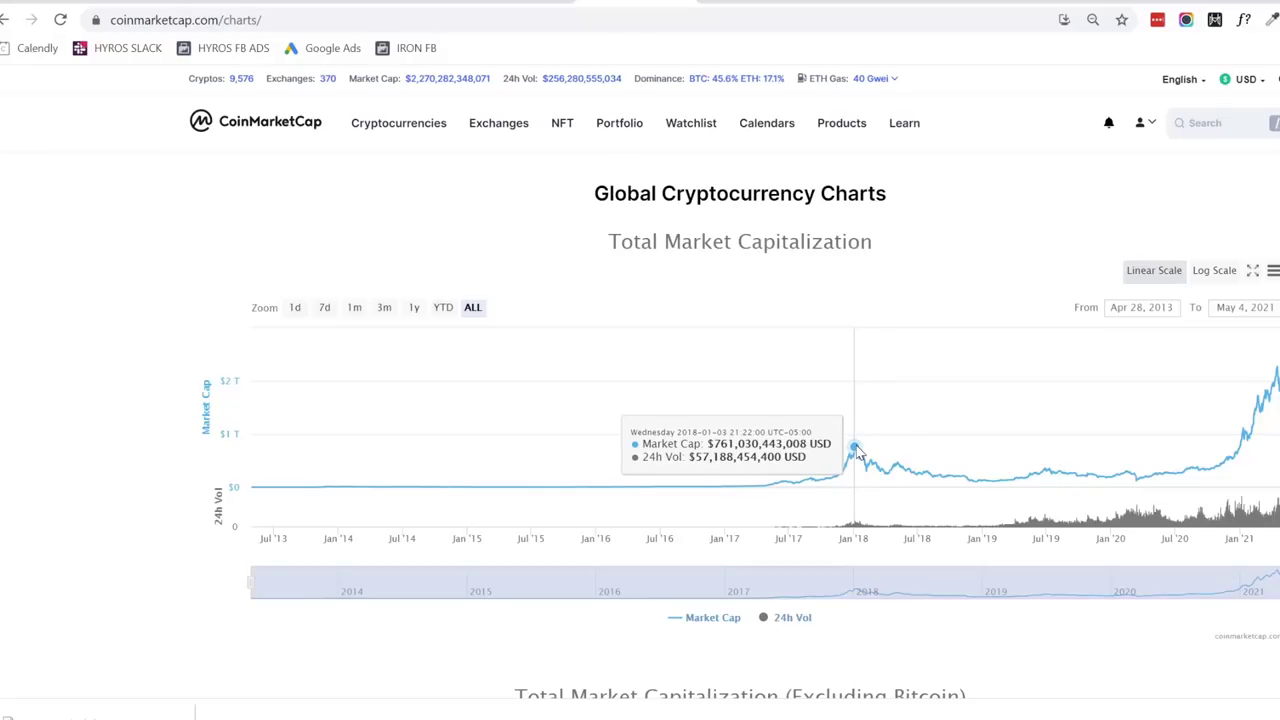
pyautogui.moveTo(850, 456)
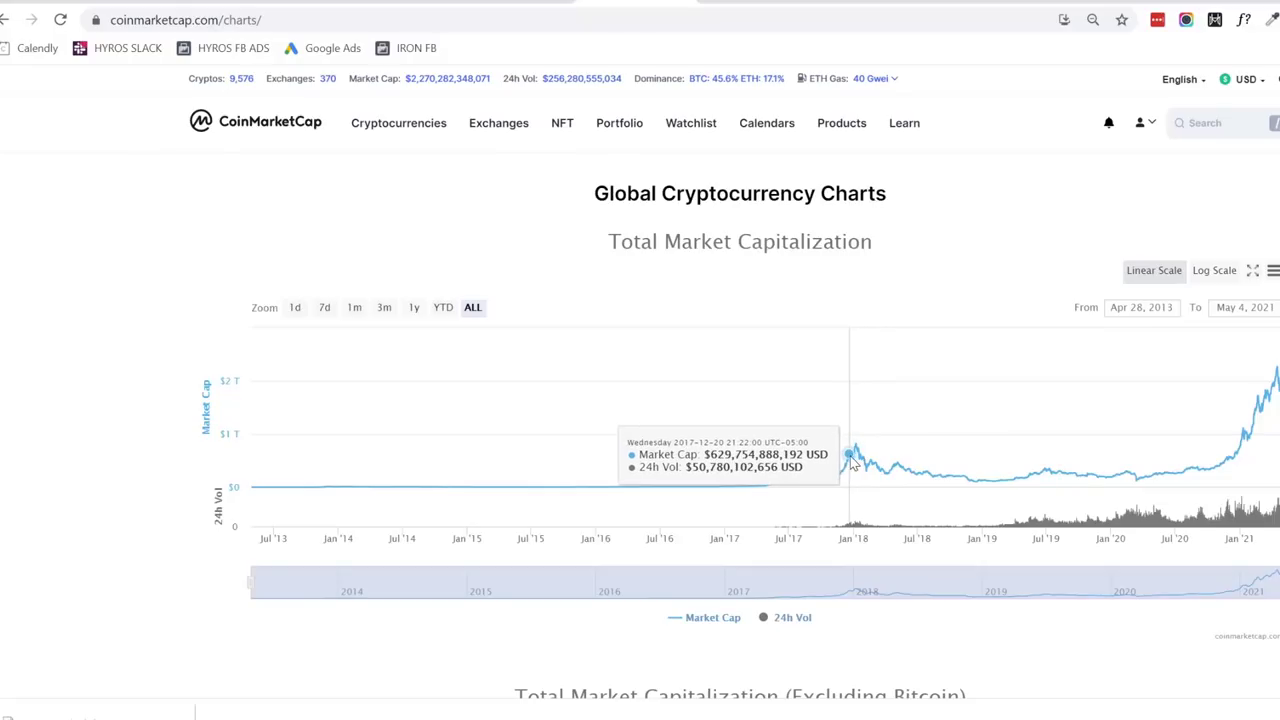
pyautogui.moveTo(856, 448)
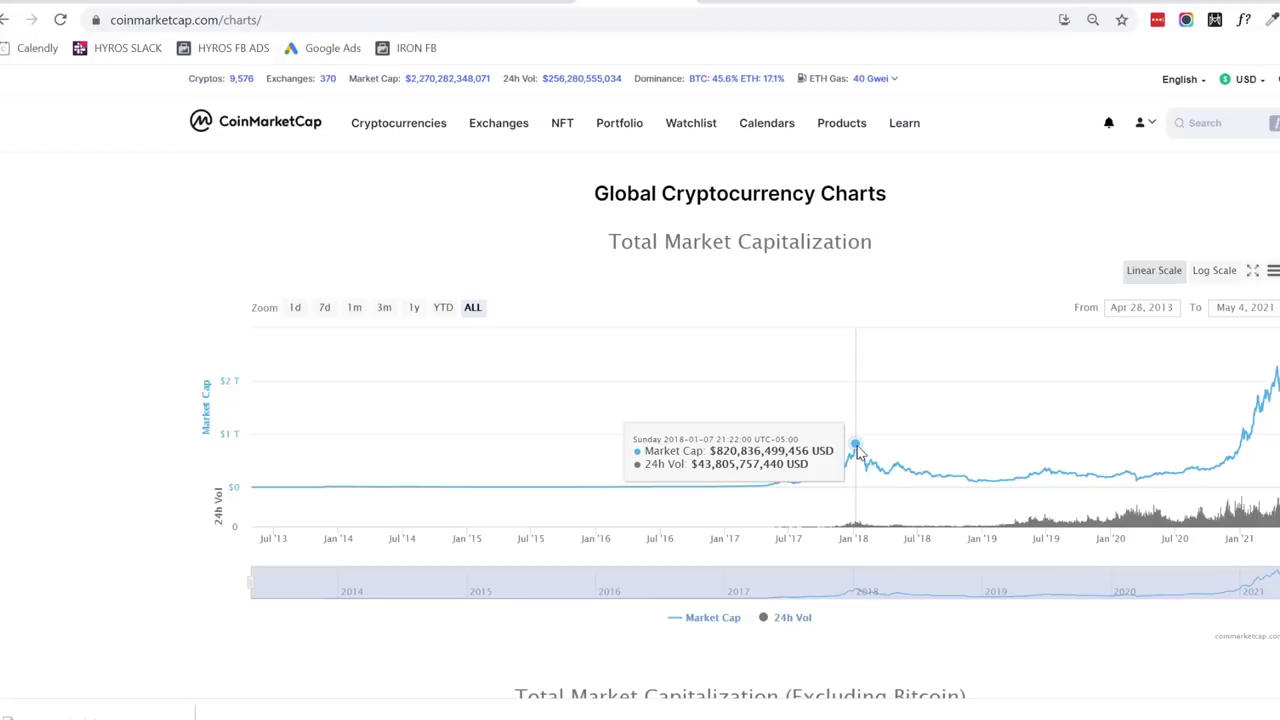
pyautogui.moveTo(1270, 380)
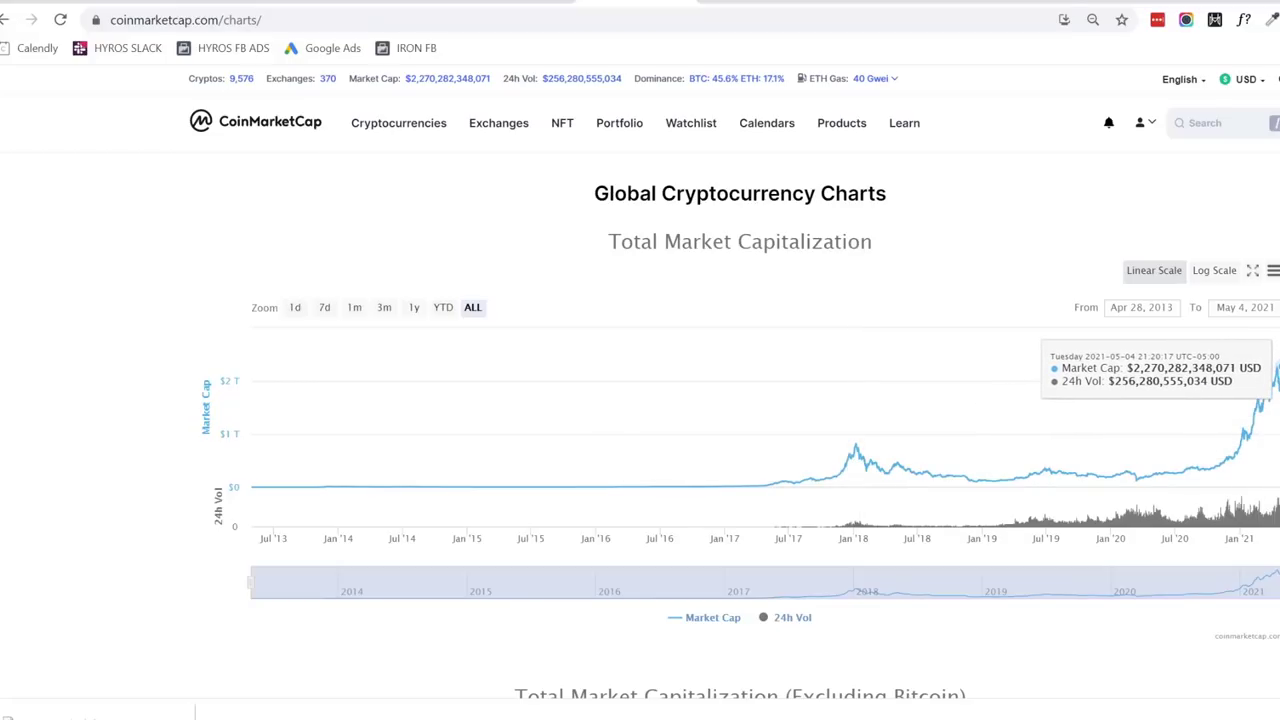
pyautogui.moveTo(876, 460)
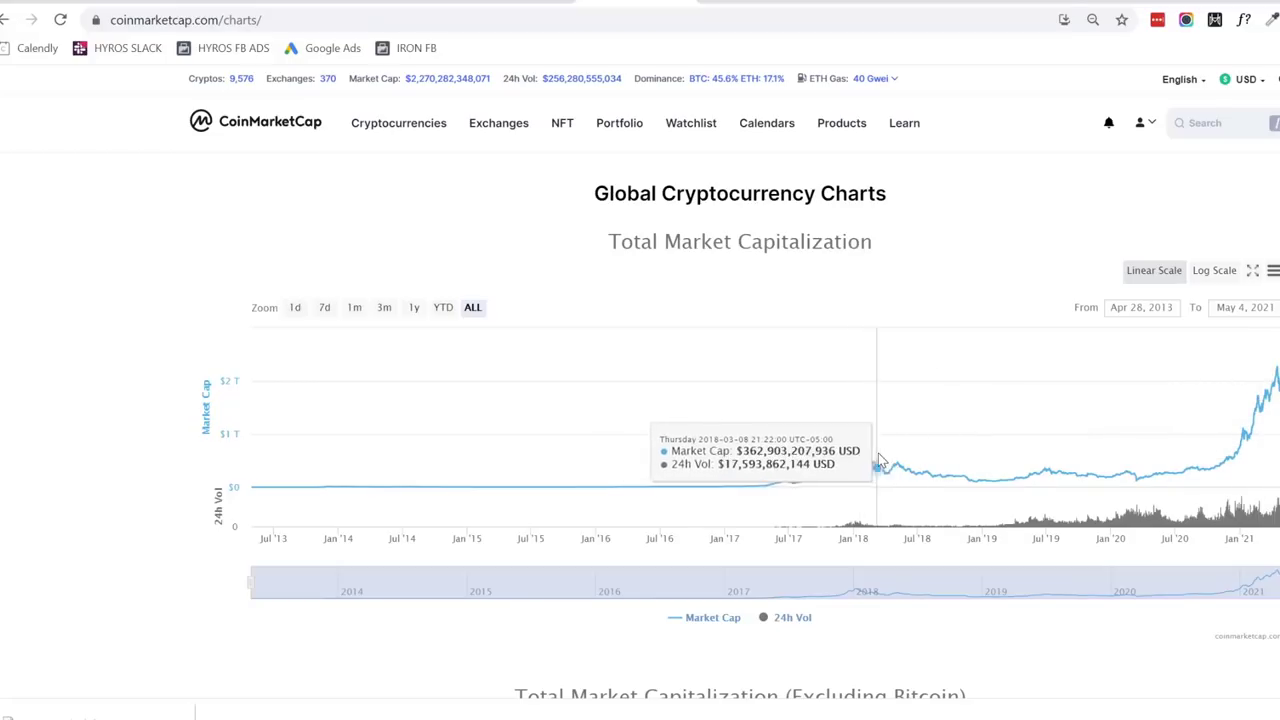
pyautogui.moveTo(1260, 376)
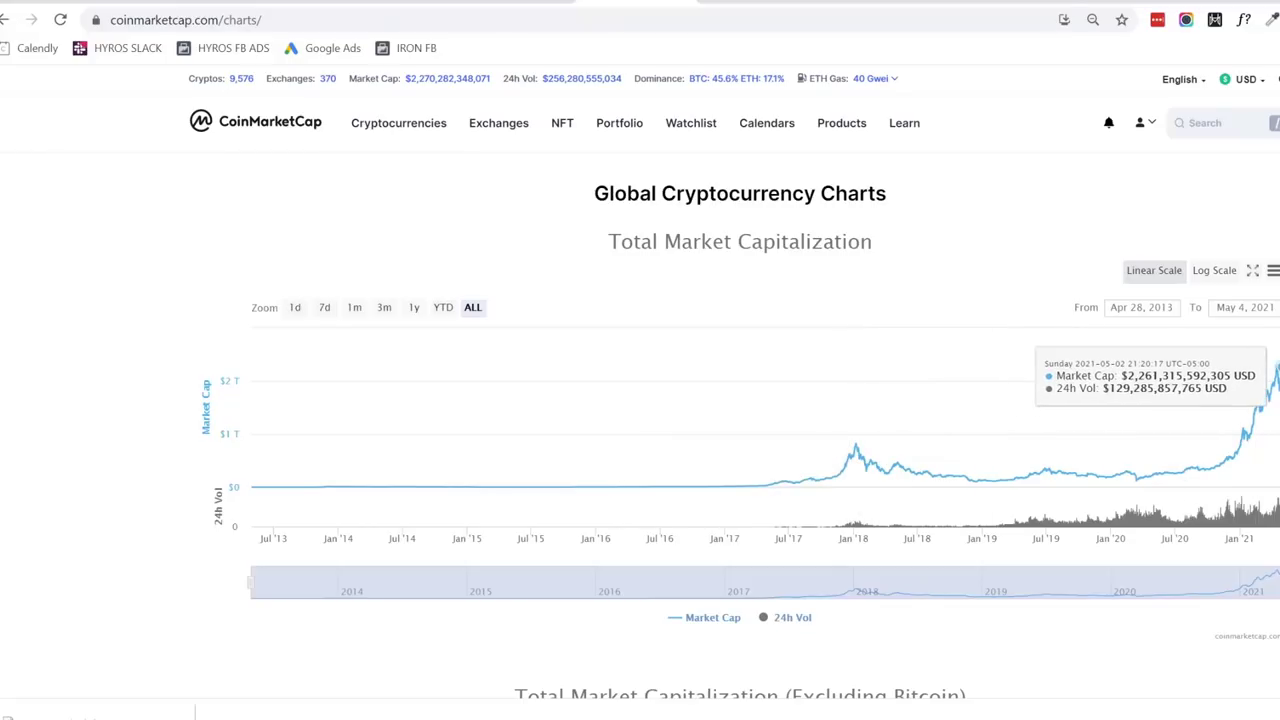
pyautogui.moveTo(856, 444)
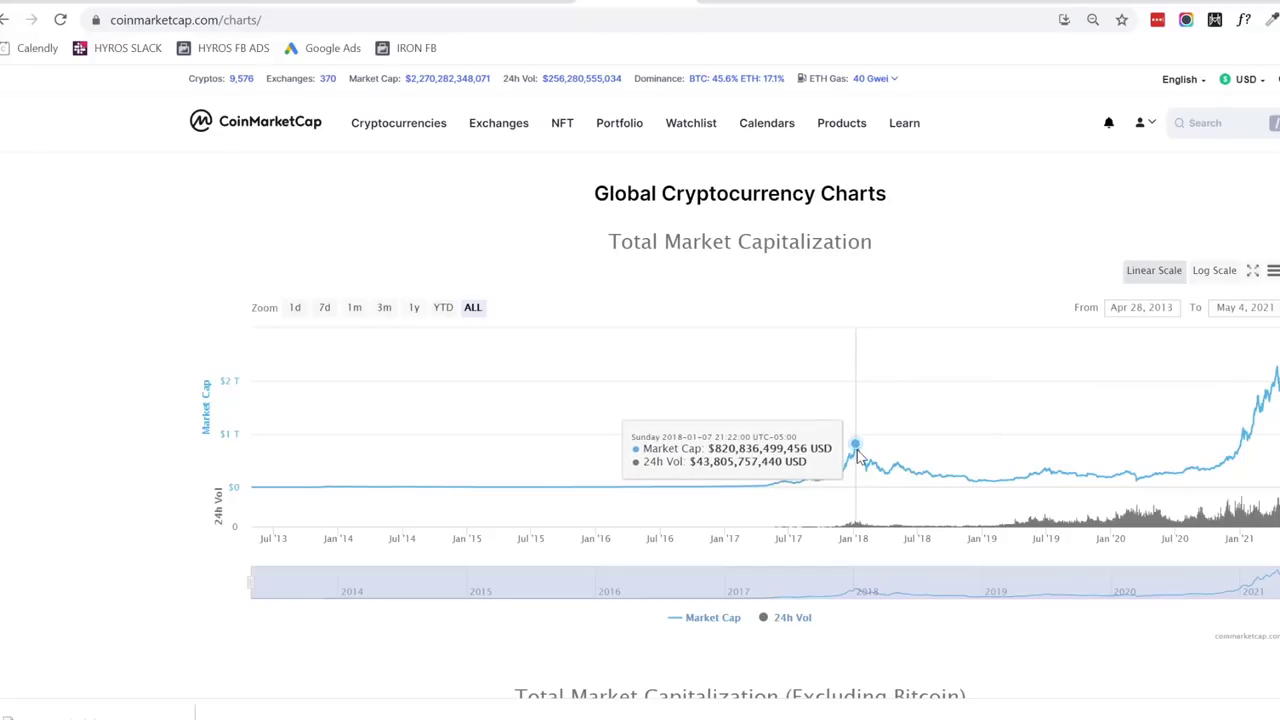
pyautogui.moveTo(1270, 376)
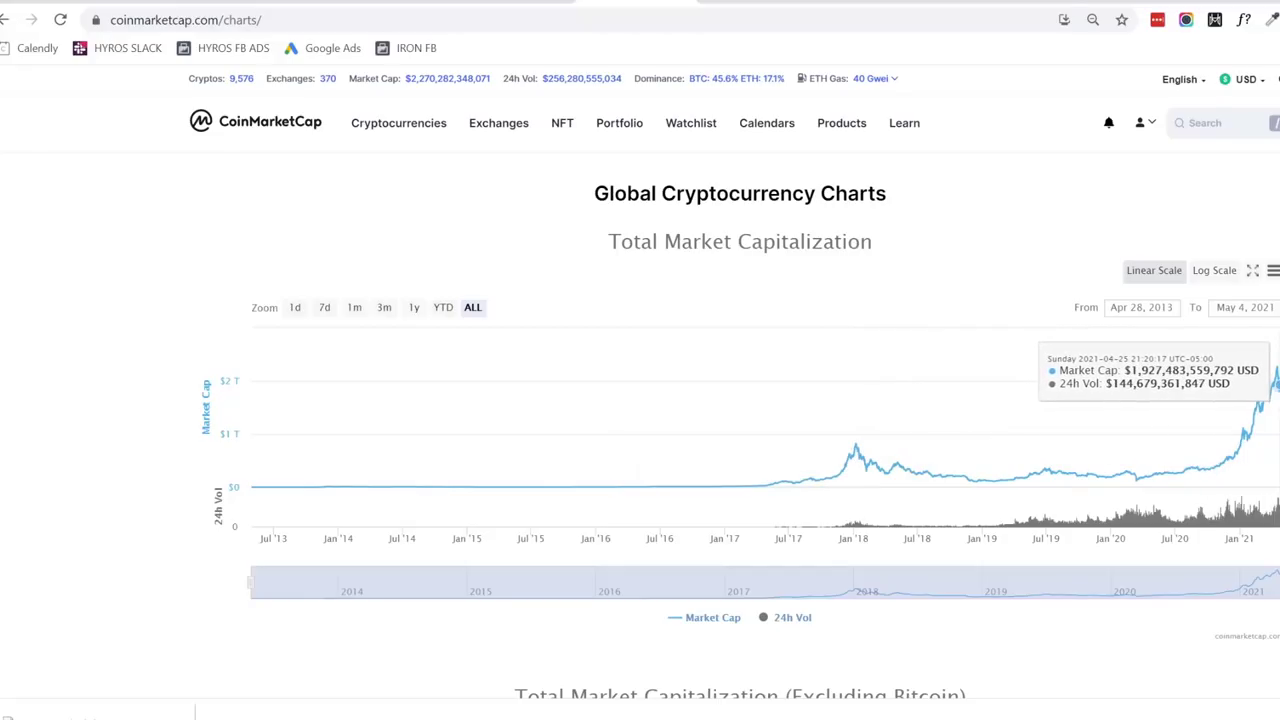
pyautogui.moveTo(1276, 378)
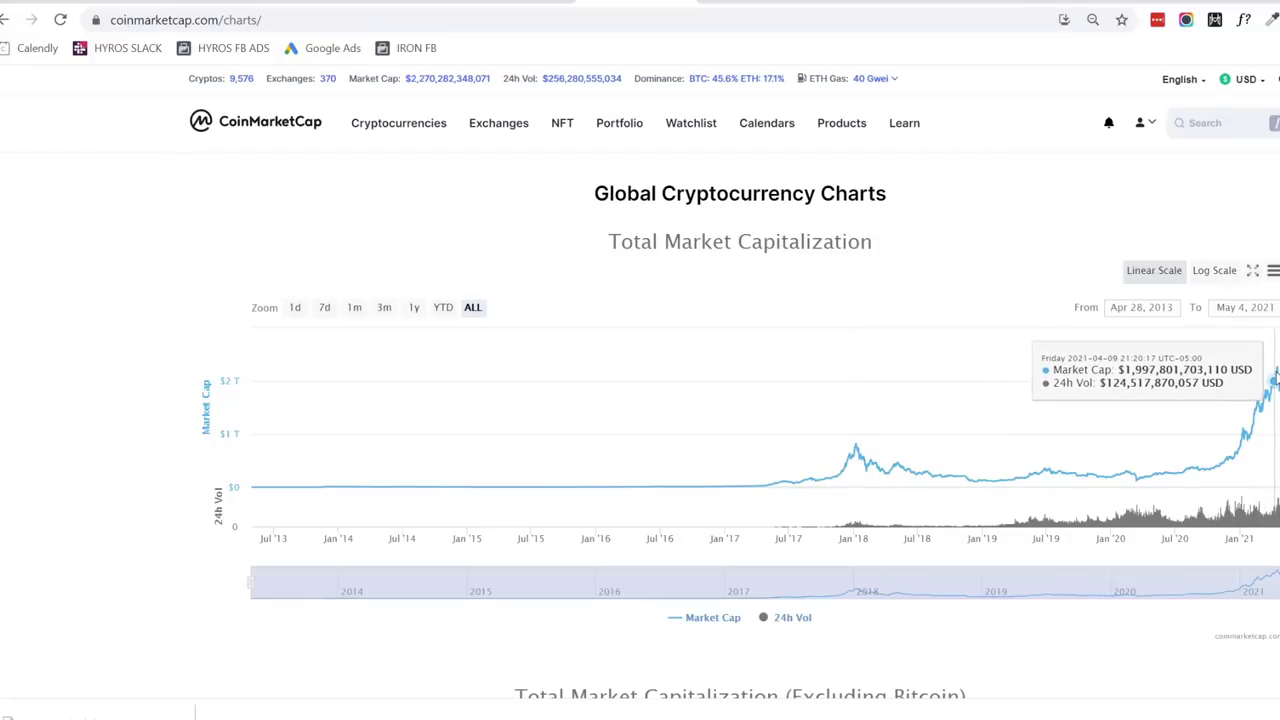
pyautogui.moveTo(1276, 376)
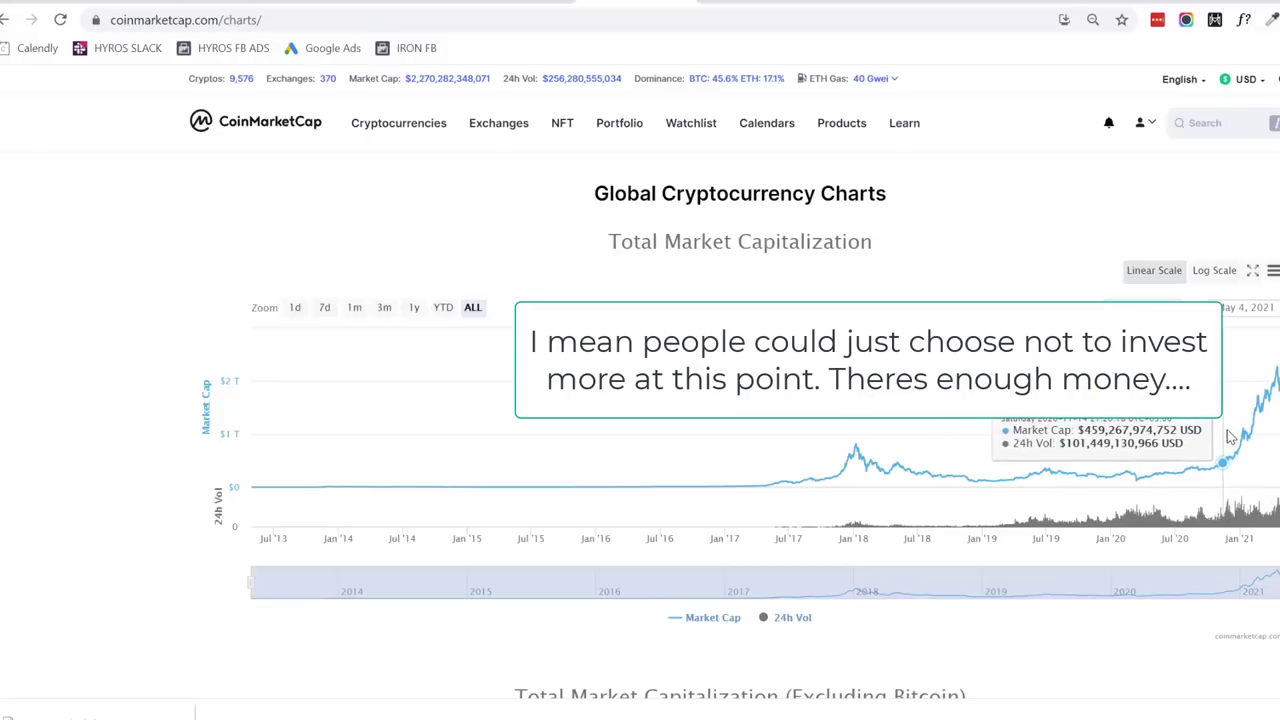
pyautogui.moveTo(1218, 438)
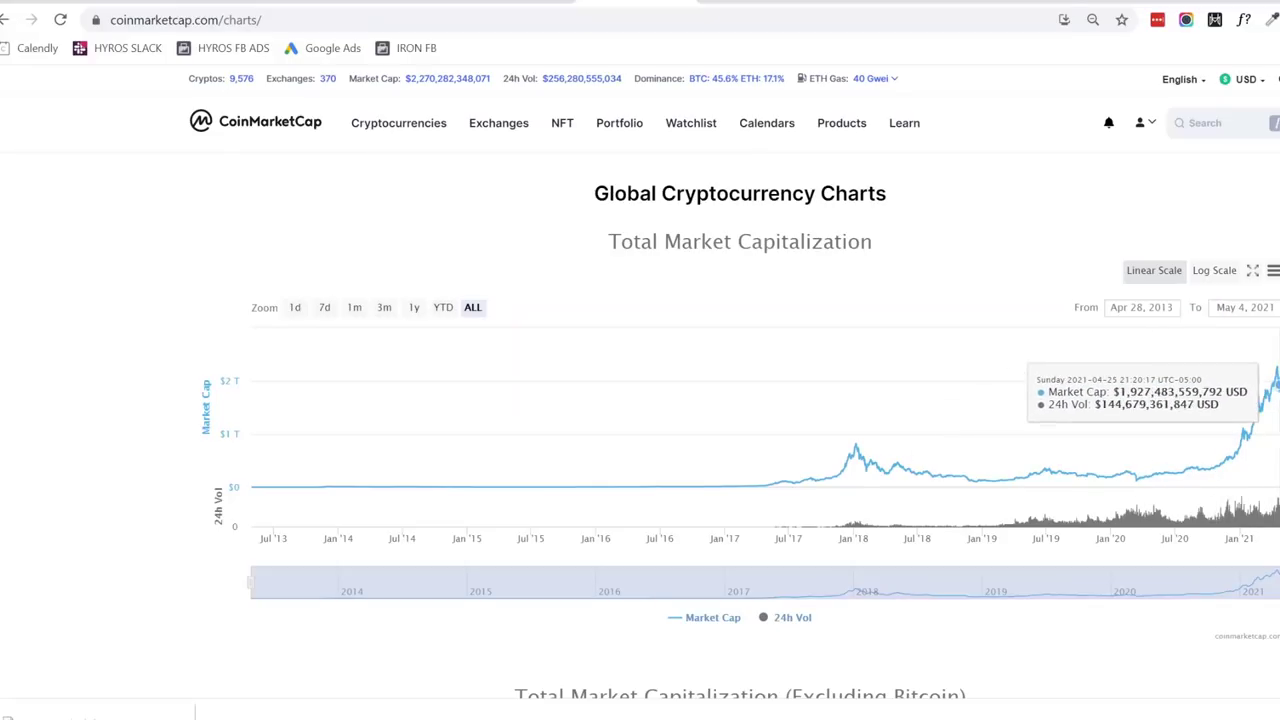
pyautogui.moveTo(850, 432)
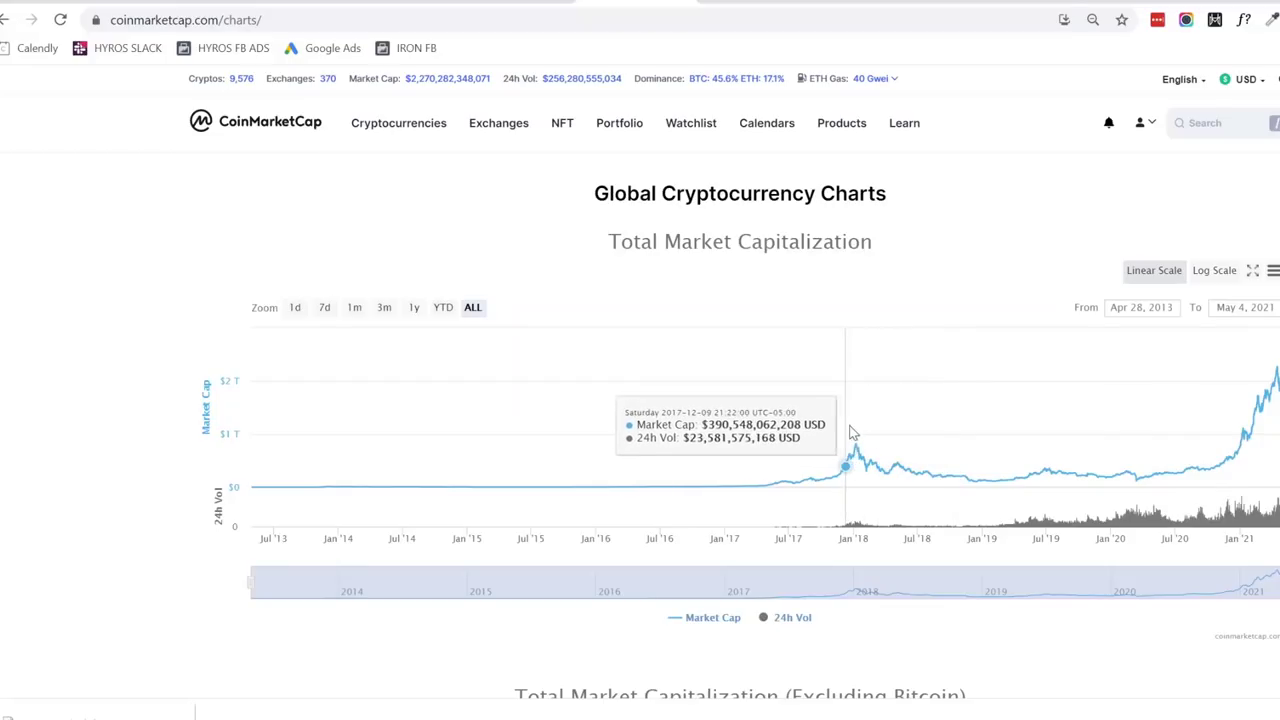
pyautogui.moveTo(852, 432)
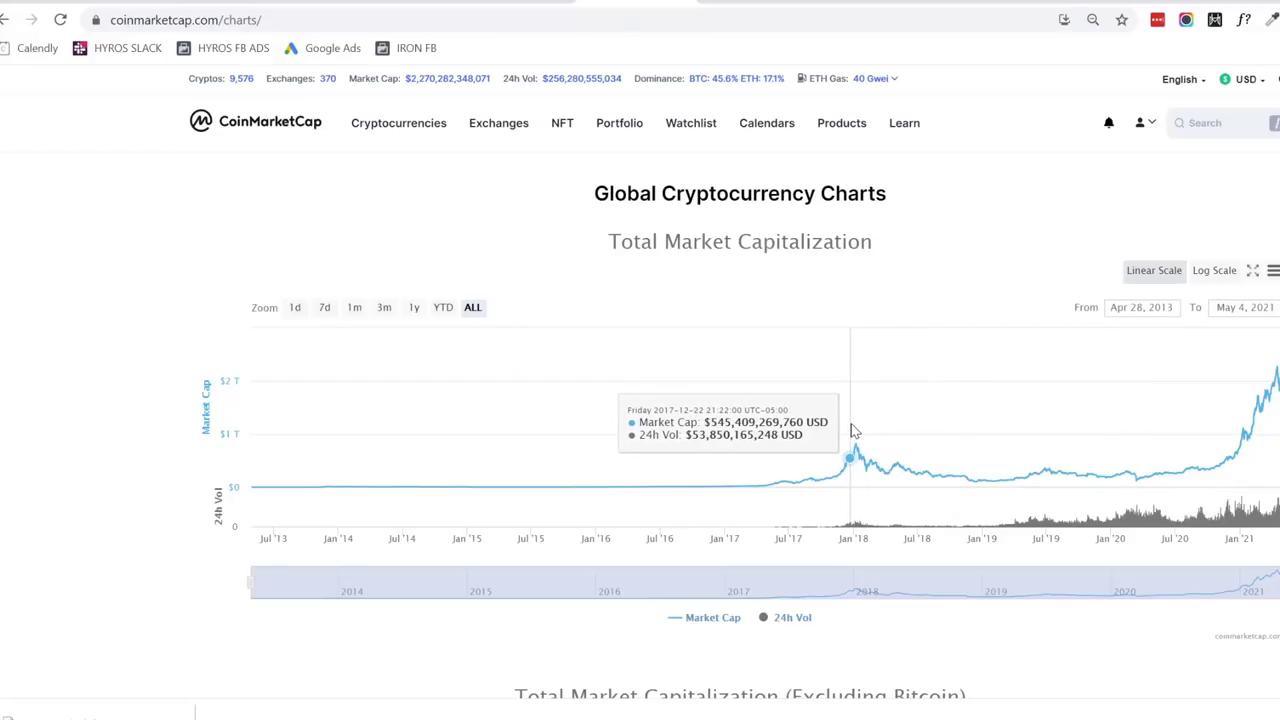
pyautogui.moveTo(852, 436)
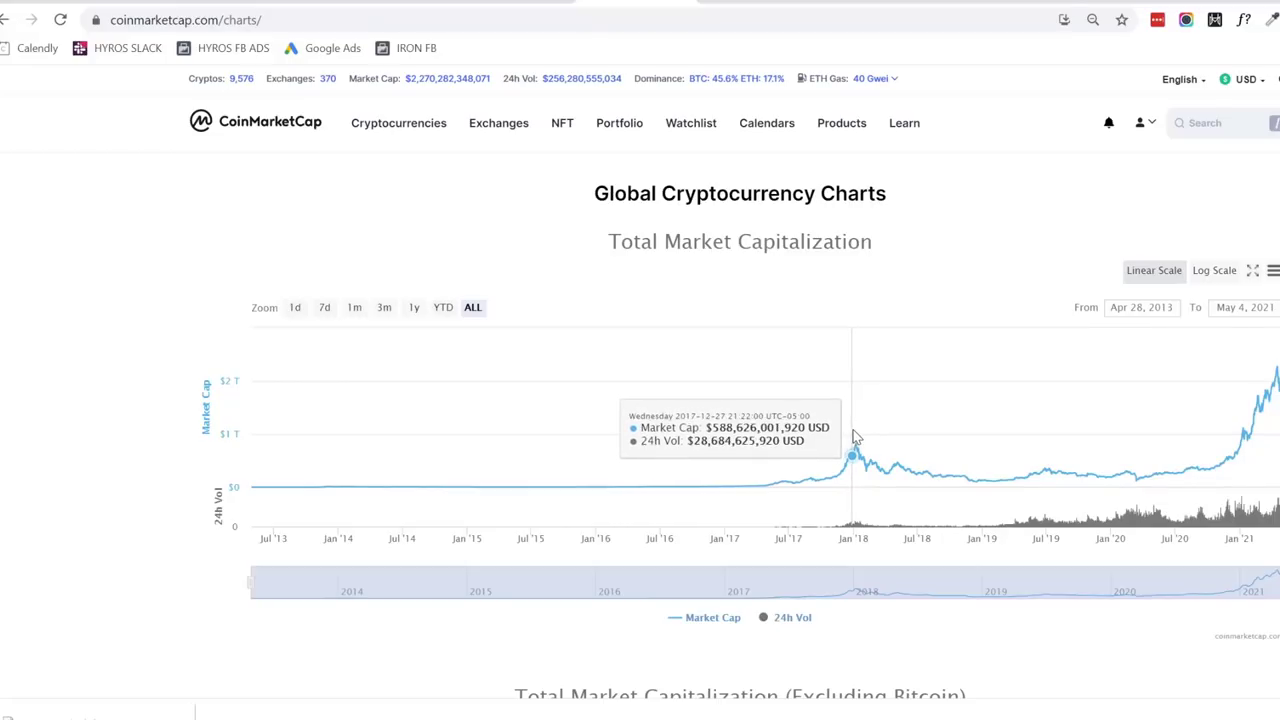
pyautogui.moveTo(858, 424)
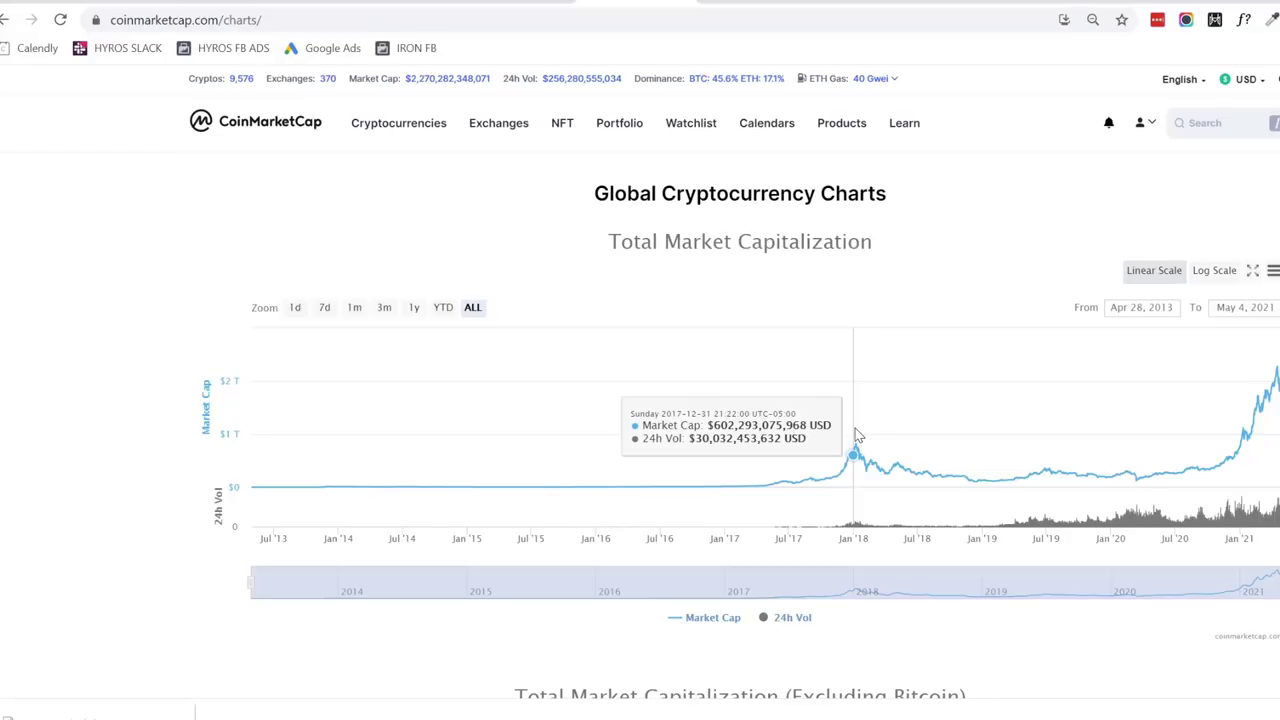
pyautogui.moveTo(856, 444)
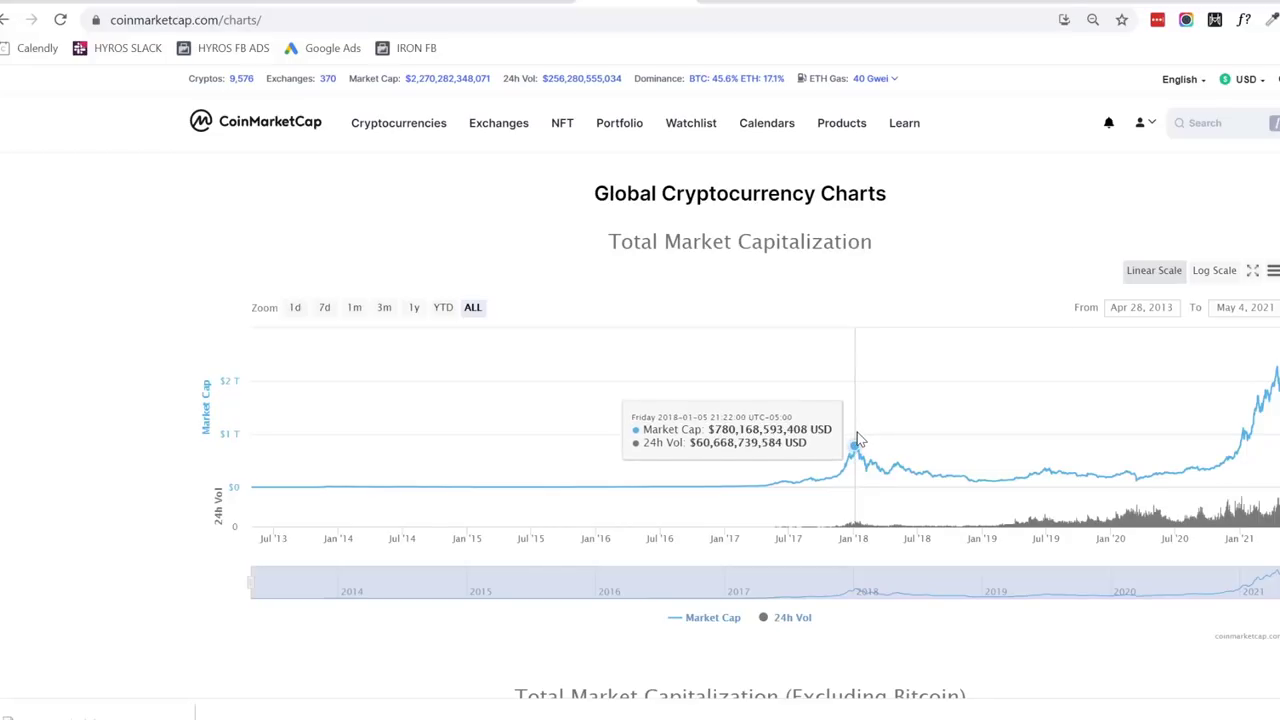
pyautogui.moveTo(856, 448)
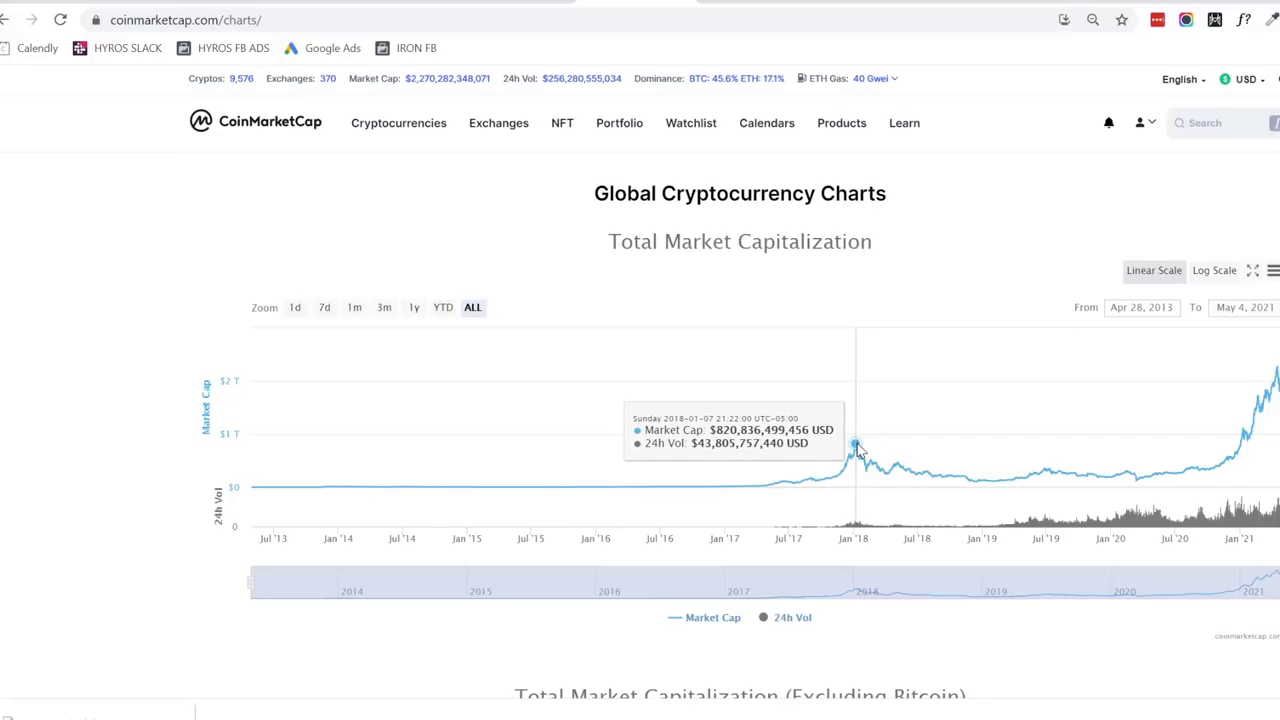
pyautogui.moveTo(850, 460)
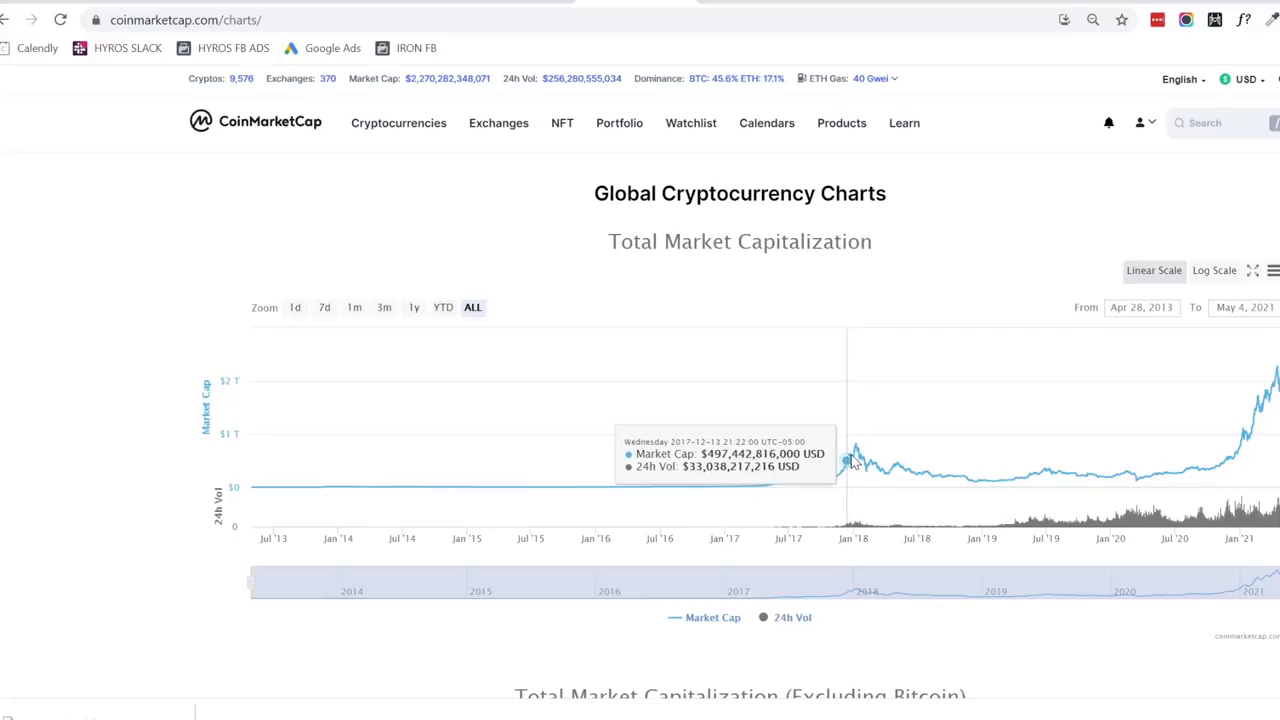
pyautogui.moveTo(856, 448)
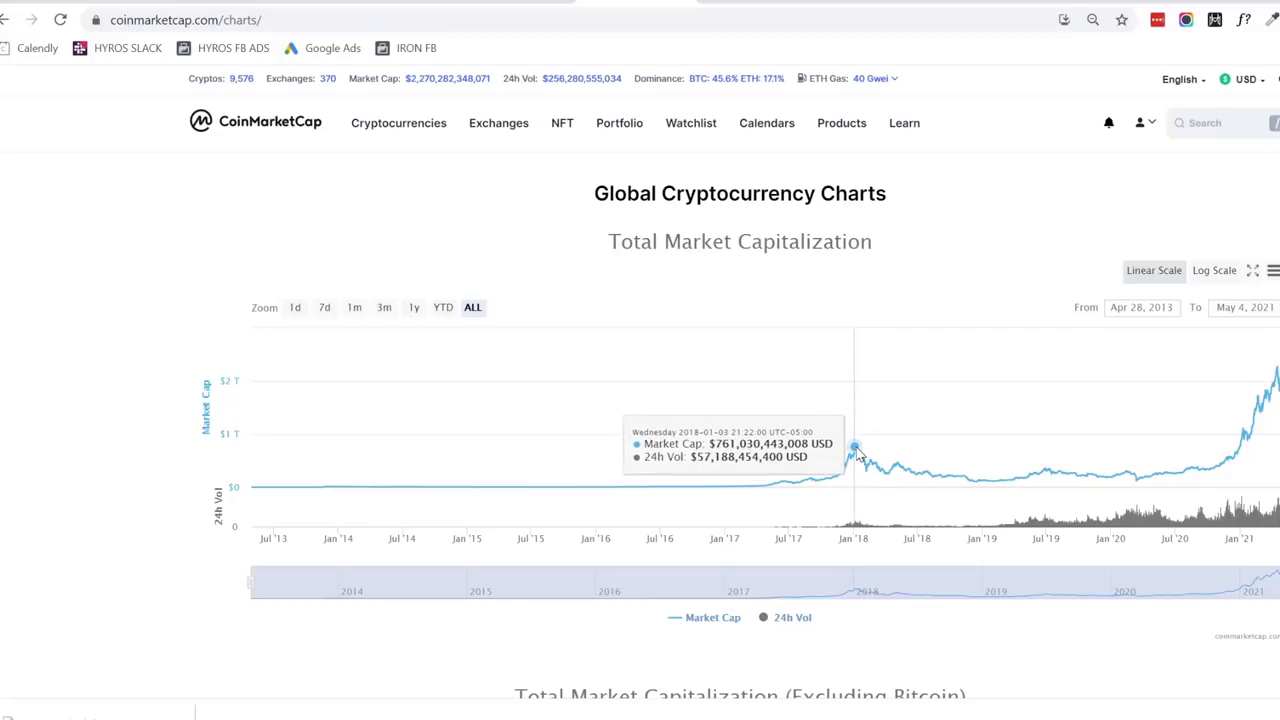
pyautogui.moveTo(856, 448)
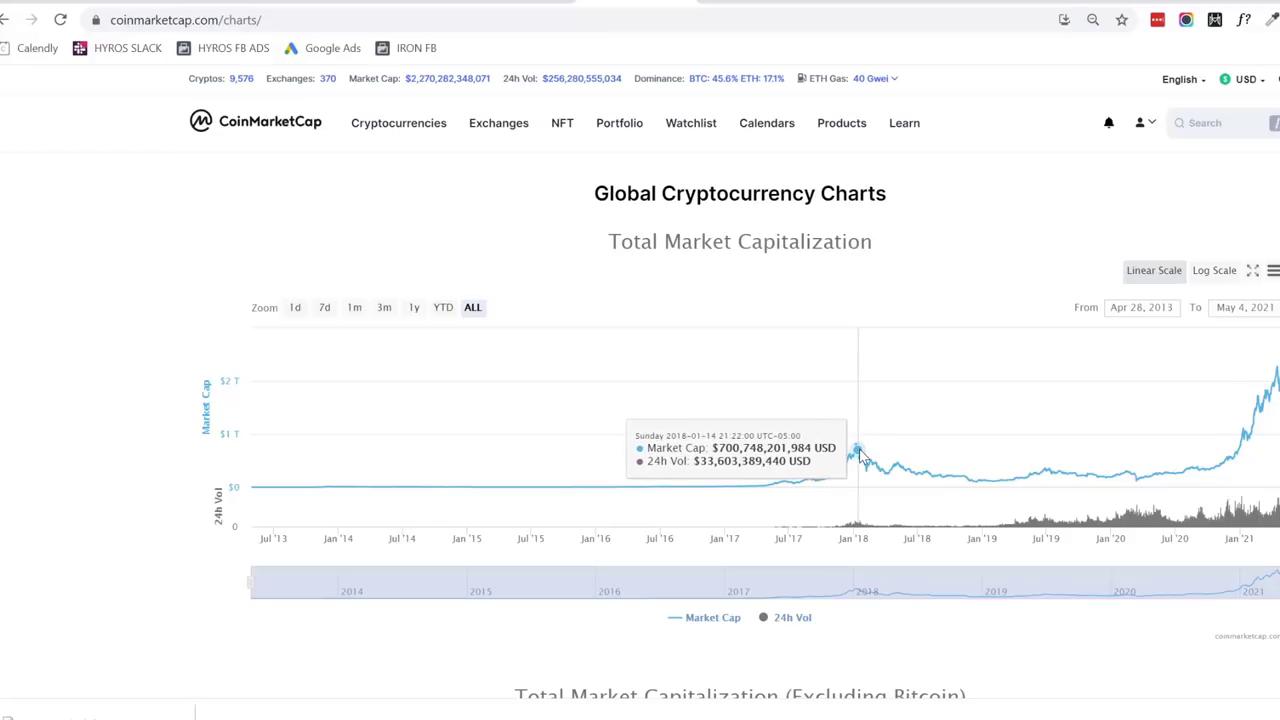
pyautogui.moveTo(856, 456)
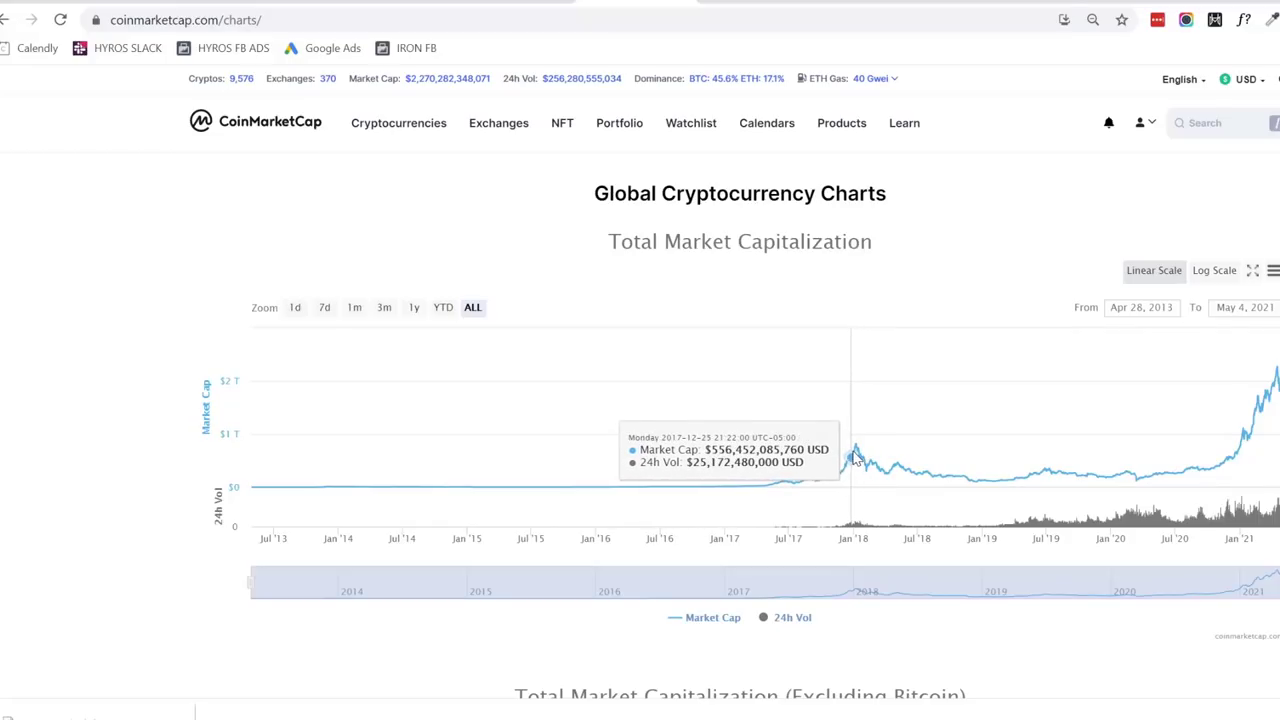
pyautogui.moveTo(856, 450)
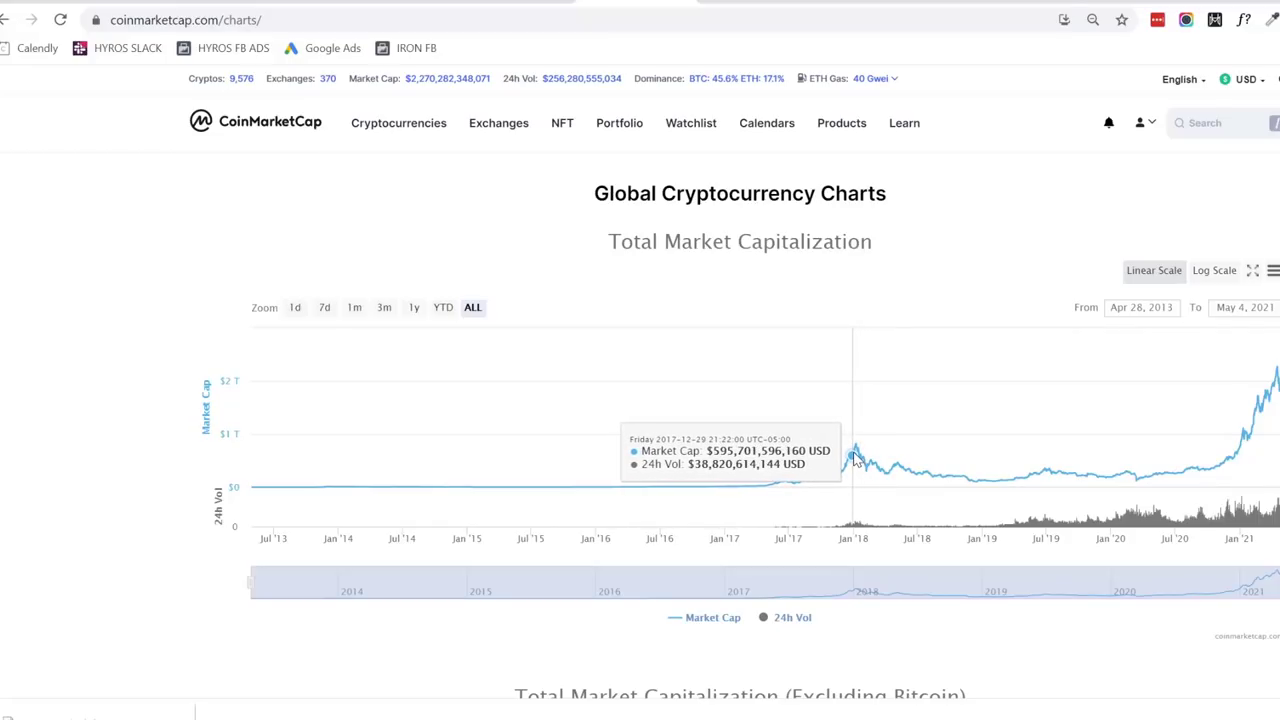
pyautogui.moveTo(856, 446)
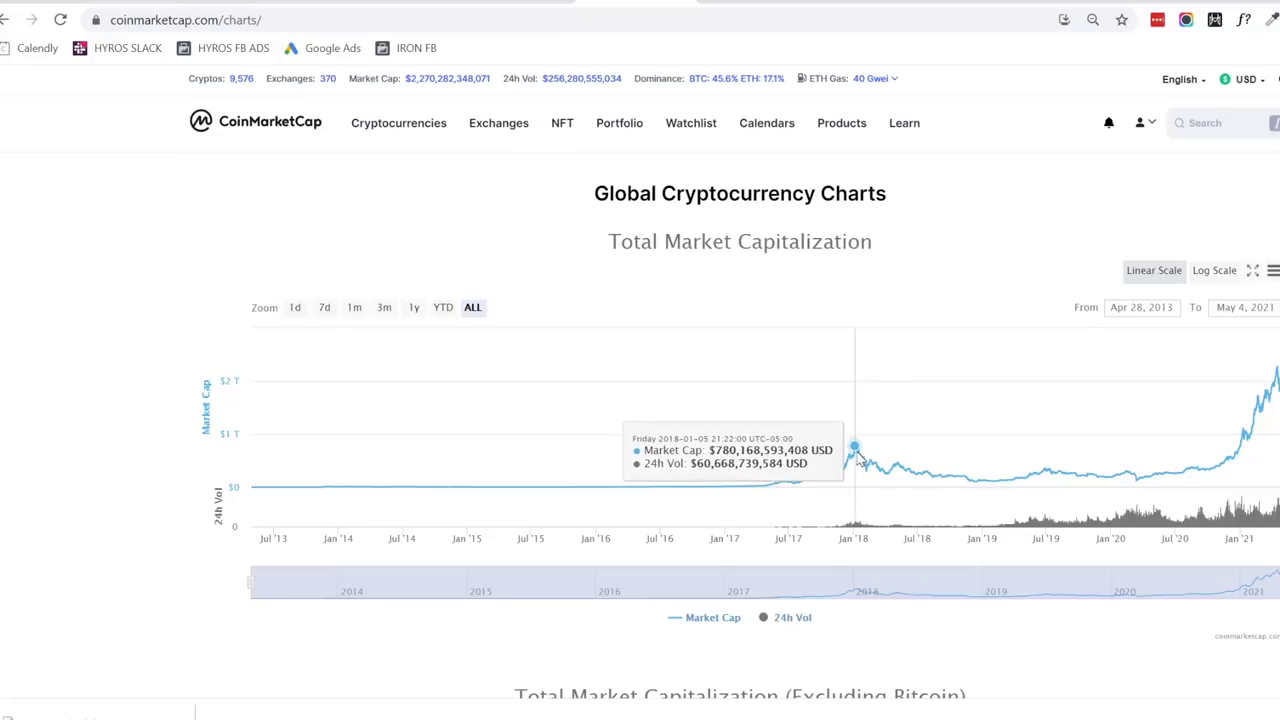
pyautogui.moveTo(850, 456)
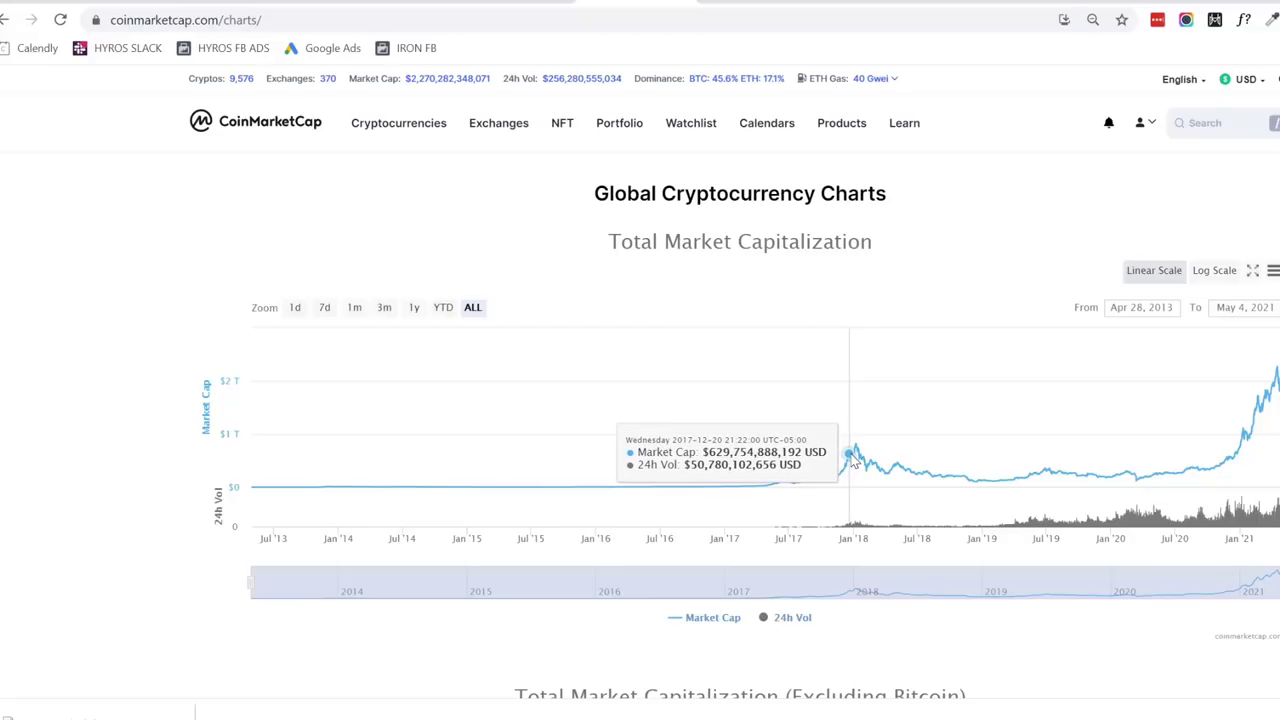
pyautogui.moveTo(844, 472)
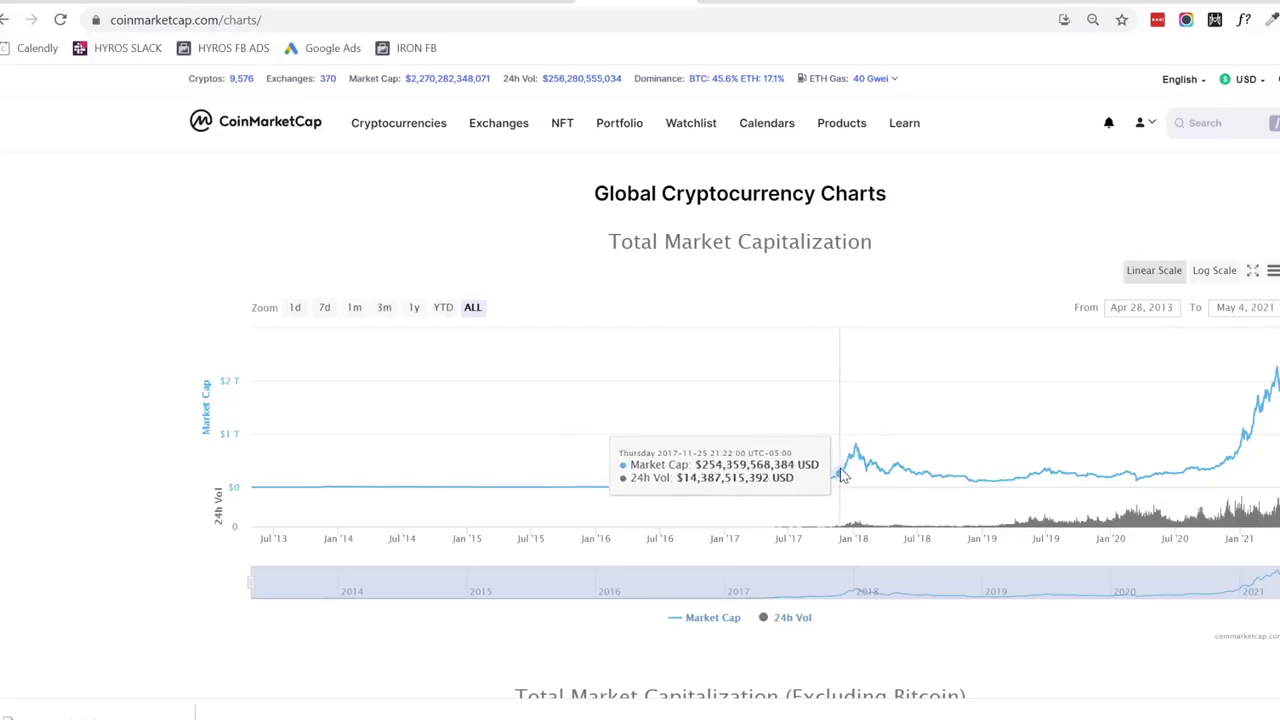
pyautogui.moveTo(856, 448)
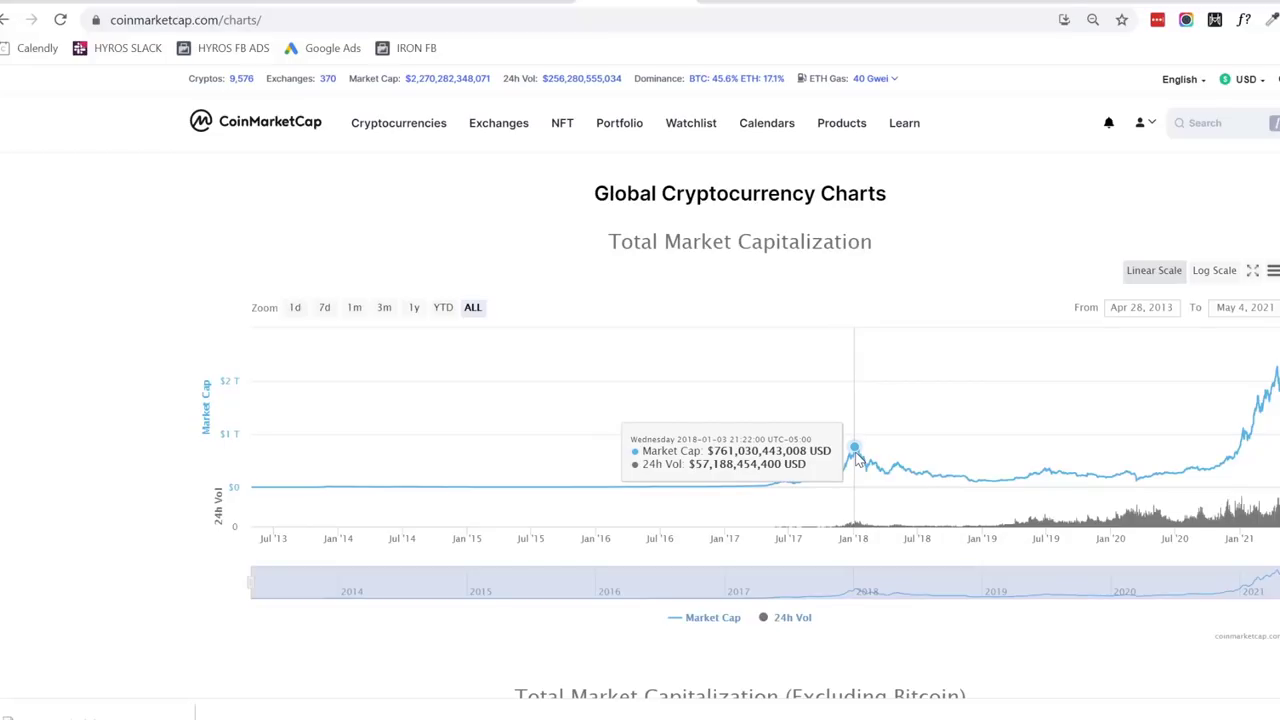
pyautogui.moveTo(852, 456)
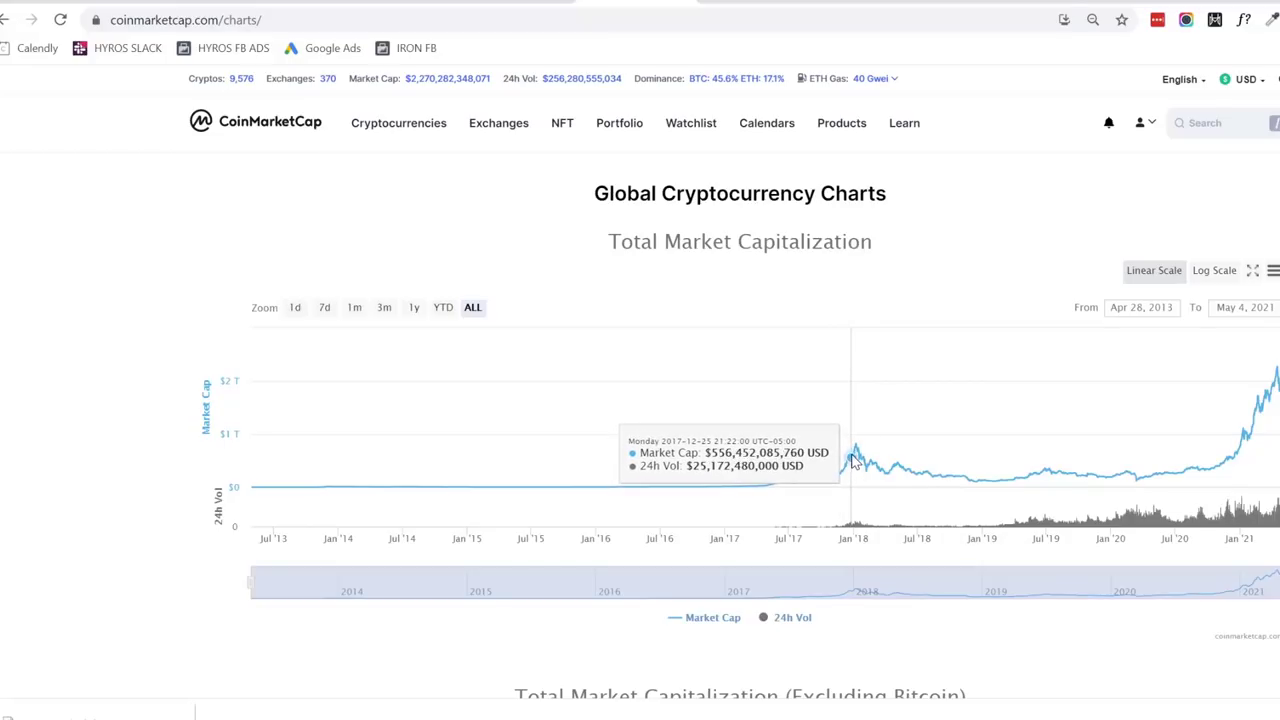
pyautogui.moveTo(856, 448)
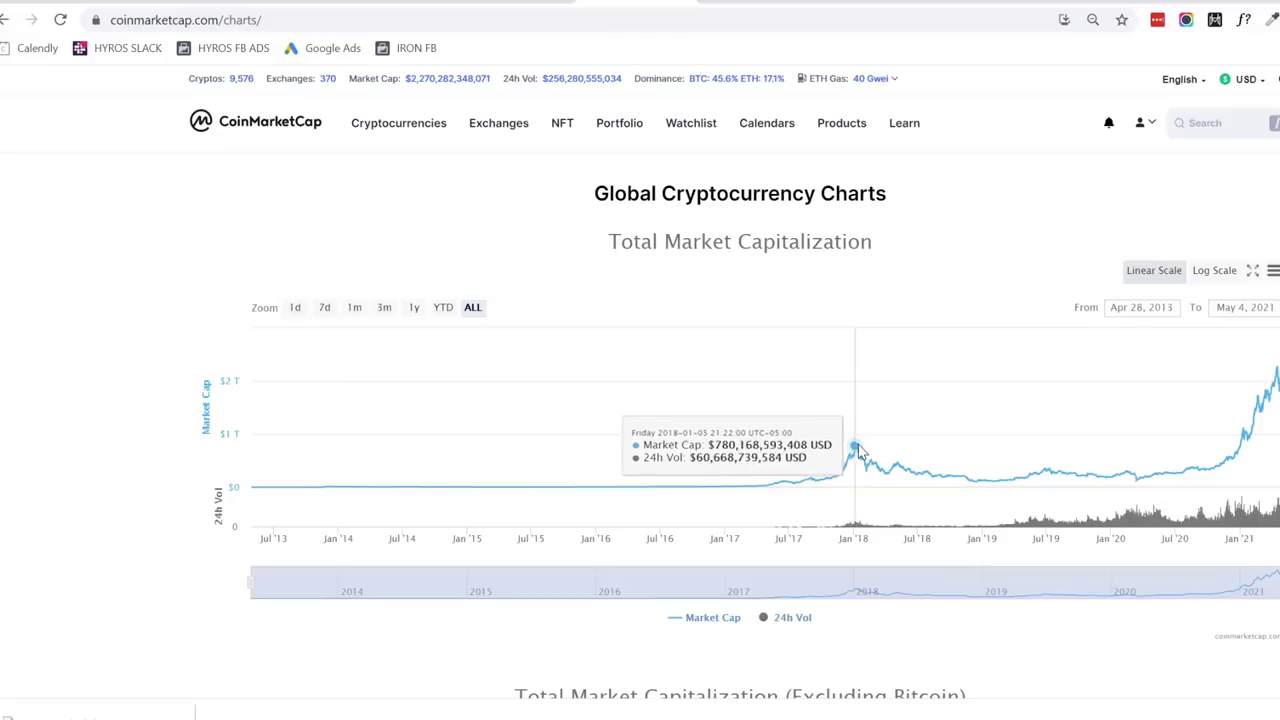
pyautogui.moveTo(856, 456)
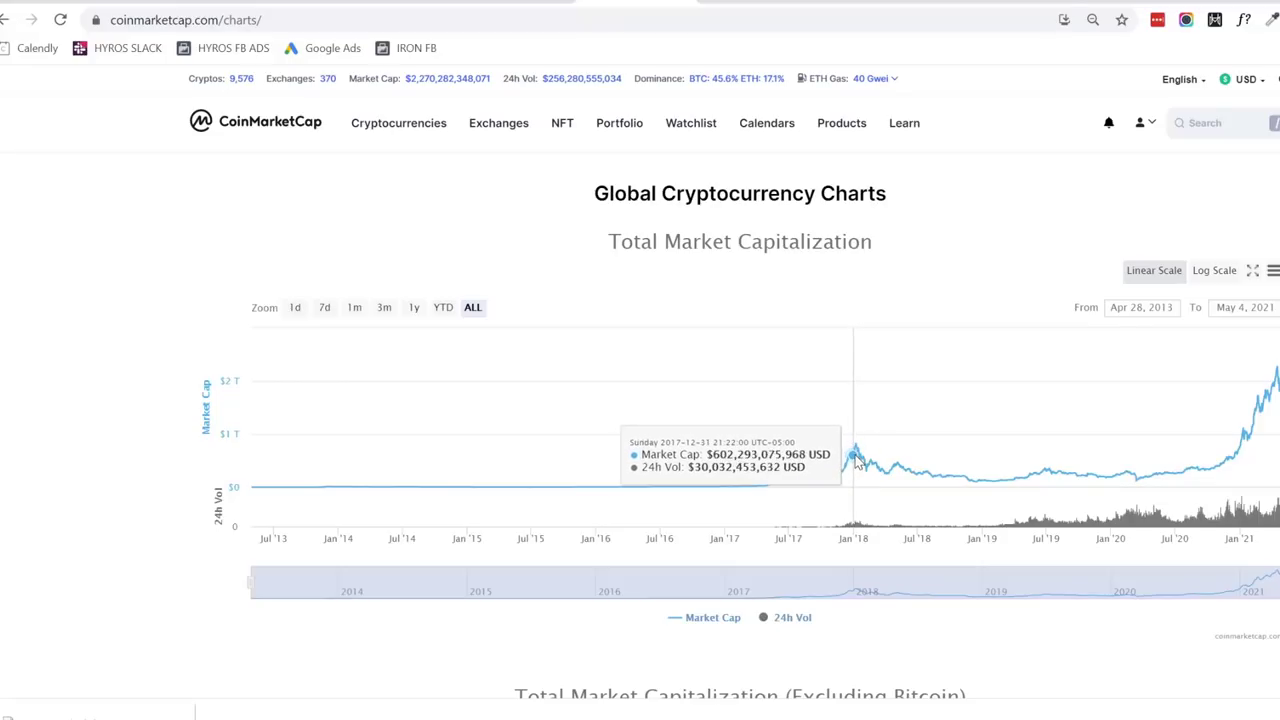
pyautogui.moveTo(852, 456)
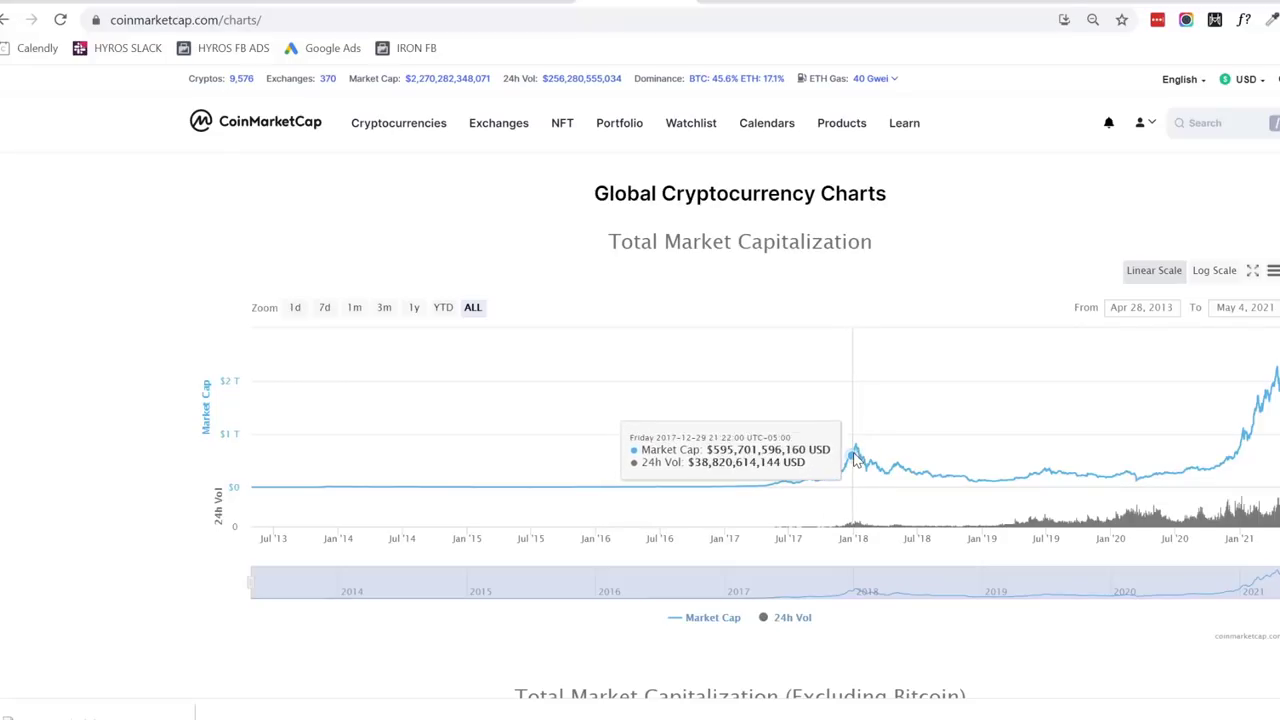
pyautogui.moveTo(856, 448)
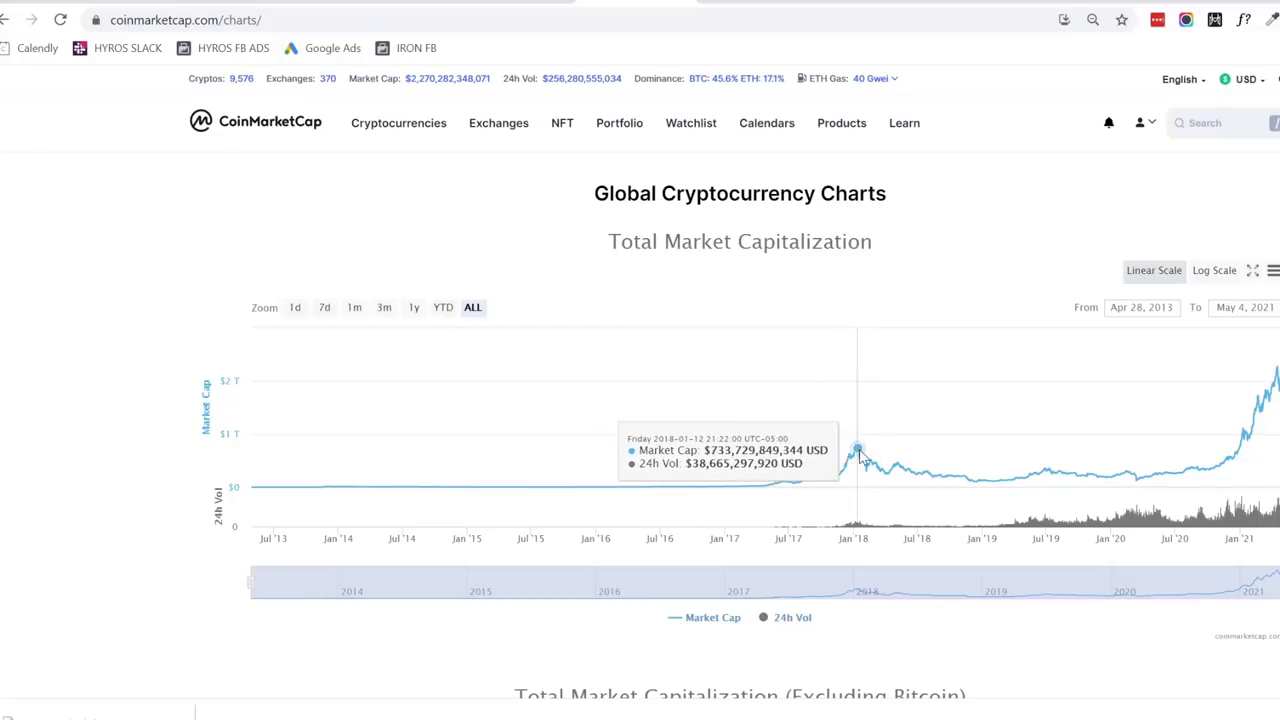
pyautogui.moveTo(868, 458)
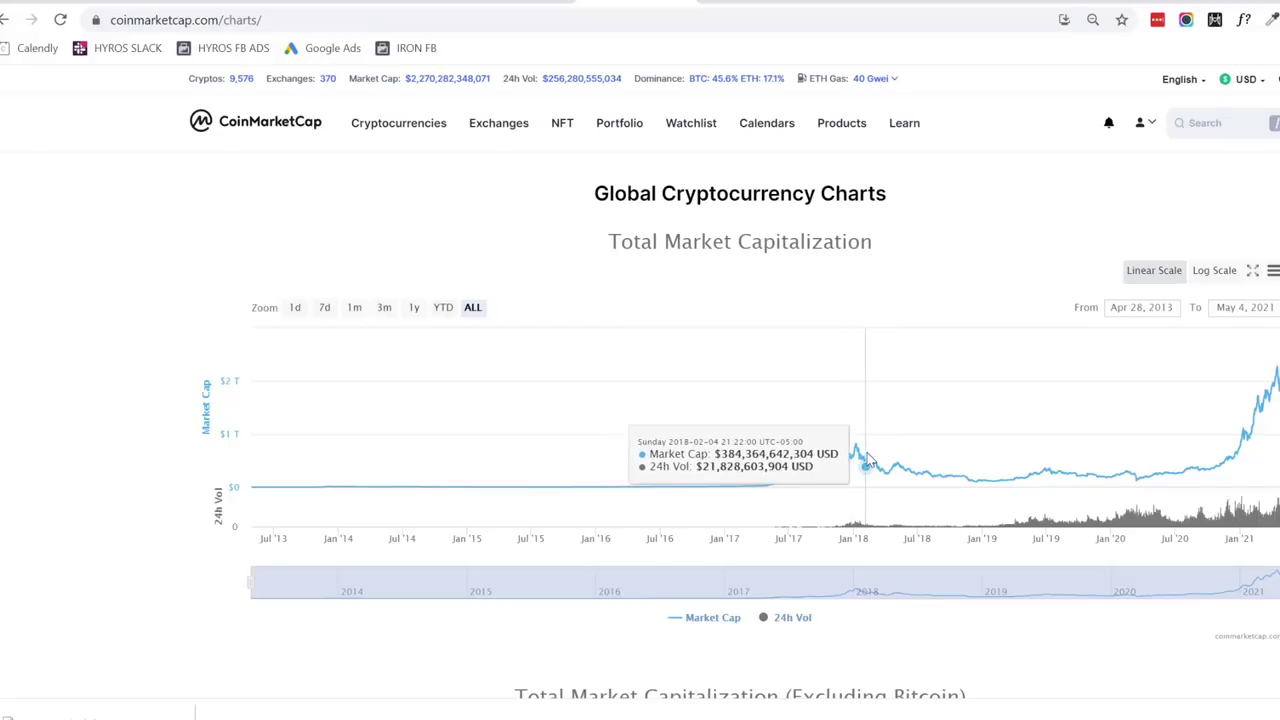
pyautogui.moveTo(862, 460)
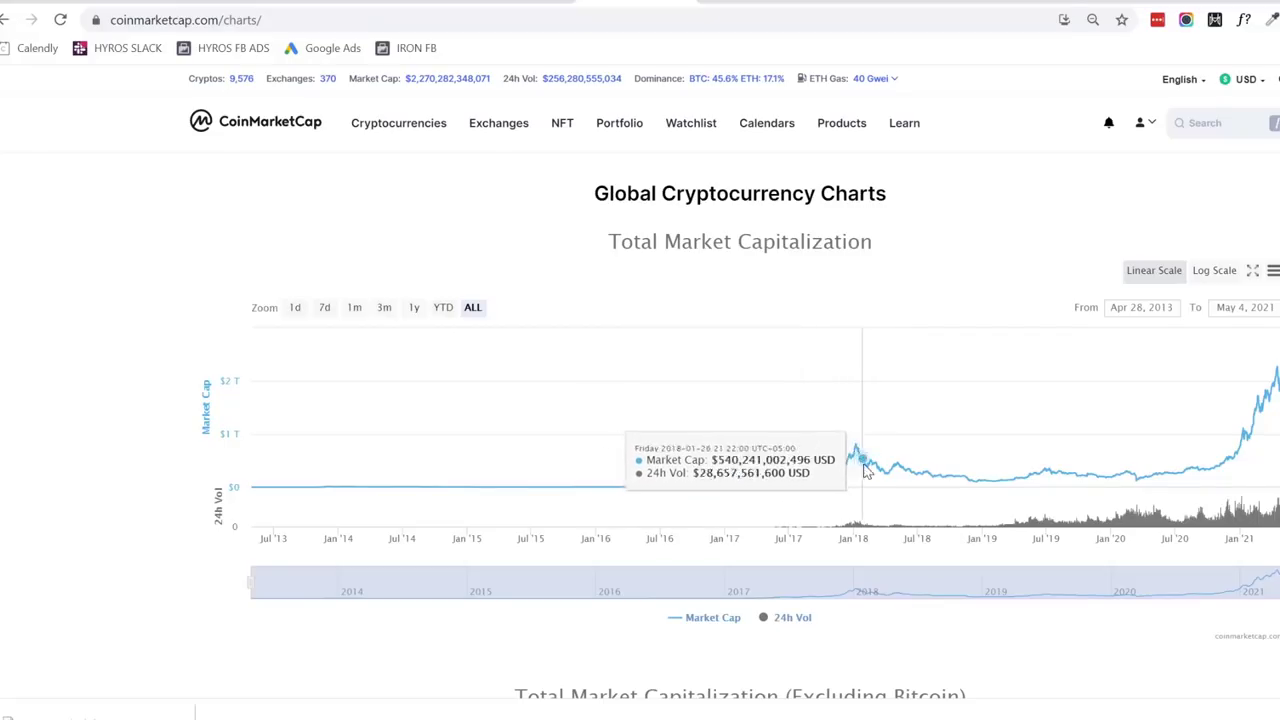
pyautogui.moveTo(856, 448)
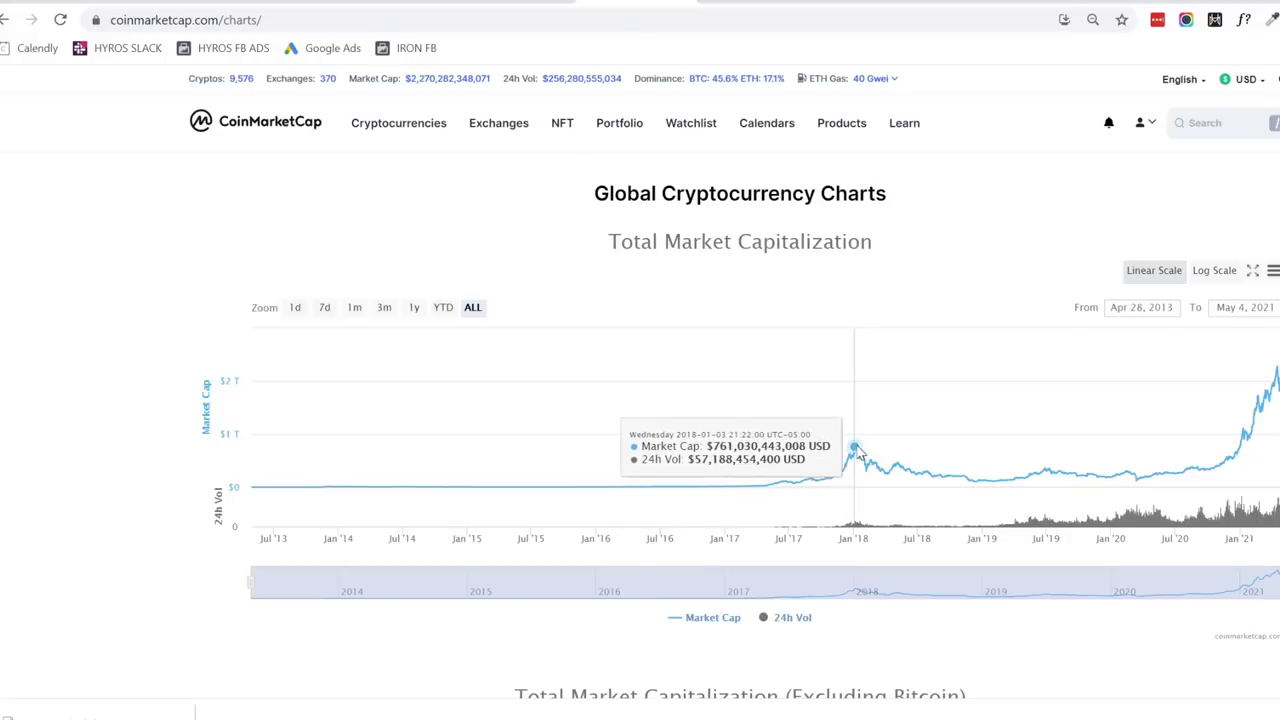
pyautogui.moveTo(848, 456)
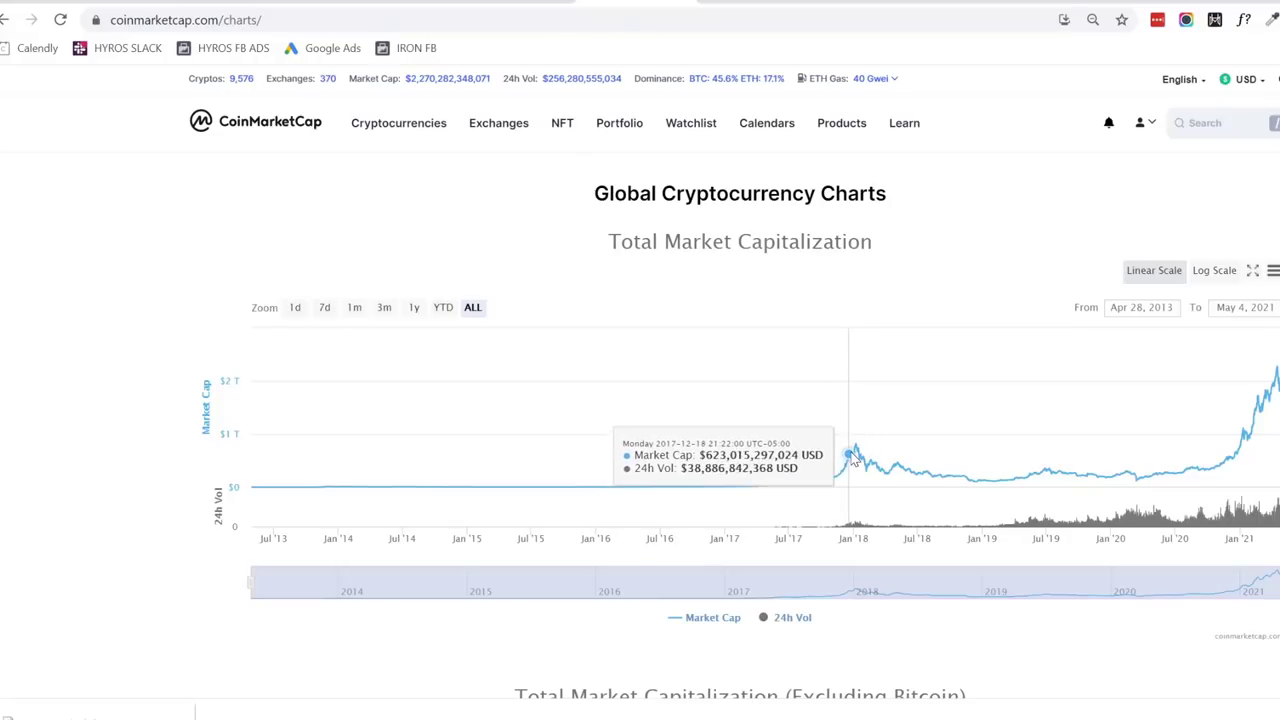
pyautogui.moveTo(838, 476)
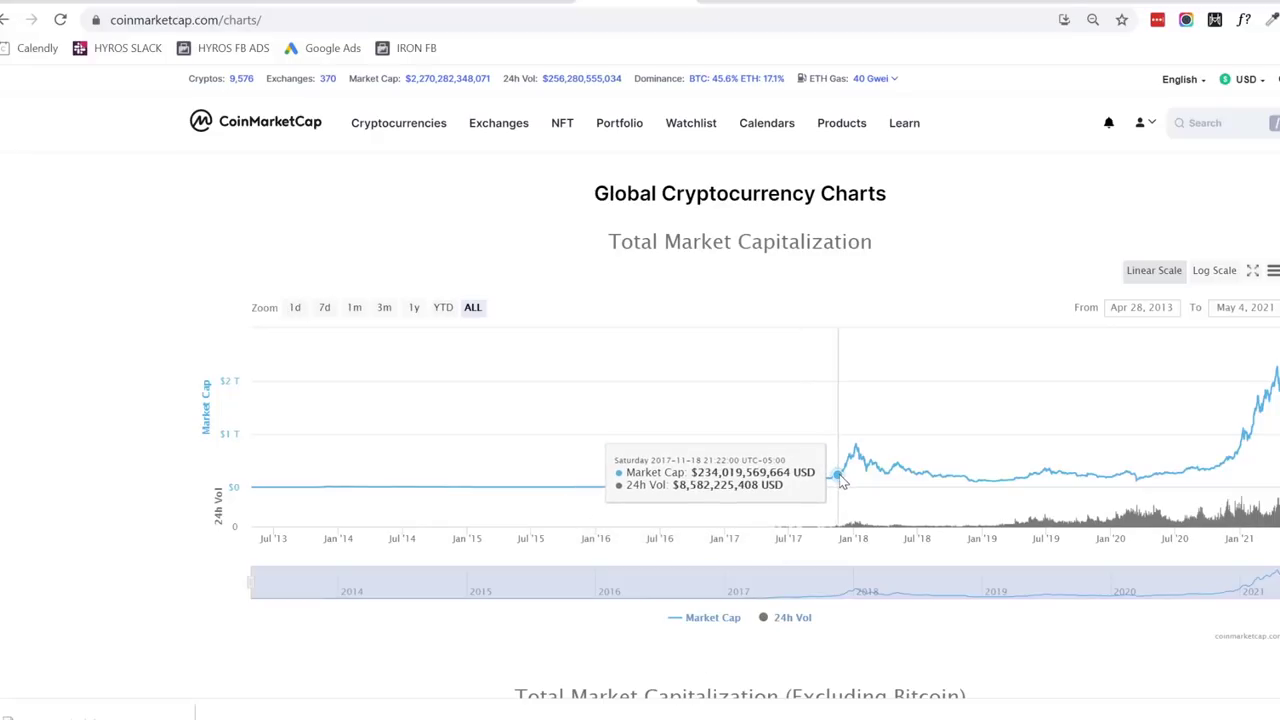
# From the Top 100 ranking, open Ethereum's page and scroll to its all-time chart
pyautogui.click(398, 122)
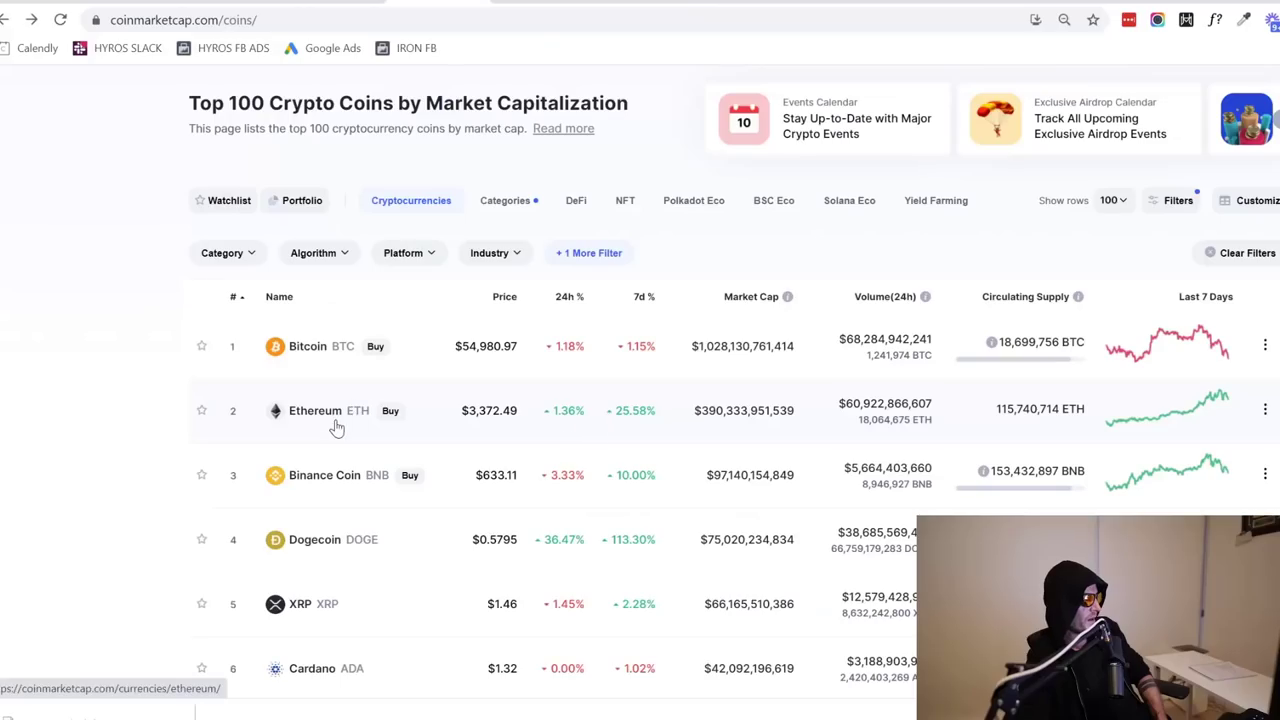
pyautogui.click(316, 410)
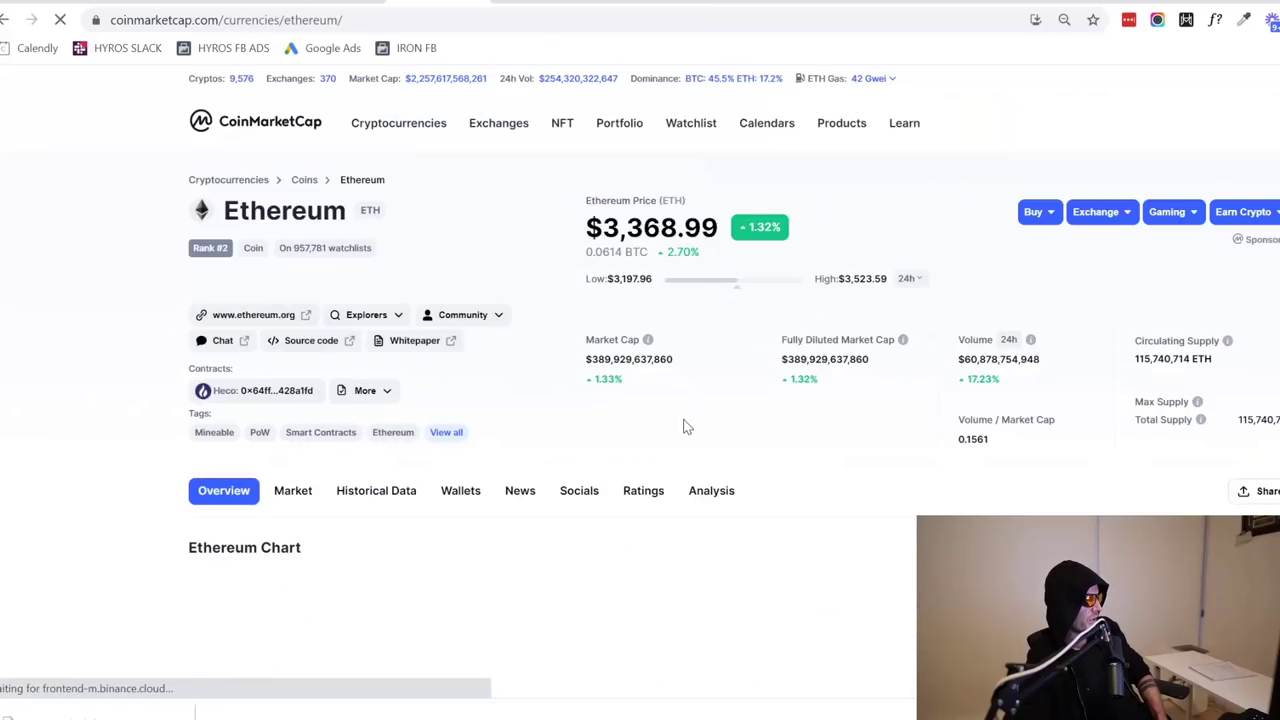
pyautogui.scroll(-3)
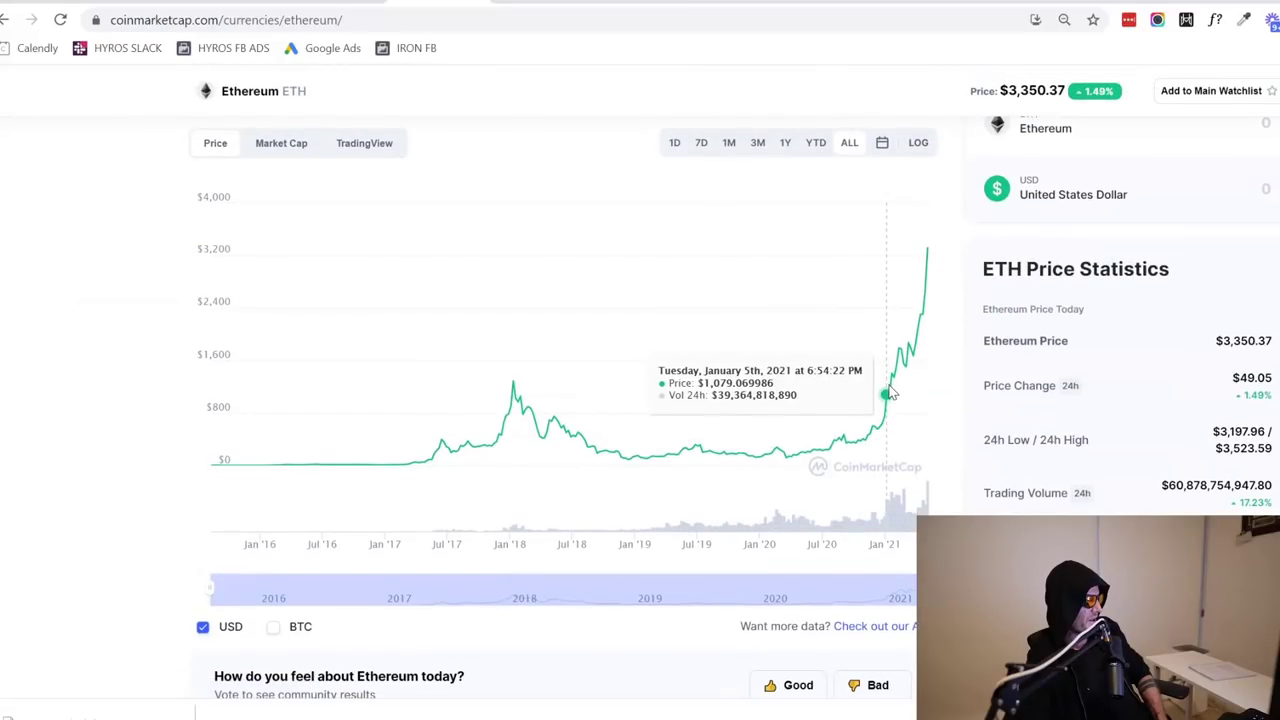
pyautogui.moveTo(898, 350)
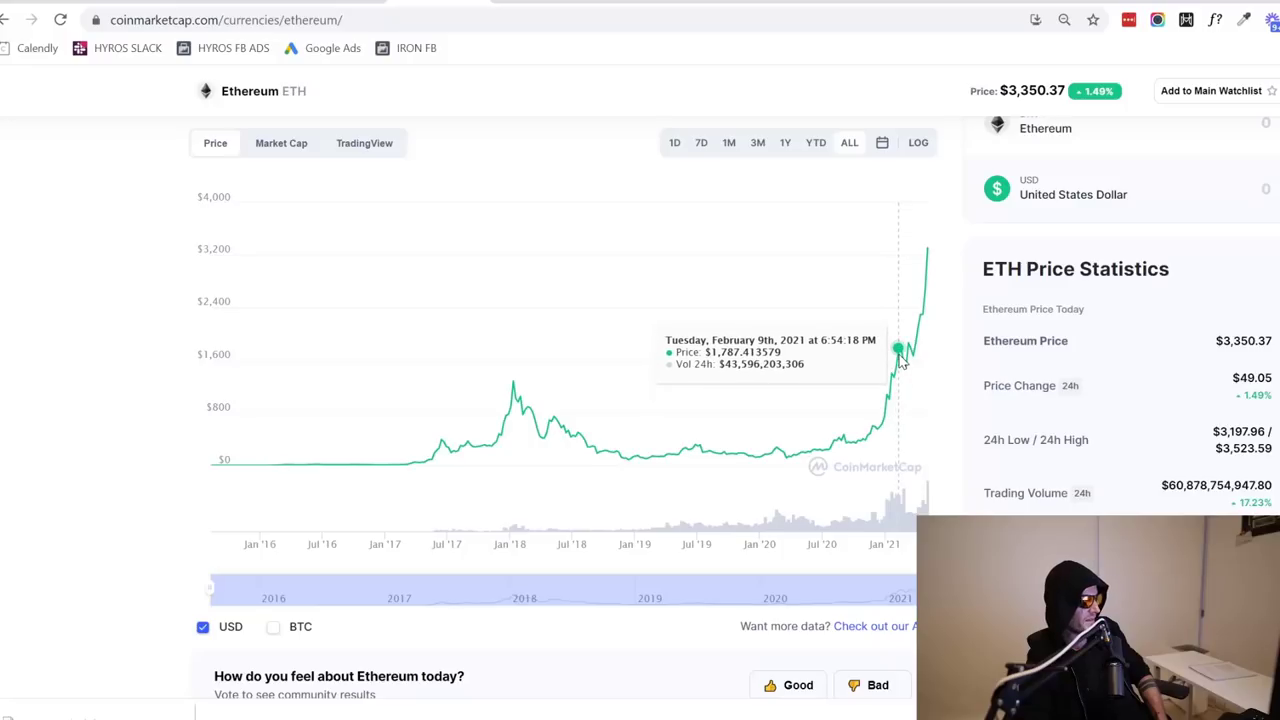
pyautogui.moveTo(900, 350)
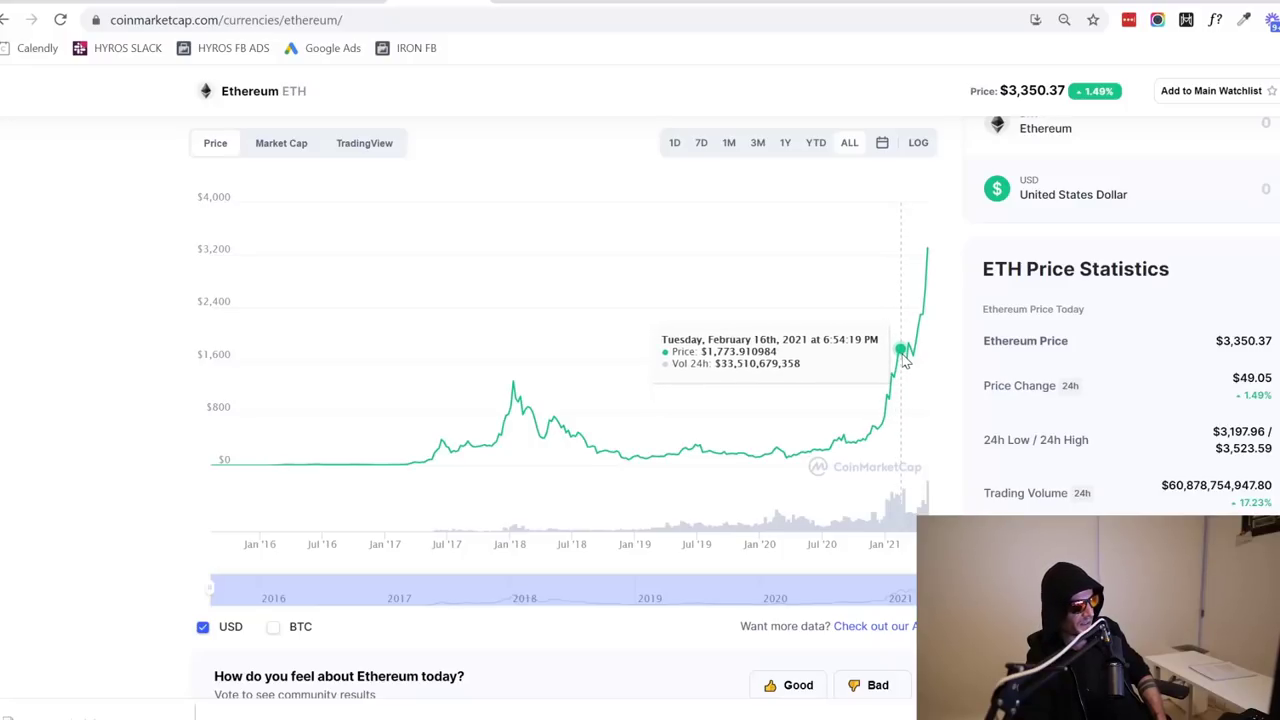
pyautogui.moveTo(900, 350)
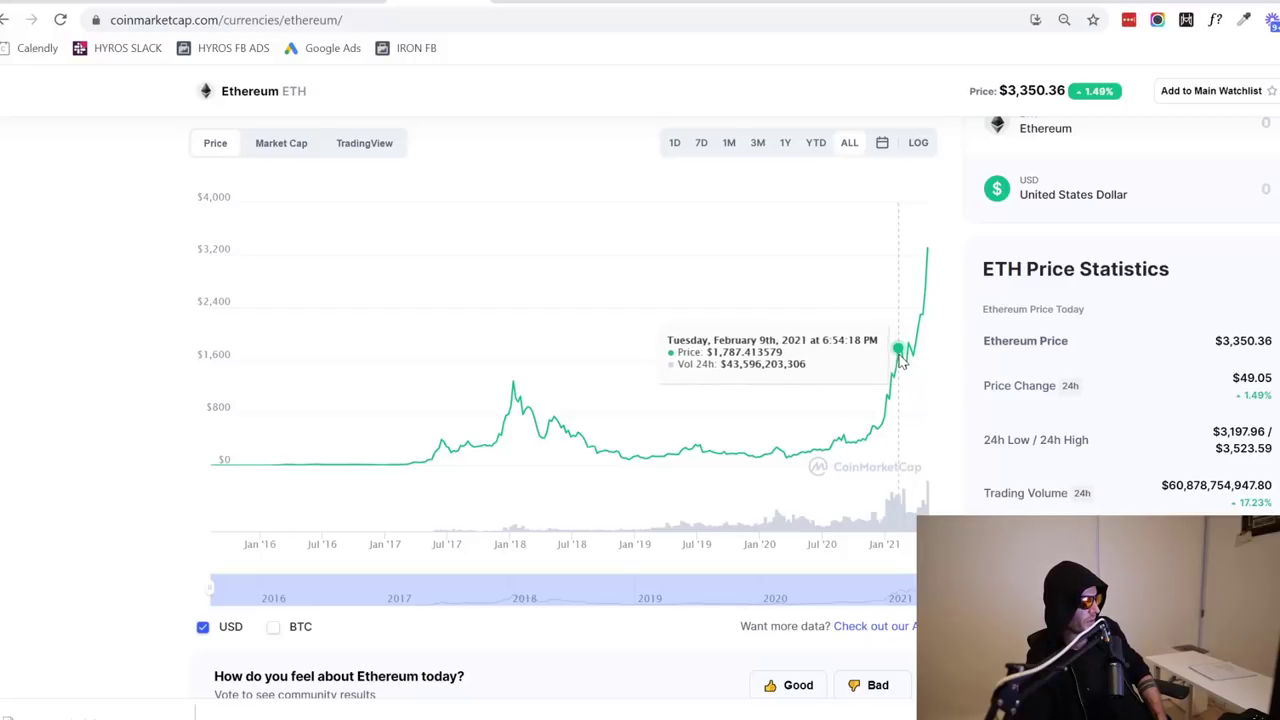
pyautogui.moveTo(904, 344)
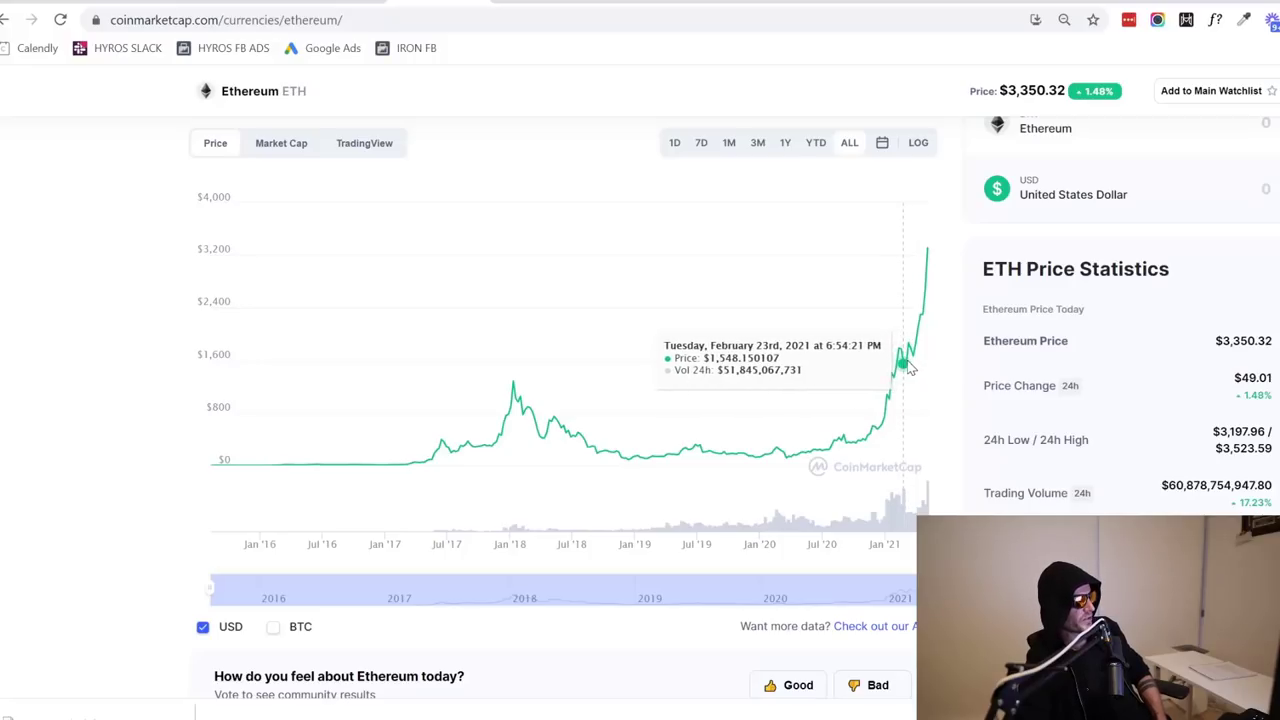
pyautogui.moveTo(910, 350)
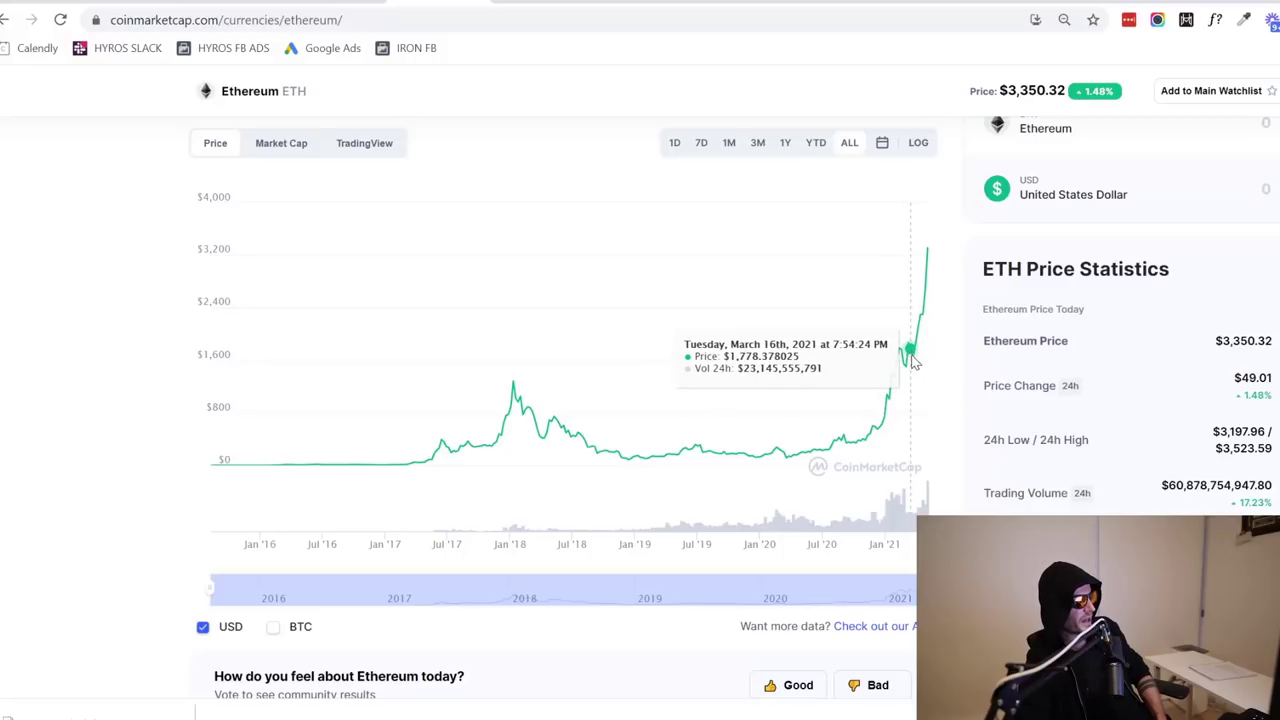
pyautogui.moveTo(556, 372)
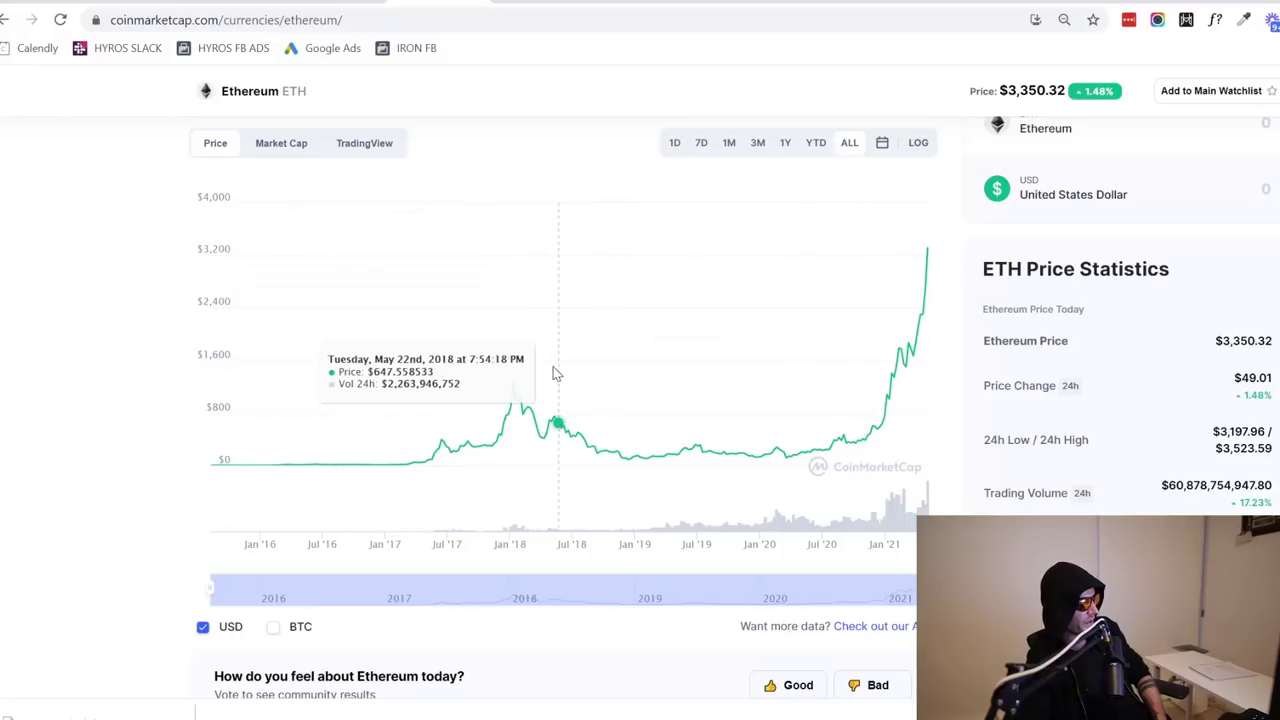
pyautogui.moveTo(514, 336)
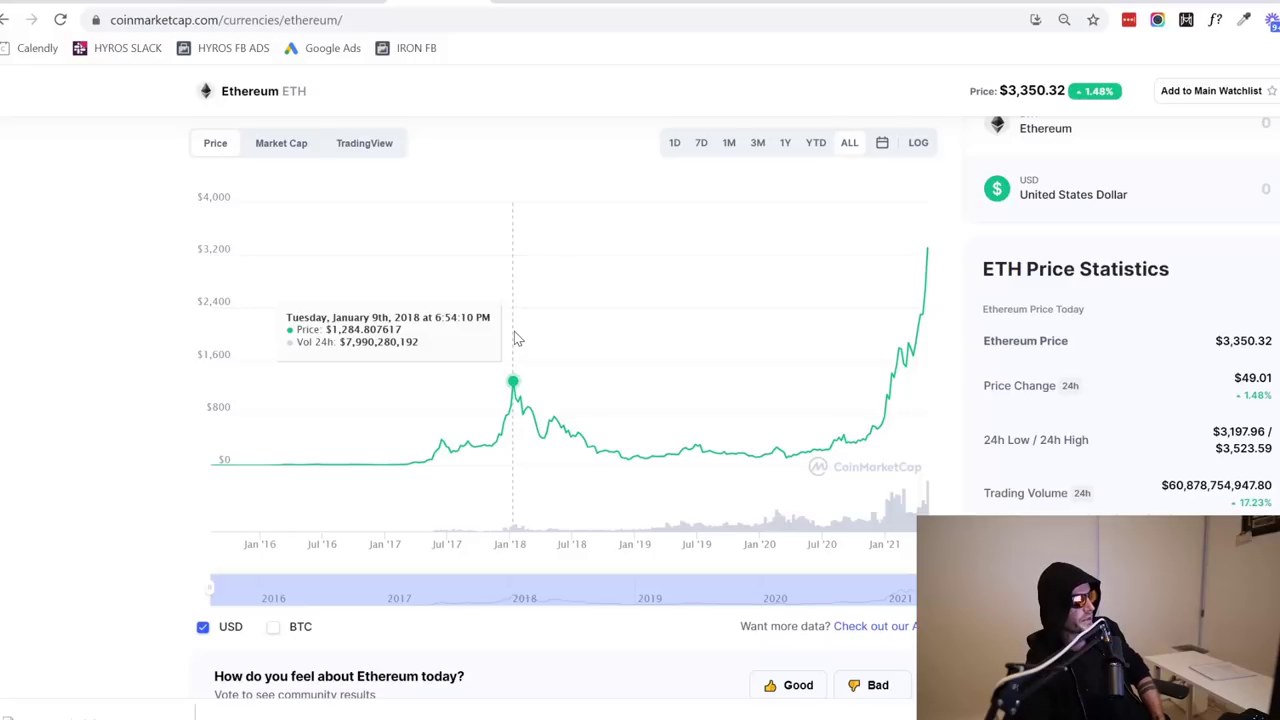
pyautogui.moveTo(504, 412)
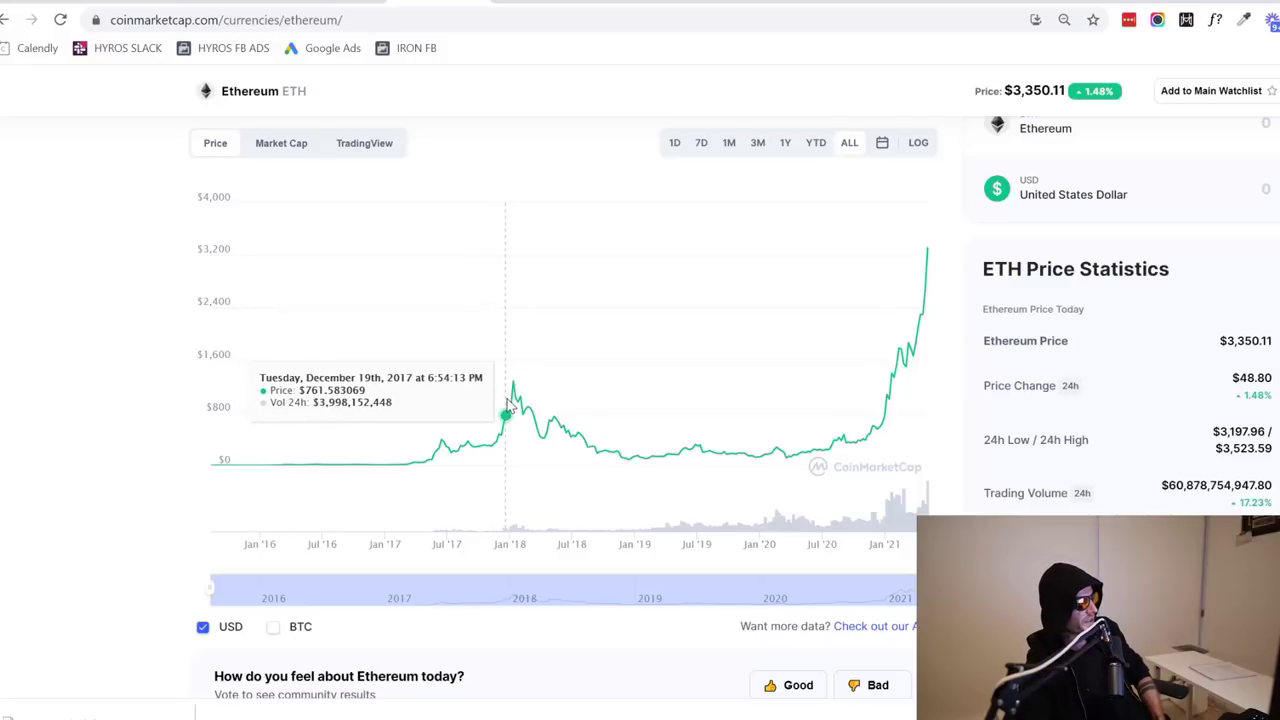
pyautogui.moveTo(536, 388)
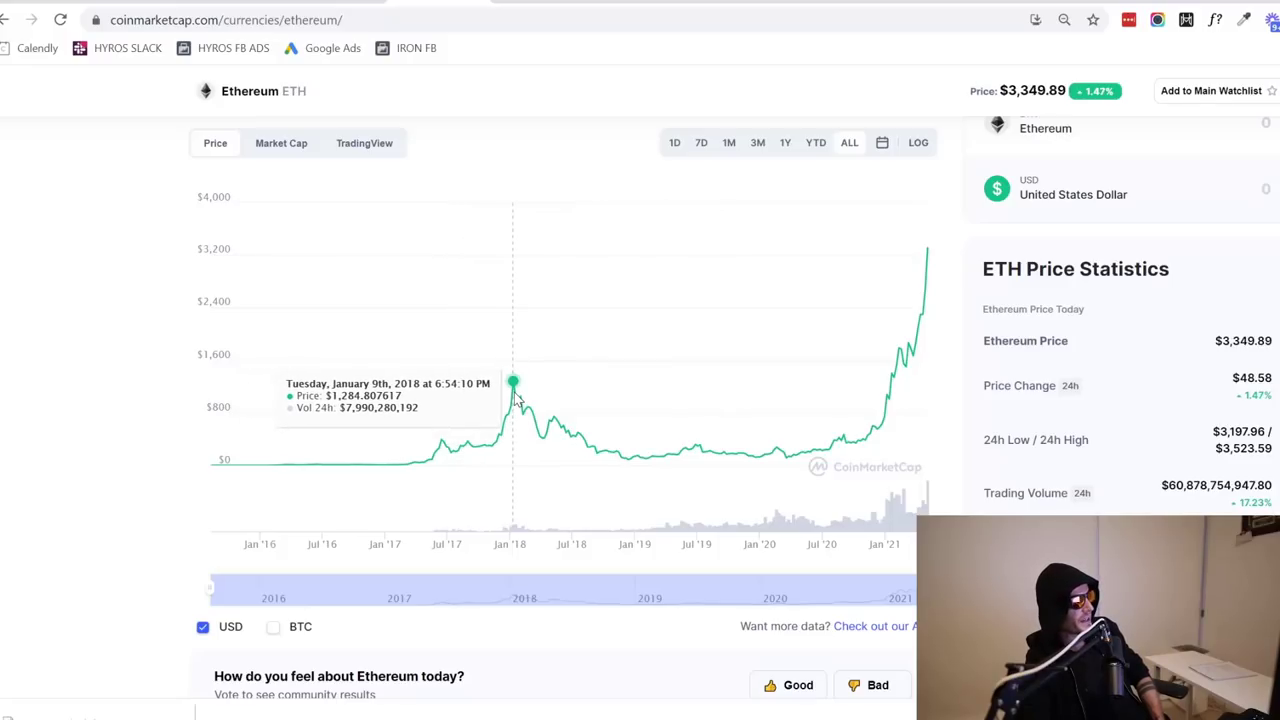
pyautogui.moveTo(516, 384)
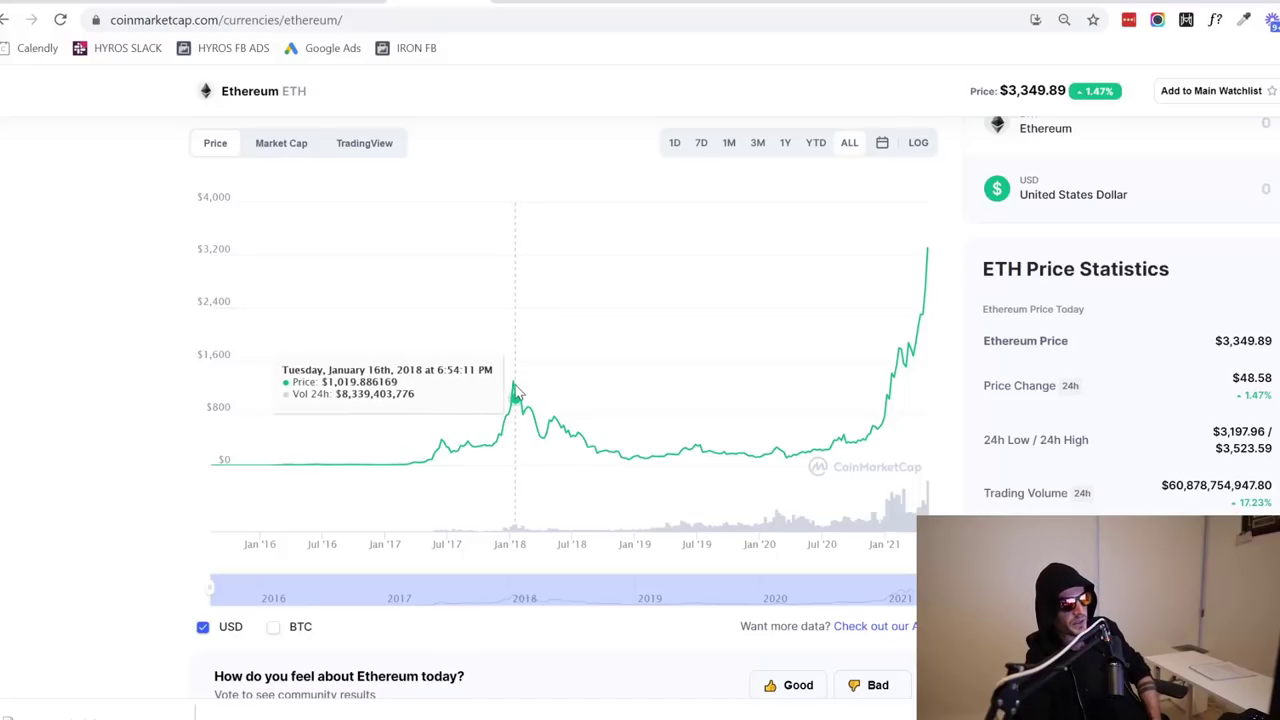
pyautogui.moveTo(504, 418)
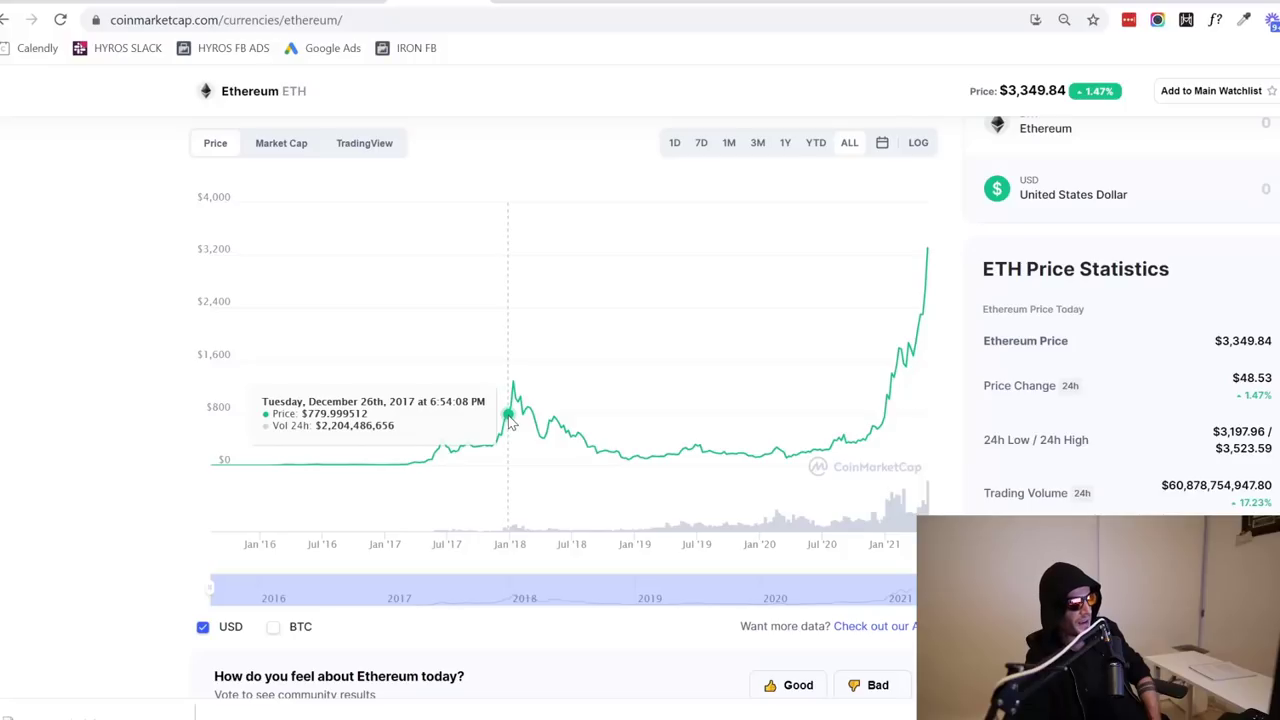
pyautogui.moveTo(512, 384)
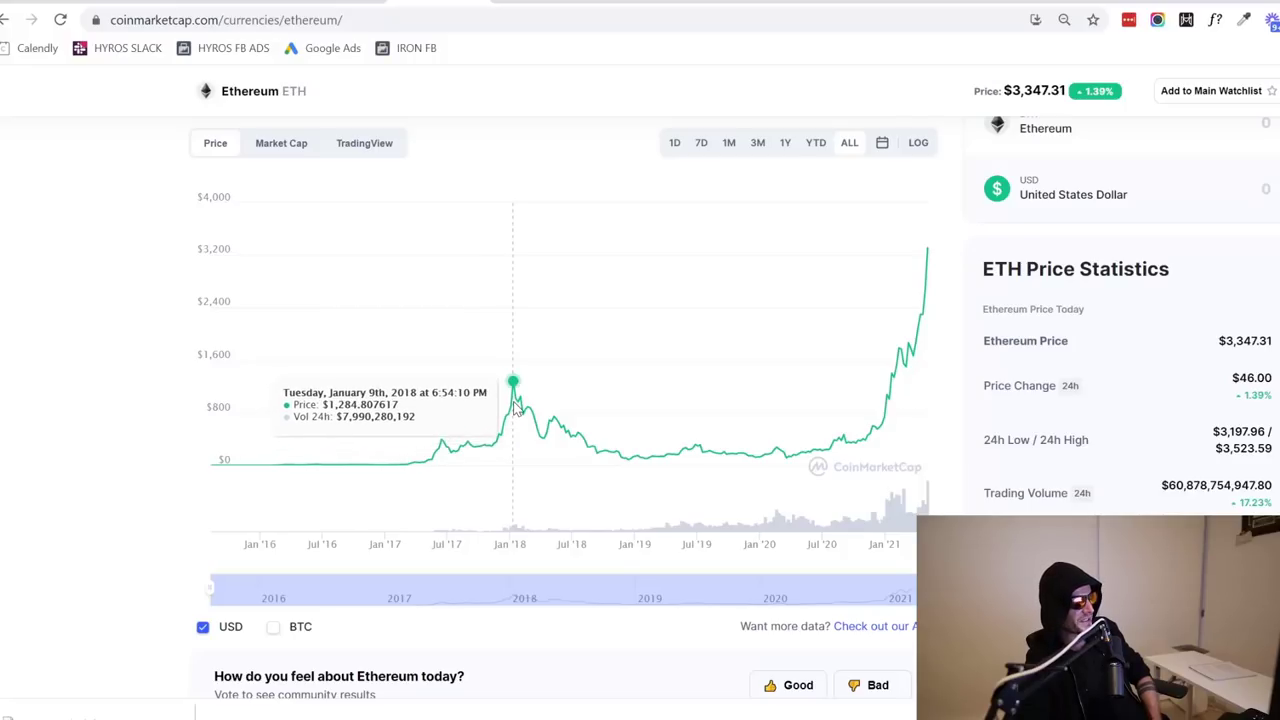
pyautogui.moveTo(504, 418)
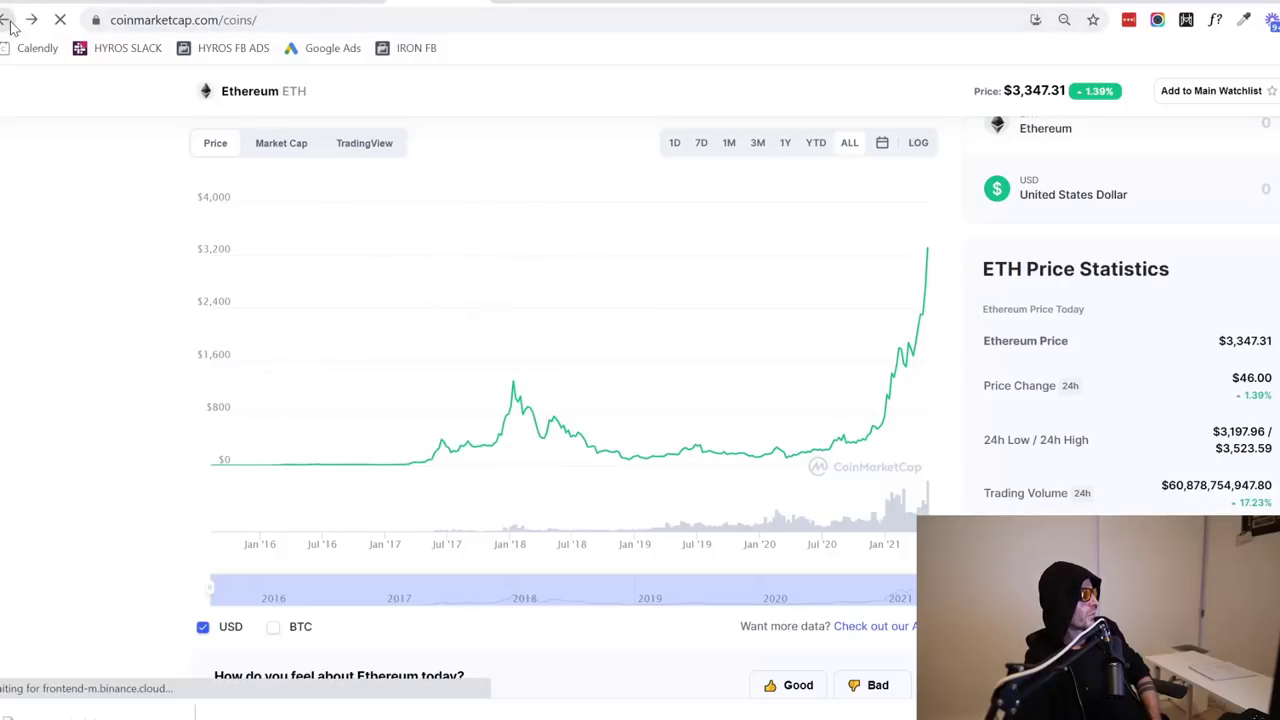
# Highlight Ethereum's roughly $390 billion market cap in the ranking and scroll down past Cardano
pyautogui.click(8, 20)
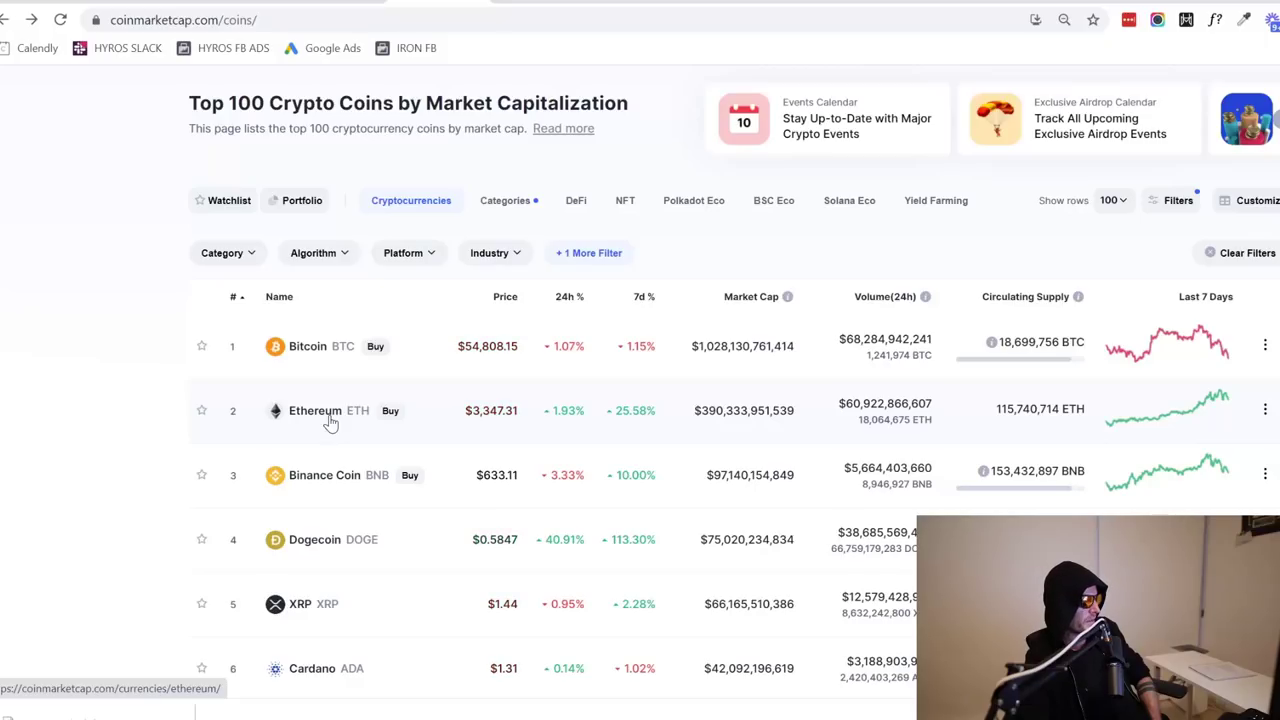
pyautogui.moveTo(480, 420)
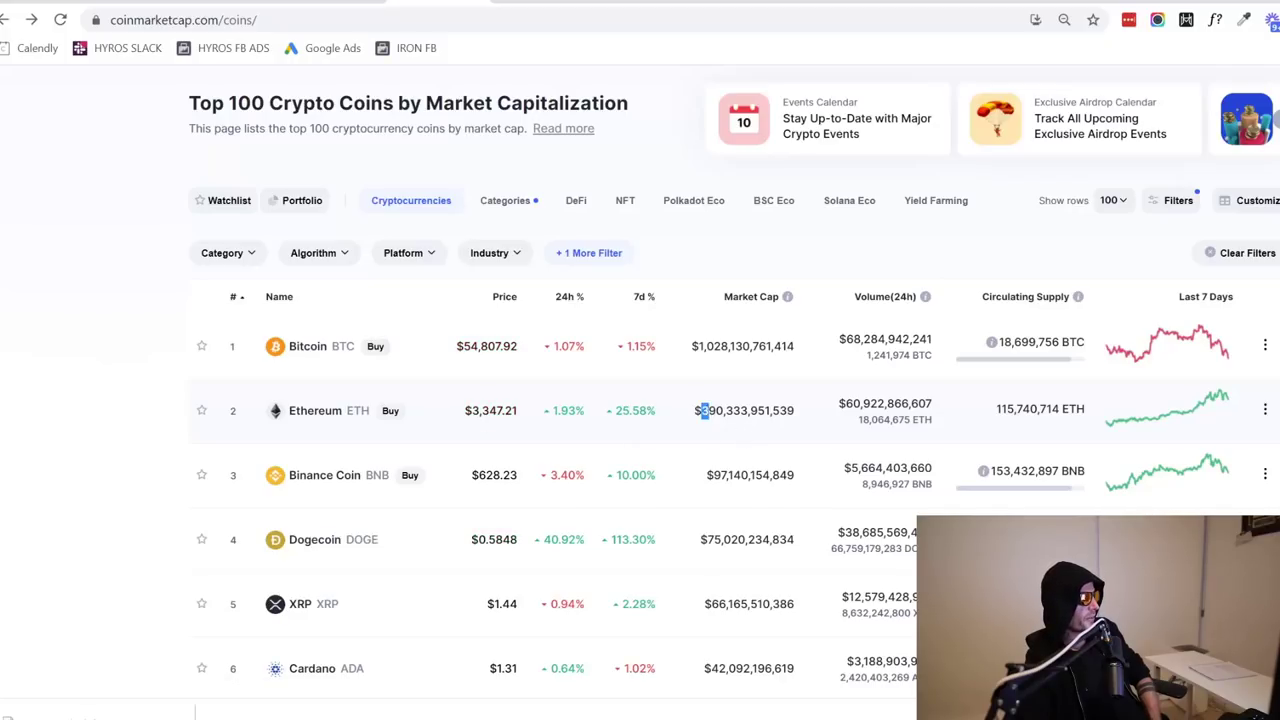
pyautogui.doubleClick(744, 410)
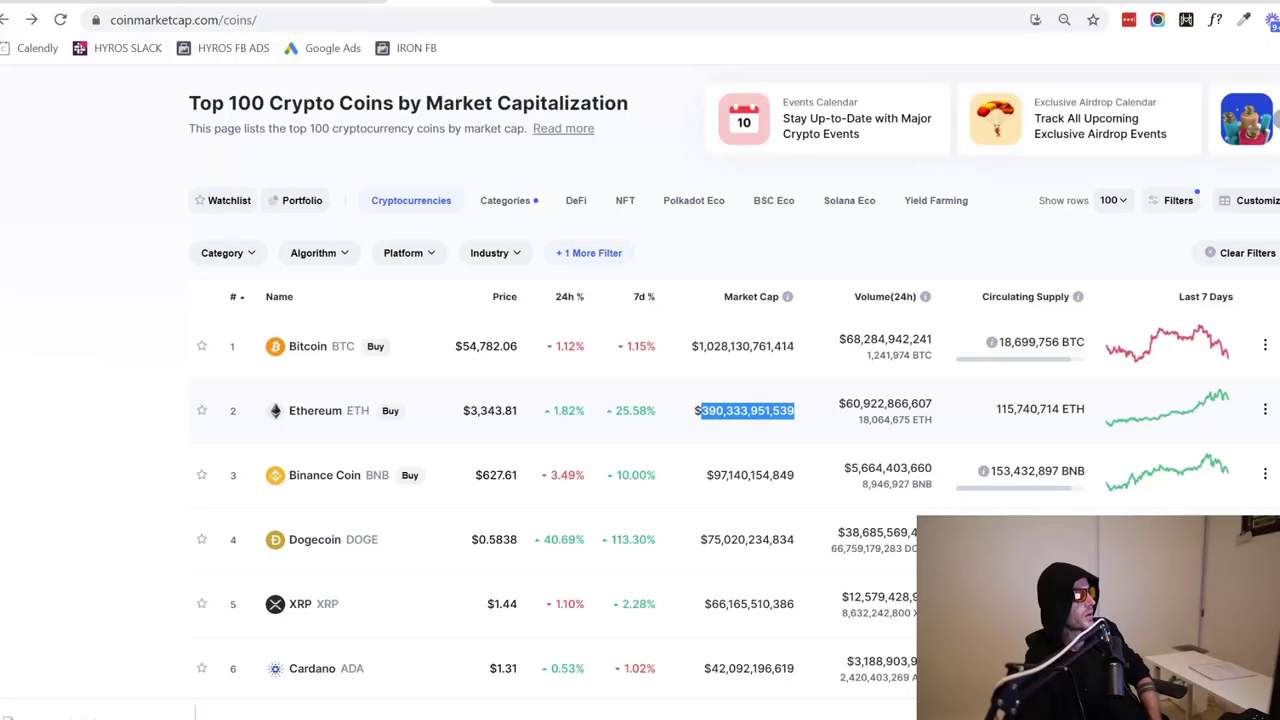
pyautogui.moveTo(336, 438)
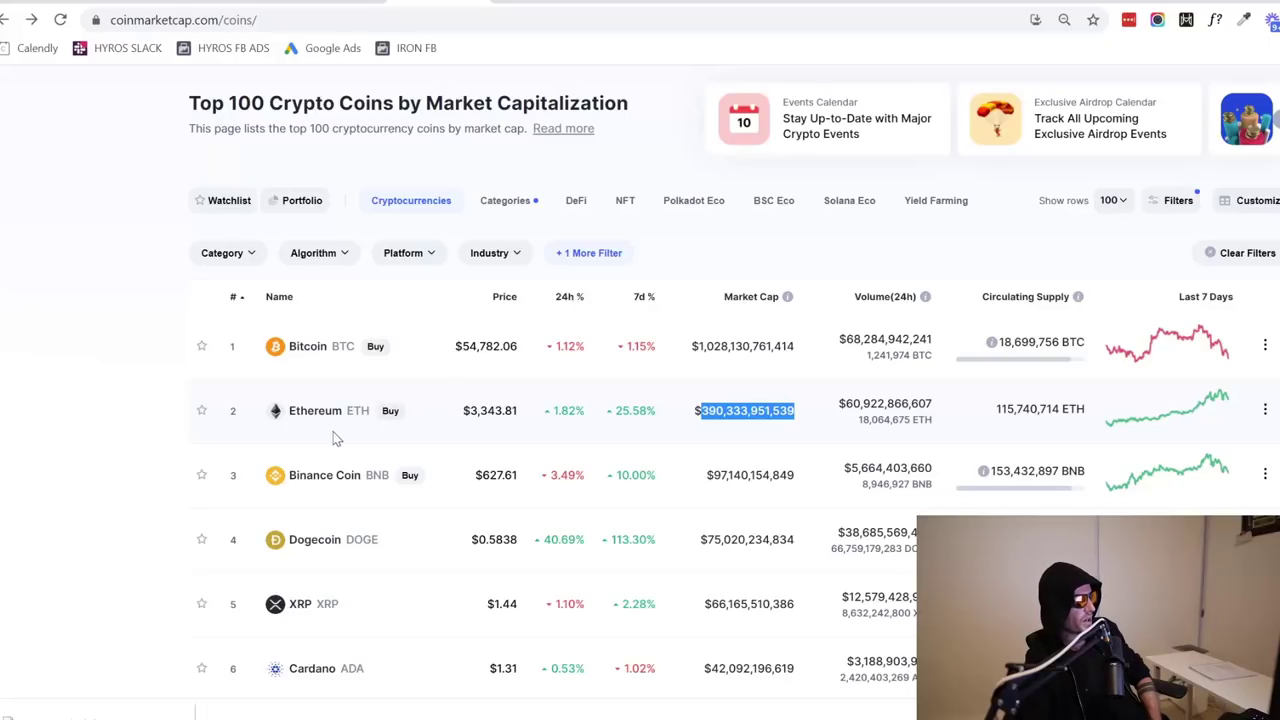
pyautogui.scroll(-3)
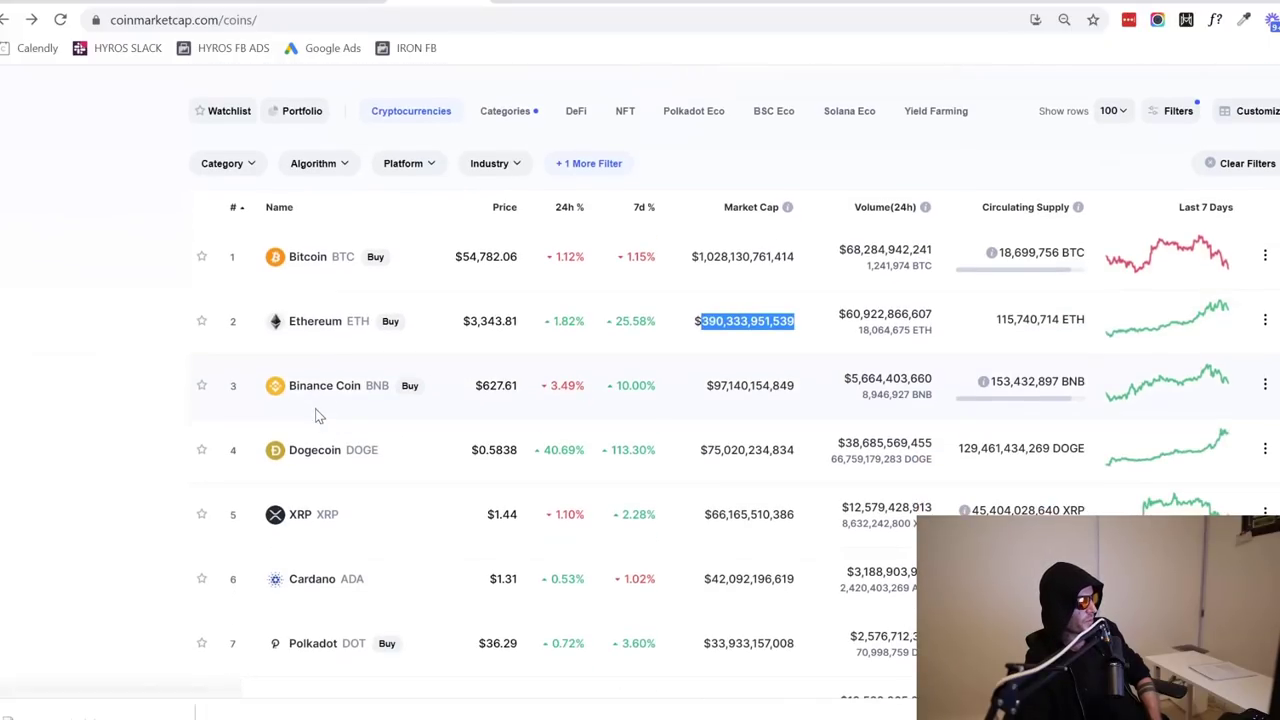
pyautogui.scroll(-3)
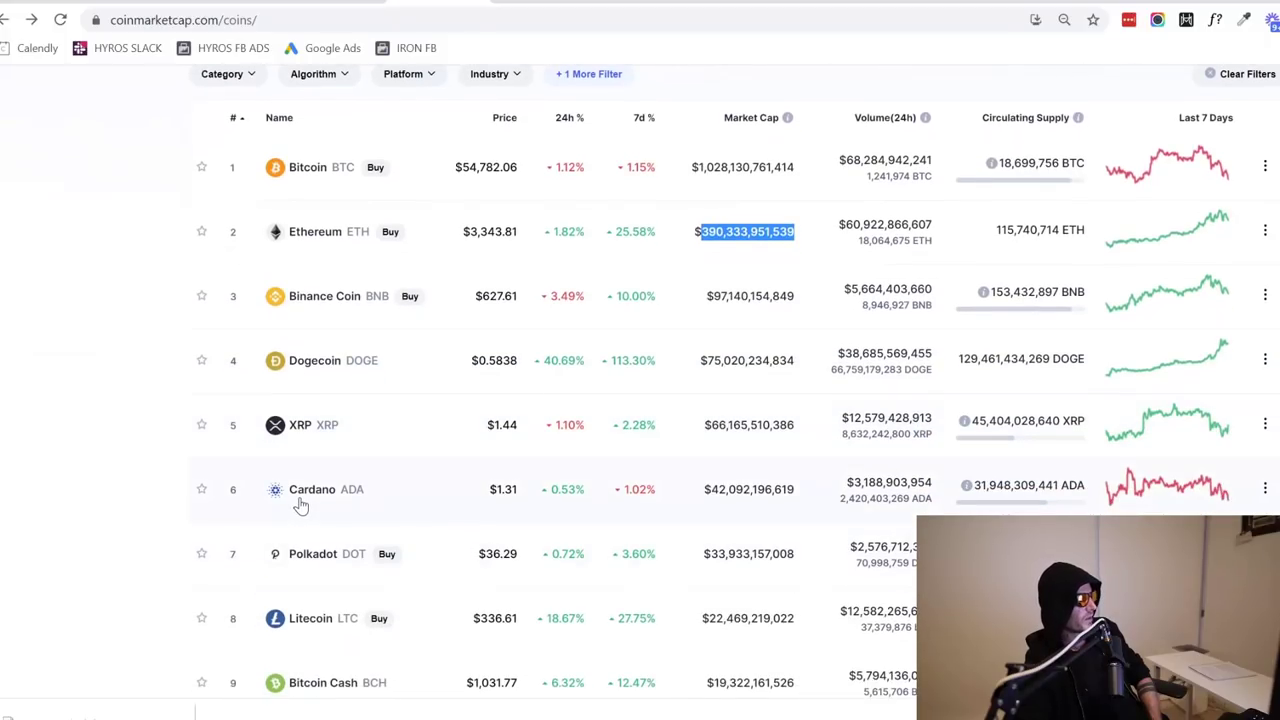
pyautogui.moveTo(304, 500)
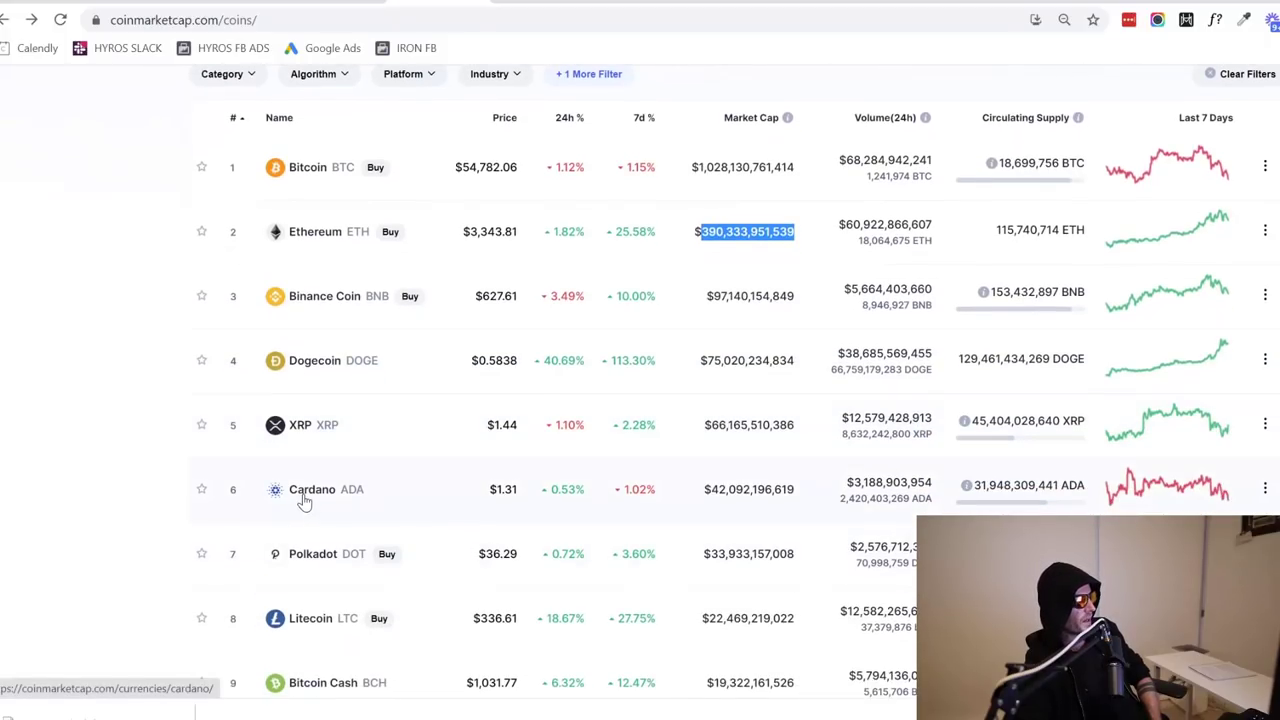
# Check Cardano's coin page and all-time price chart twice, returning to the top coins ranking
pyautogui.click(312, 488)
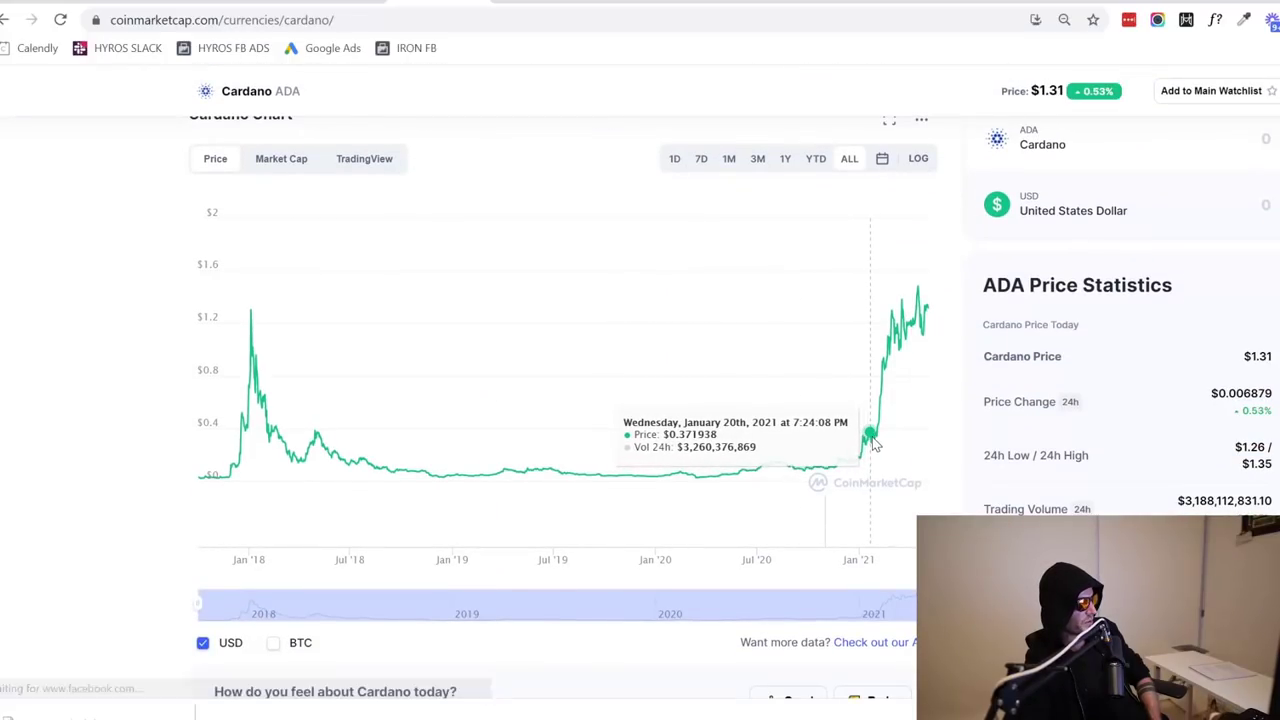
pyautogui.moveTo(888, 360)
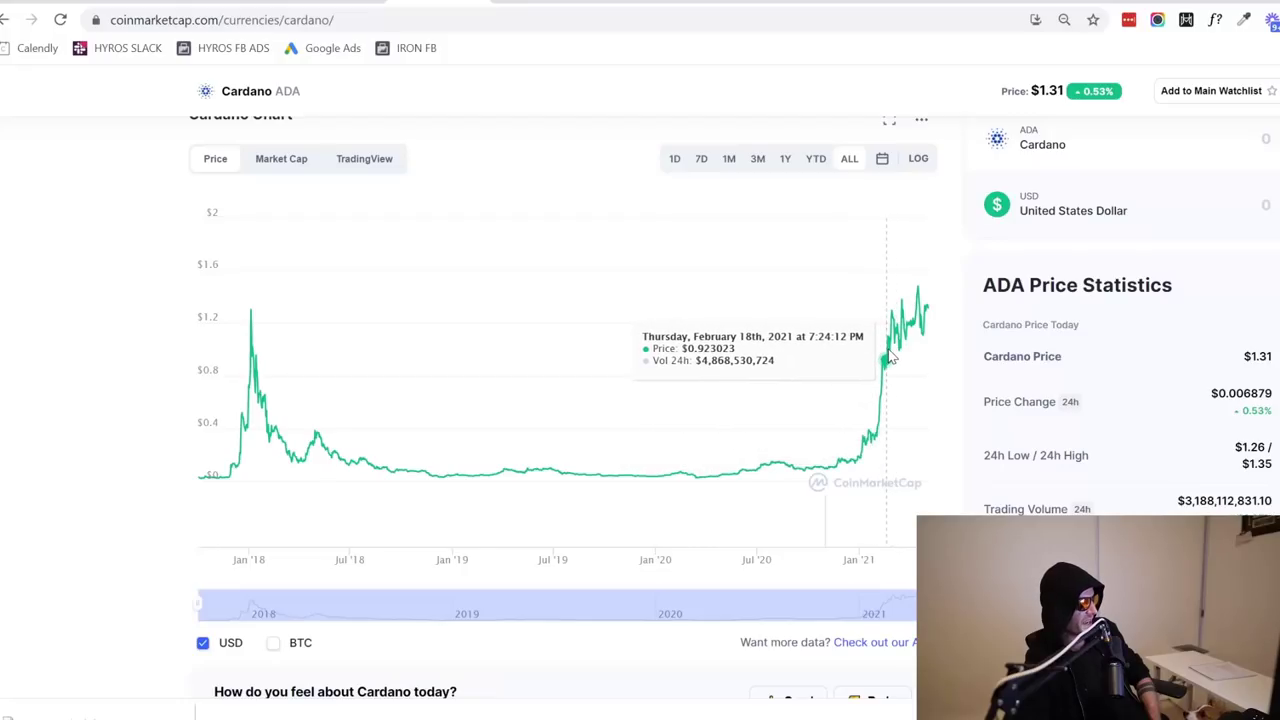
pyautogui.click(8, 20)
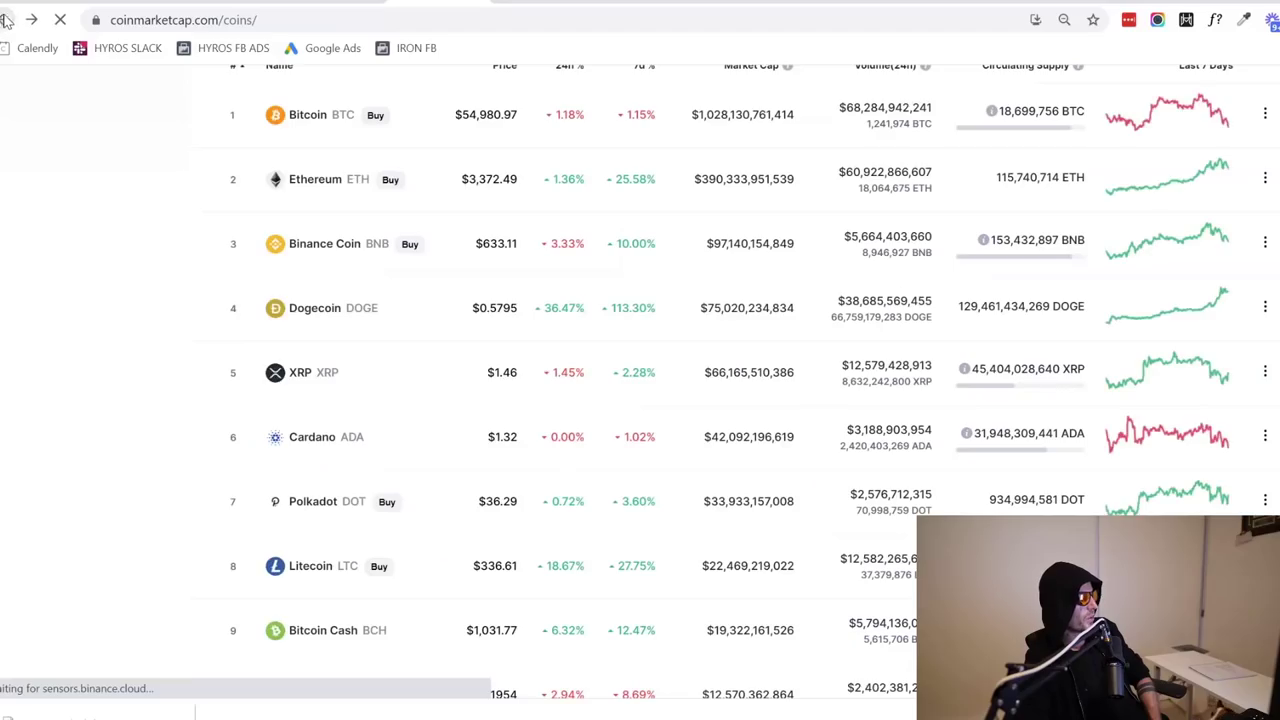
pyautogui.scroll(3)
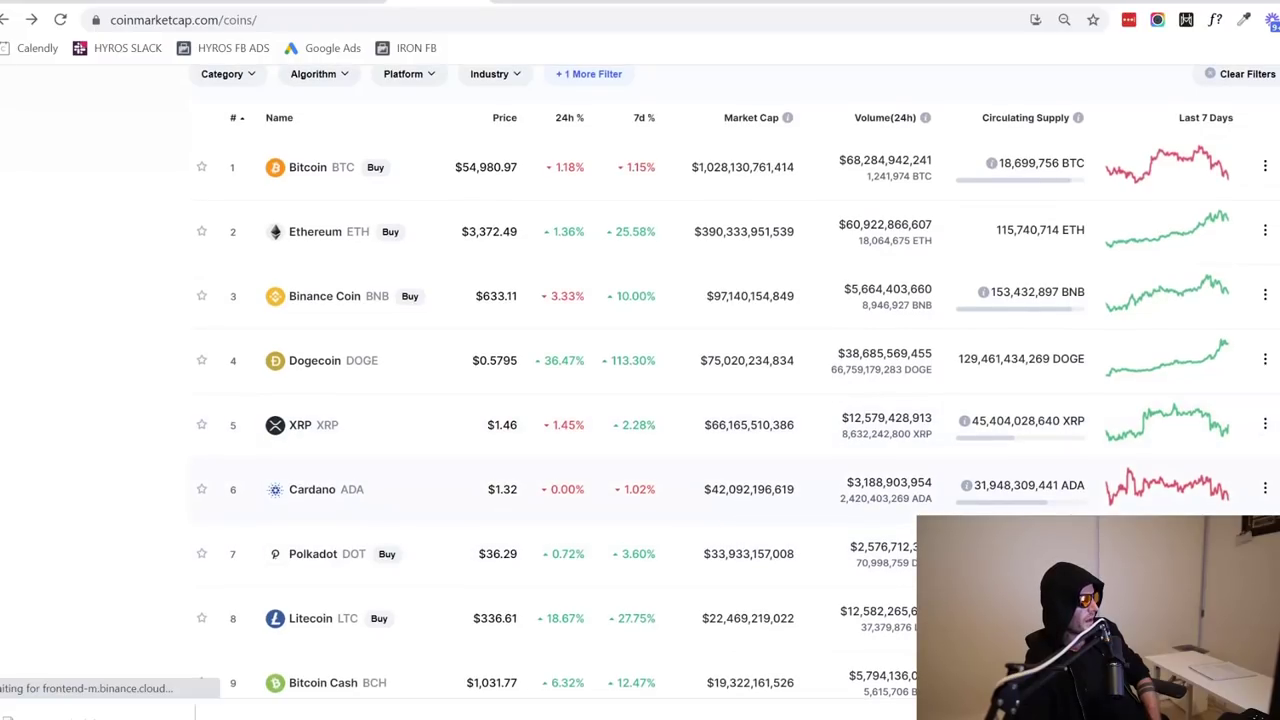
pyautogui.moveTo(312, 488)
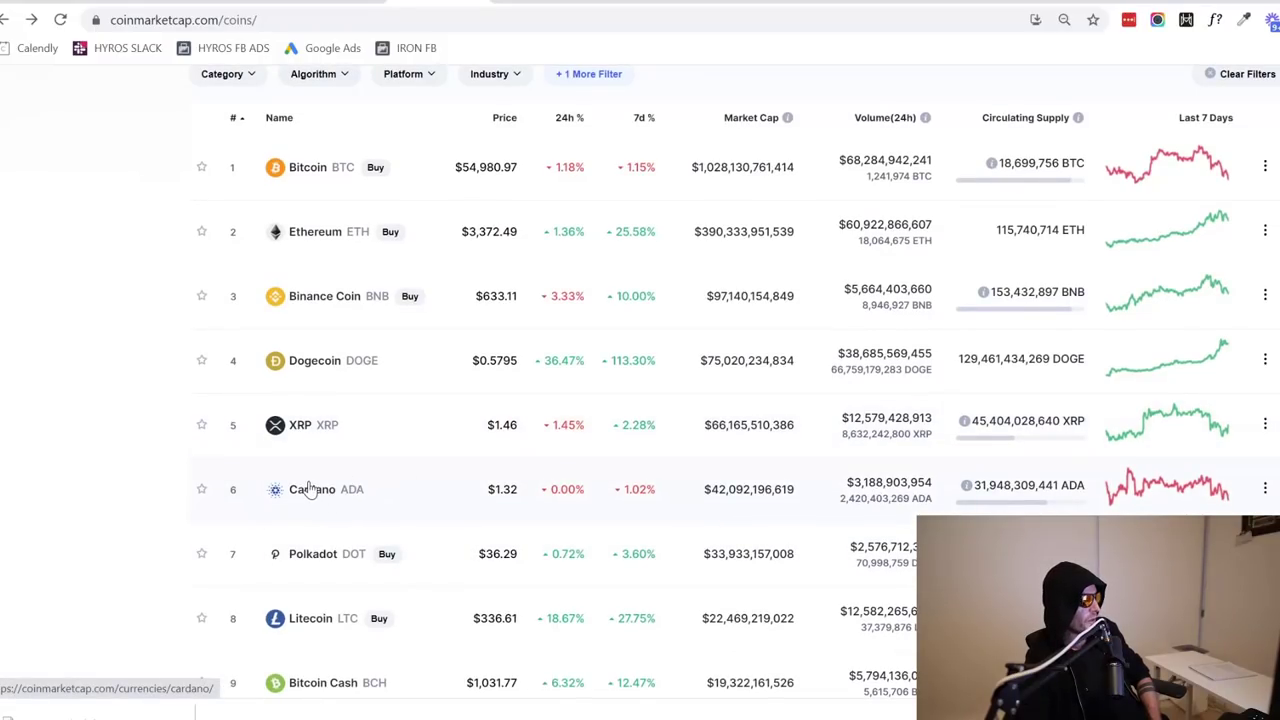
pyautogui.click(312, 488)
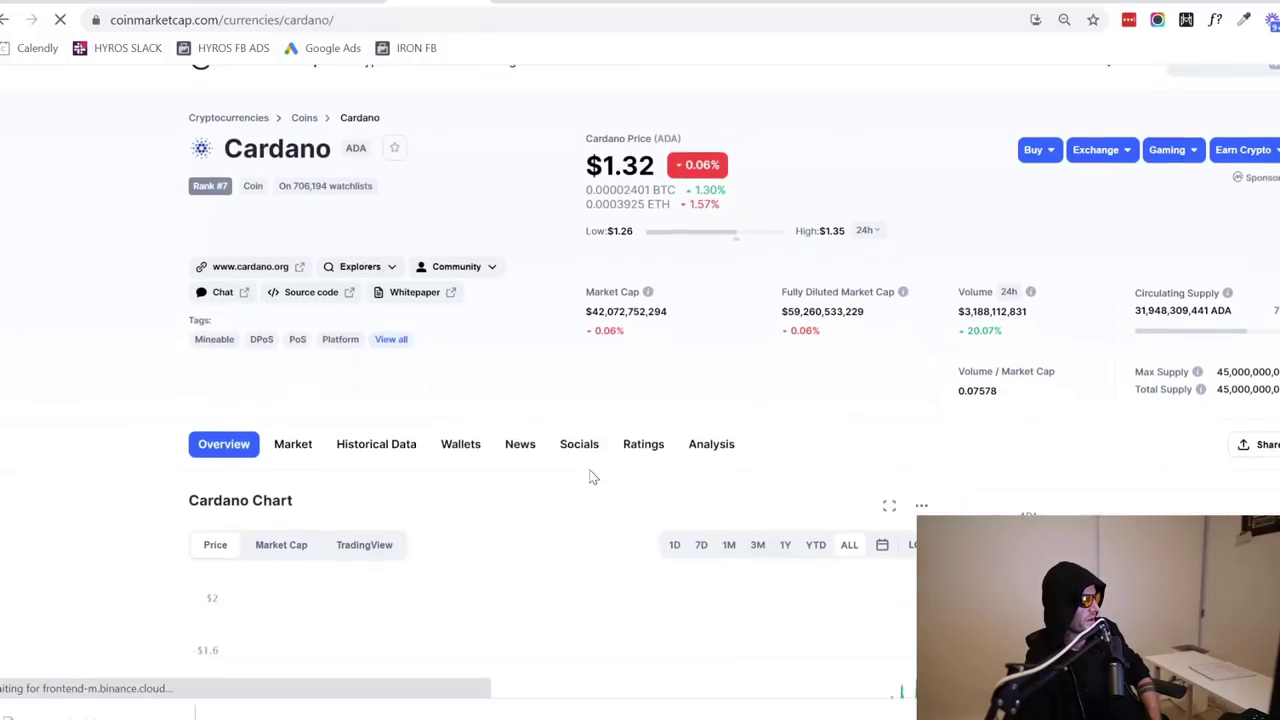
pyautogui.scroll(-3)
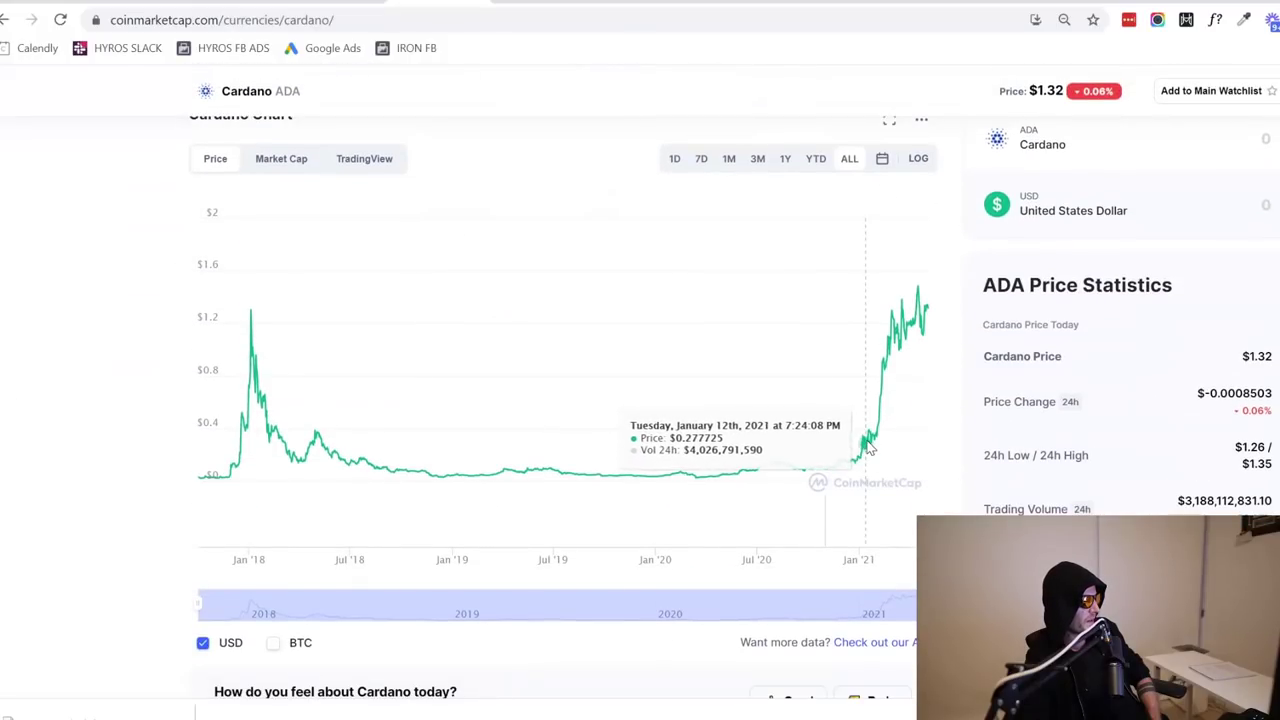
pyautogui.moveTo(880, 392)
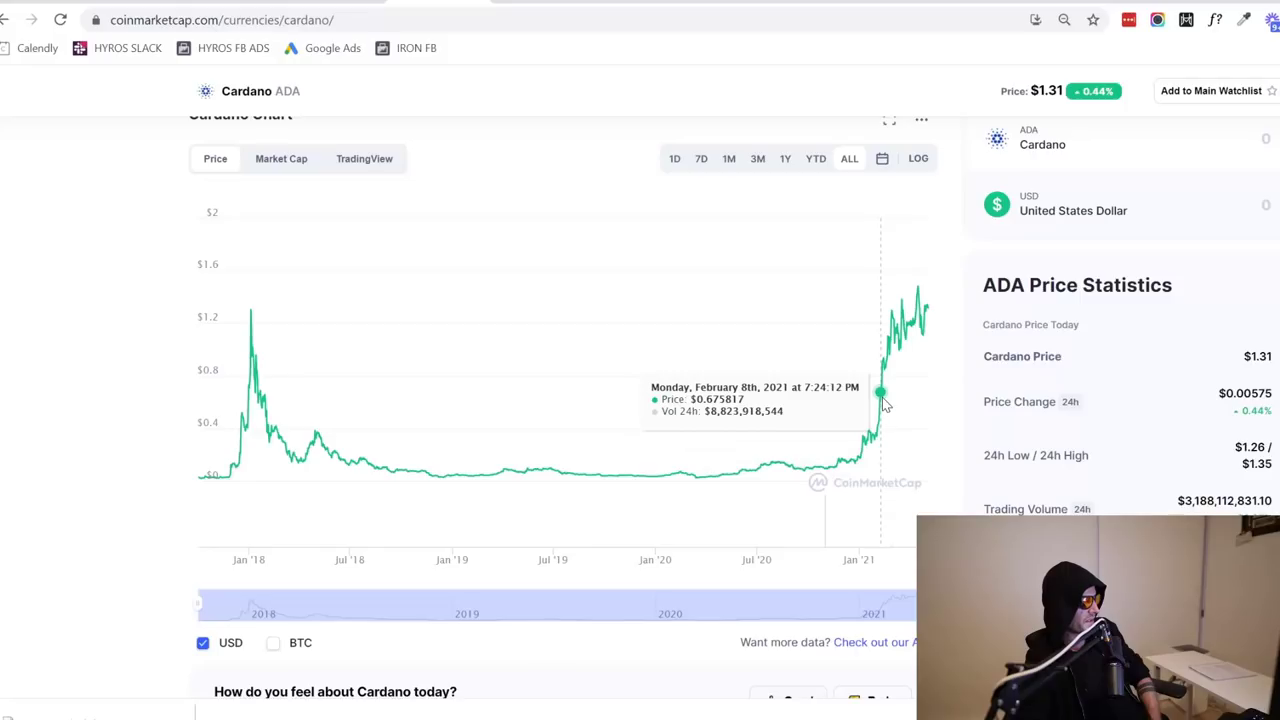
pyautogui.moveTo(590, 346)
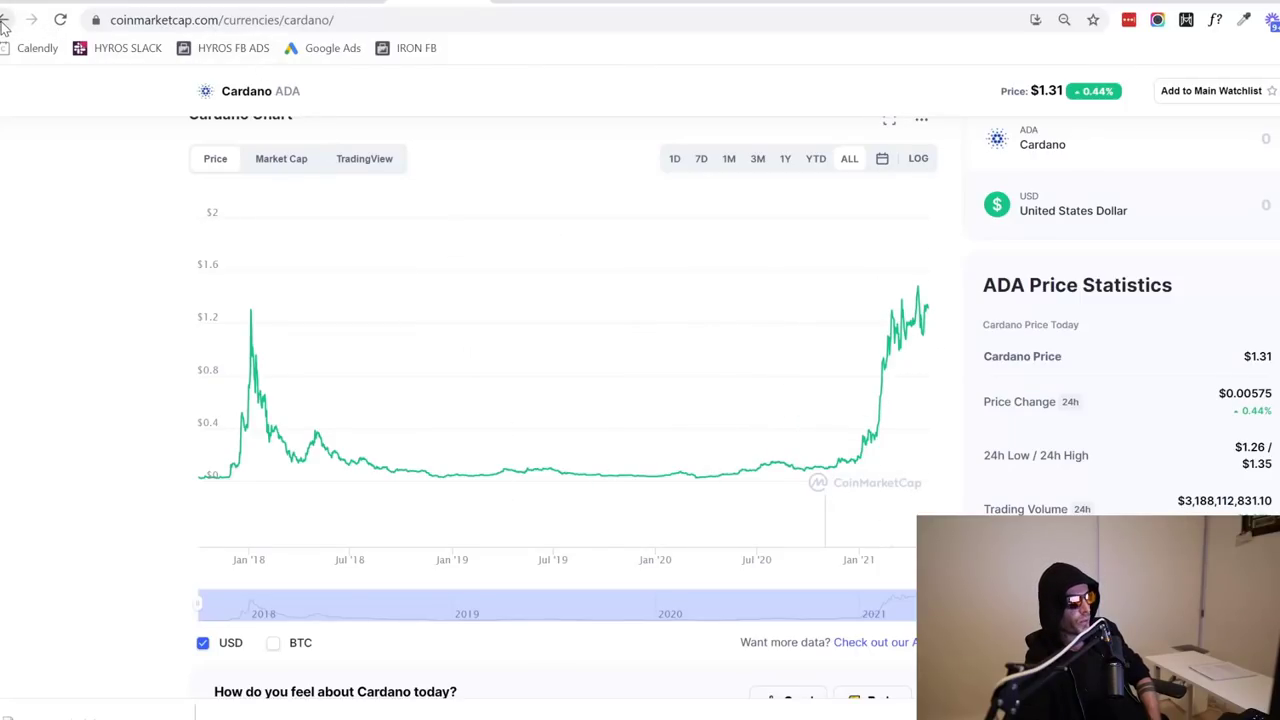
pyautogui.click(8, 20)
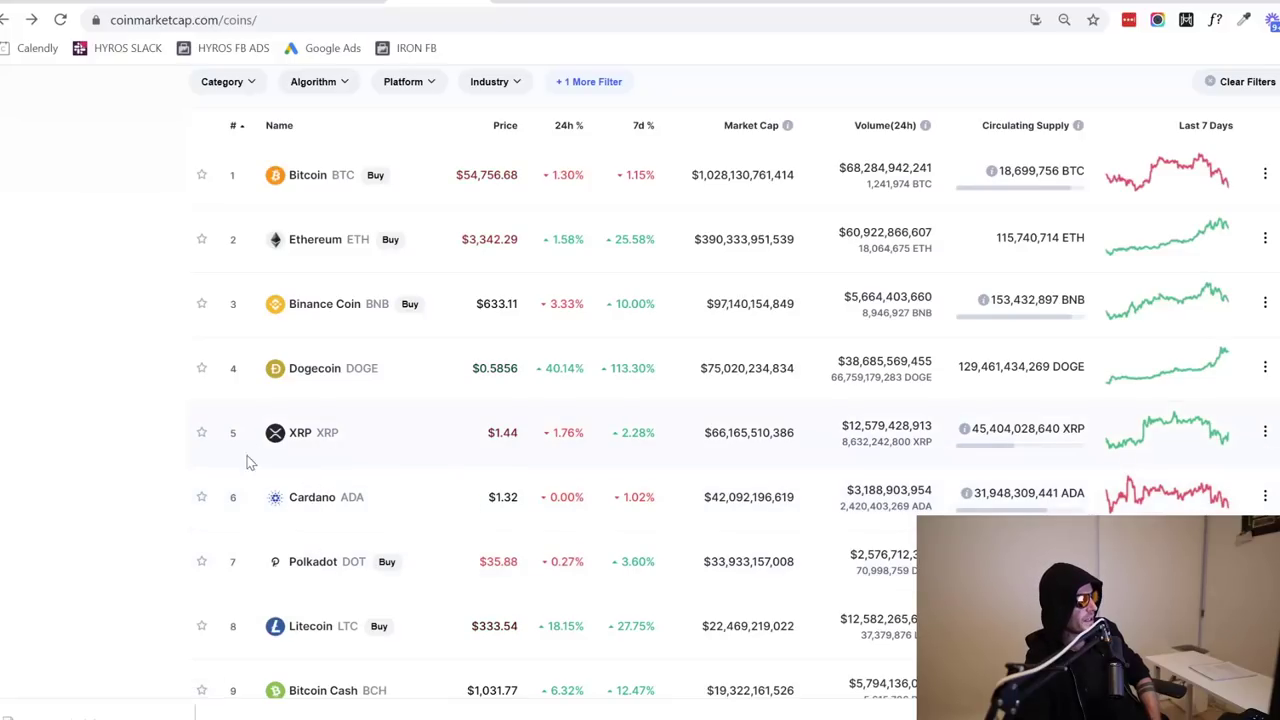
pyautogui.moveTo(344, 504)
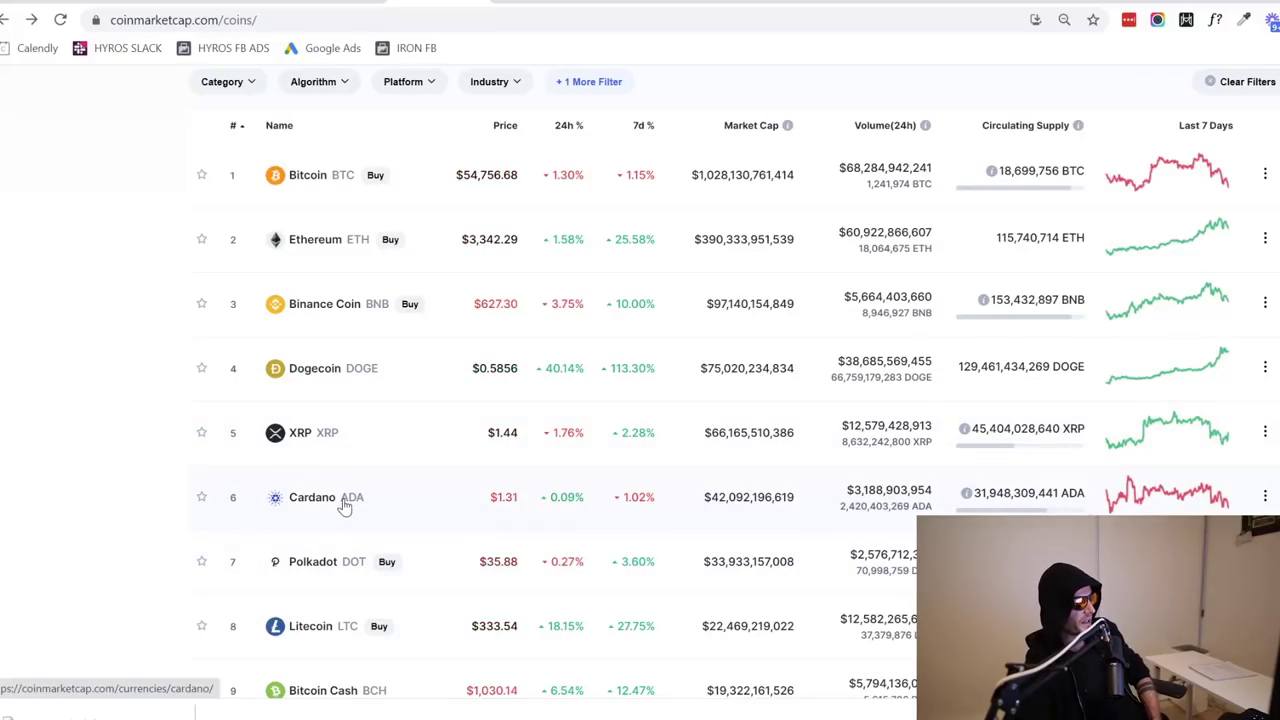
pyautogui.moveTo(320, 564)
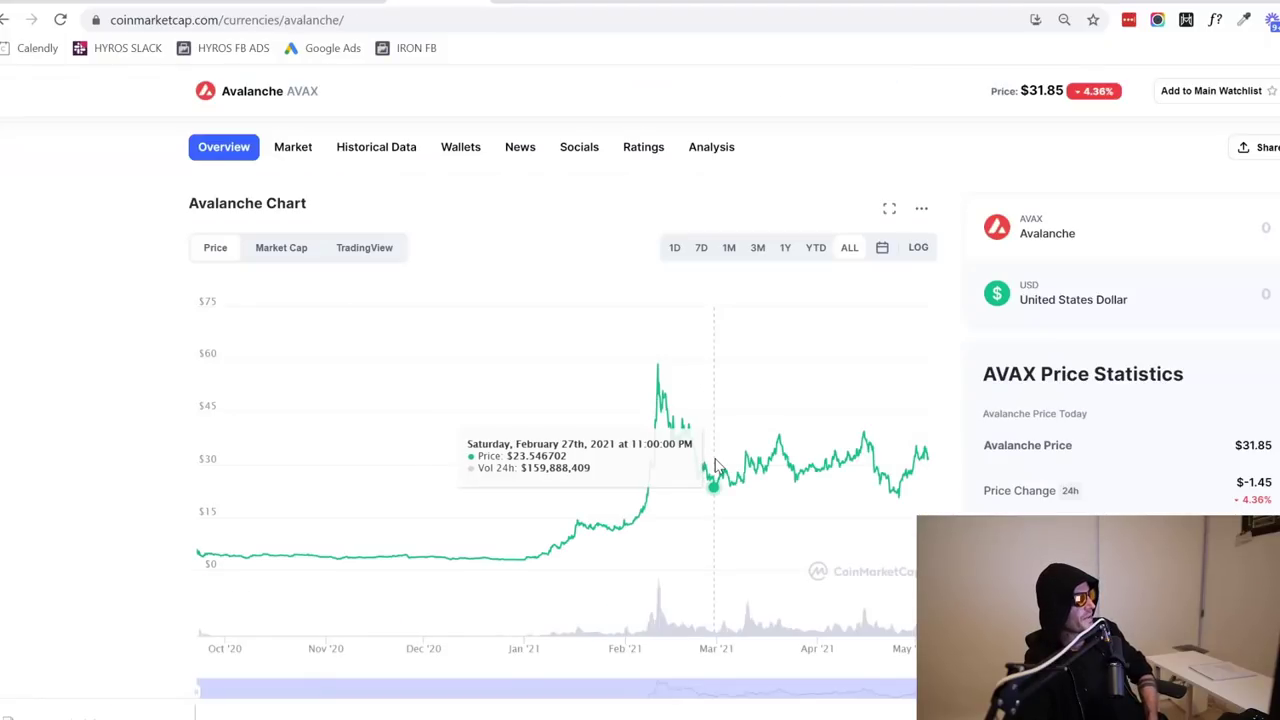
pyautogui.moveTo(724, 476)
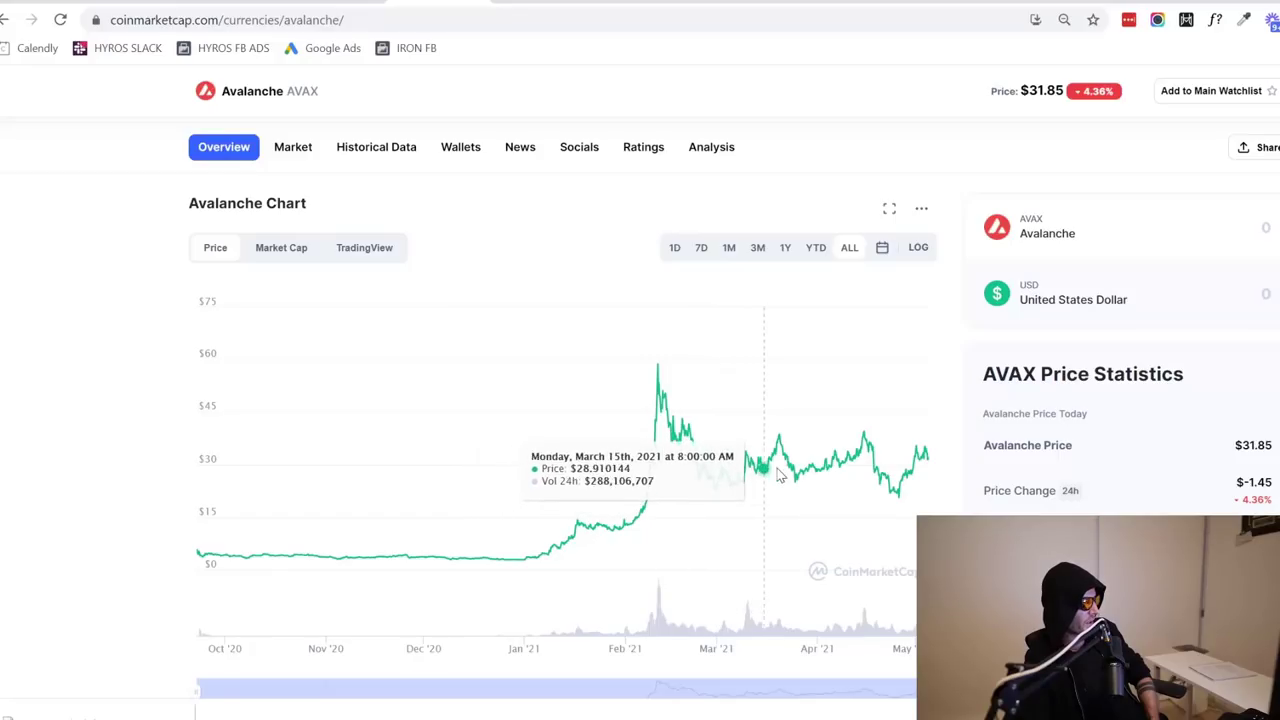
pyautogui.moveTo(924, 456)
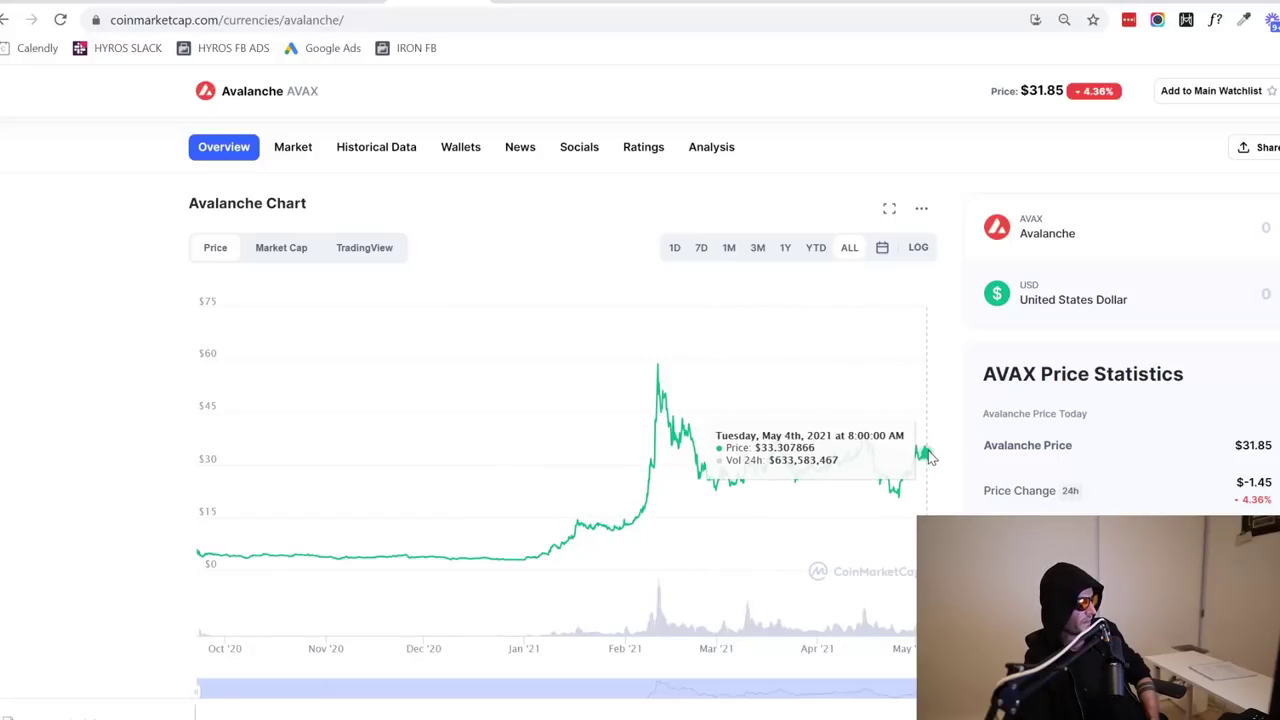
pyautogui.moveTo(920, 460)
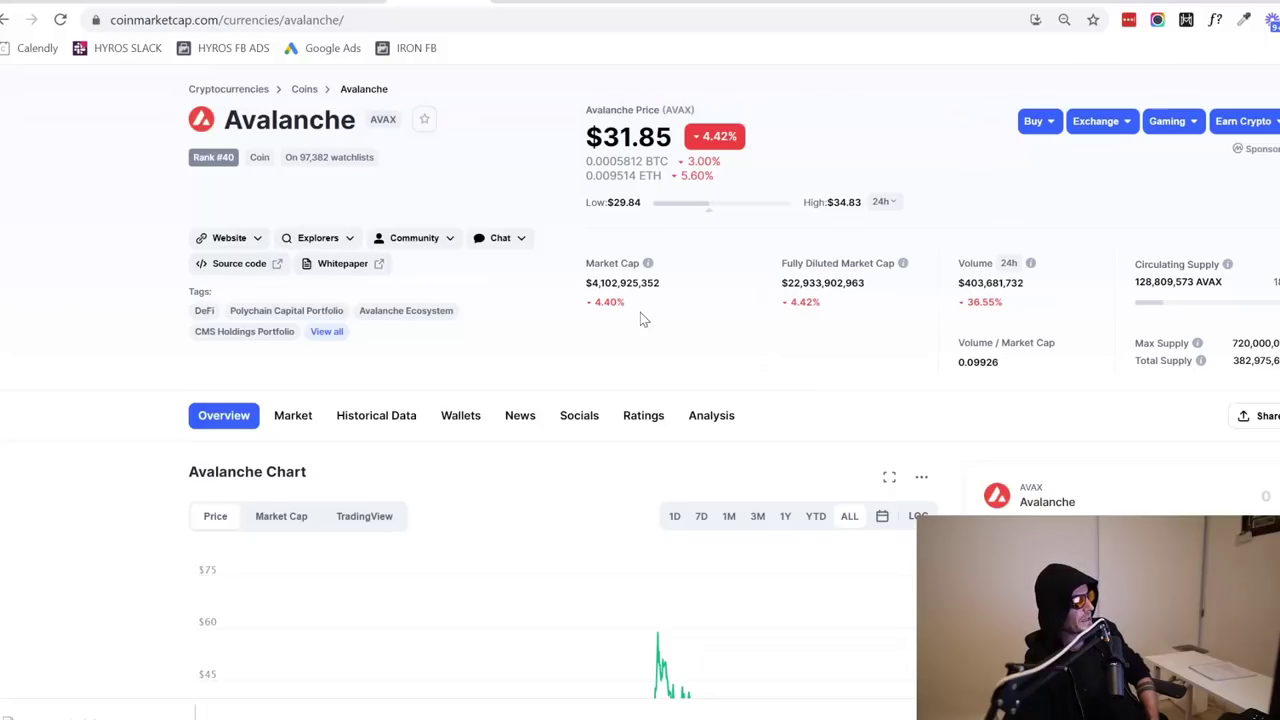
pyautogui.moveTo(636, 312)
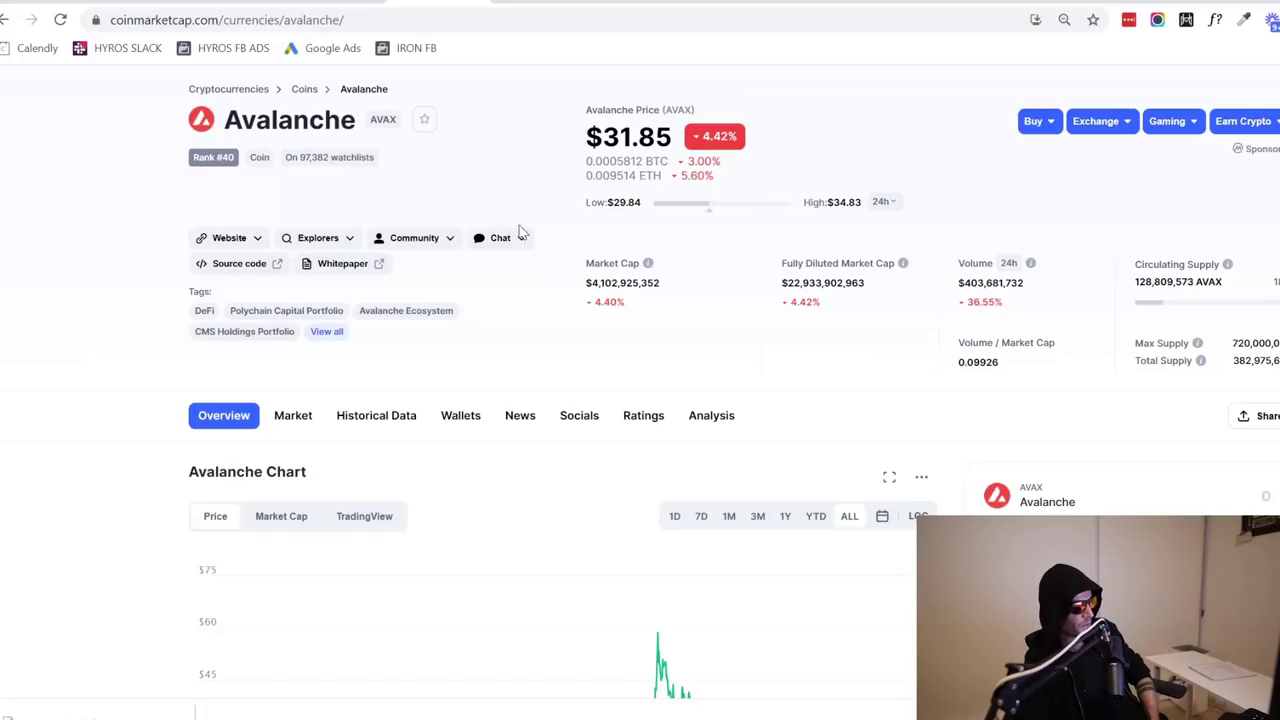
# Return from the Avalanche coin page to the top 100 coins ranking
pyautogui.click(10, 20)
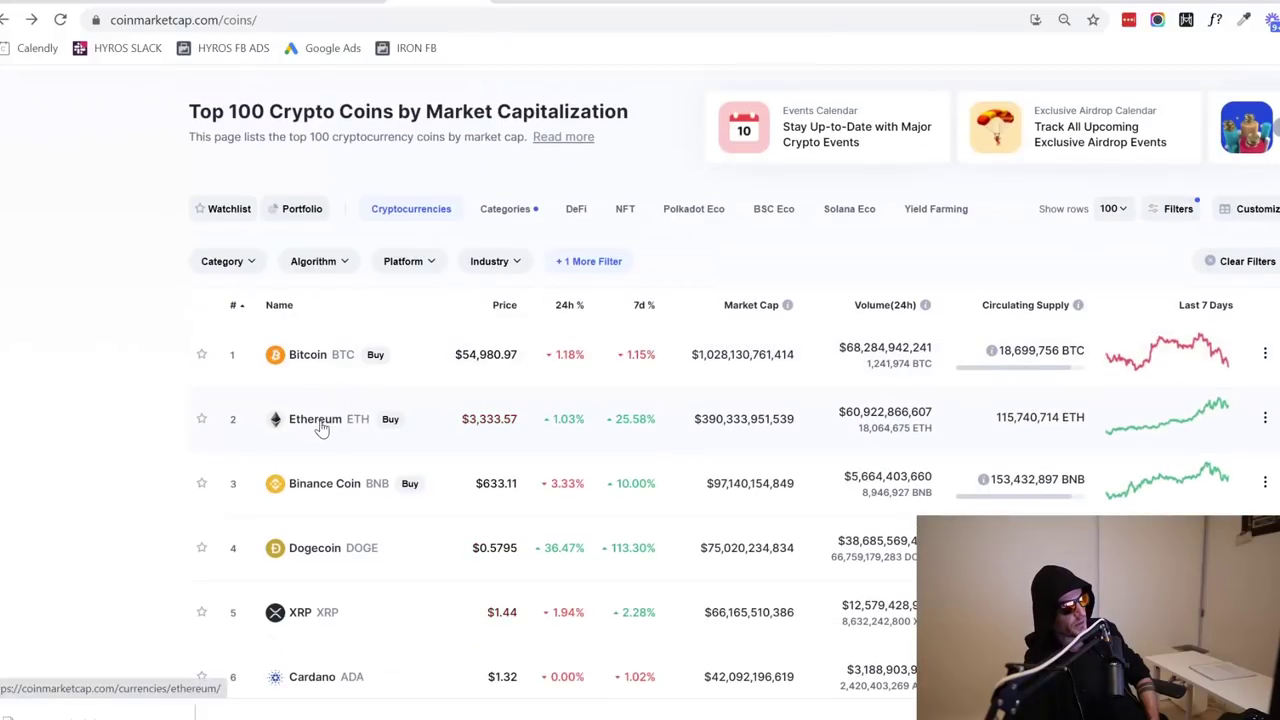
# Scroll the top 100 ranking down past Ethereum toward Cardano, Polkadot and VeChain
pyautogui.scroll(-3)
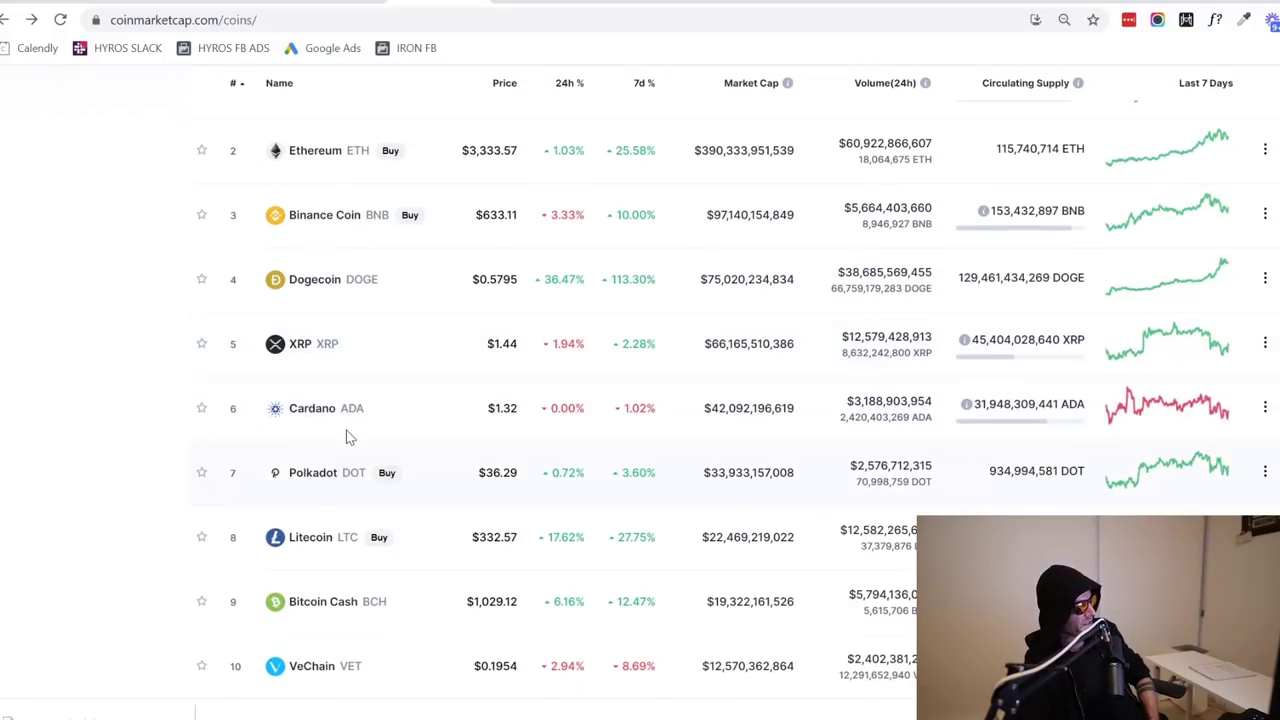
pyautogui.scroll(-3)
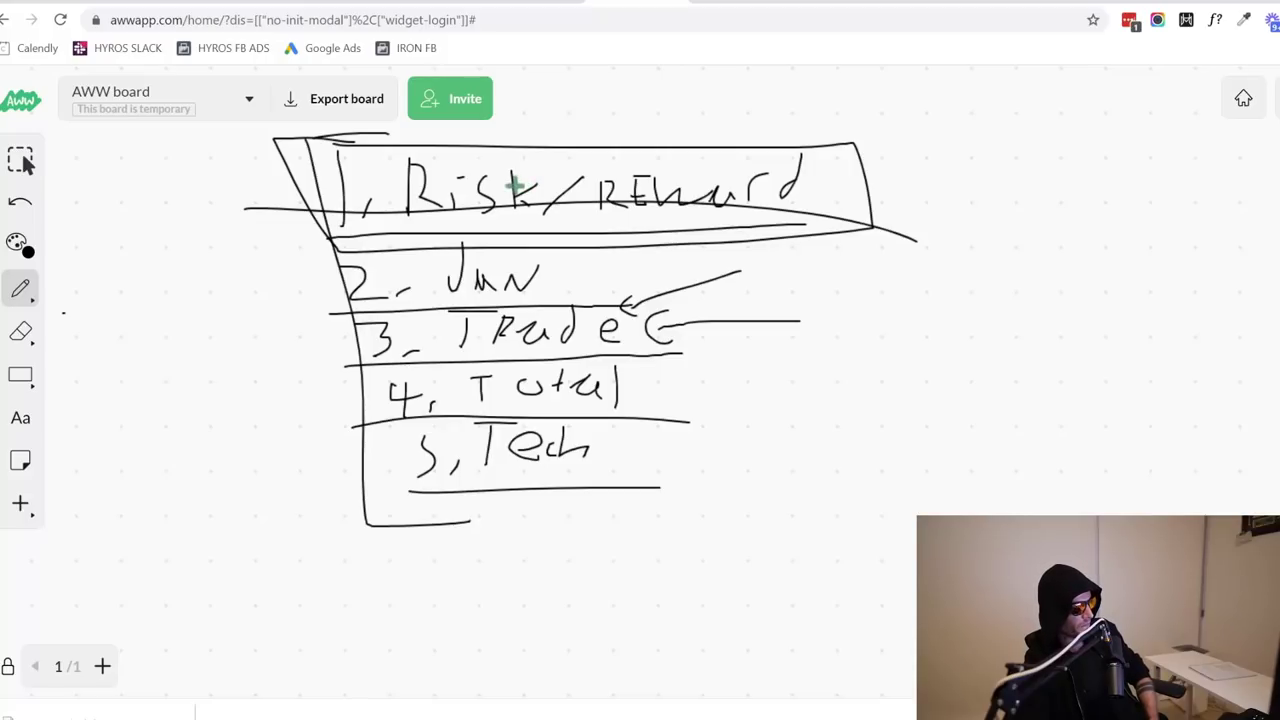
pyautogui.moveTo(276, 316)
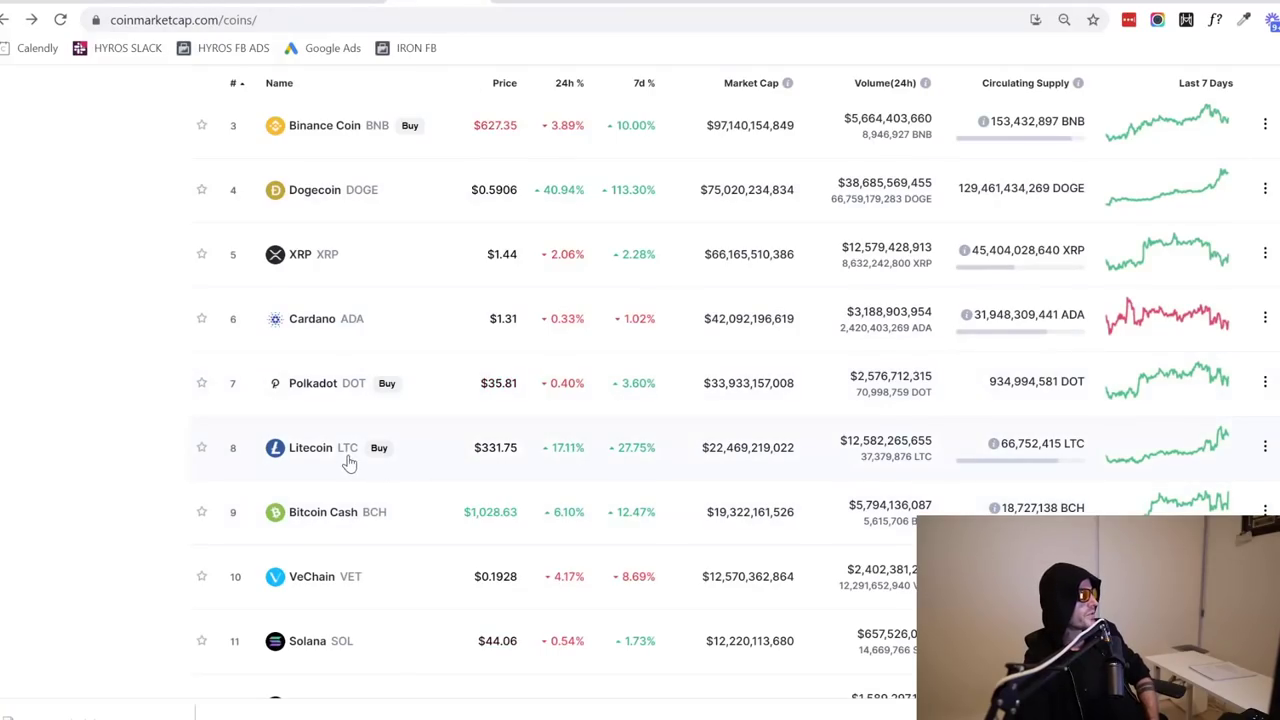
pyautogui.moveTo(320, 458)
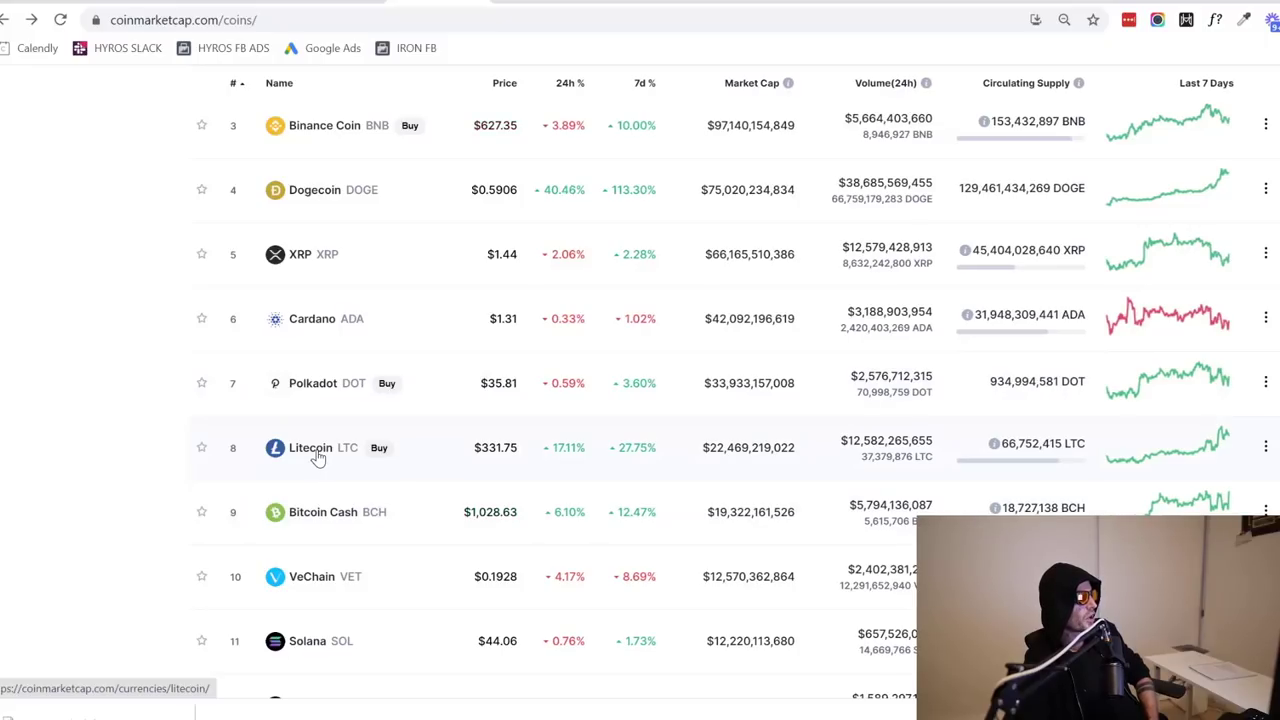
pyautogui.moveTo(336, 388)
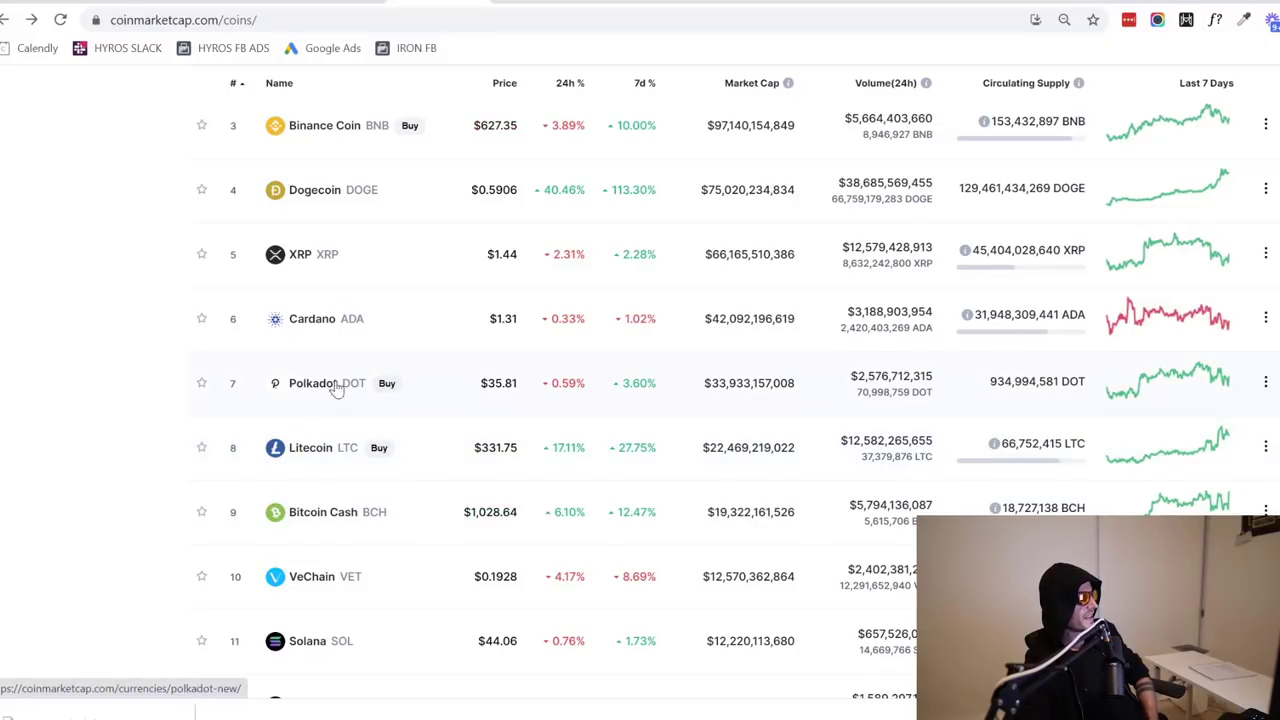
pyautogui.moveTo(344, 482)
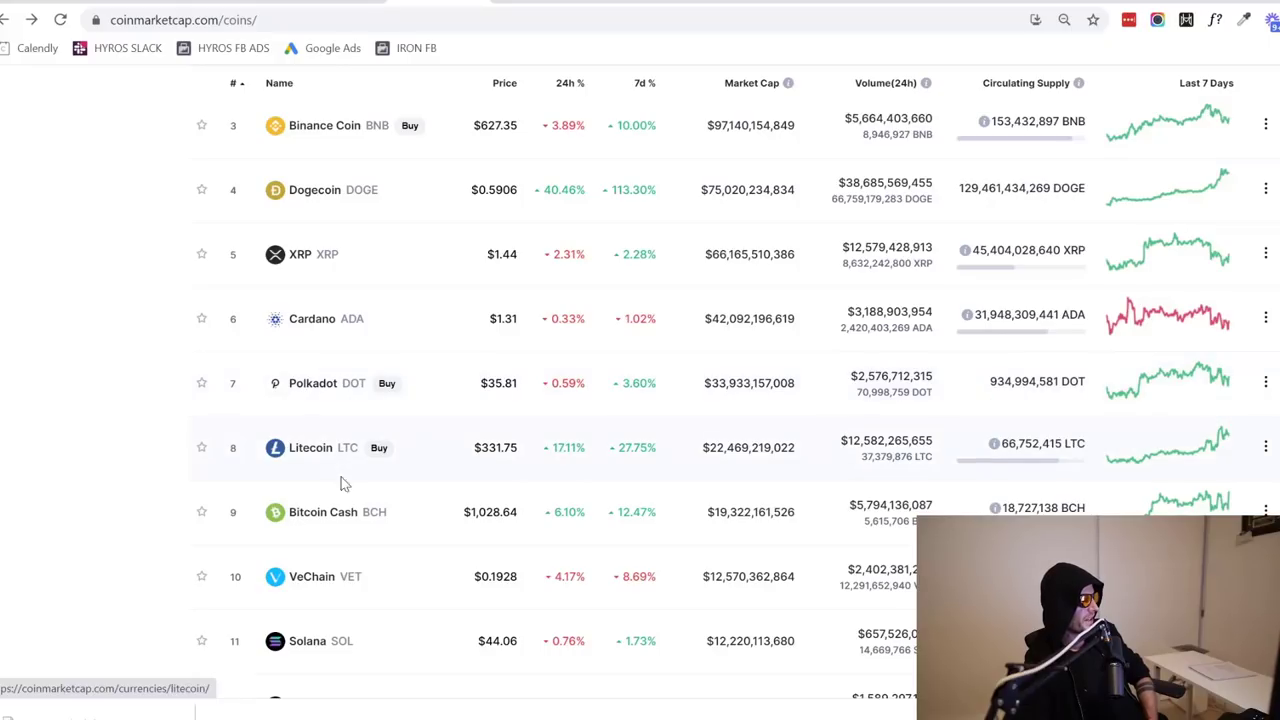
# Check VeChain's price over the last three months and return to the ranking
pyautogui.click(312, 576)
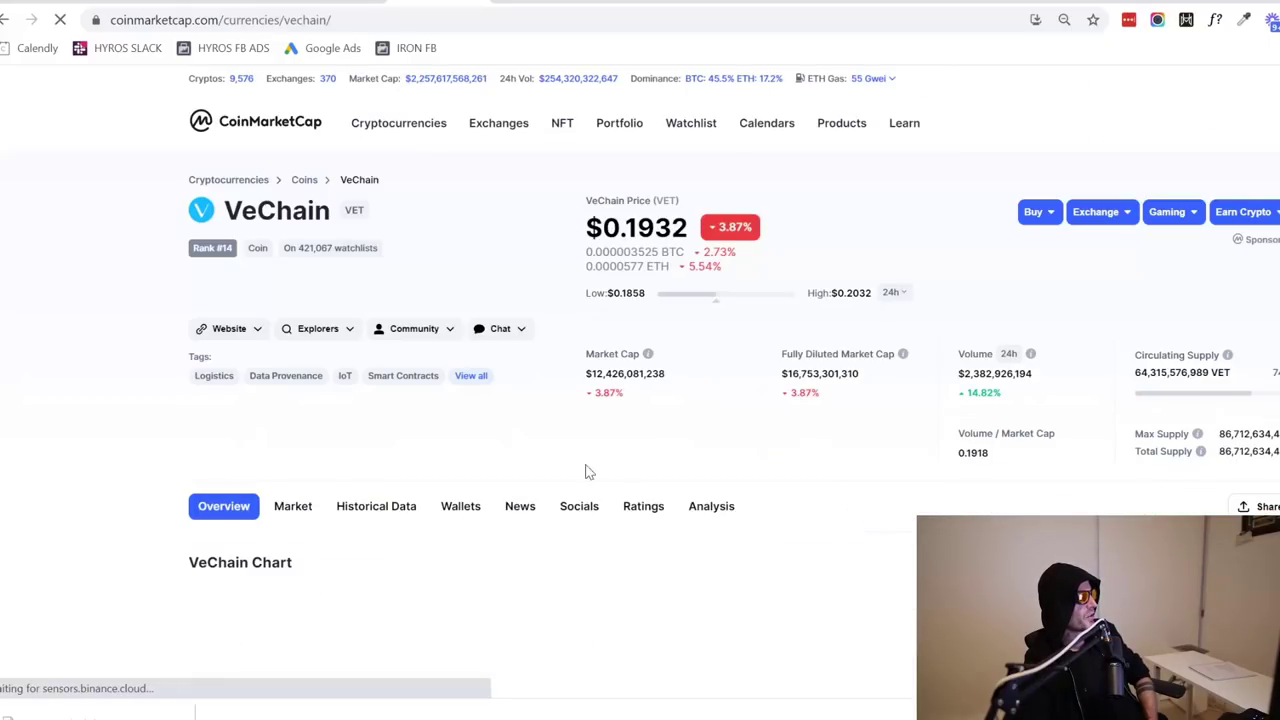
pyautogui.scroll(-3)
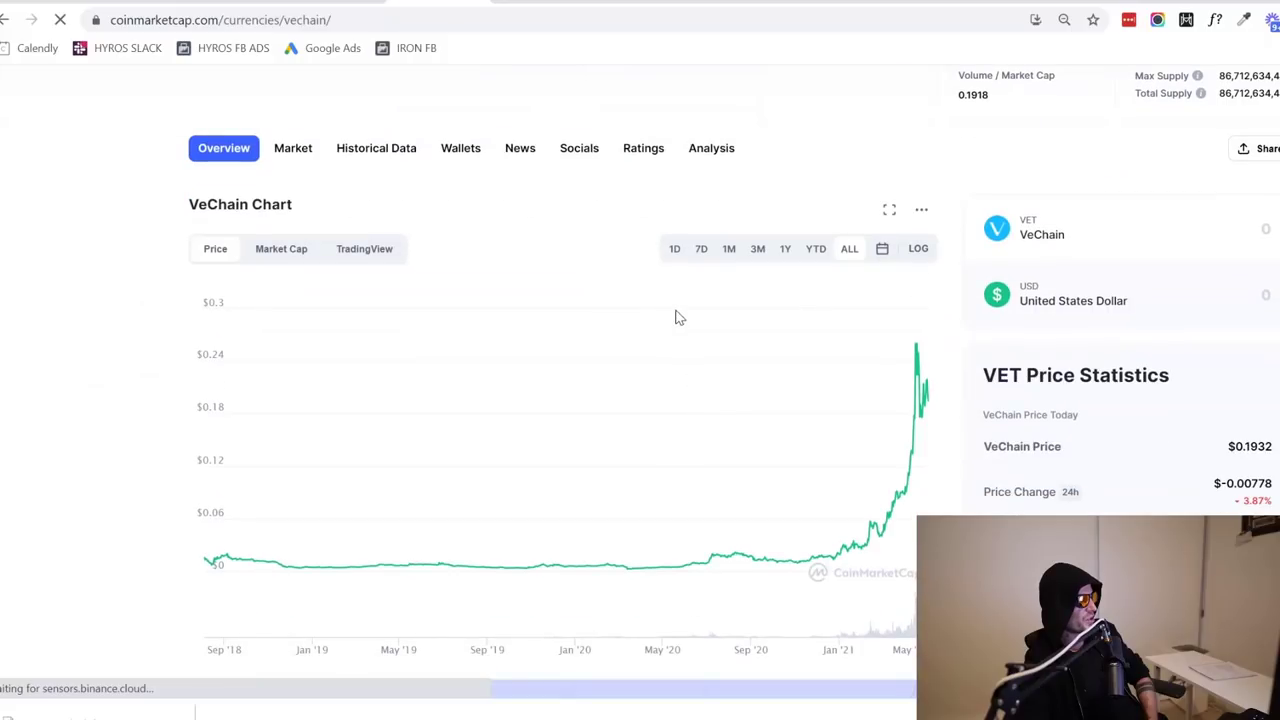
pyautogui.click(756, 248)
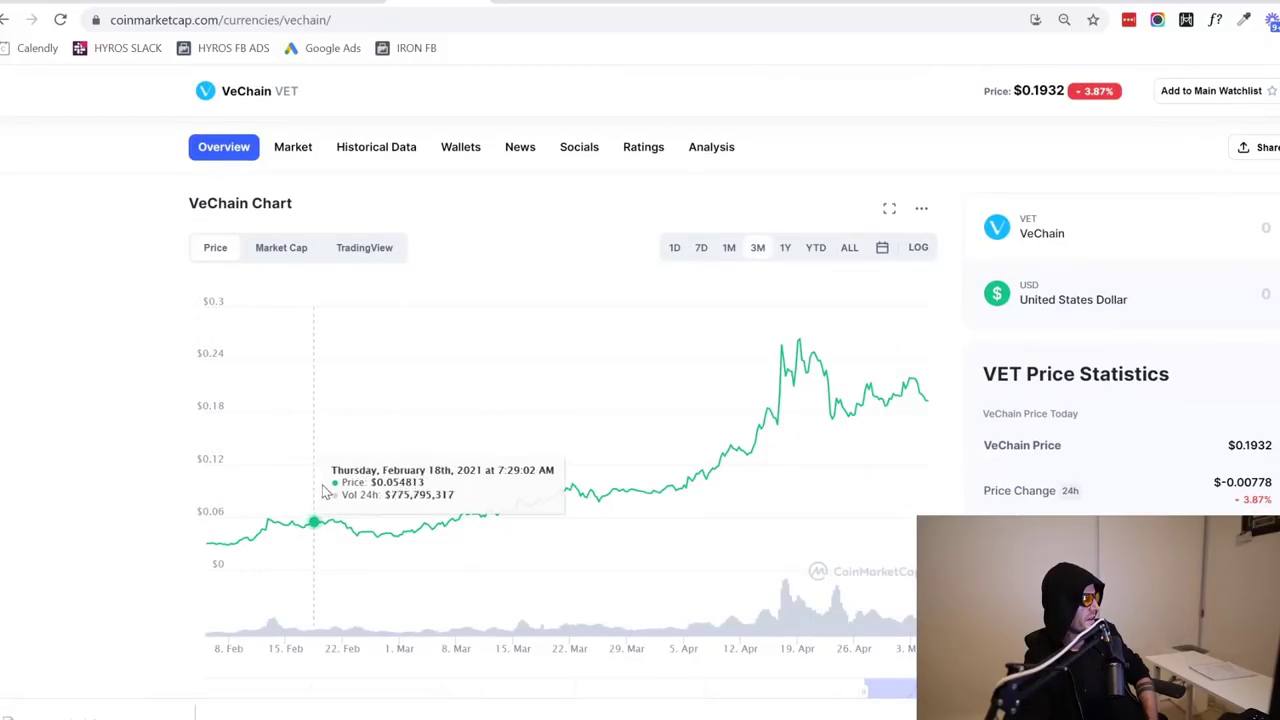
pyautogui.moveTo(8, 24)
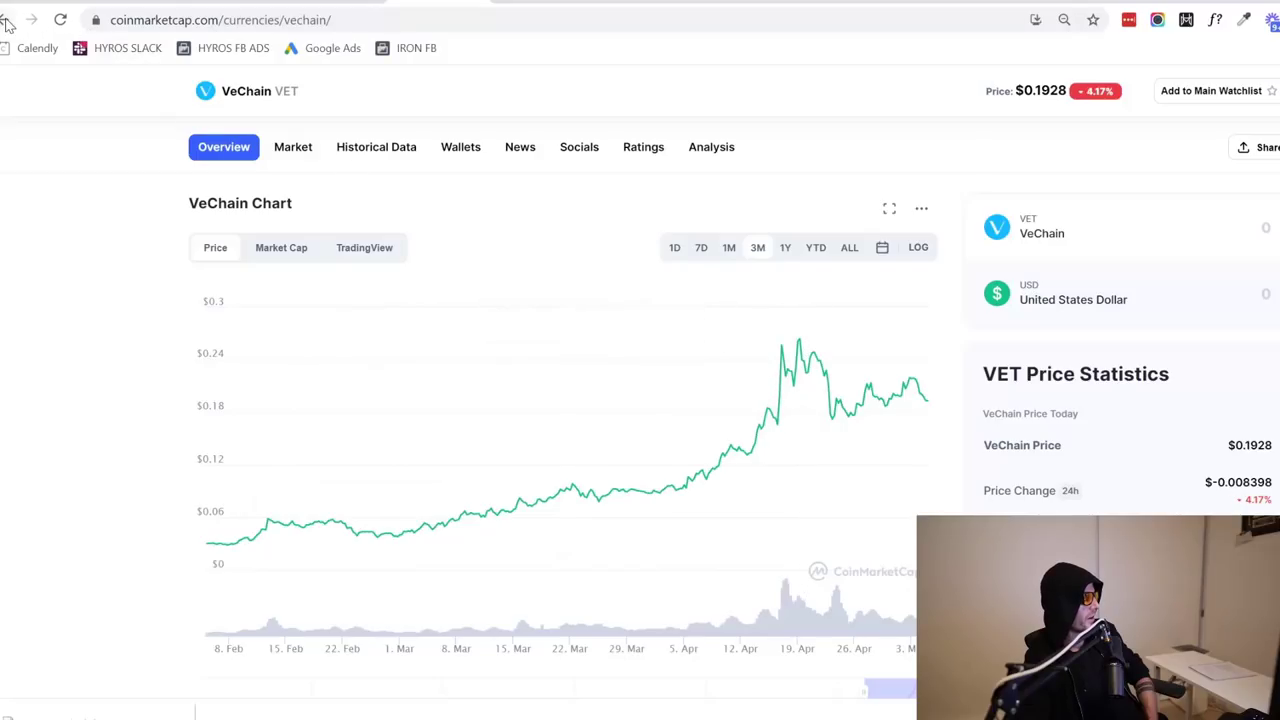
pyautogui.click(8, 20)
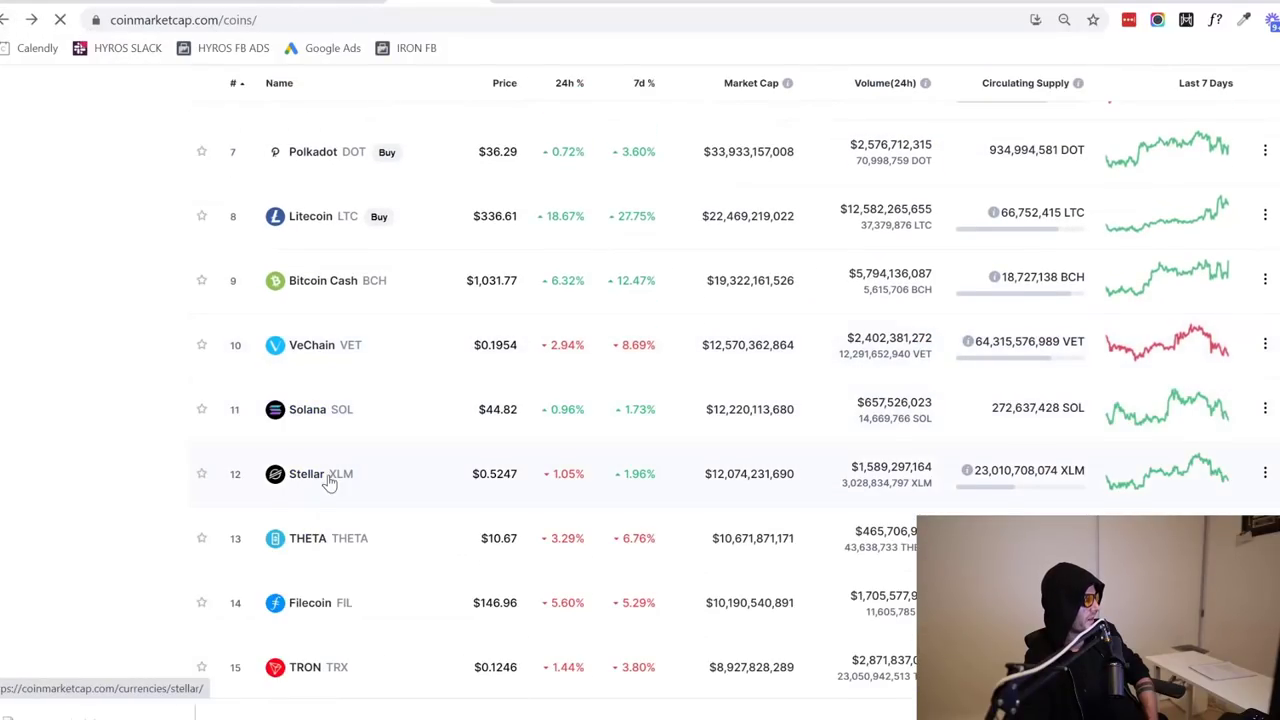
# Check THETA's chart, then show TRON's price over the last three months
pyautogui.click(308, 538)
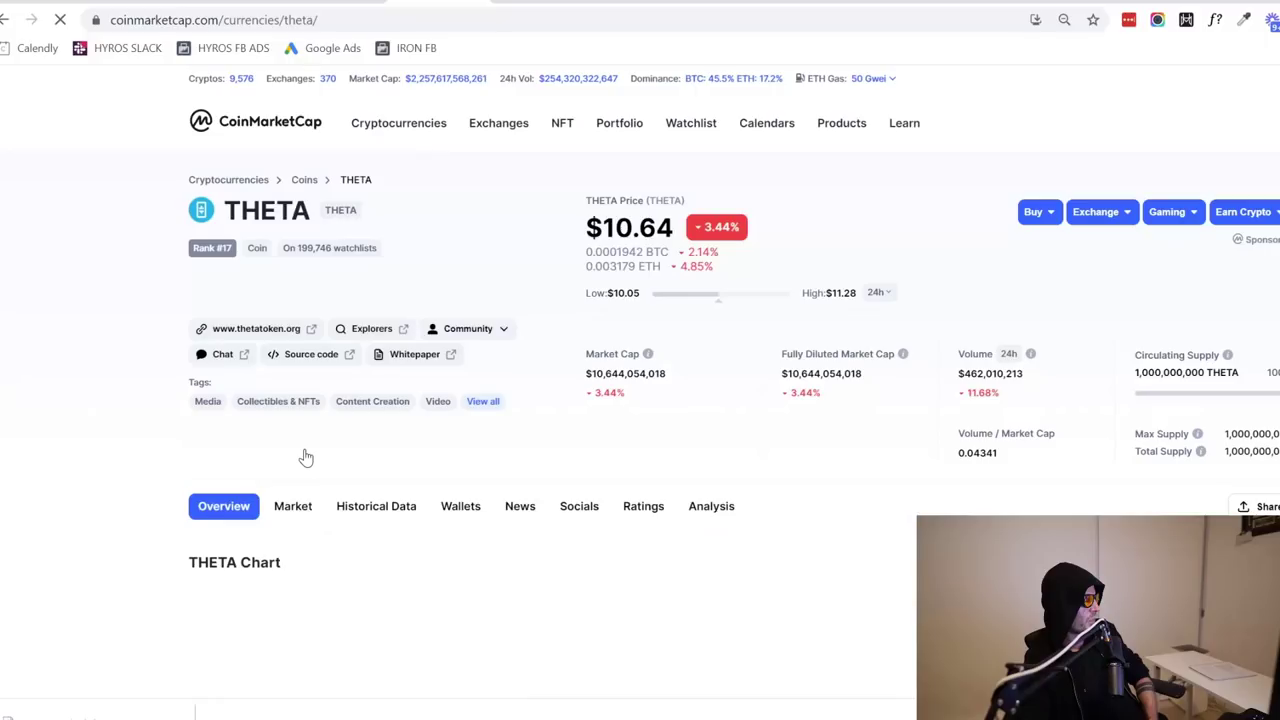
pyautogui.scroll(-3)
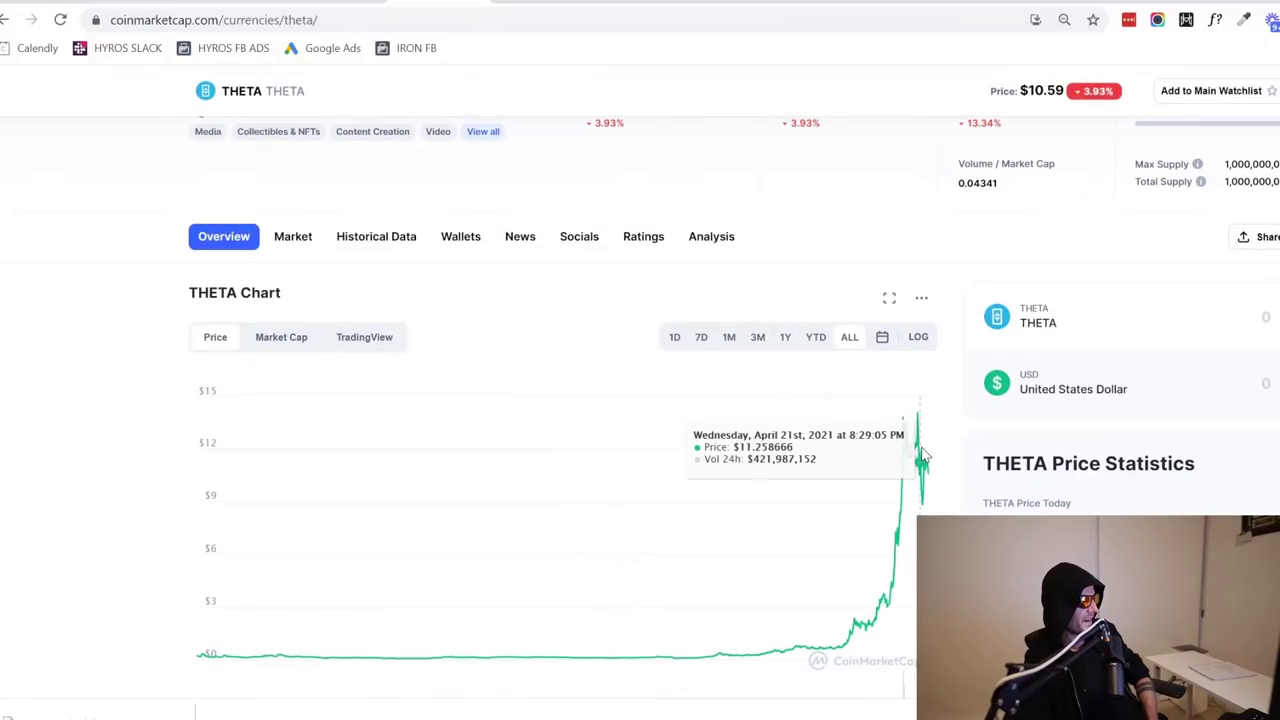
pyautogui.moveTo(896, 438)
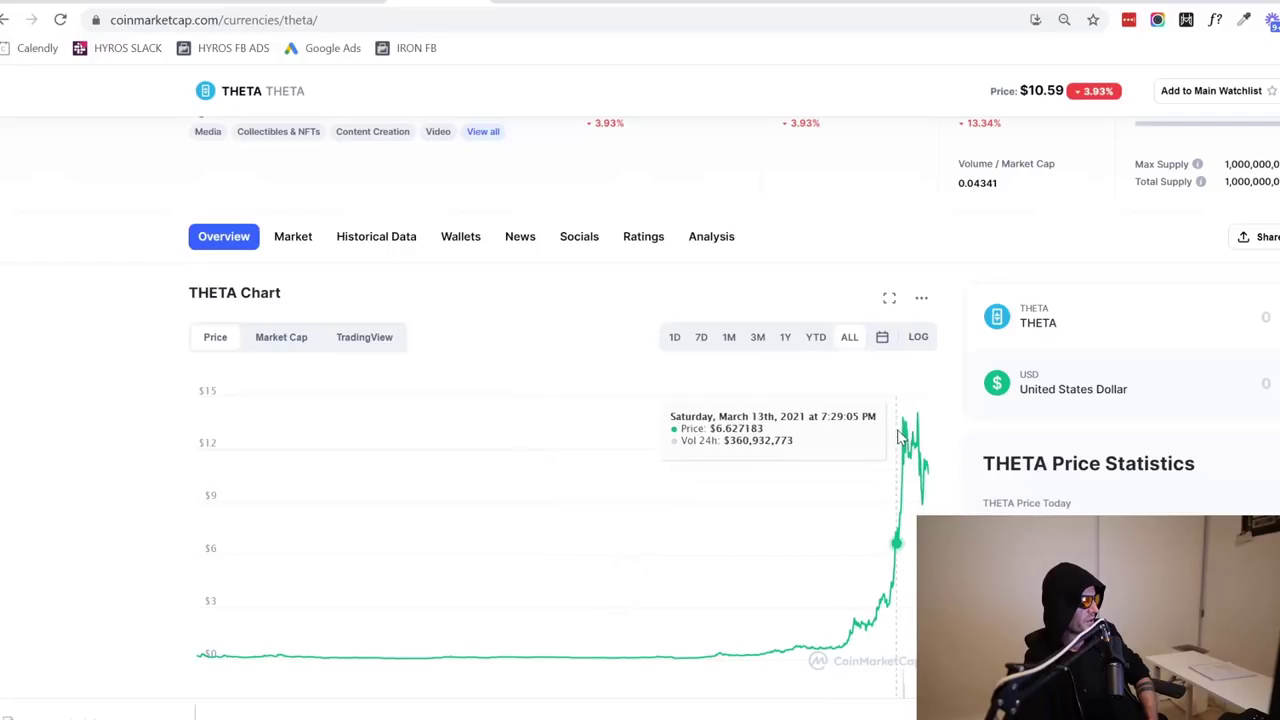
pyautogui.moveTo(904, 436)
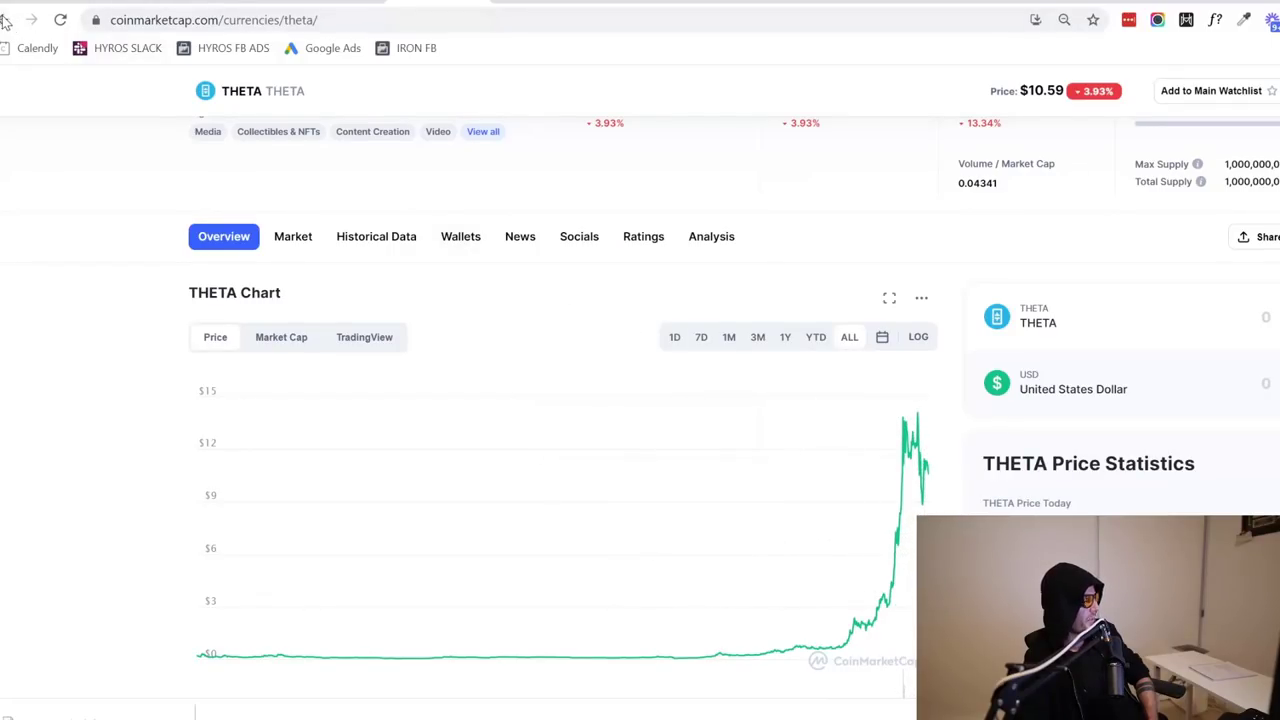
pyautogui.click(8, 20)
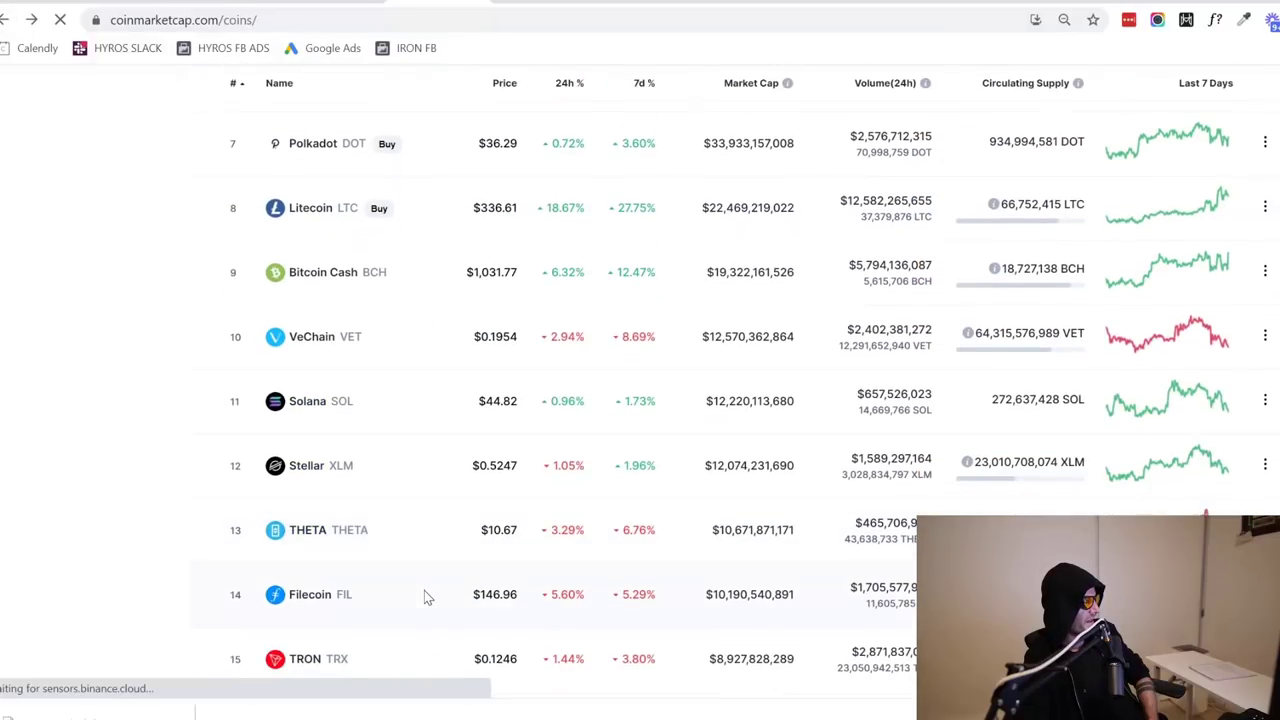
pyautogui.scroll(-3)
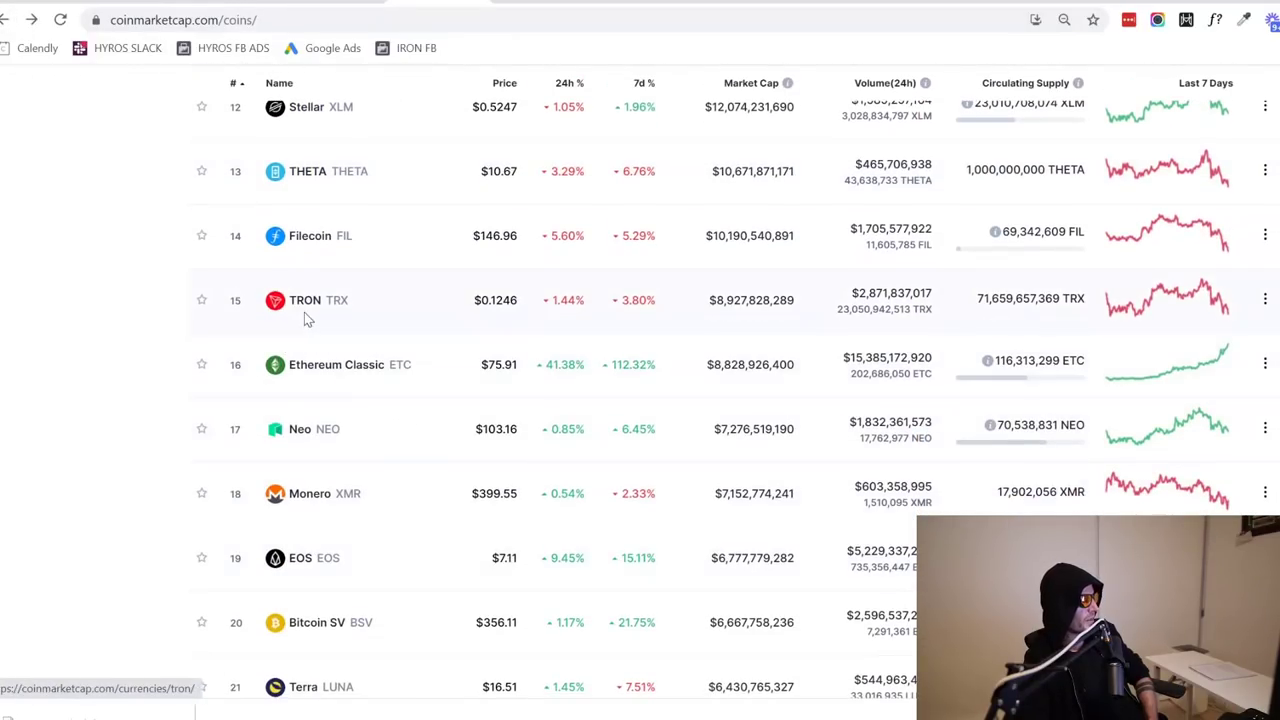
pyautogui.click(306, 300)
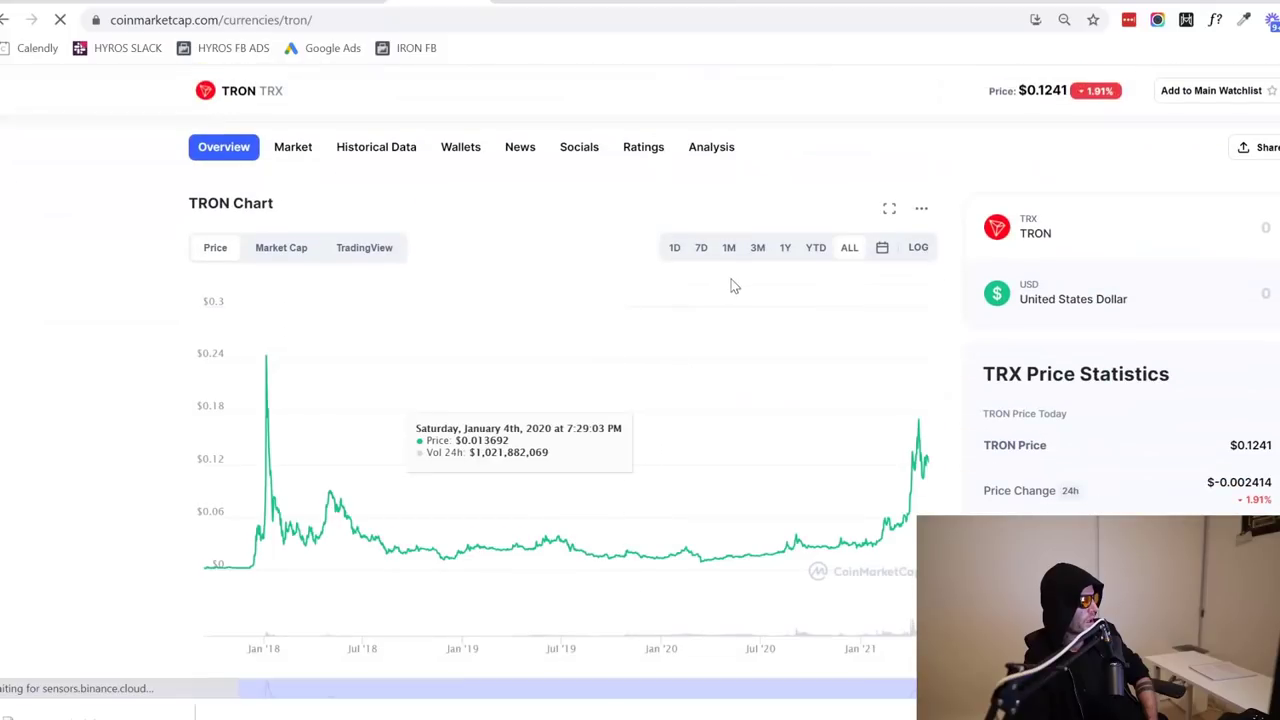
pyautogui.click(756, 246)
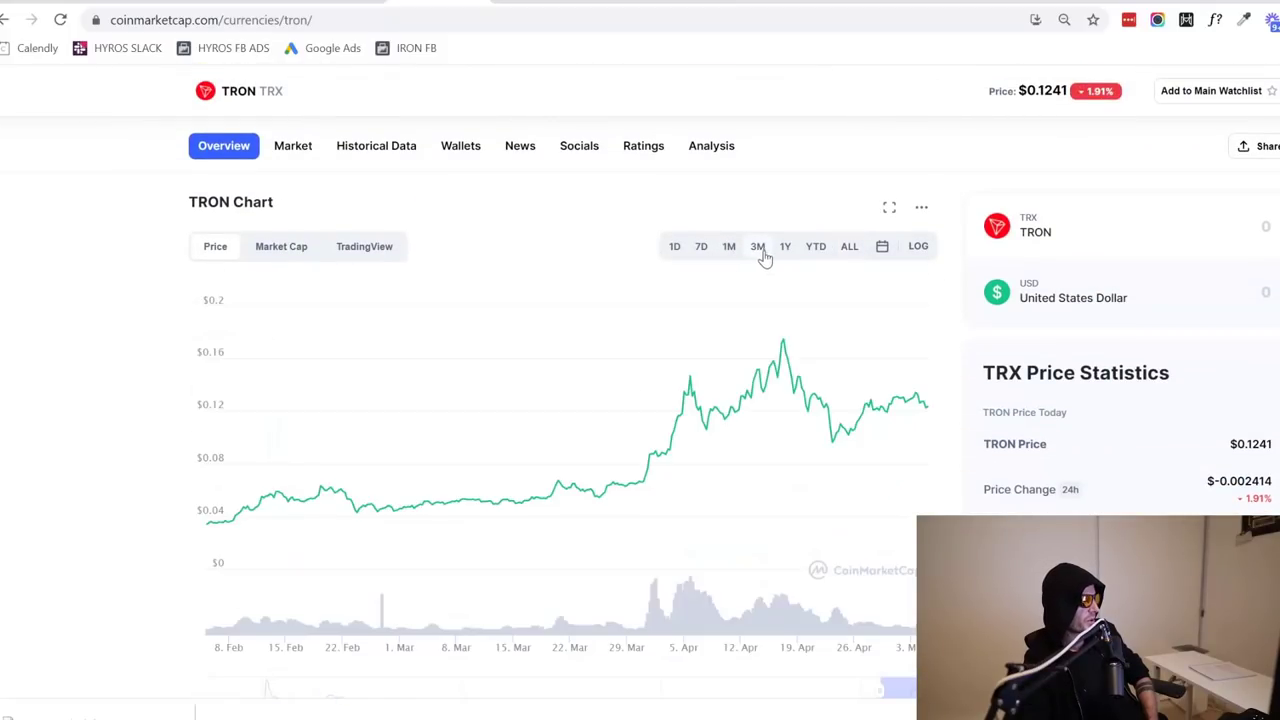
pyautogui.moveTo(672, 382)
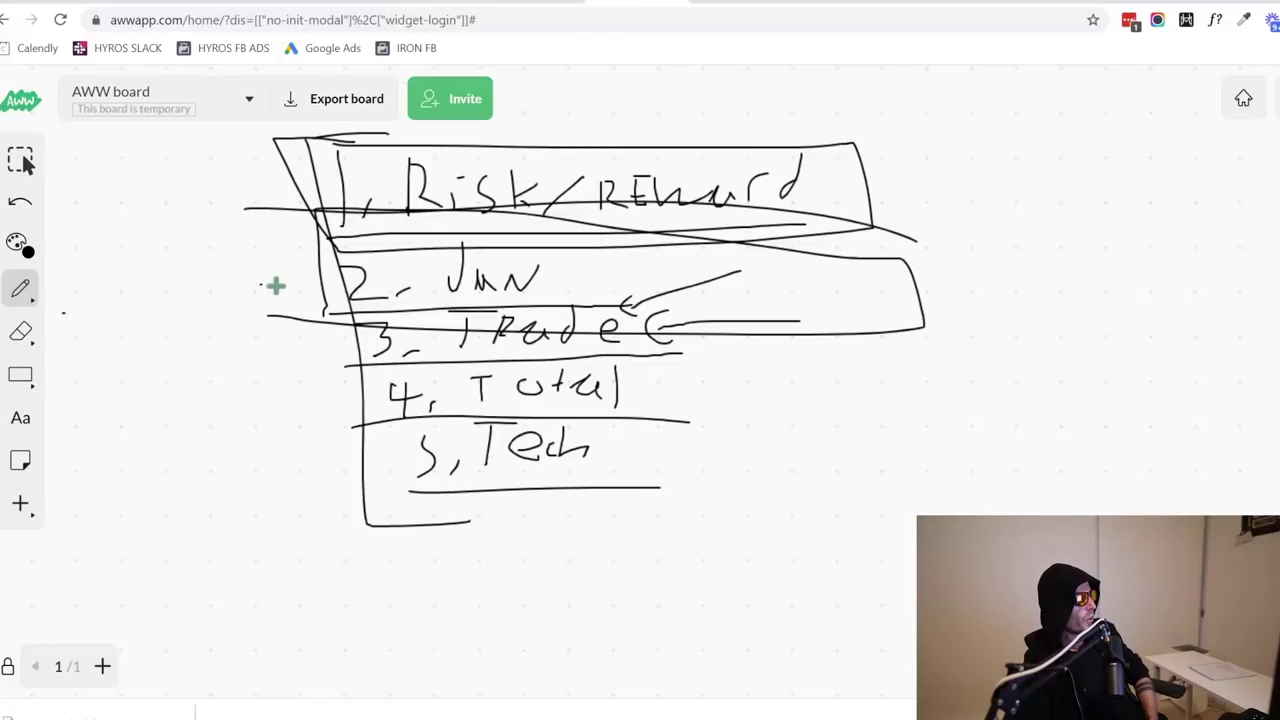
# Draw a pen stroke across the whiteboard checklist
pyautogui.moveTo(270, 284); pyautogui.dragTo(690, 284)
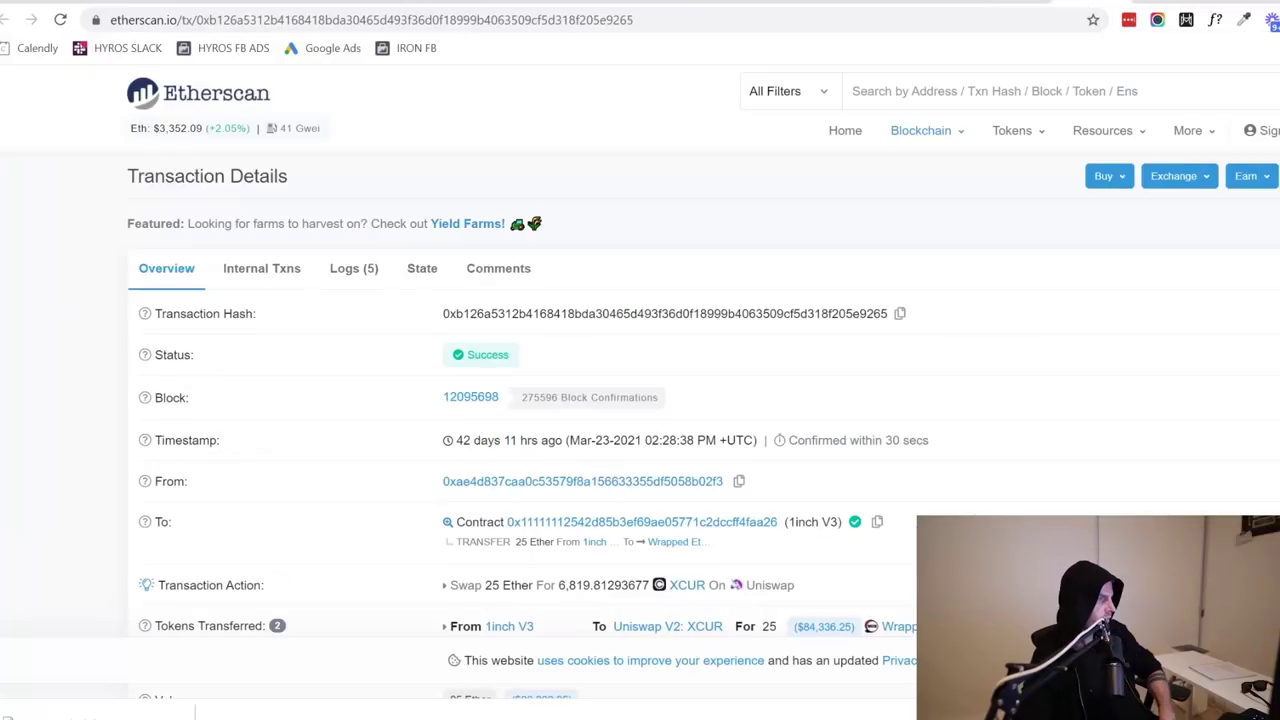
pyautogui.moveTo(1142, 300)
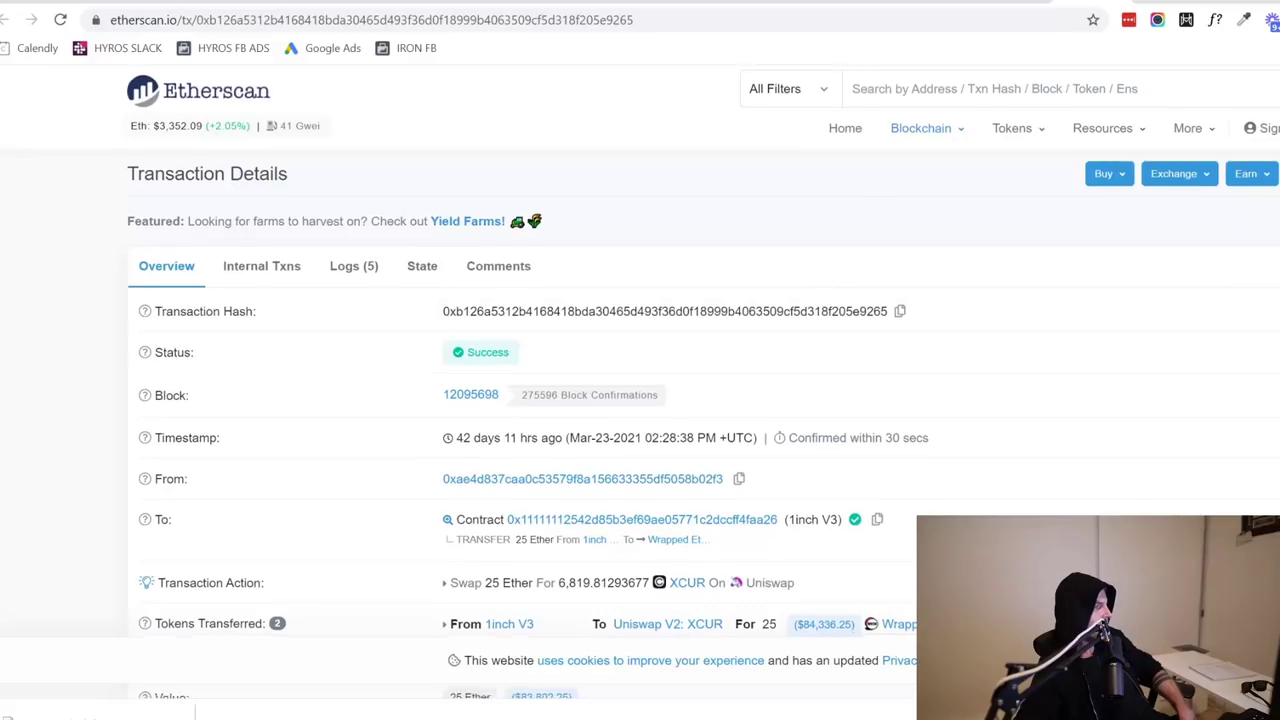
# Scroll the Etherscan transaction details of the 25 ETH to XCUR swap
pyautogui.scroll(-3)
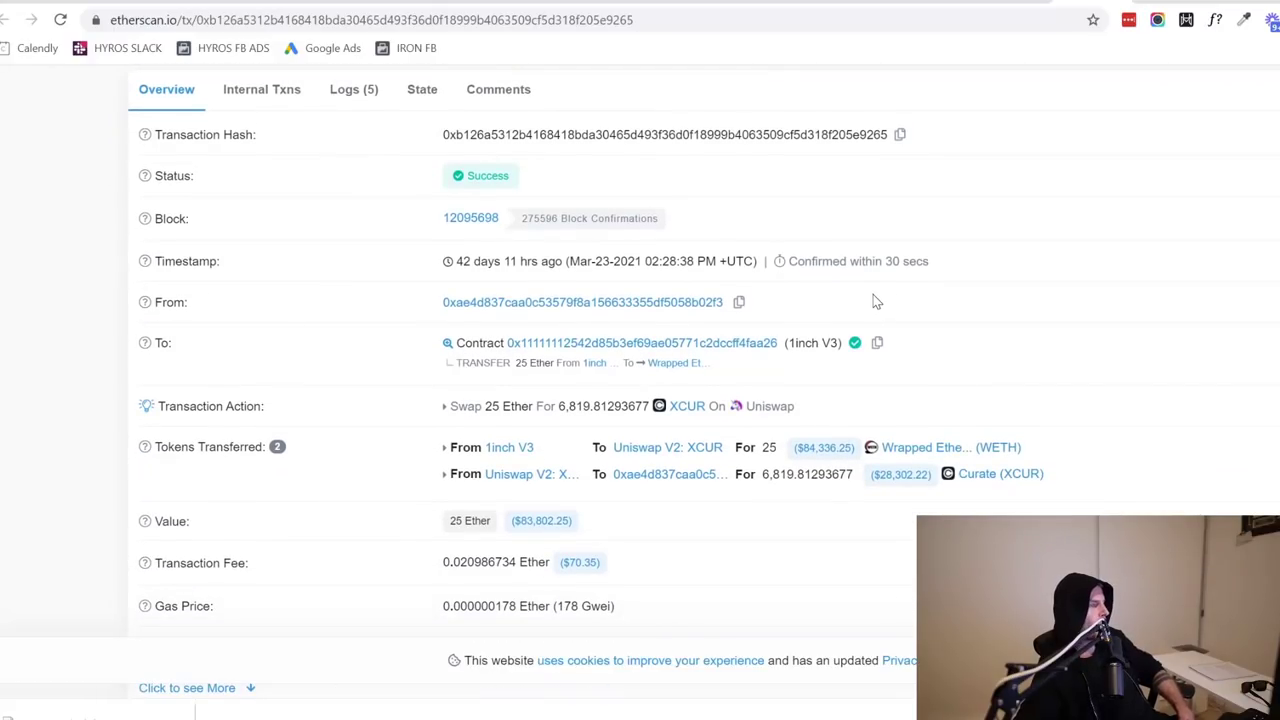
pyautogui.moveTo(852, 324)
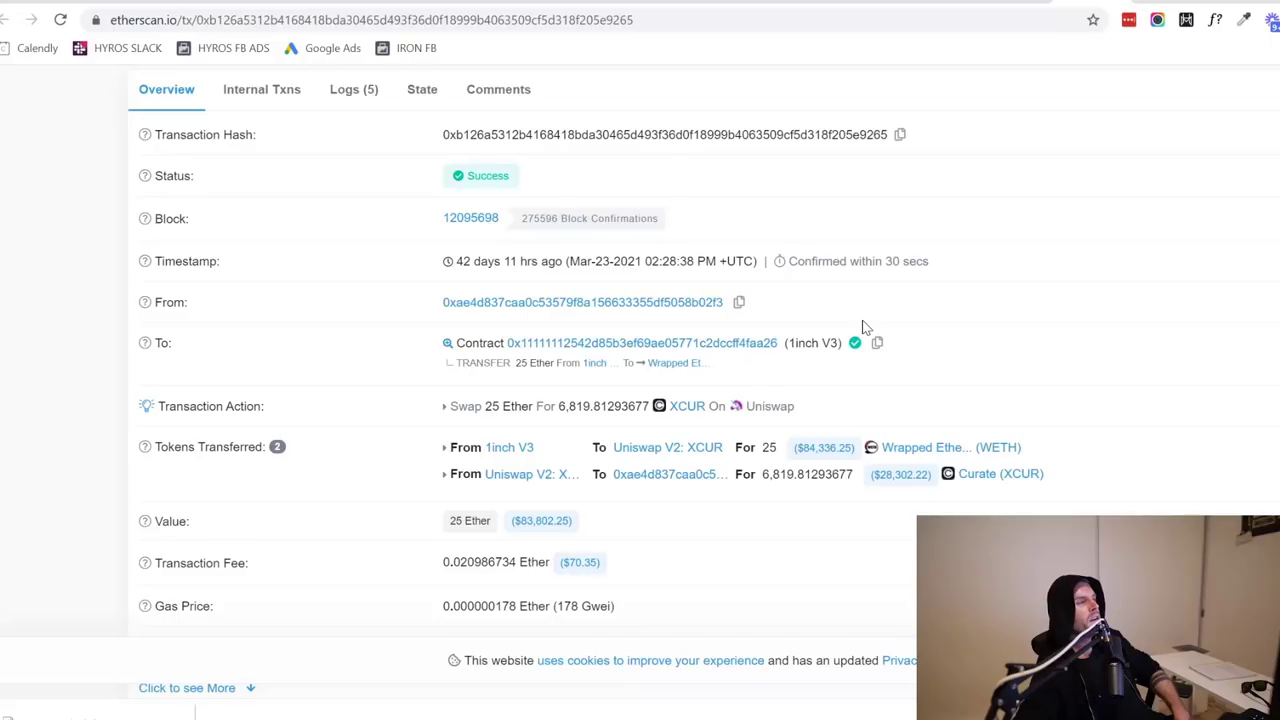
pyautogui.moveTo(870, 336)
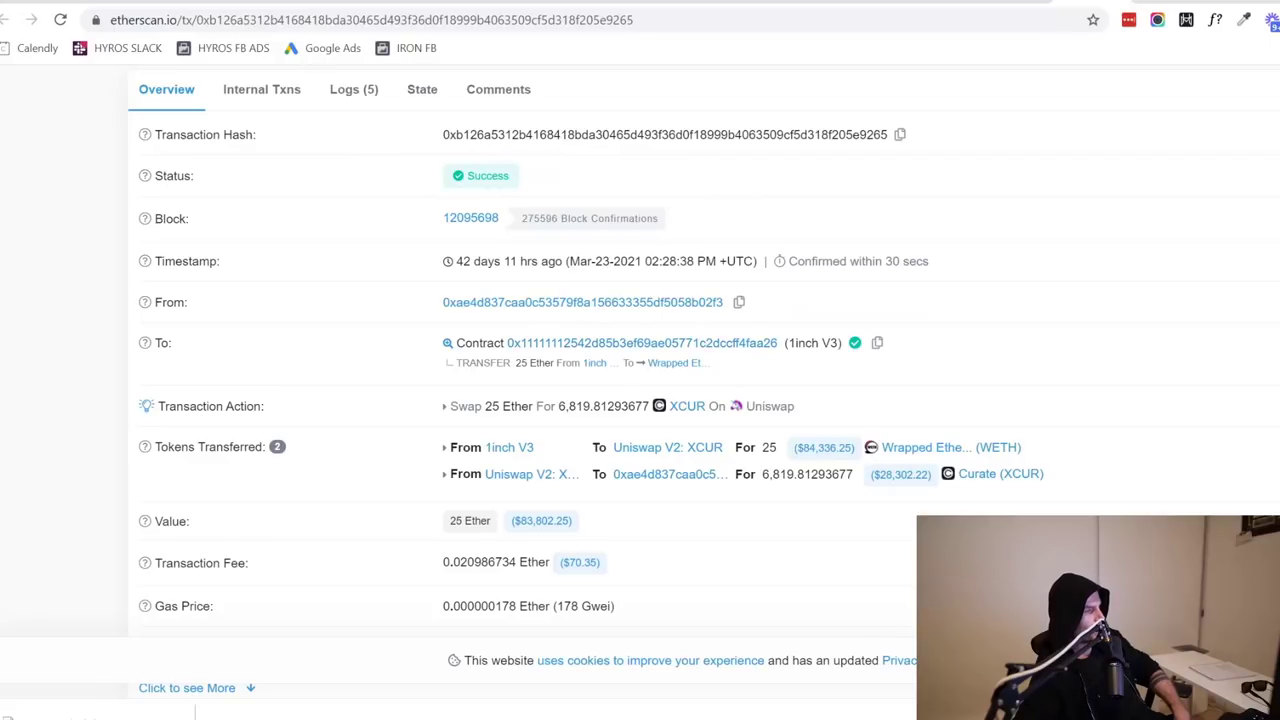
pyautogui.moveTo(670, 234)
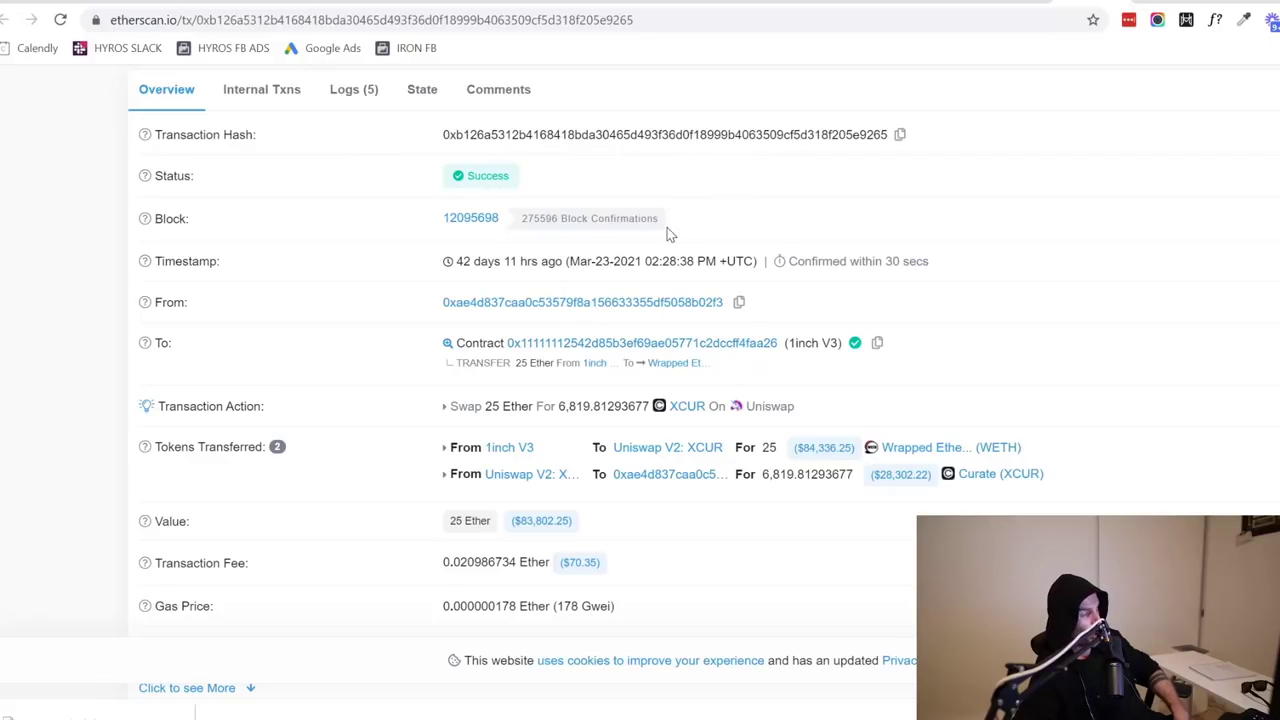
pyautogui.moveTo(844, 462)
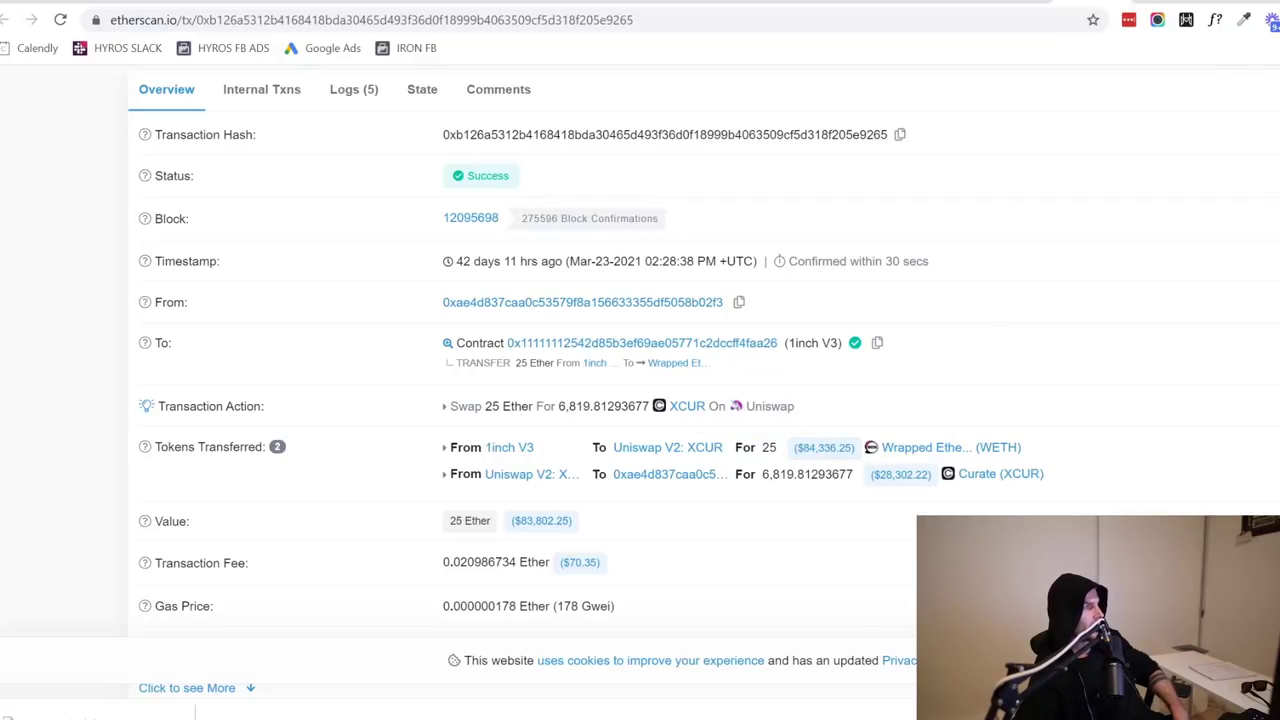
pyautogui.moveTo(872, 488)
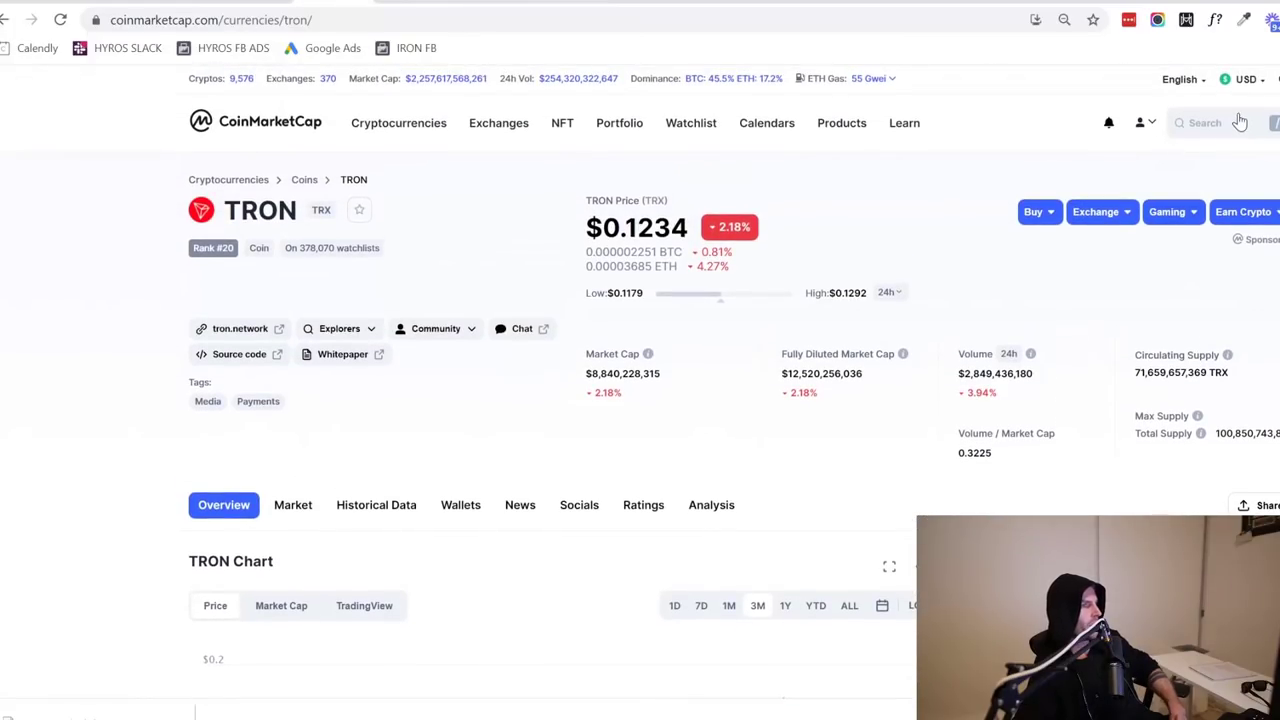
# Search CoinMarketCap for 'curate' and open the Curate (XCUR) coin page
pyautogui.write('curate')
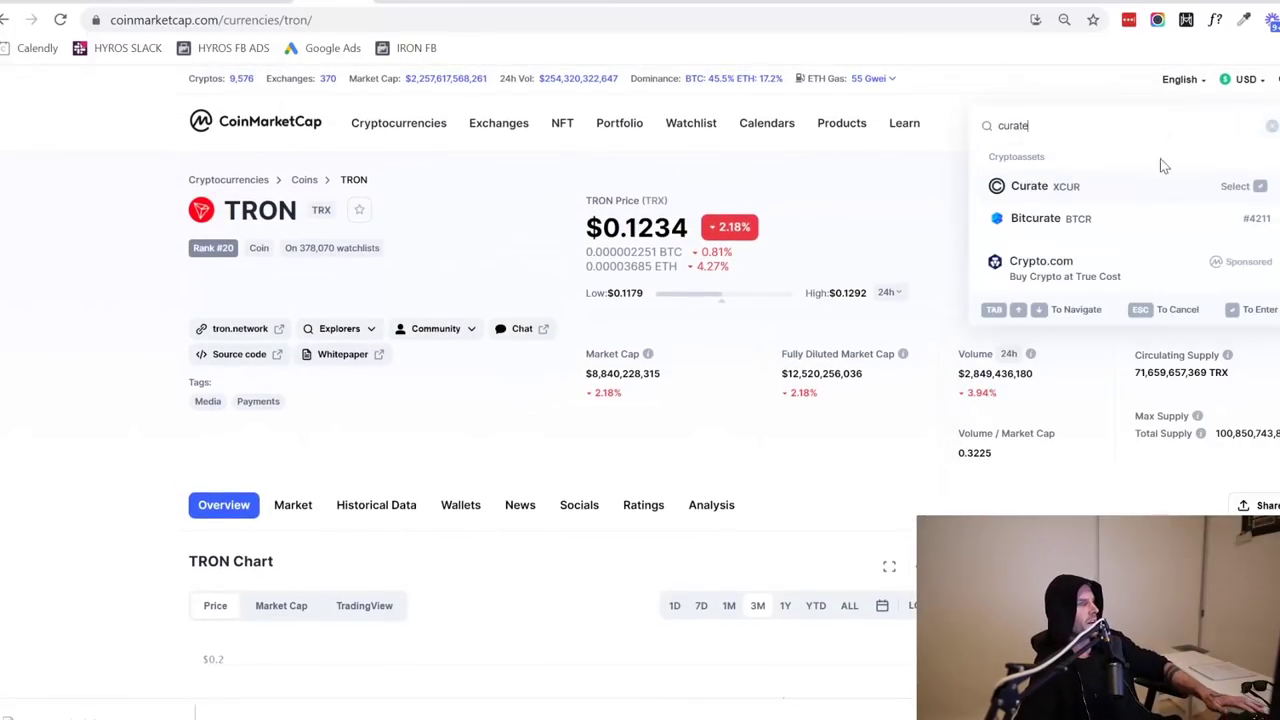
pyautogui.click(1028, 186)
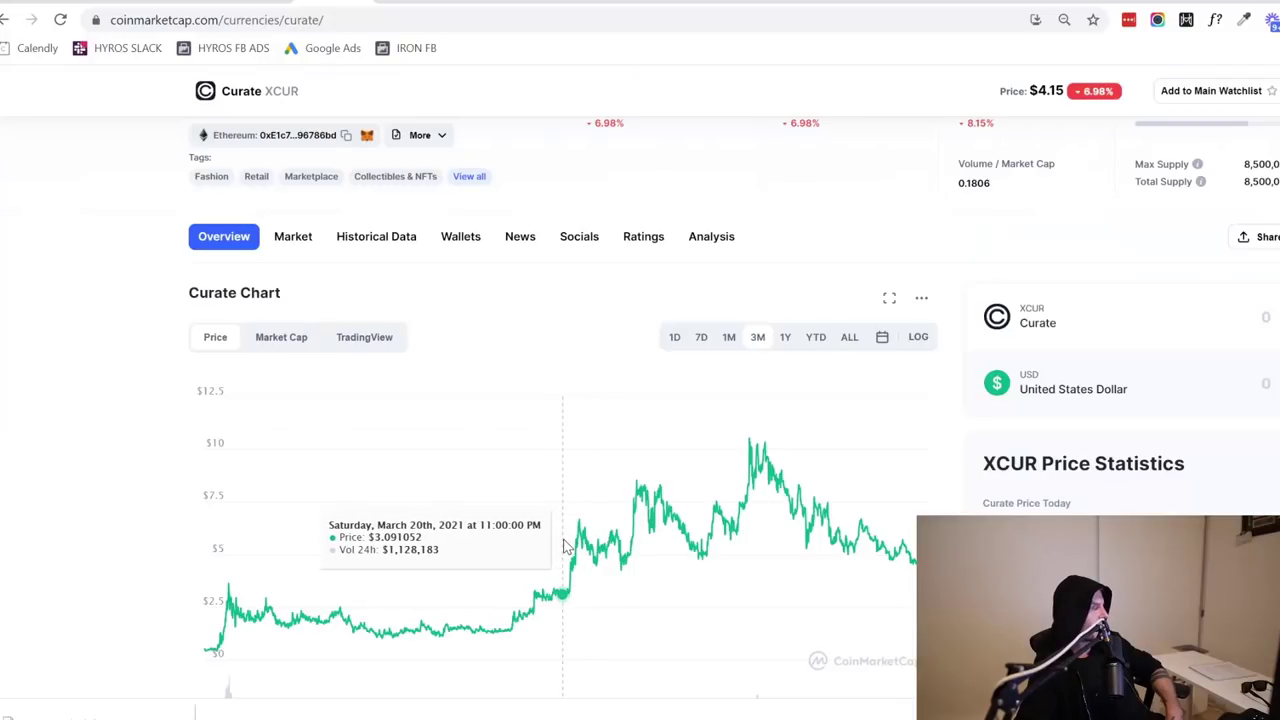
pyautogui.moveTo(710, 512)
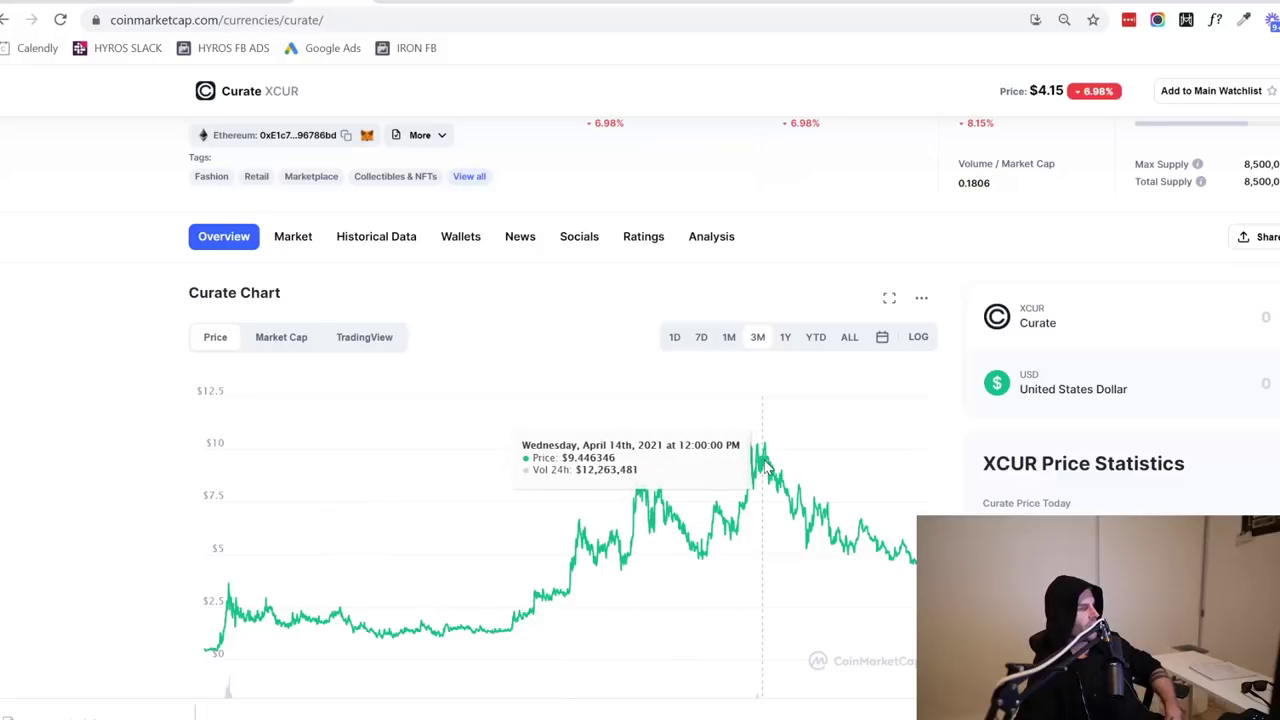
pyautogui.moveTo(550, 548)
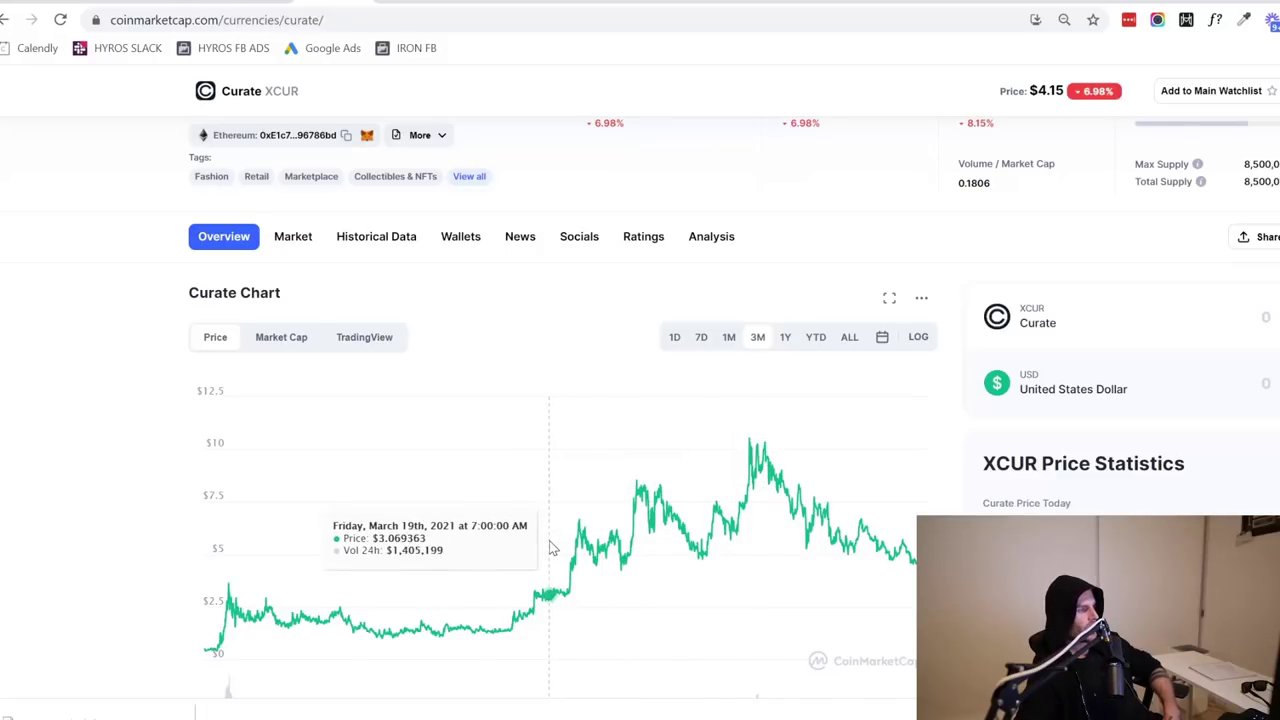
pyautogui.moveTo(760, 460)
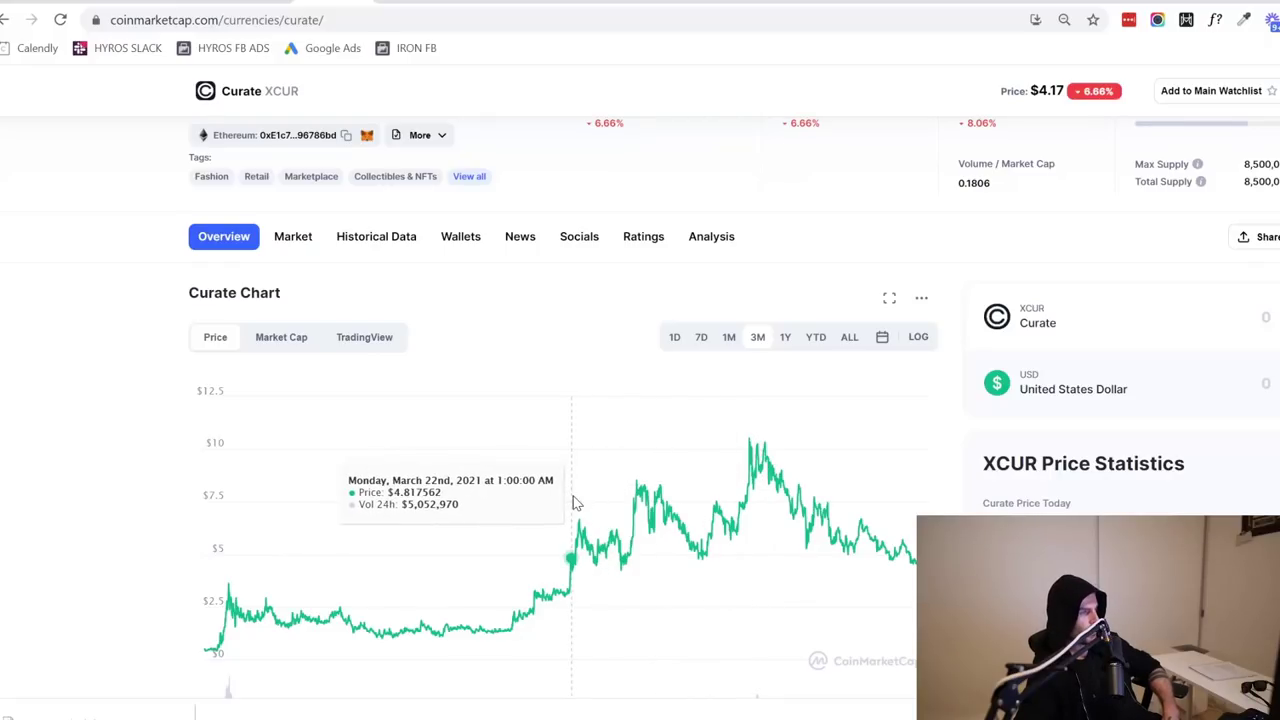
pyautogui.moveTo(552, 516)
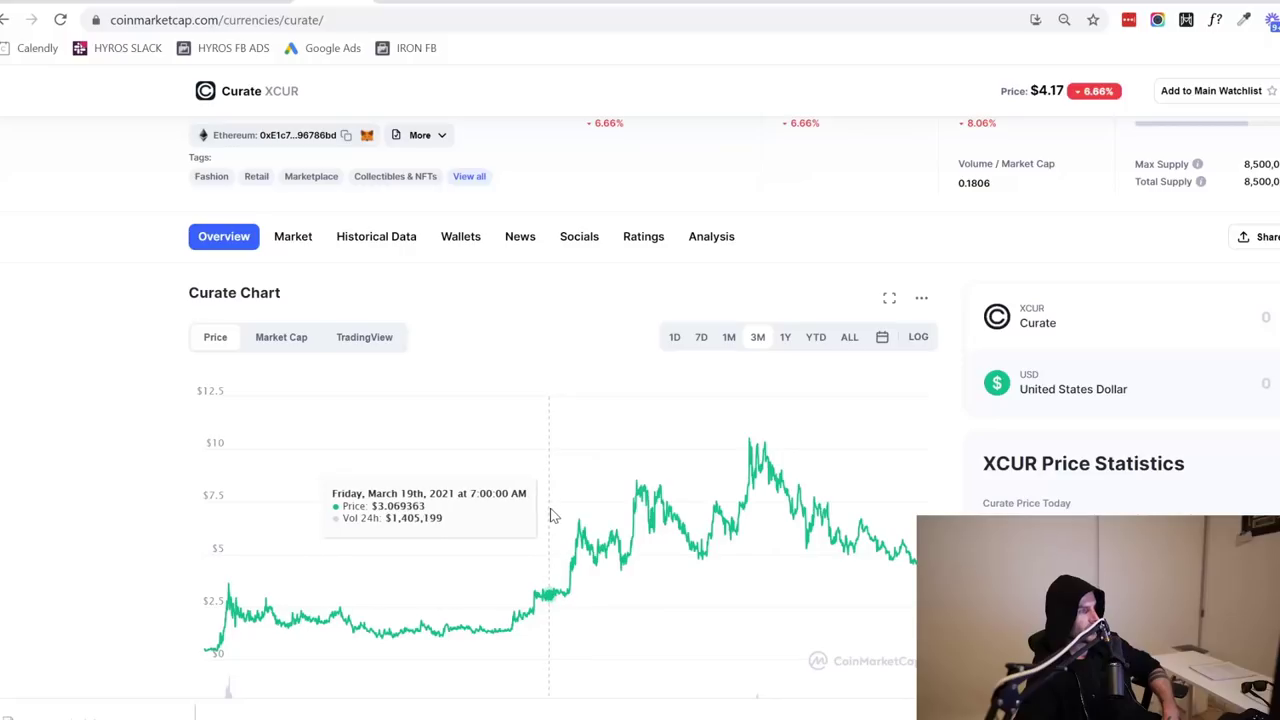
pyautogui.moveTo(584, 512)
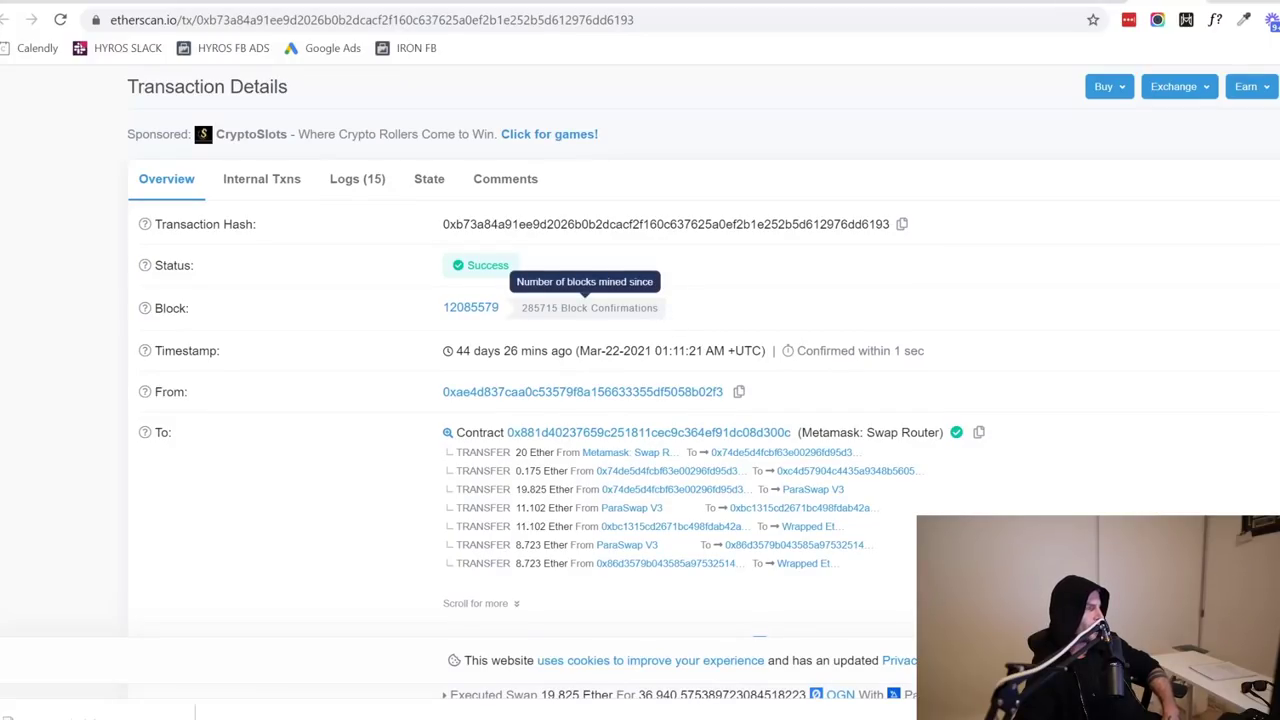
pyautogui.moveTo(588, 308)
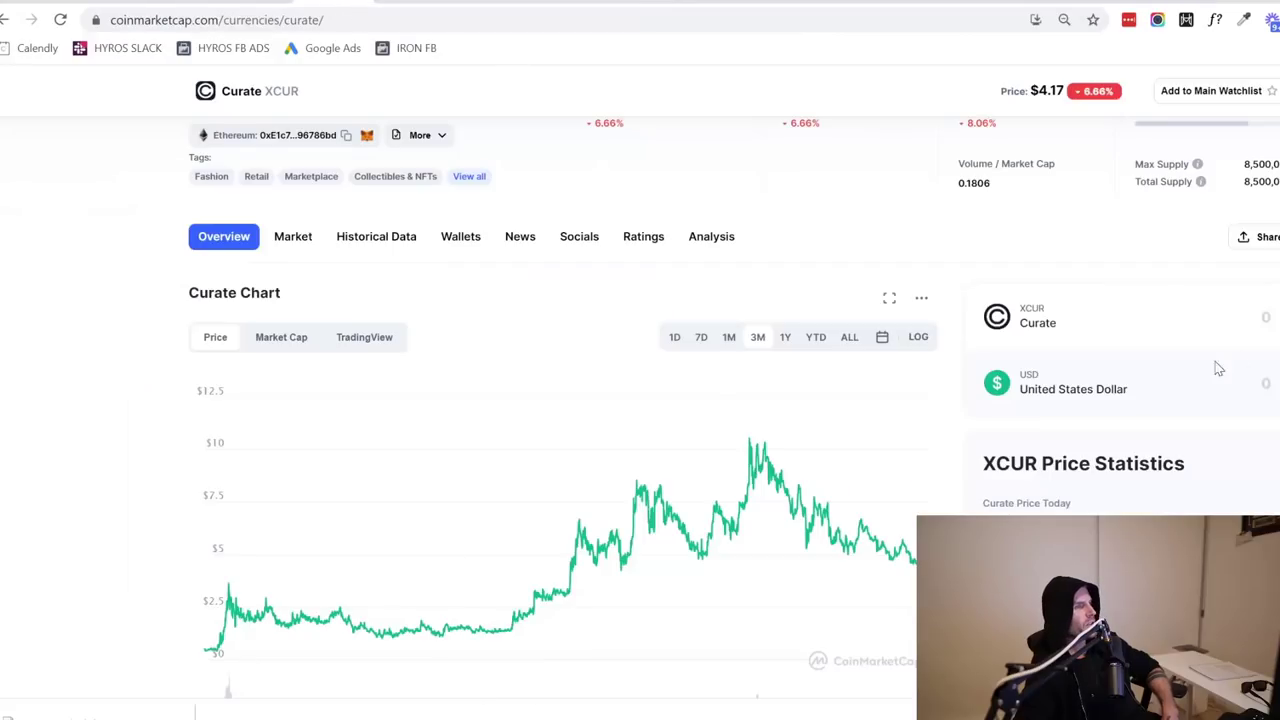
# Search for Origin Protocol and scroll to its OGN price chart
pyautogui.write('c')
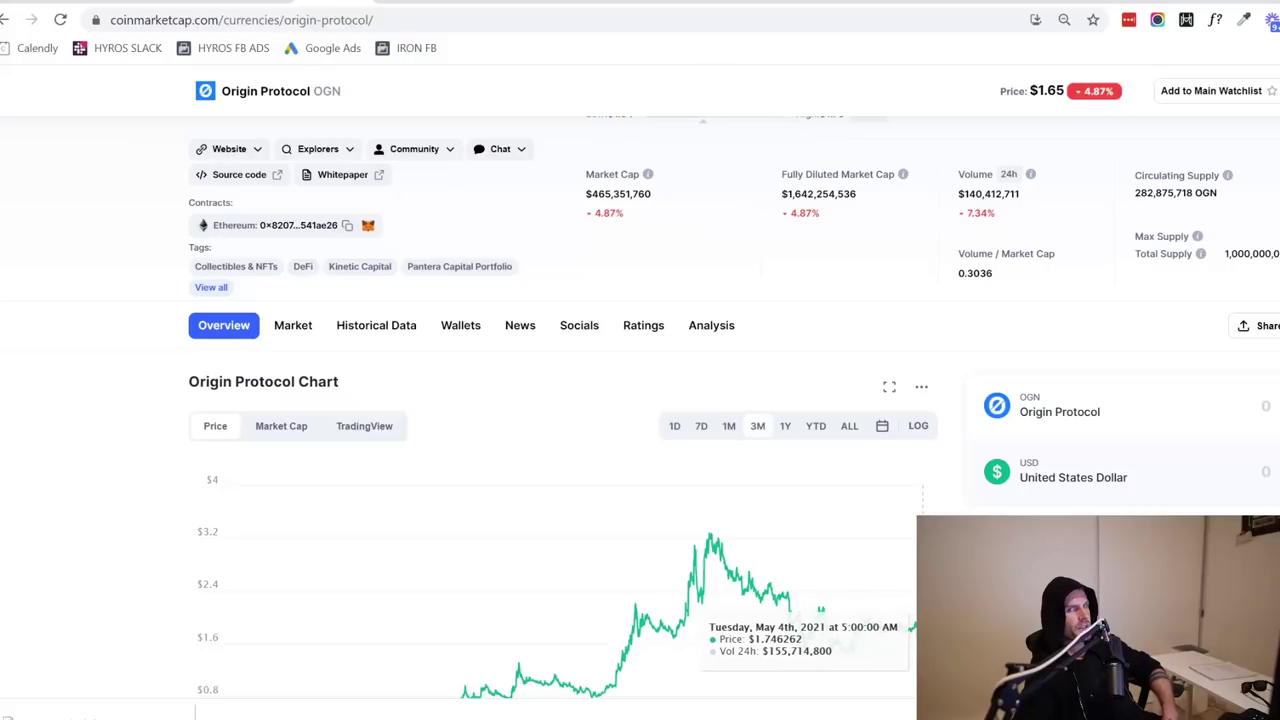
pyautogui.moveTo(910, 624)
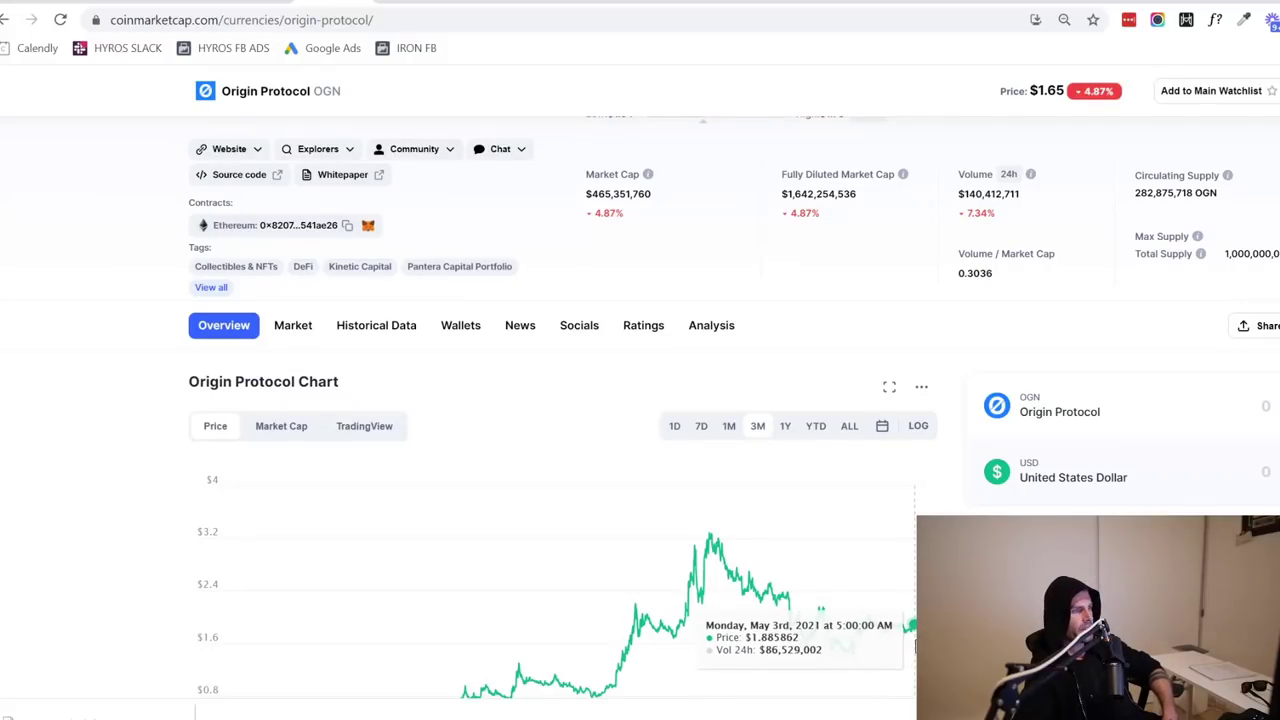
pyautogui.moveTo(840, 610)
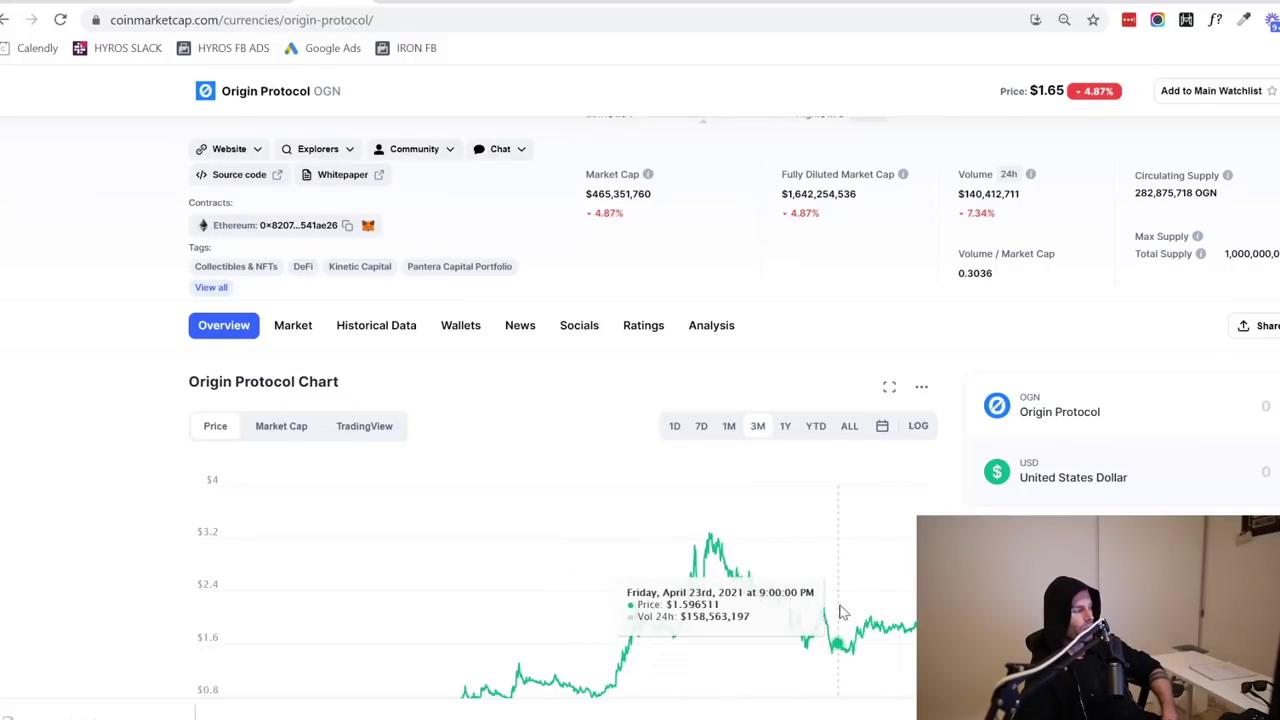
pyautogui.scroll(-3)
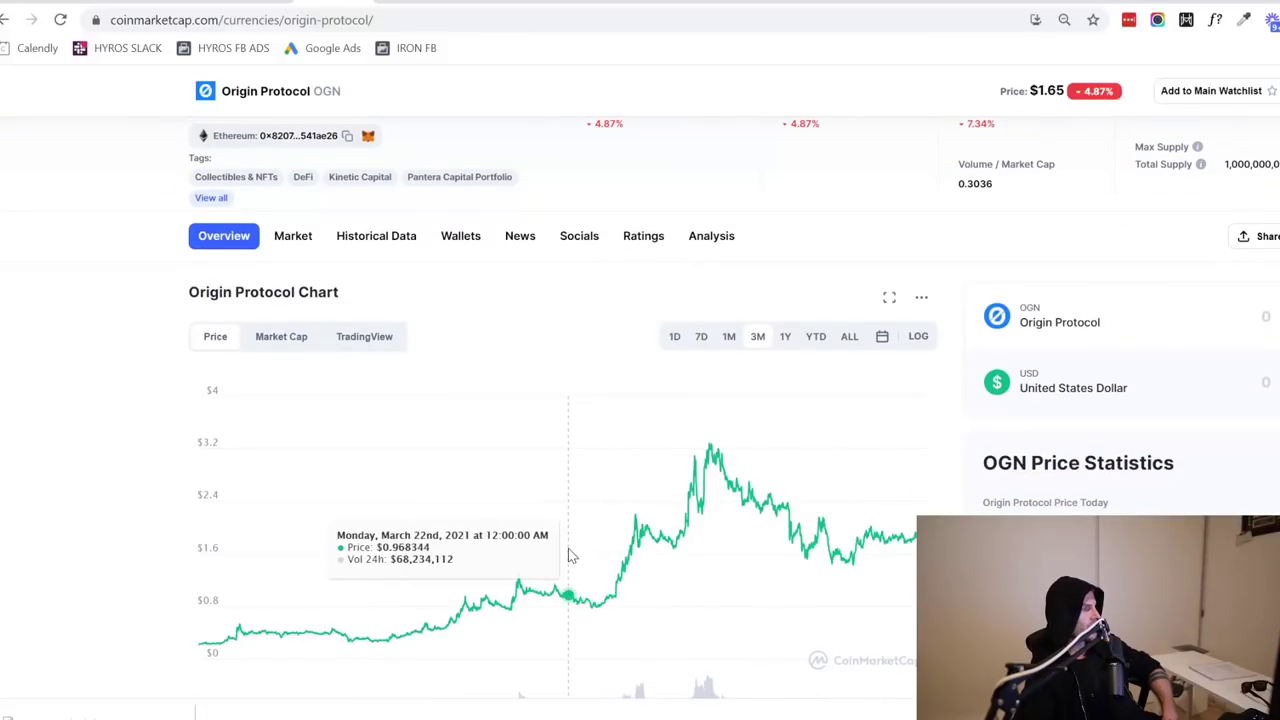
pyautogui.moveTo(584, 556)
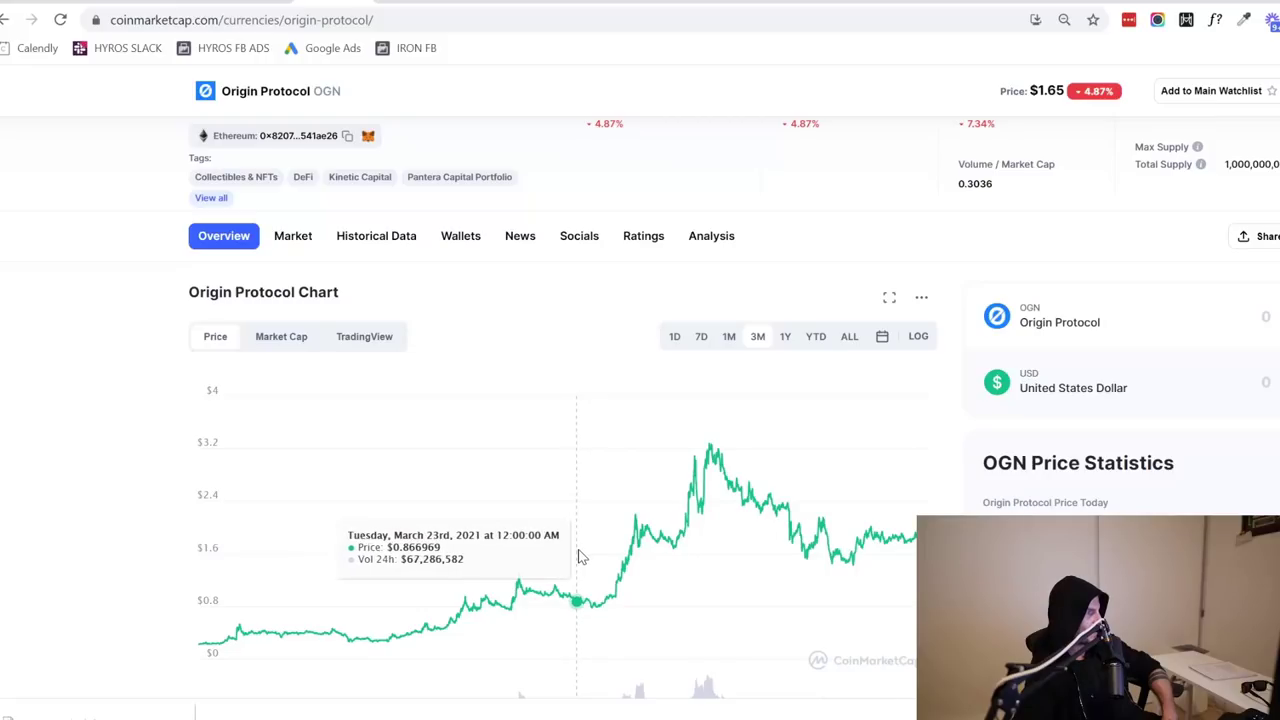
pyautogui.moveTo(716, 470)
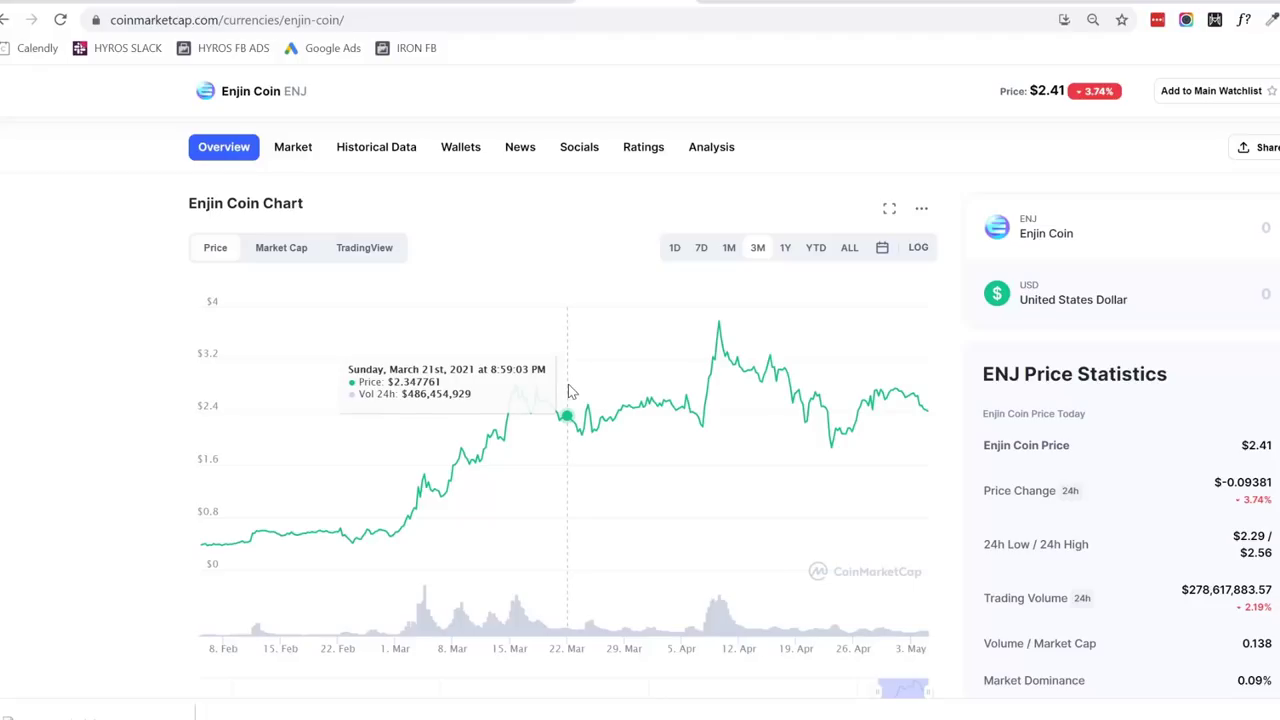
pyautogui.moveTo(538, 424)
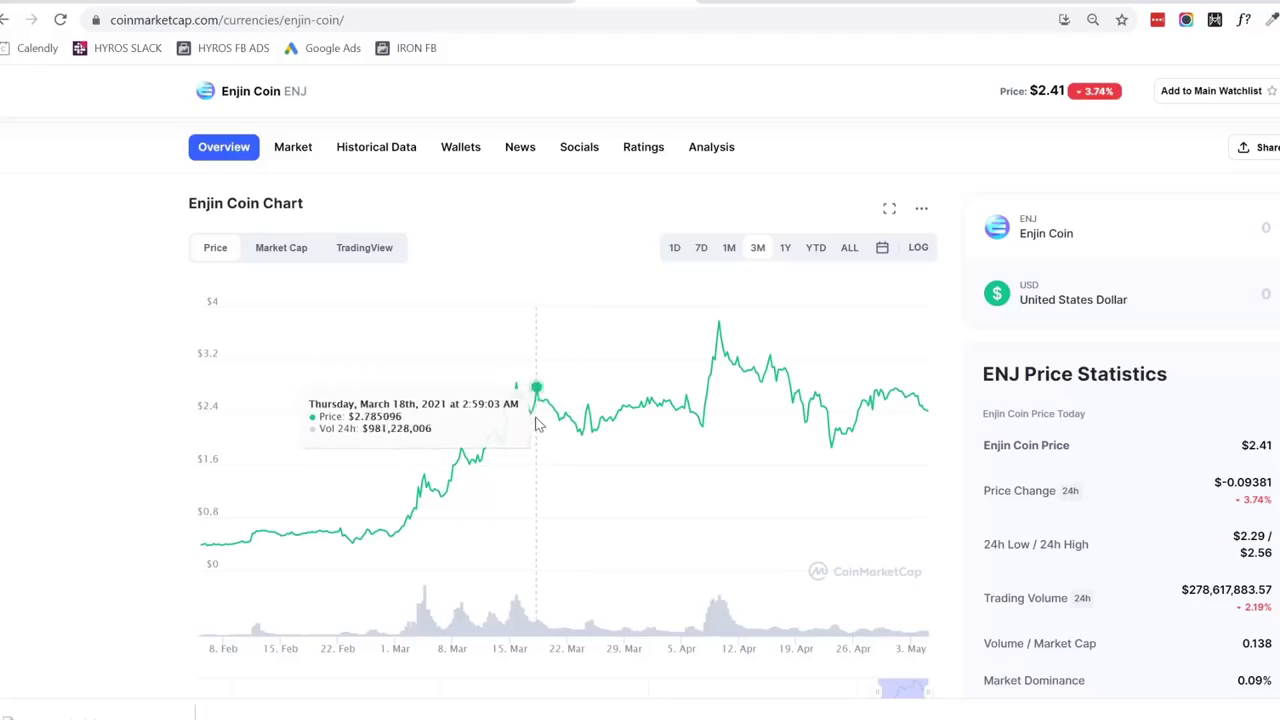
pyautogui.moveTo(548, 430)
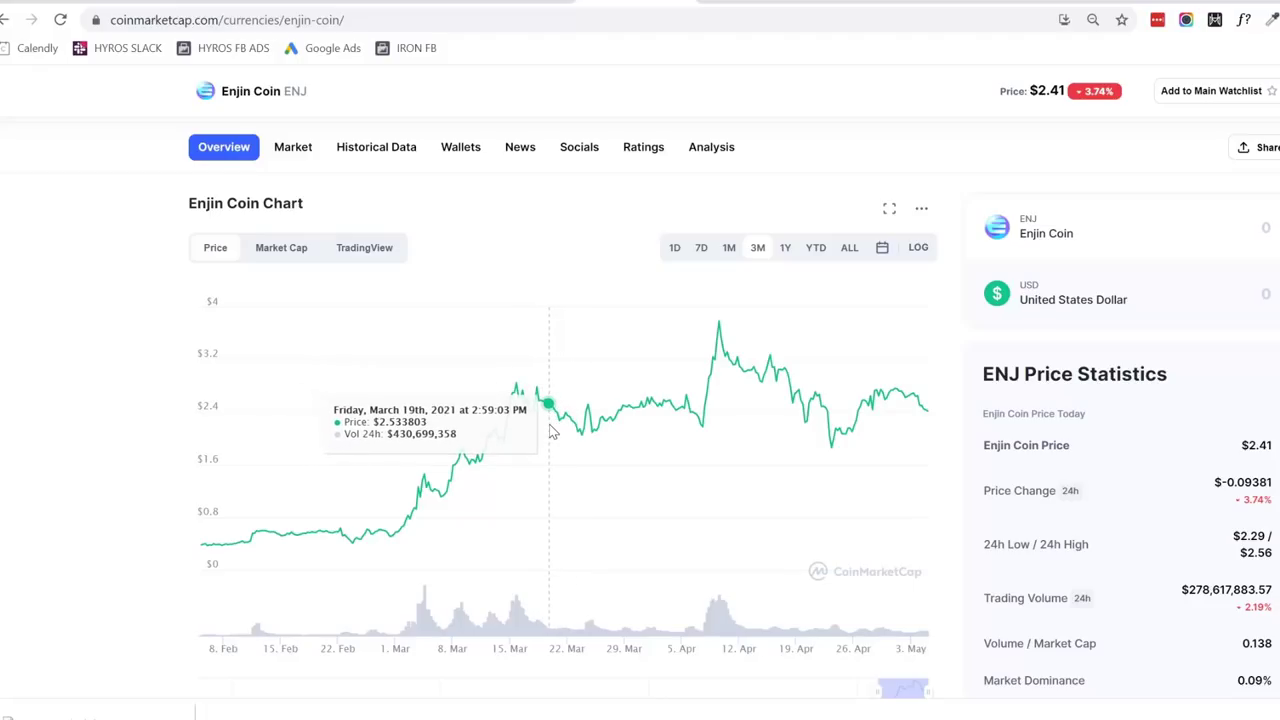
pyautogui.moveTo(496, 444)
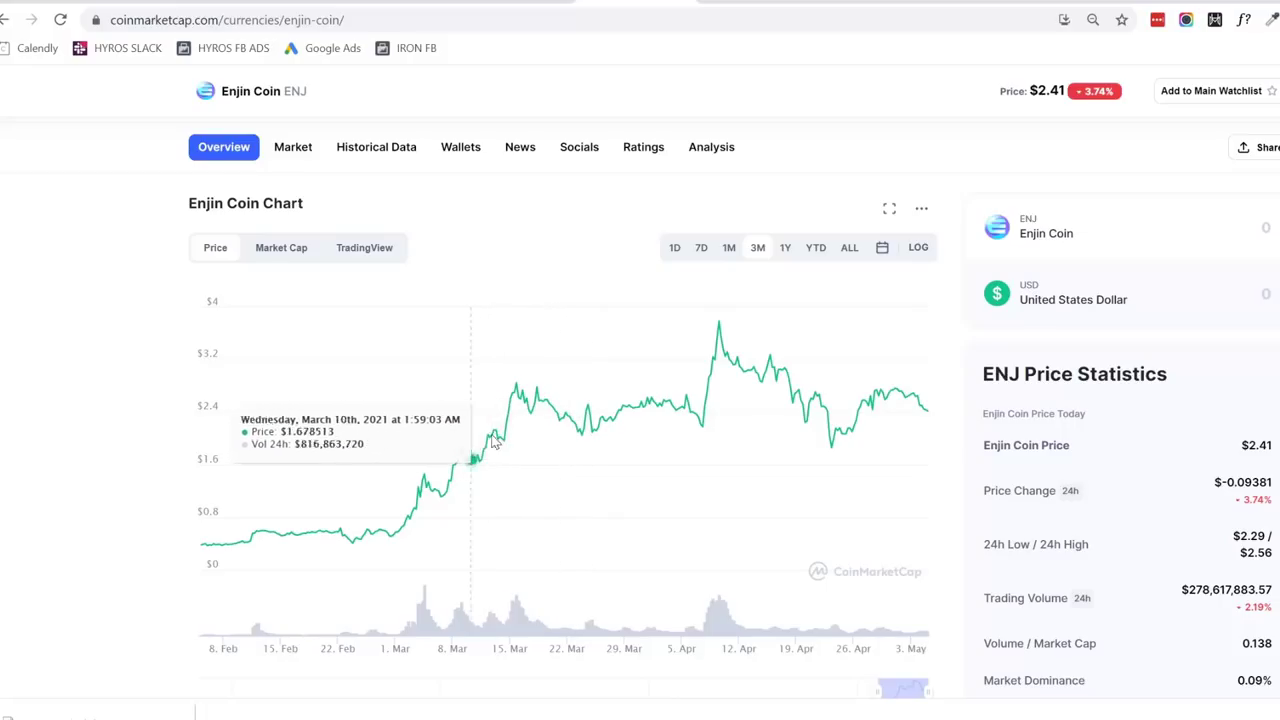
pyautogui.moveTo(616, 410)
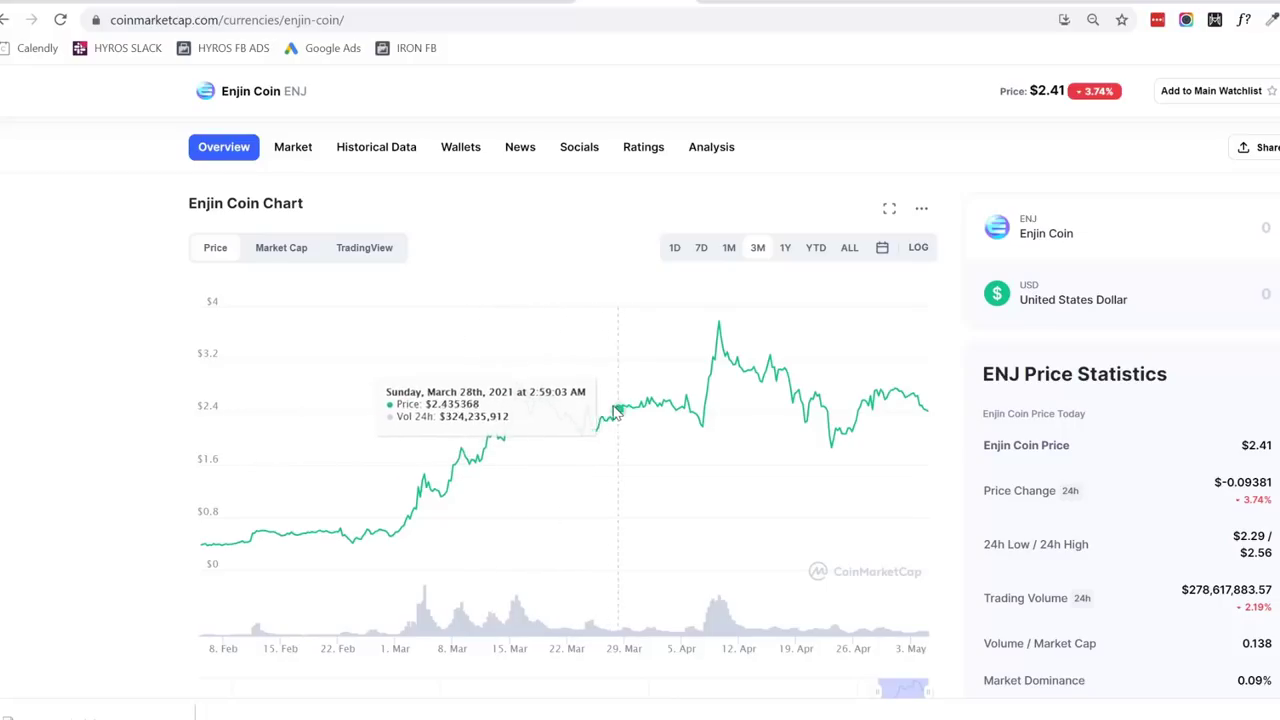
pyautogui.moveTo(596, 414)
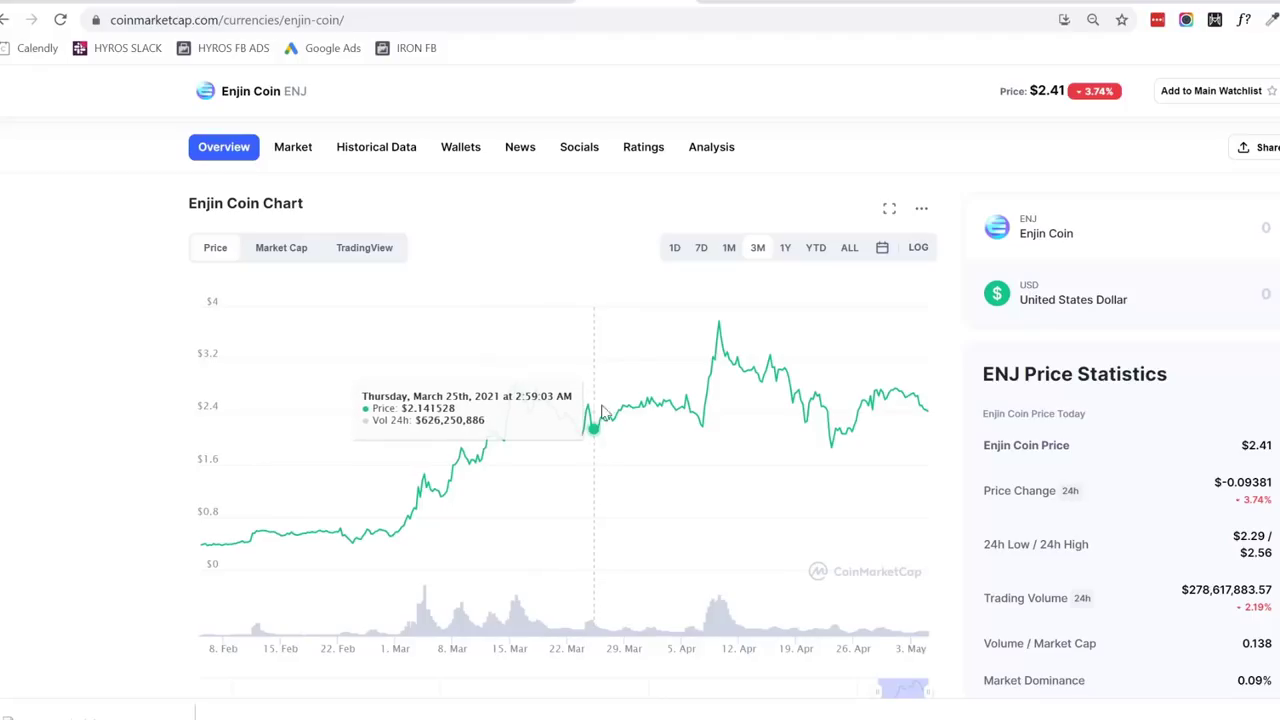
pyautogui.moveTo(632, 390)
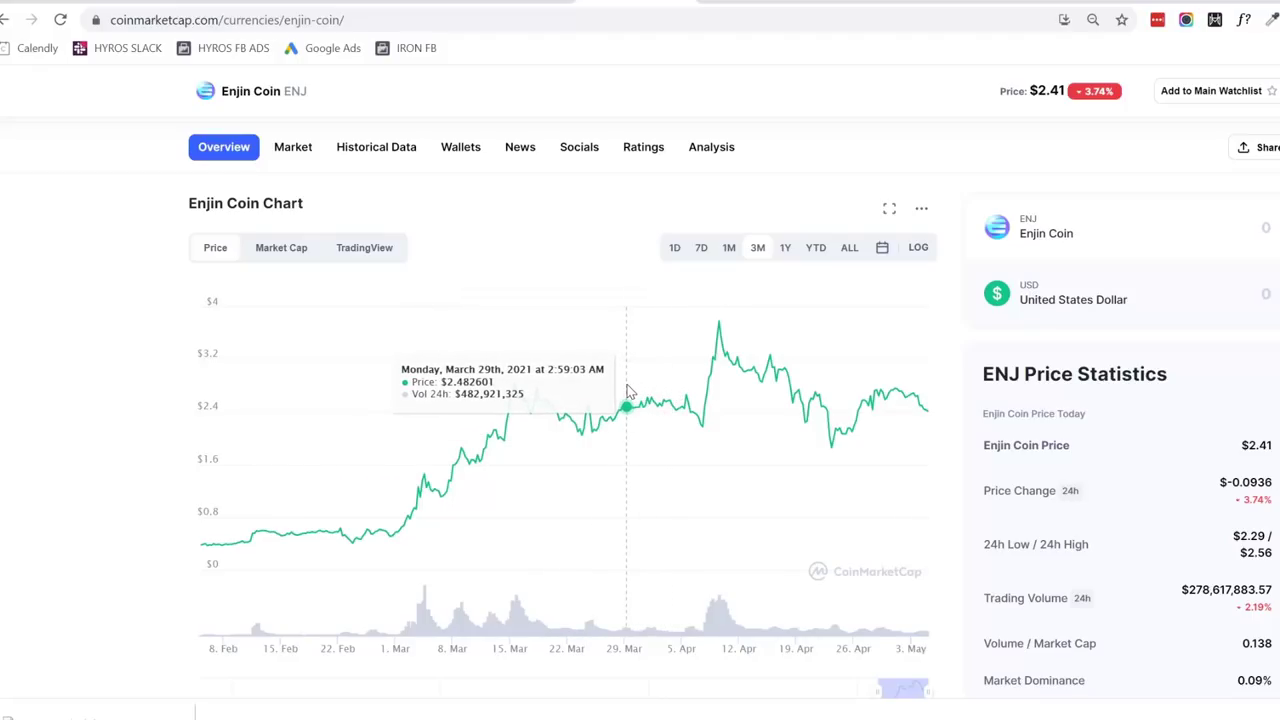
pyautogui.moveTo(716, 338)
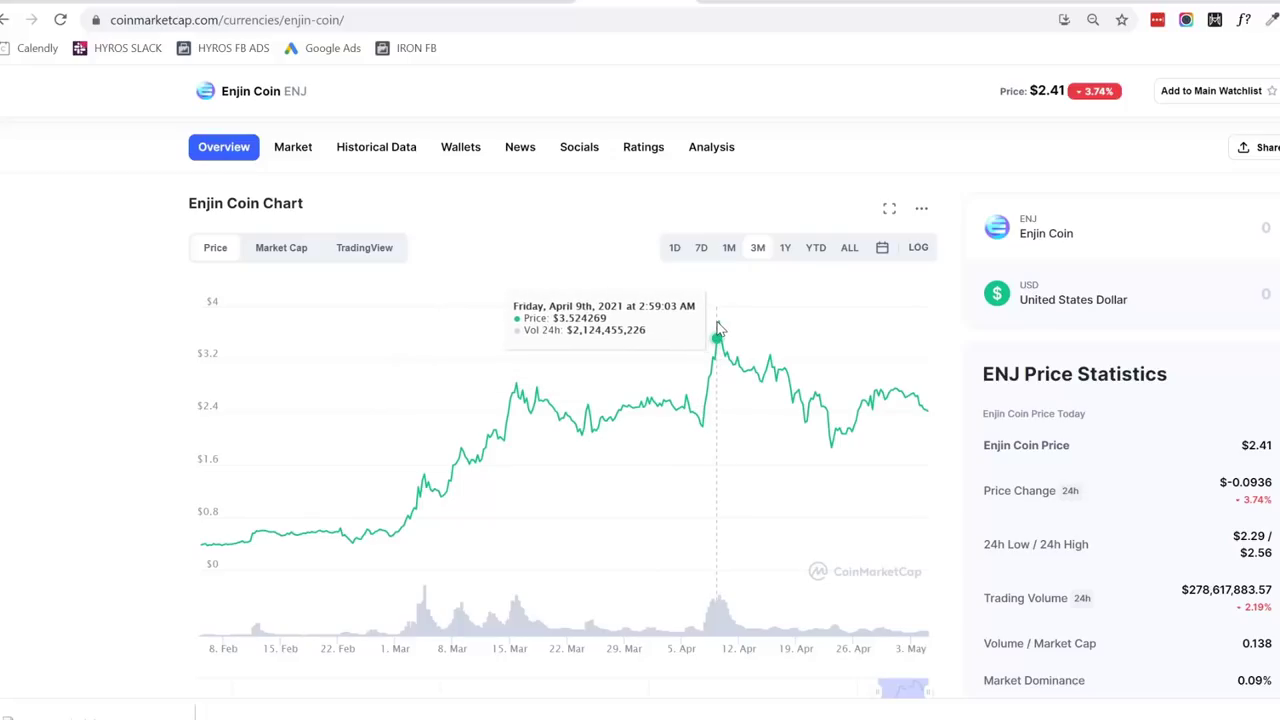
pyautogui.moveTo(630, 384)
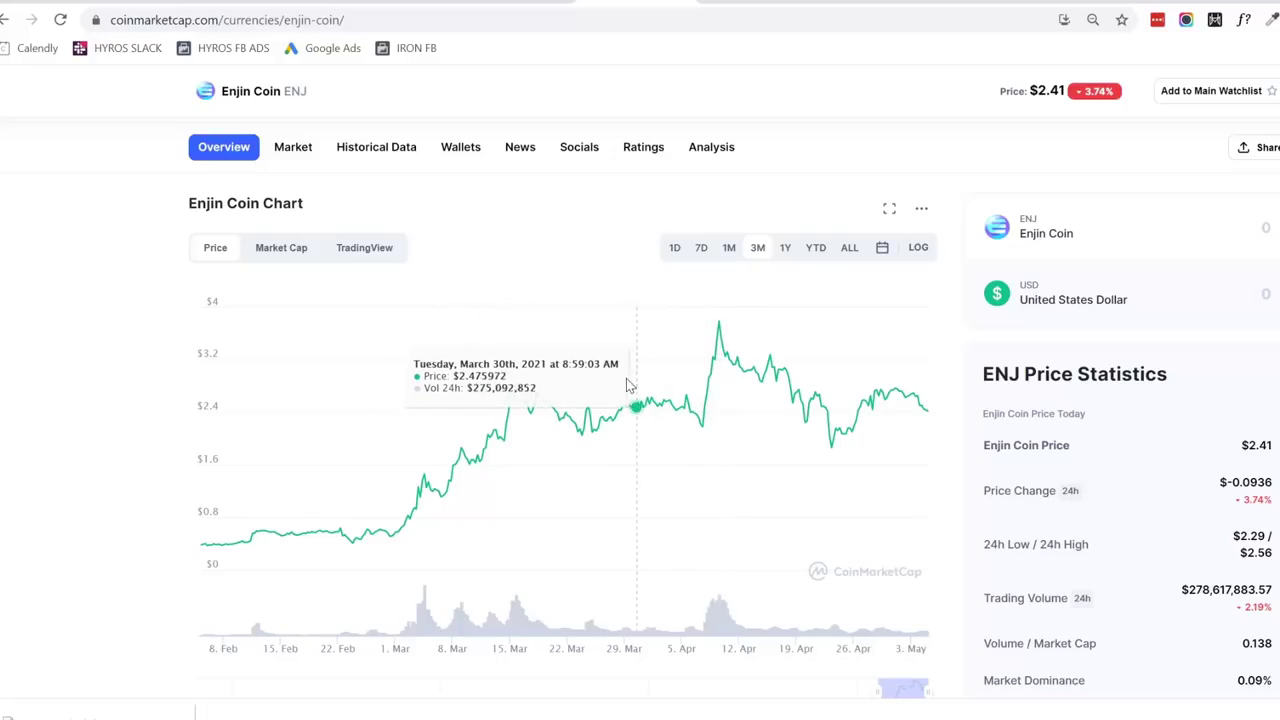
pyautogui.moveTo(716, 338)
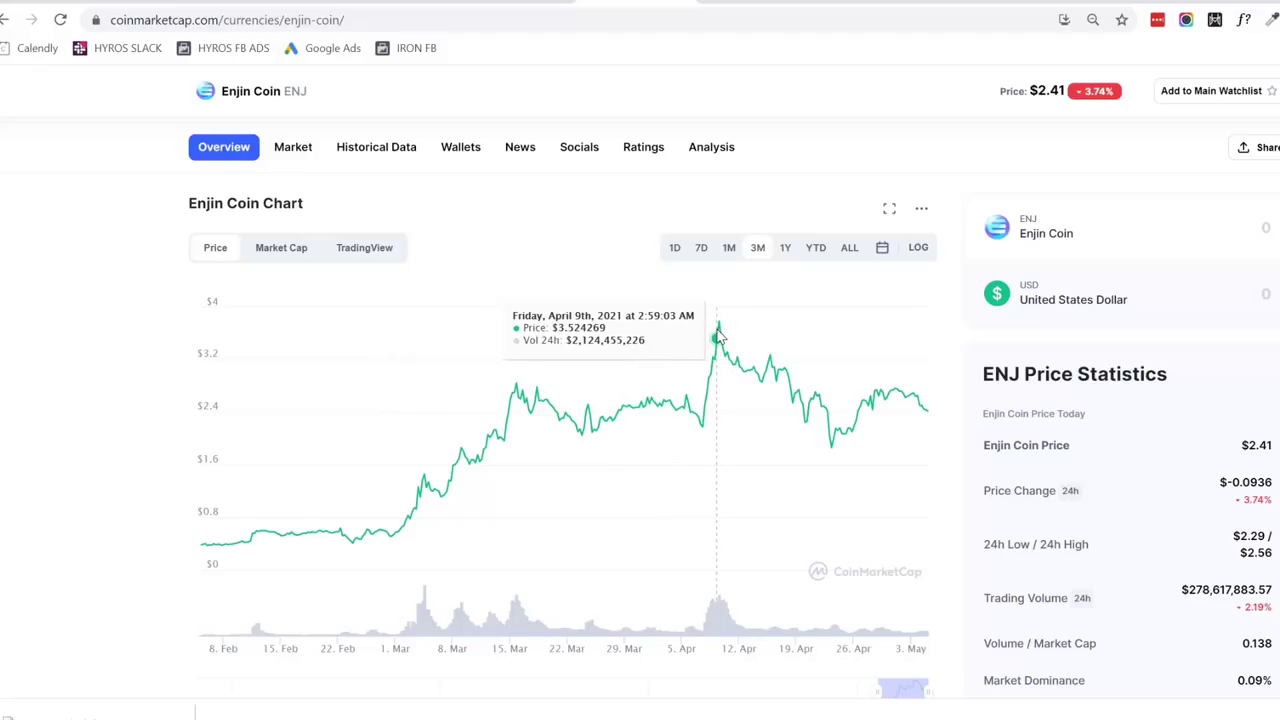
pyautogui.moveTo(718, 324)
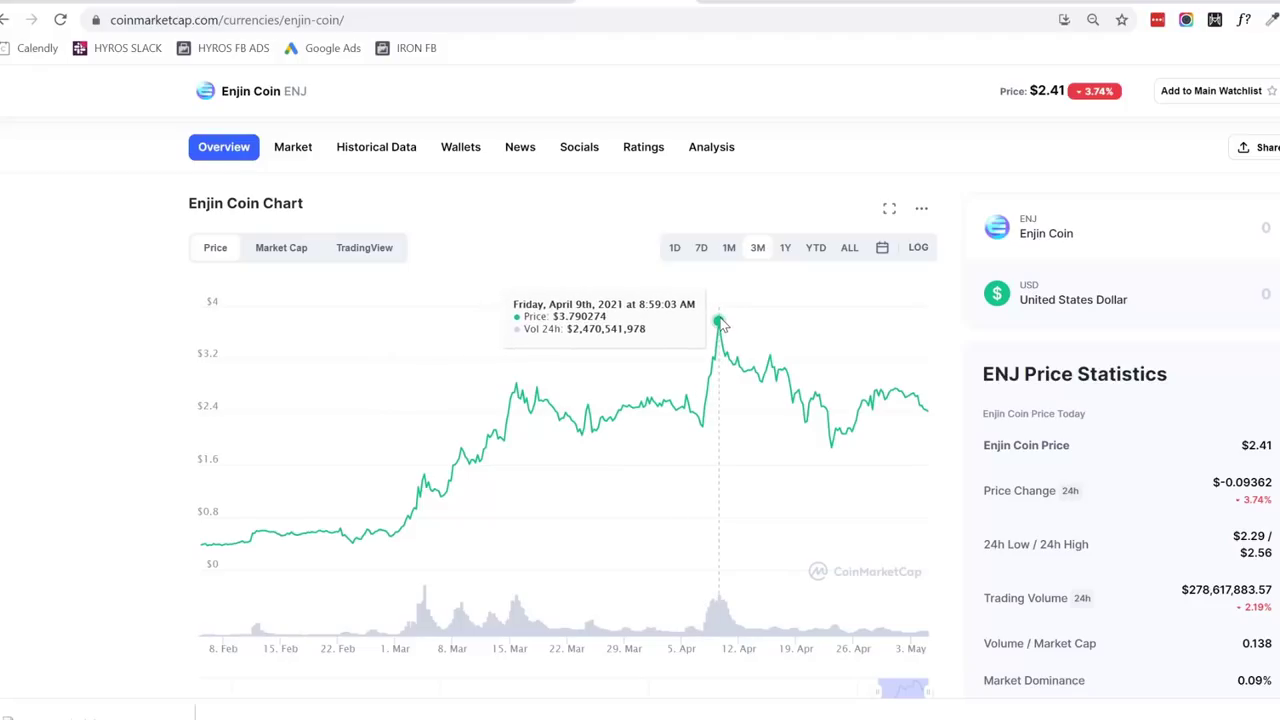
pyautogui.moveTo(476, 404)
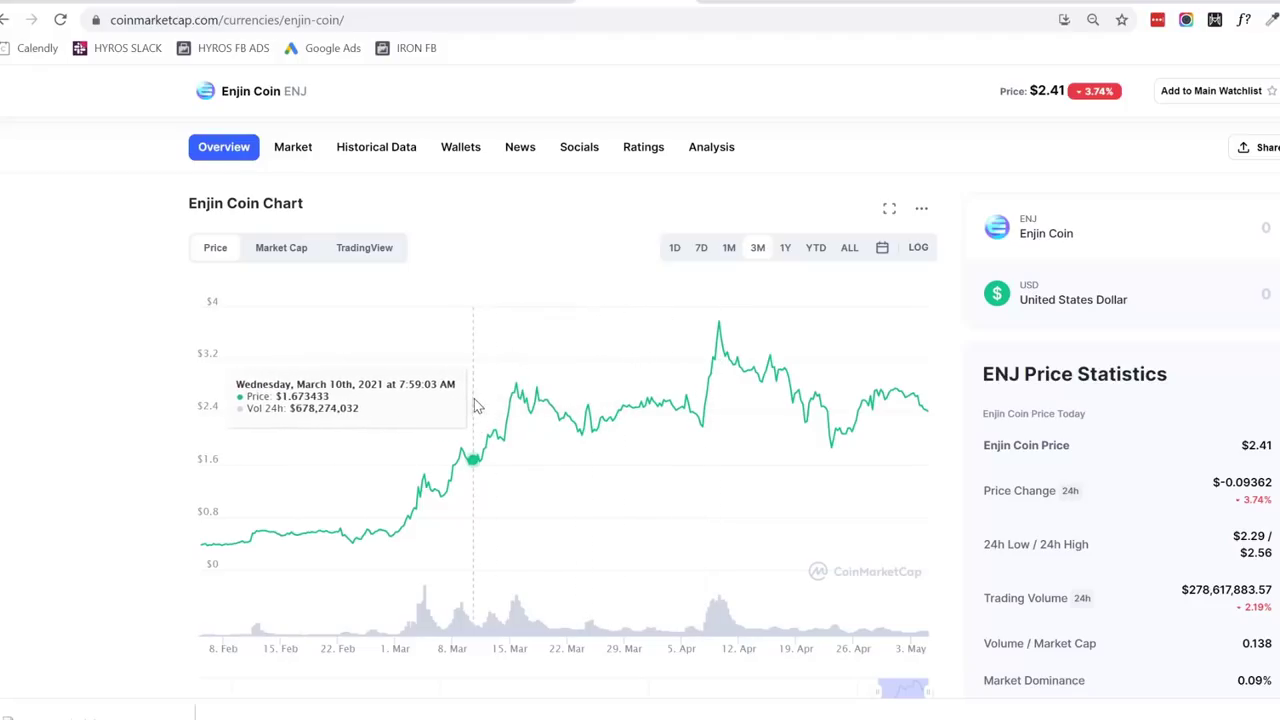
pyautogui.moveTo(570, 410)
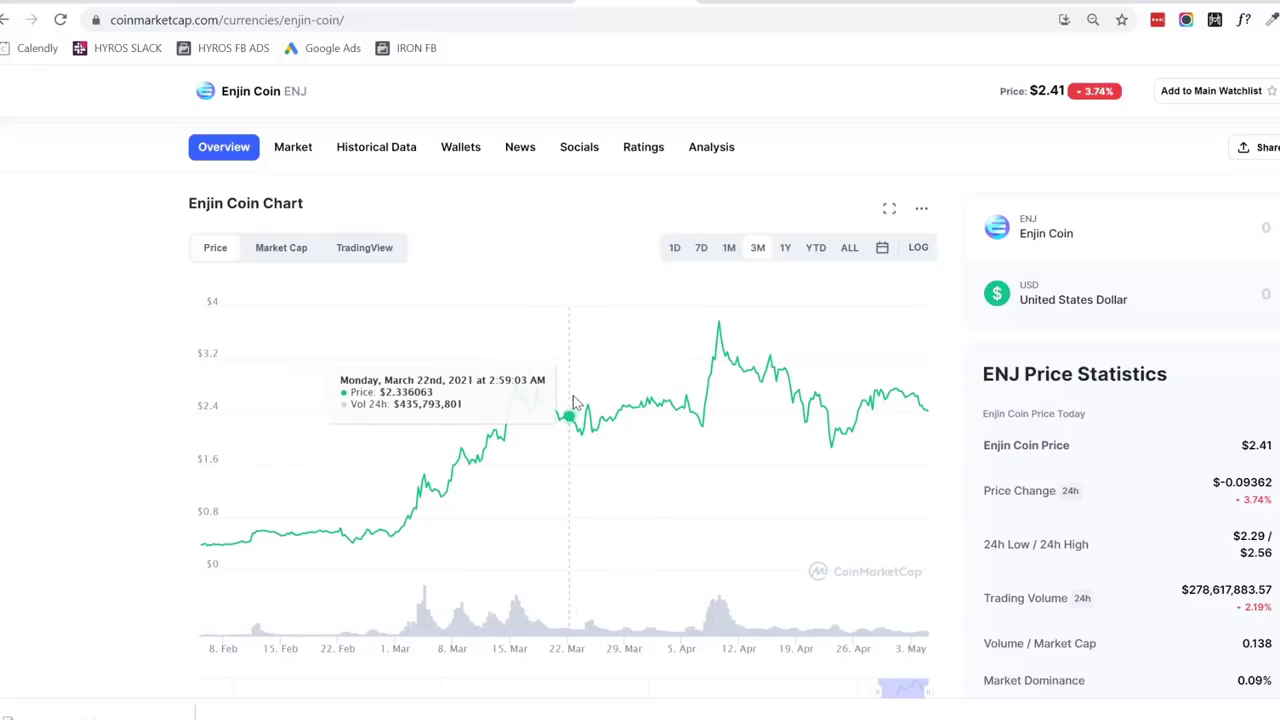
pyautogui.moveTo(616, 414)
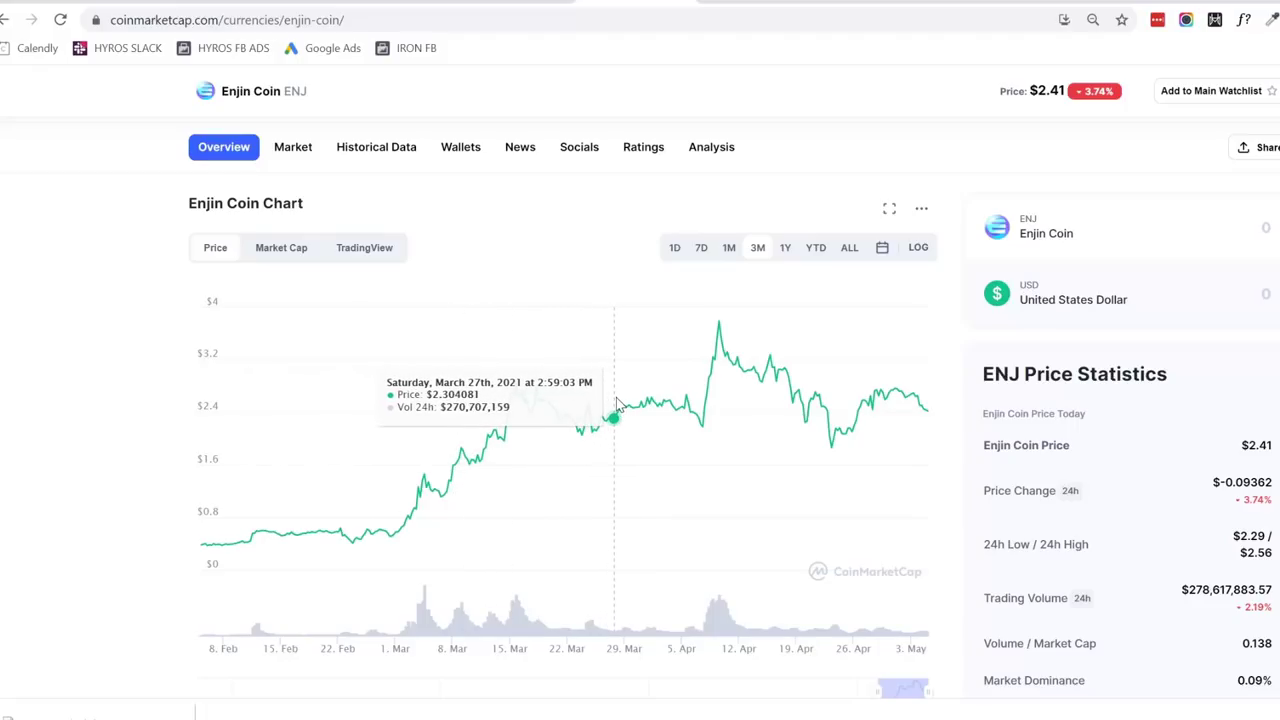
pyautogui.moveTo(900, 388)
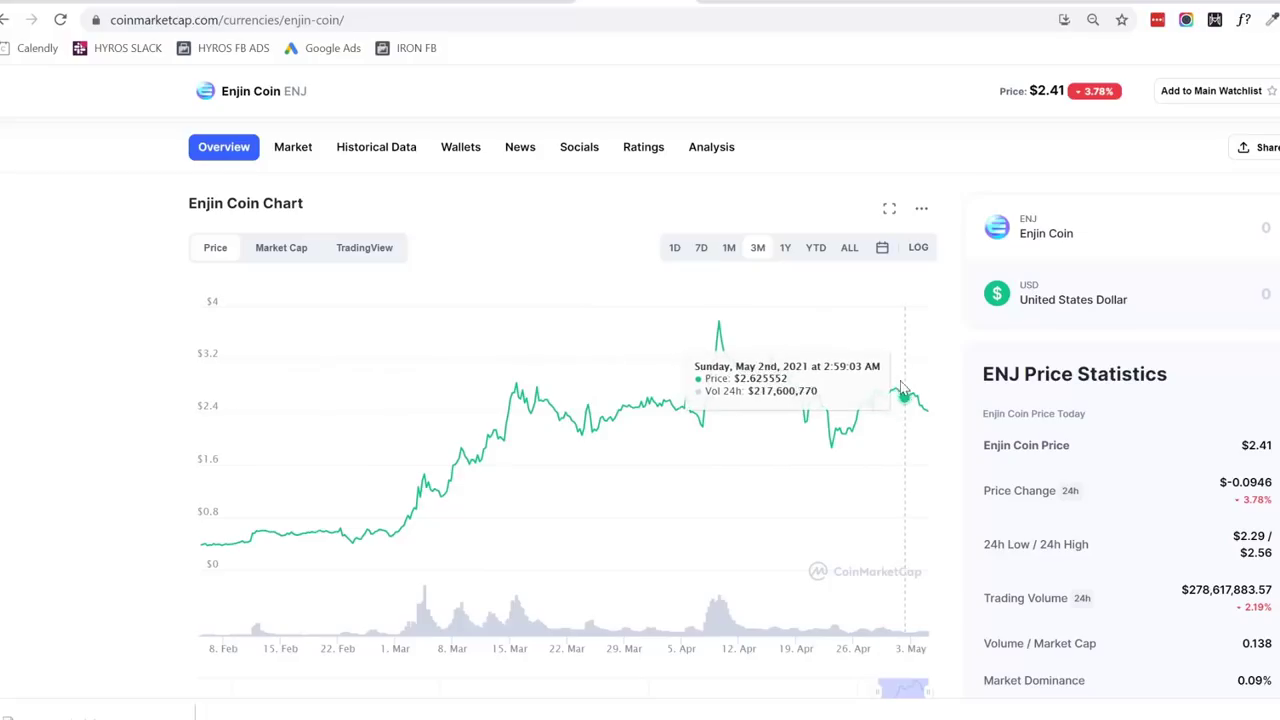
pyautogui.moveTo(904, 398)
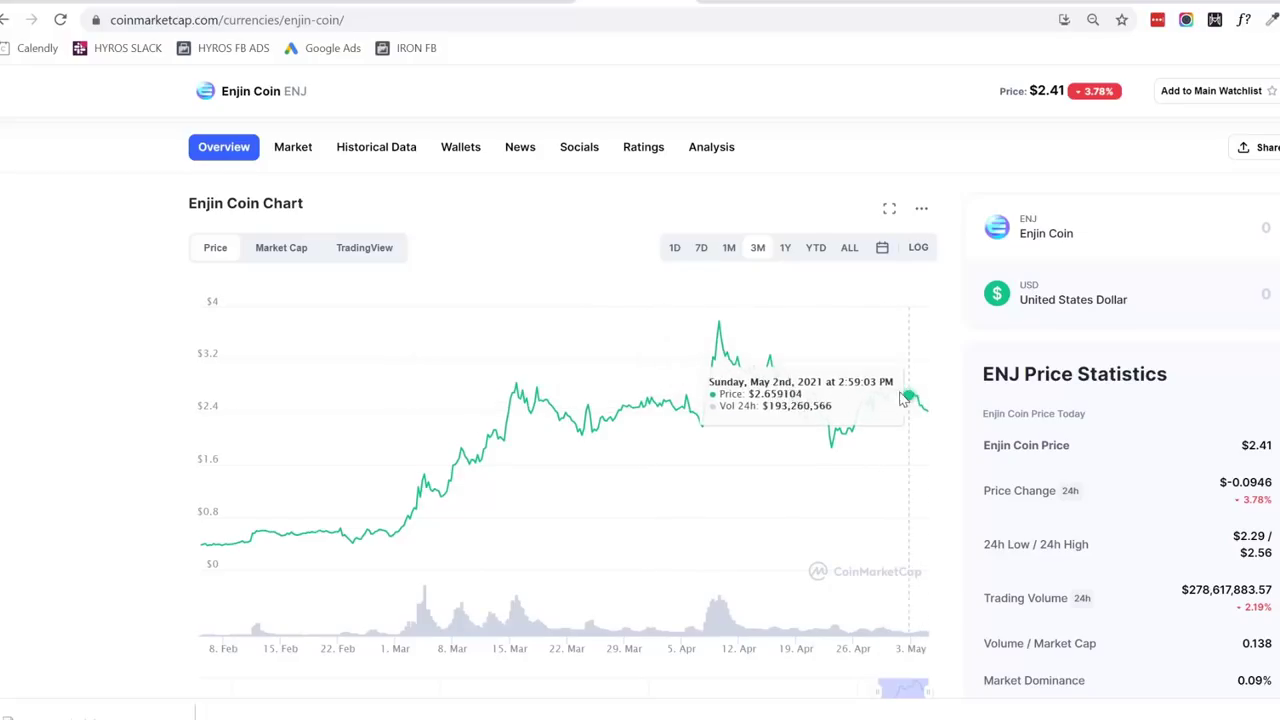
pyautogui.moveTo(916, 398)
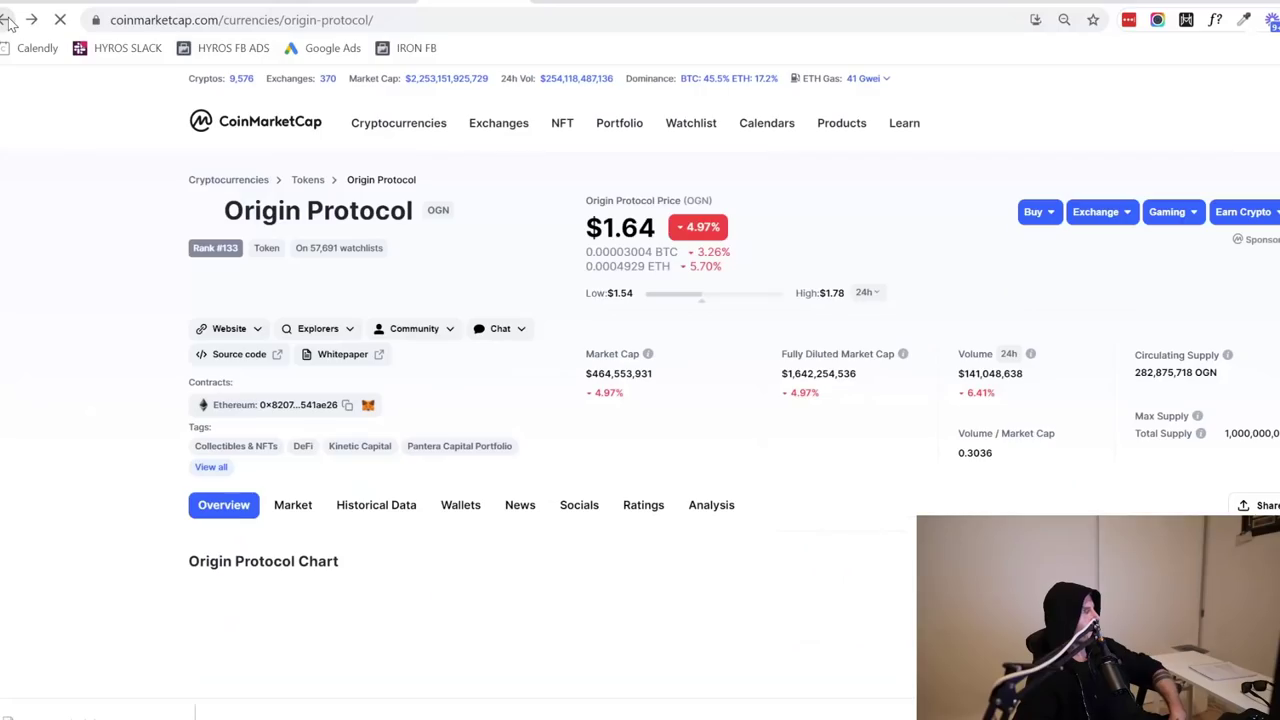
# Scroll down to the Origin Protocol all-time price chart
pyautogui.scroll(-3)
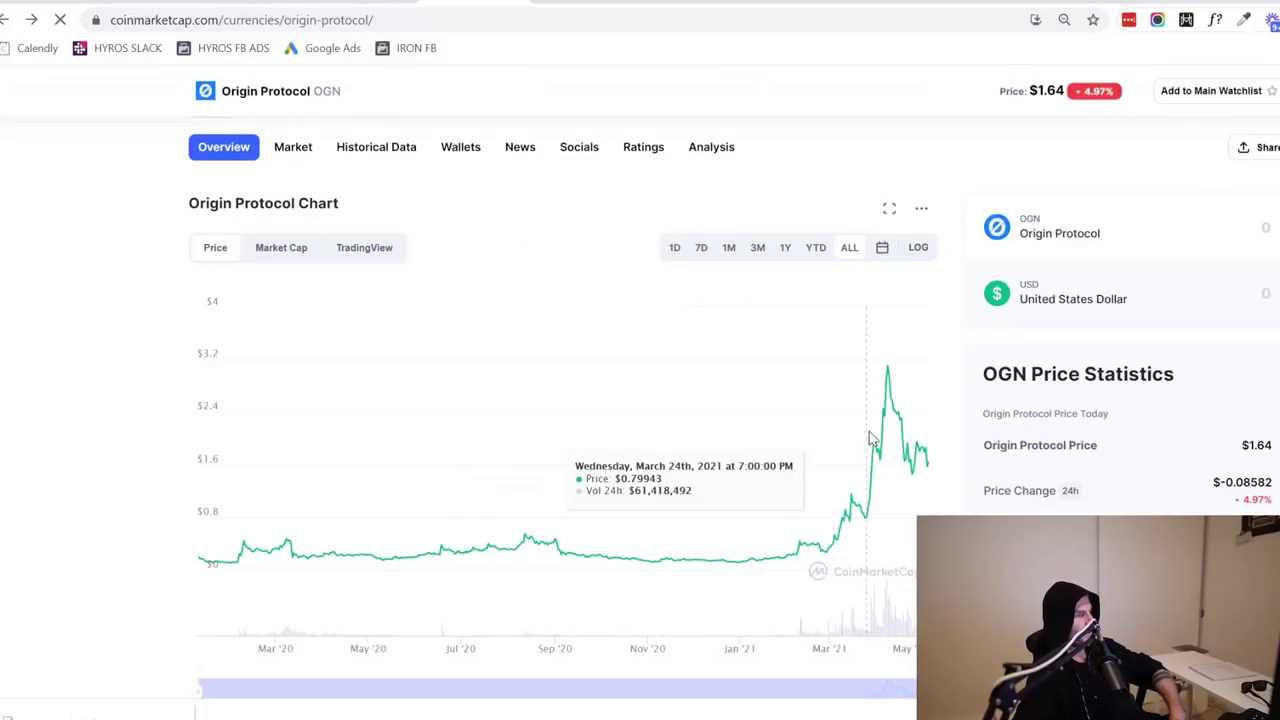
pyautogui.moveTo(858, 476)
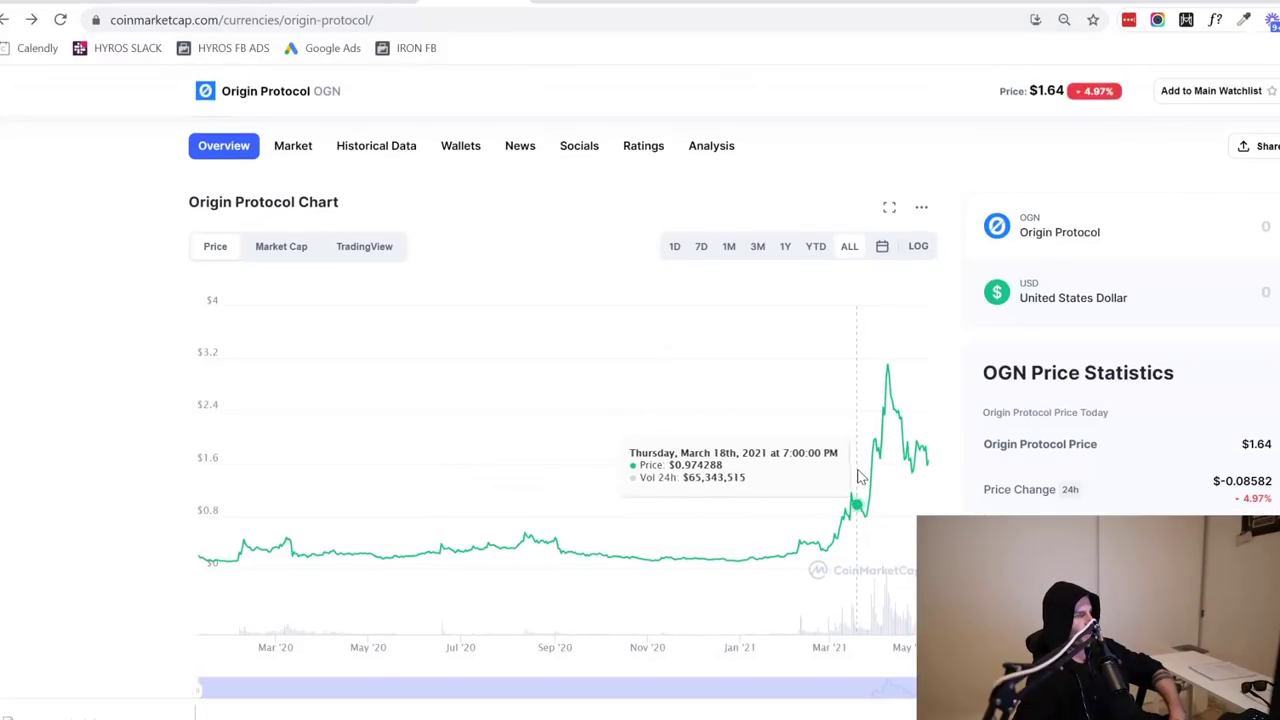
pyautogui.moveTo(886, 364)
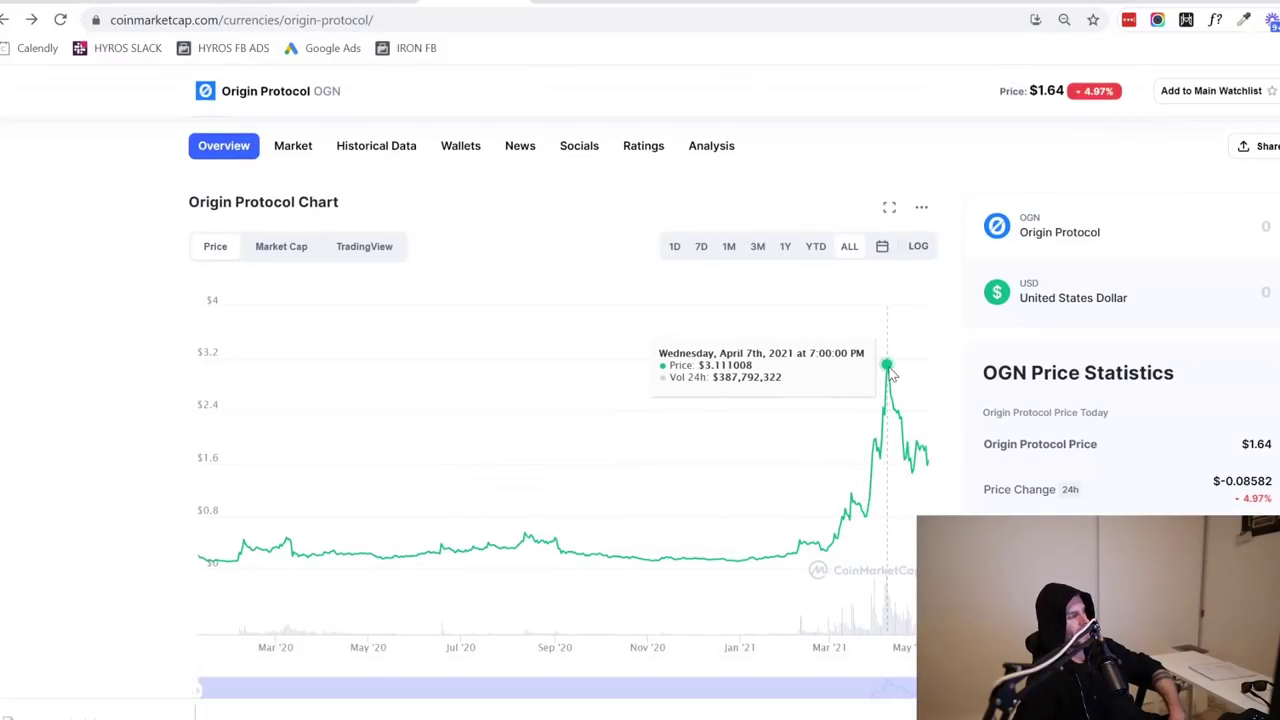
pyautogui.moveTo(924, 448)
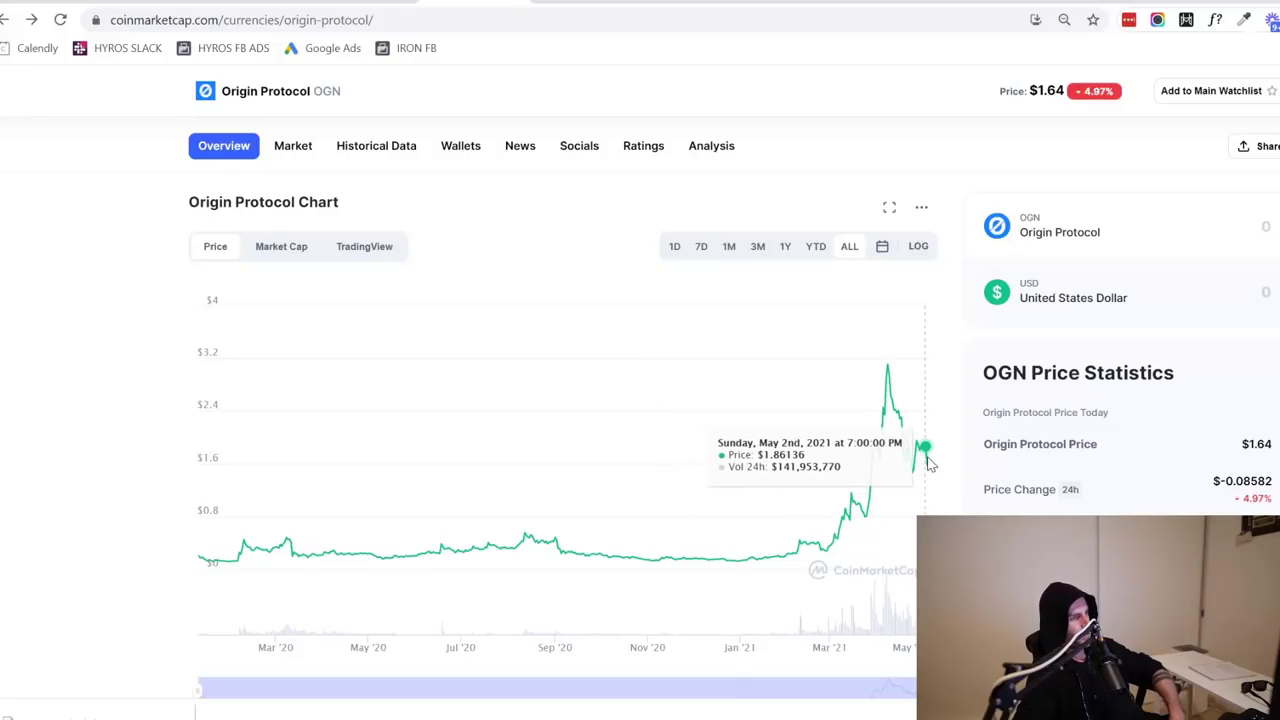
# Strike through checklist item 3 Trade on the whiteboard with the pen tool
pyautogui.click(690, 4)
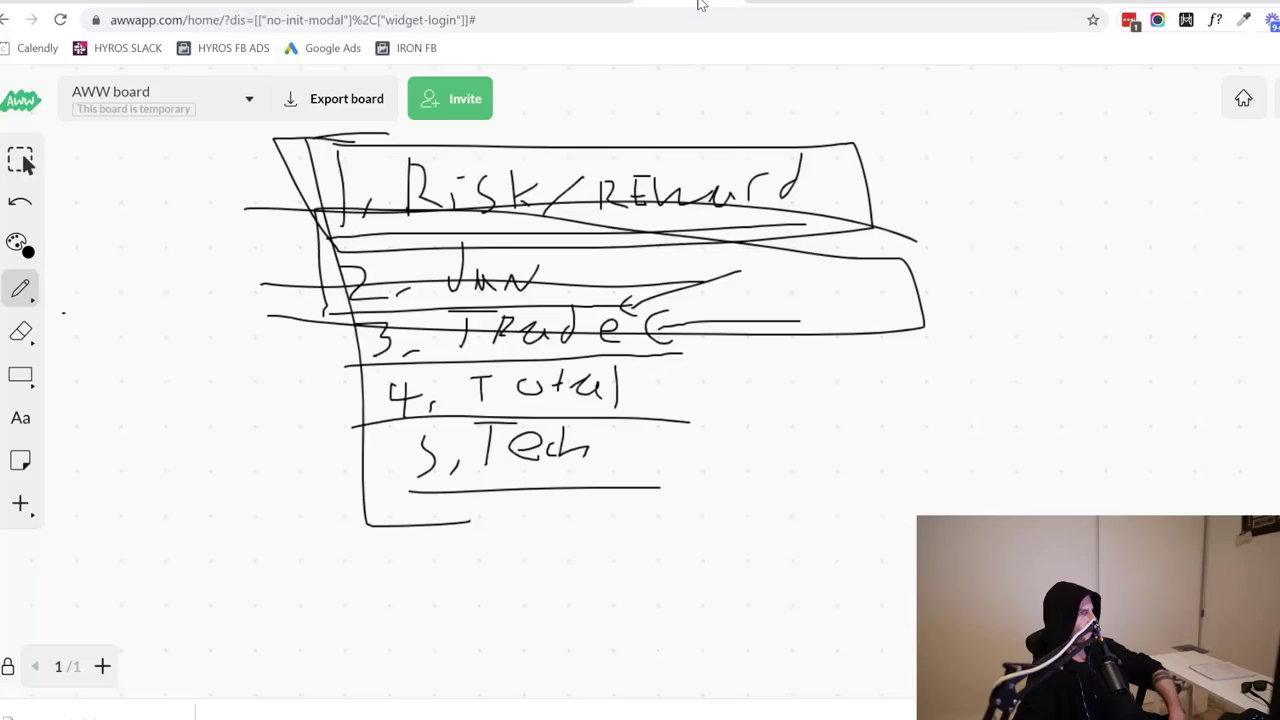
pyautogui.moveTo(340, 336); pyautogui.dragTo(656, 318)
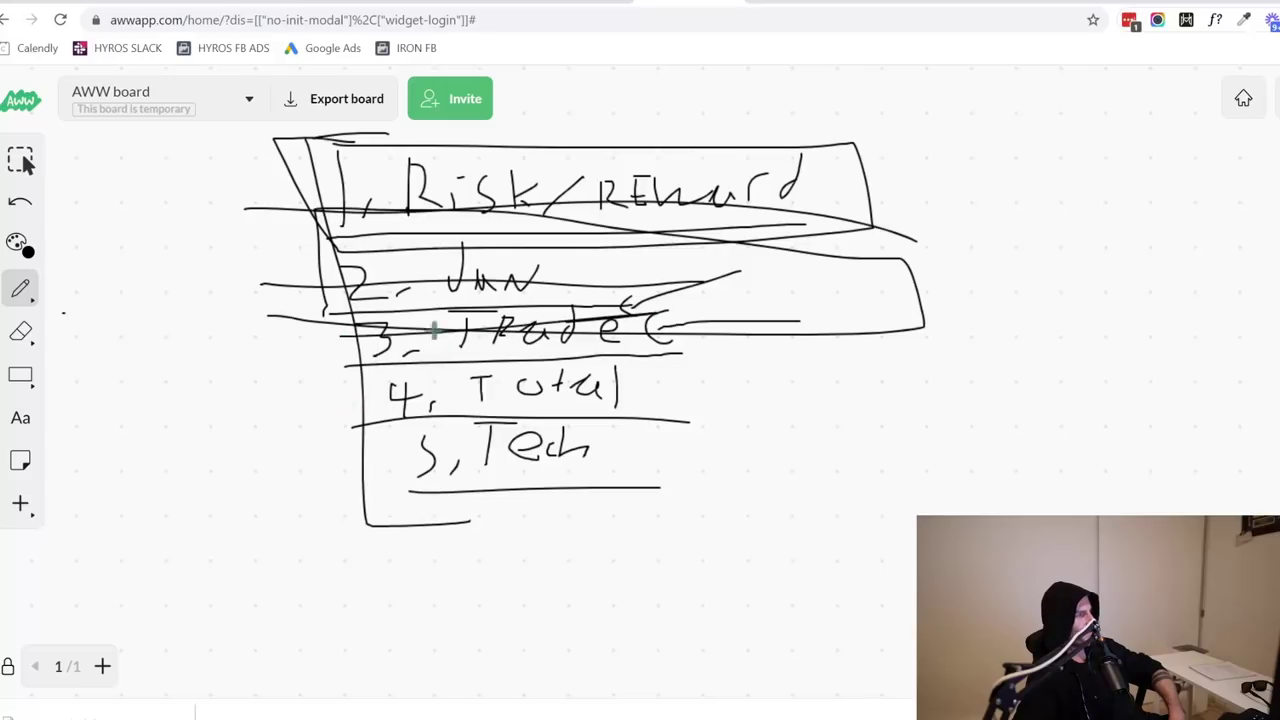
pyautogui.moveTo(344, 330); pyautogui.dragTo(680, 330)
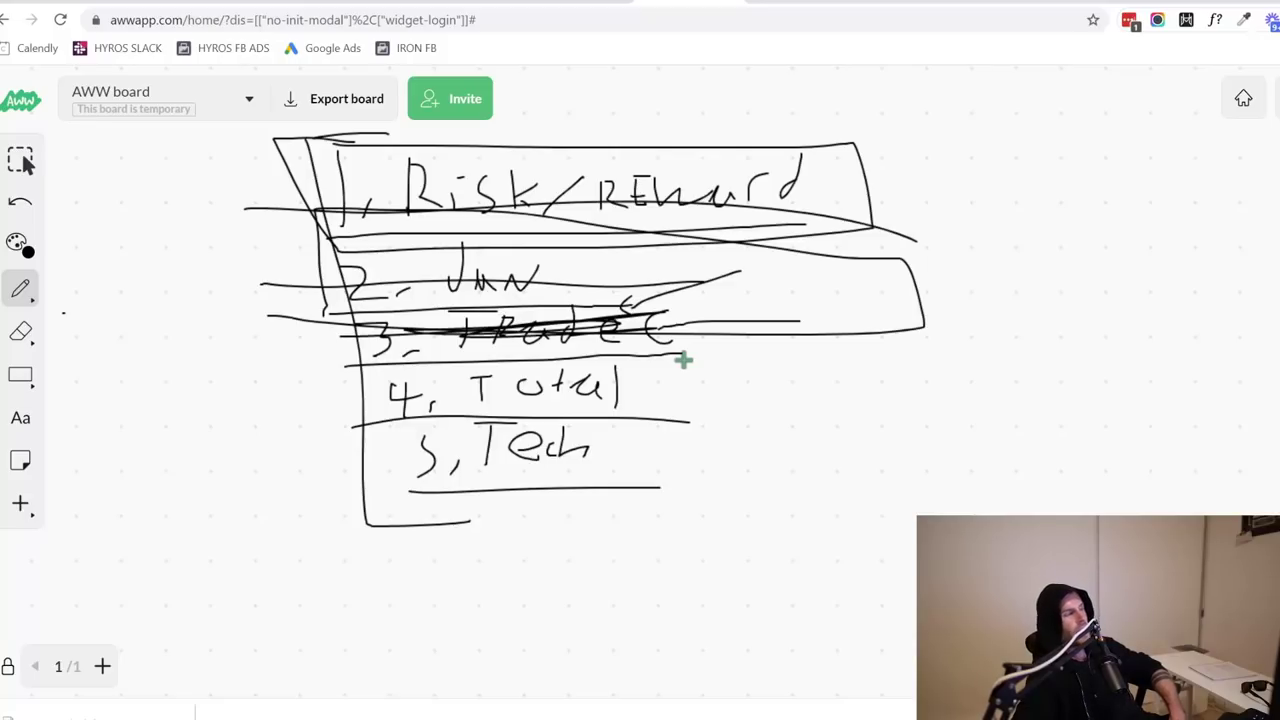
pyautogui.moveTo(960, 220)
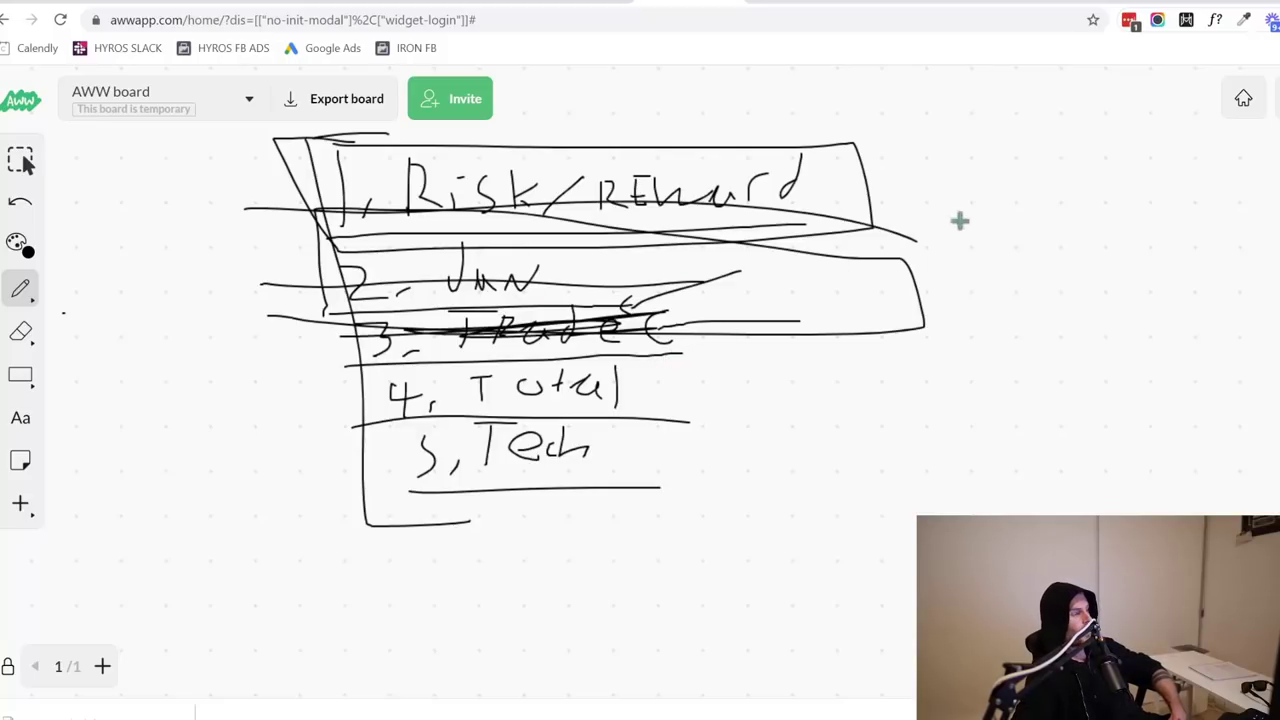
pyautogui.moveTo(936, 384); pyautogui.dragTo(1210, 318)
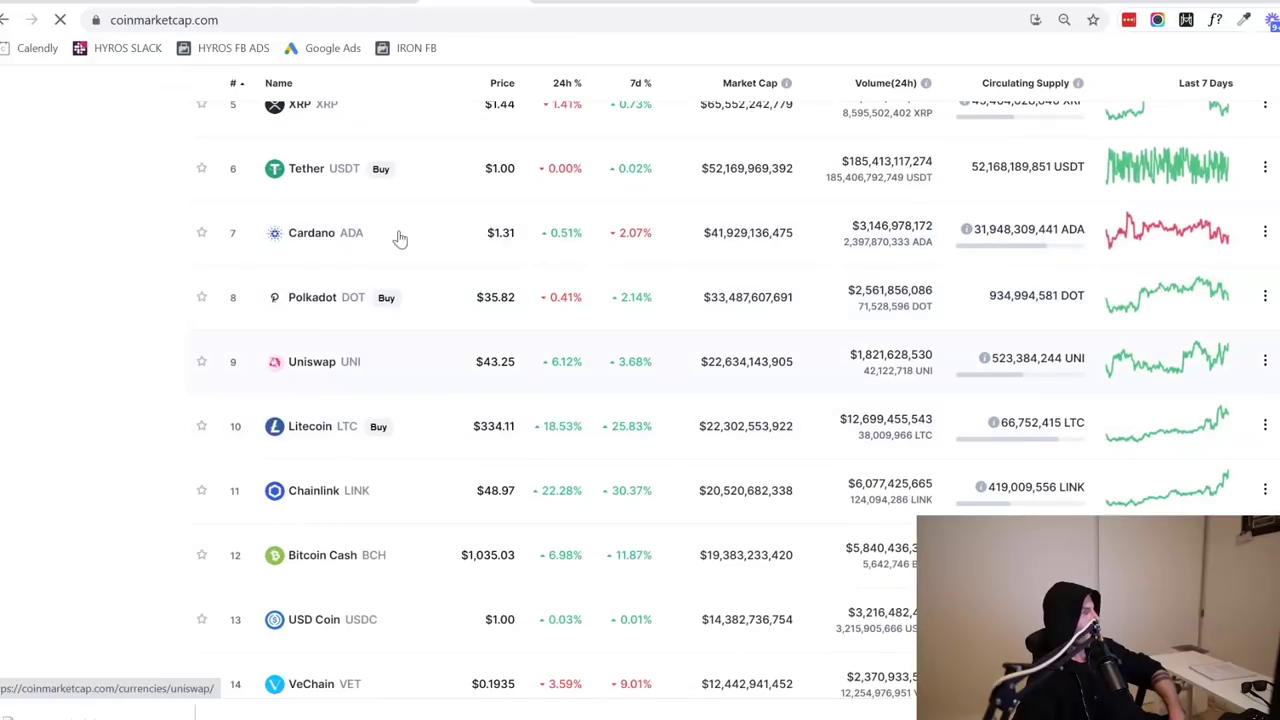
# Scroll down through the top 50 coins ranking, then back up to Bitcoin and Ethereum
pyautogui.scroll(-3)
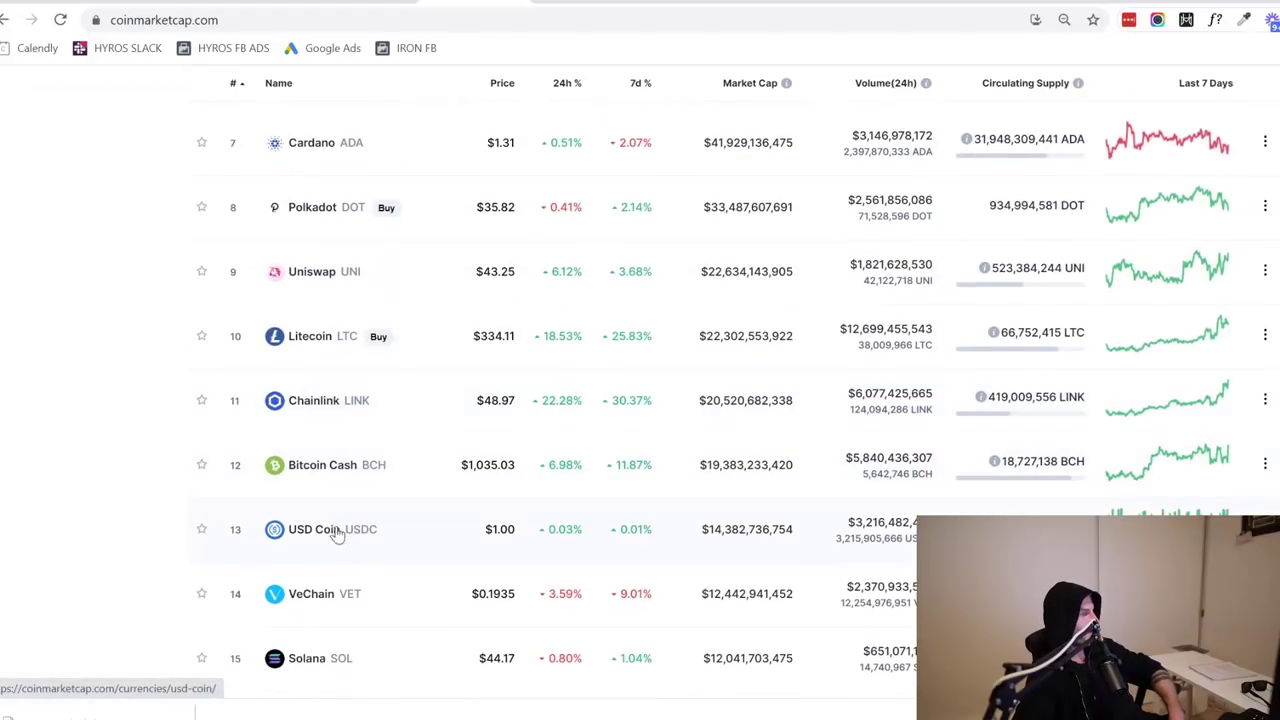
pyautogui.scroll(-3)
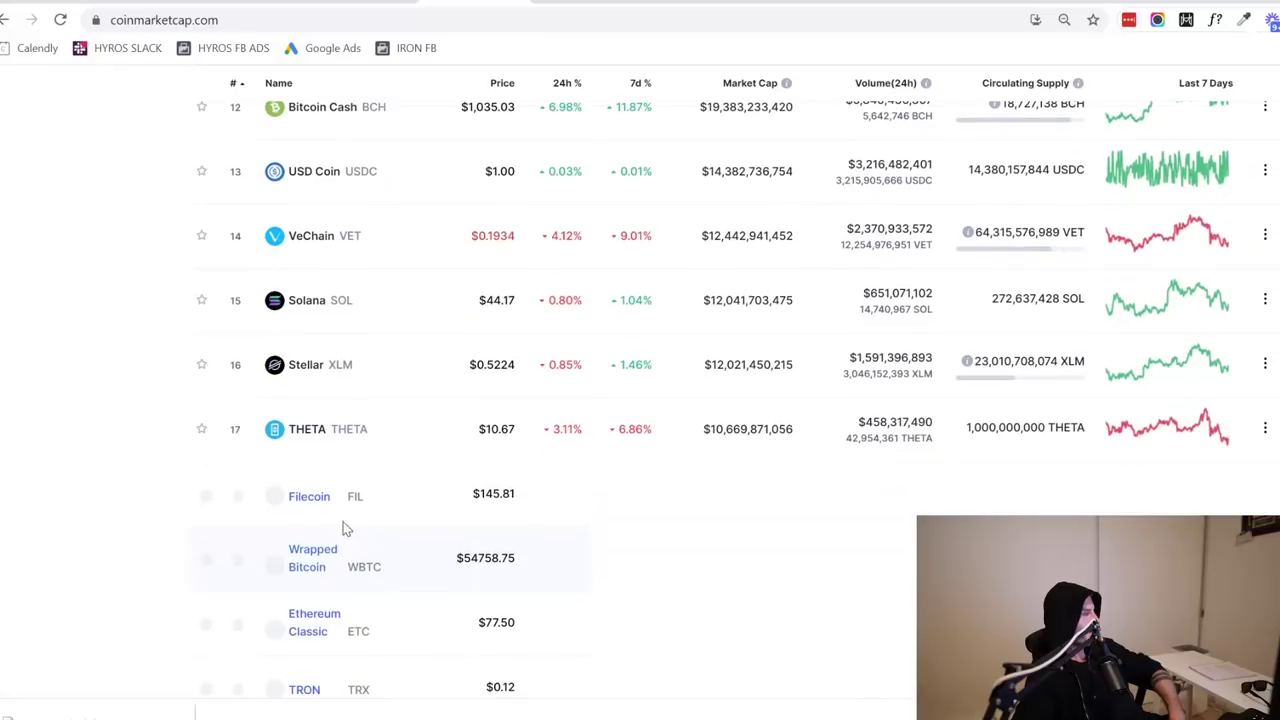
pyautogui.scroll(-3)
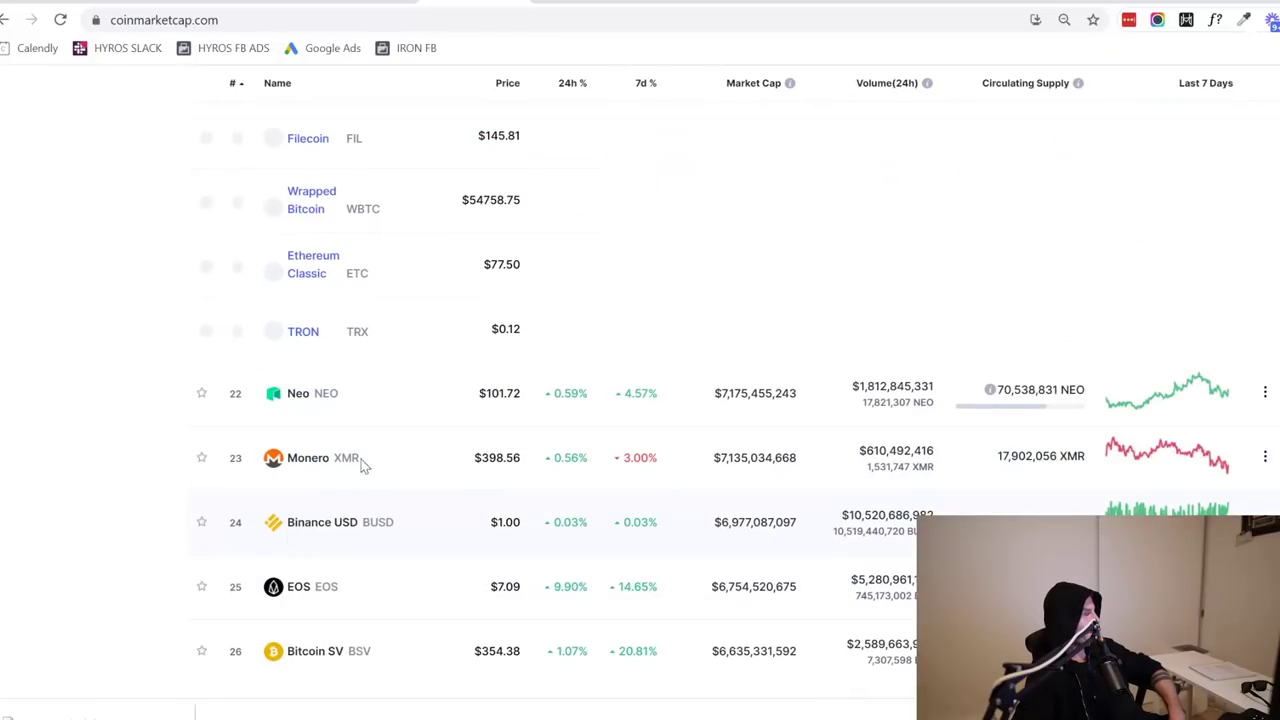
pyautogui.scroll(-3)
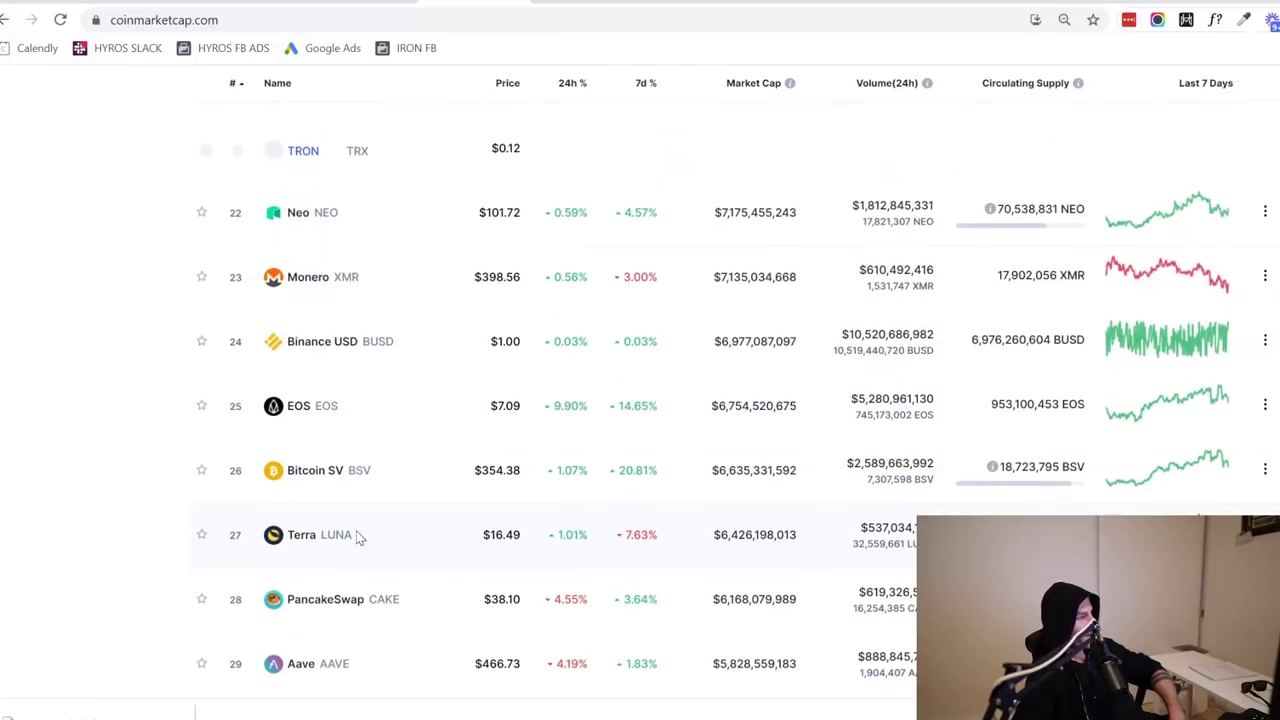
pyautogui.scroll(-3)
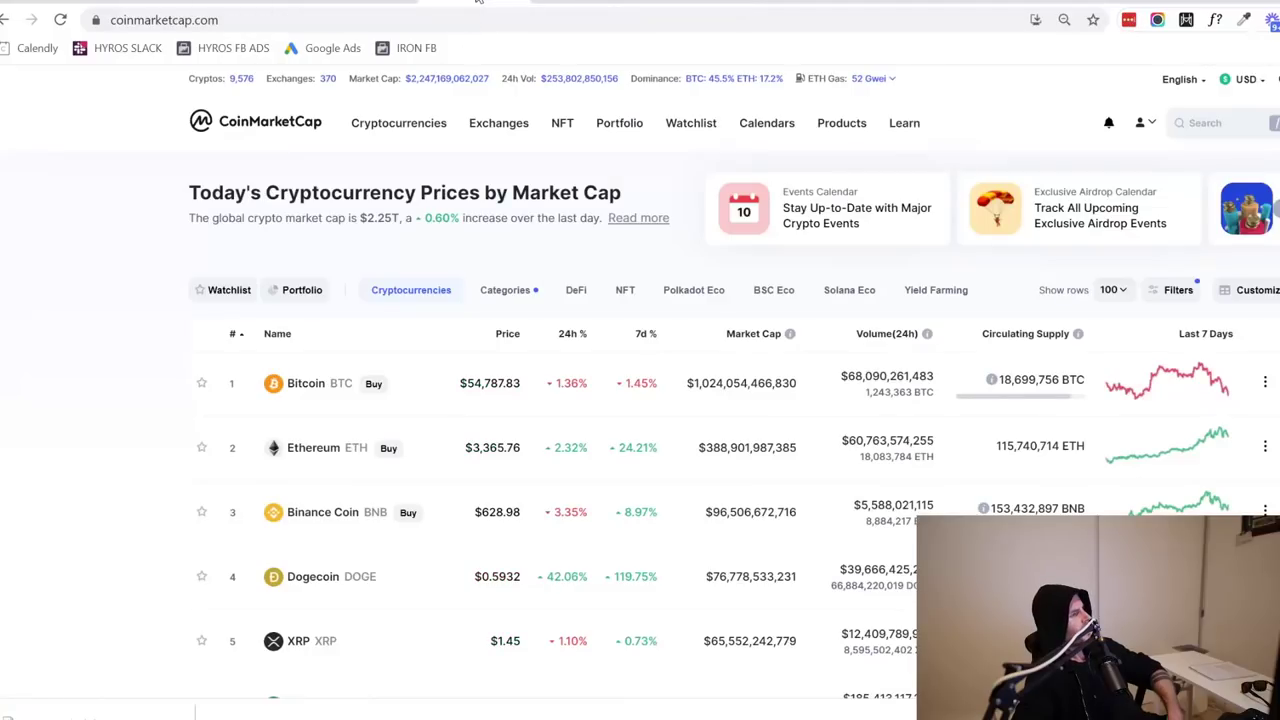
pyautogui.scroll(-3)
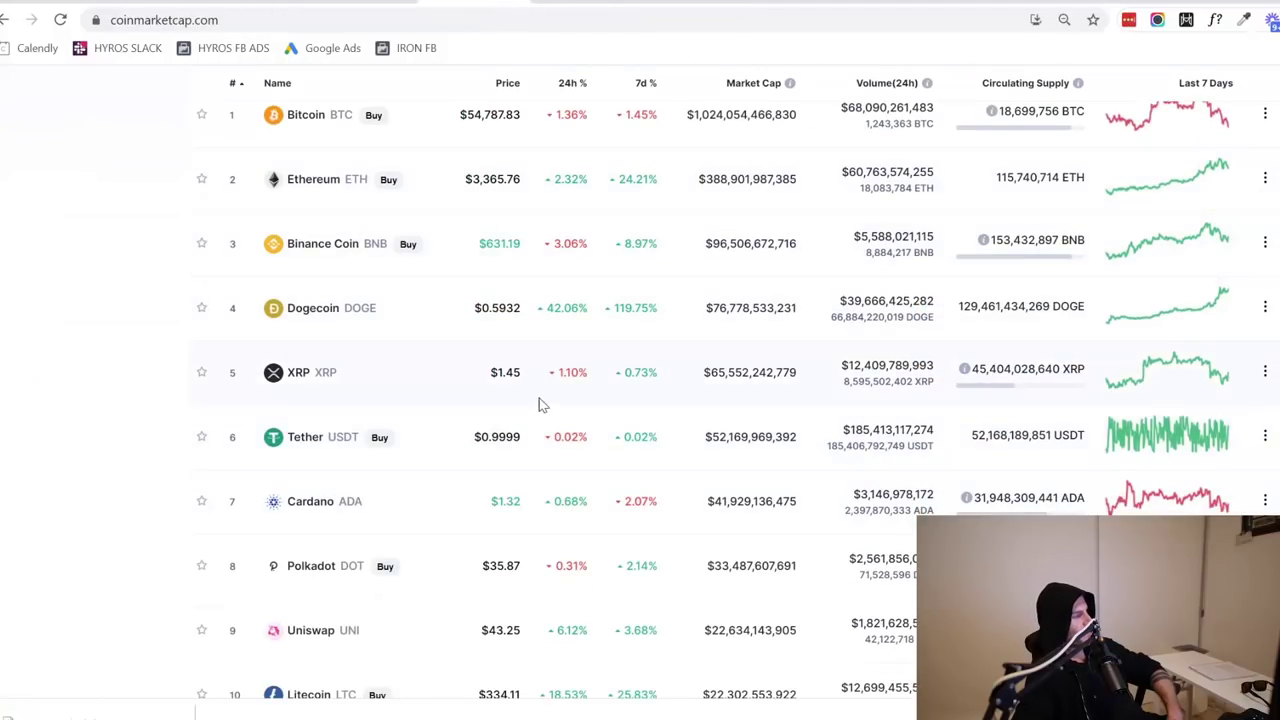
pyautogui.scroll(-3)
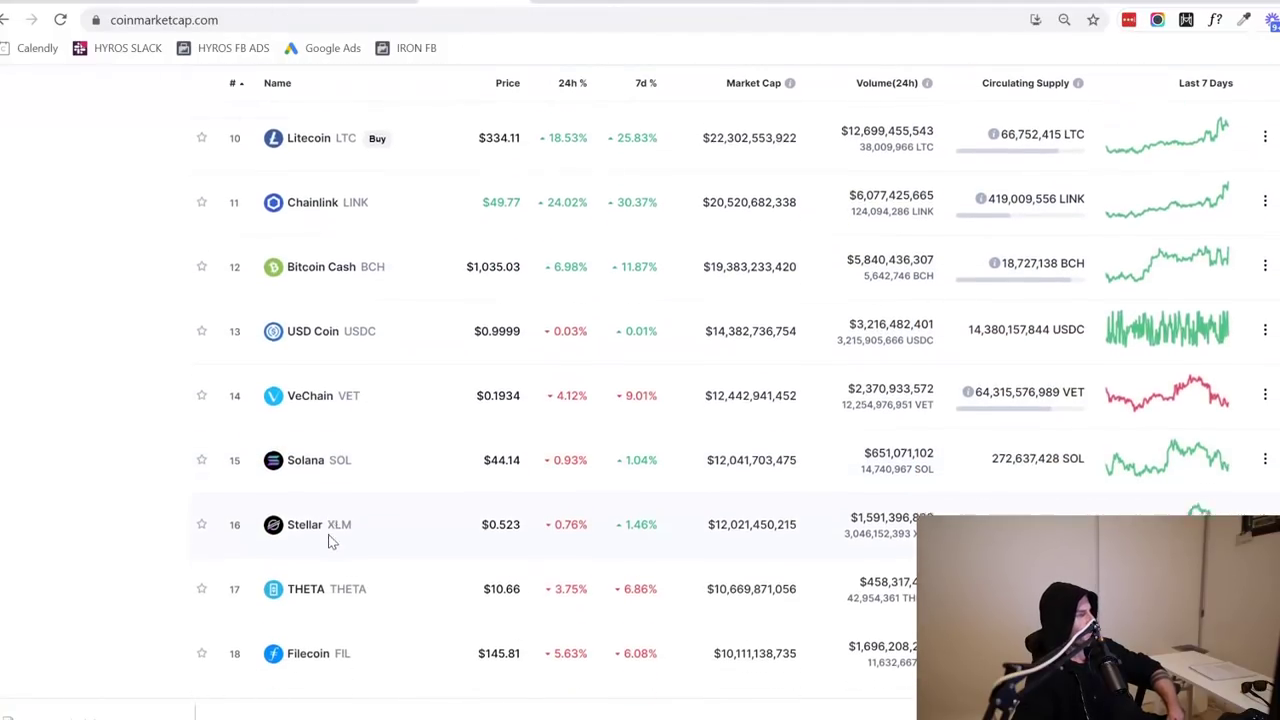
pyautogui.scroll(-3)
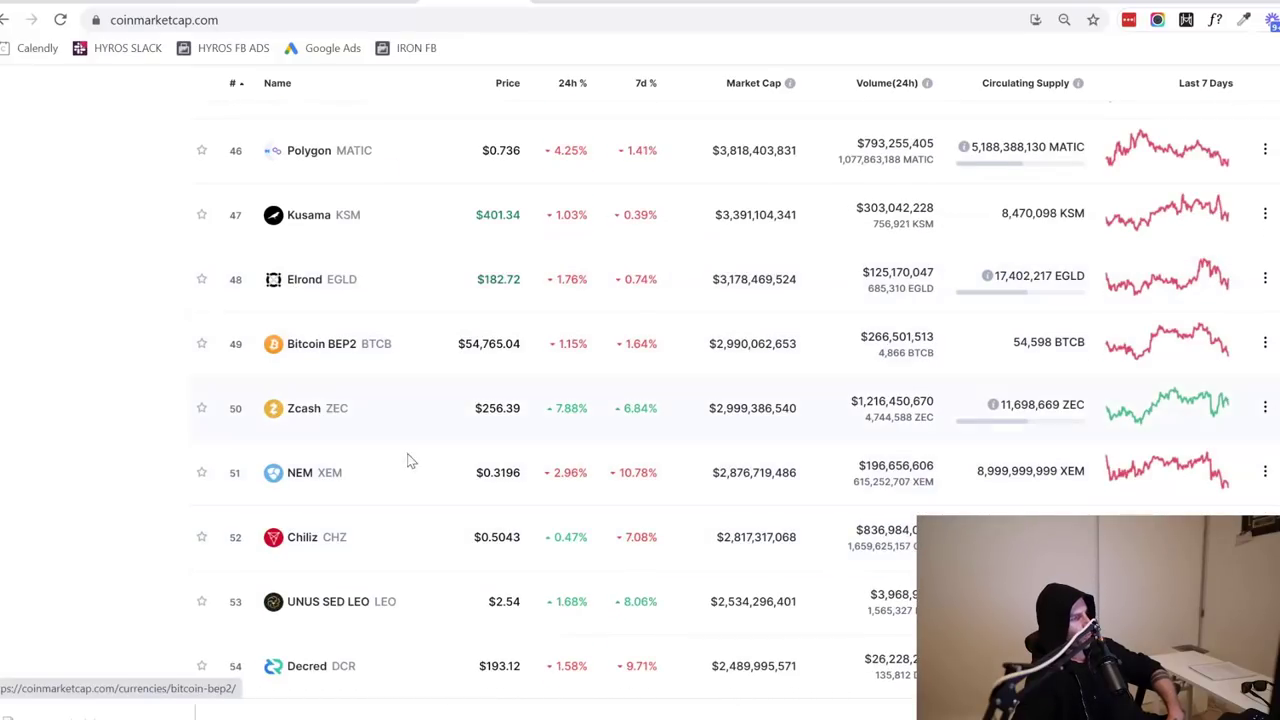
pyautogui.scroll(3)
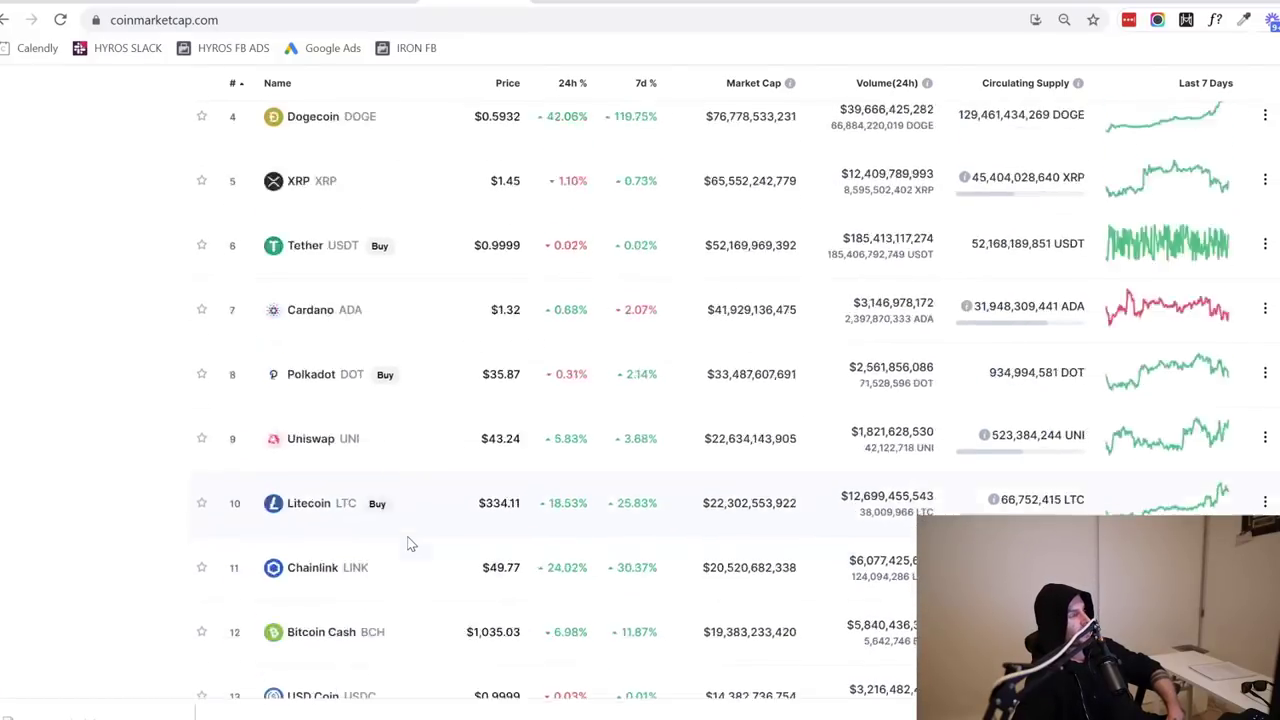
pyautogui.scroll(3)
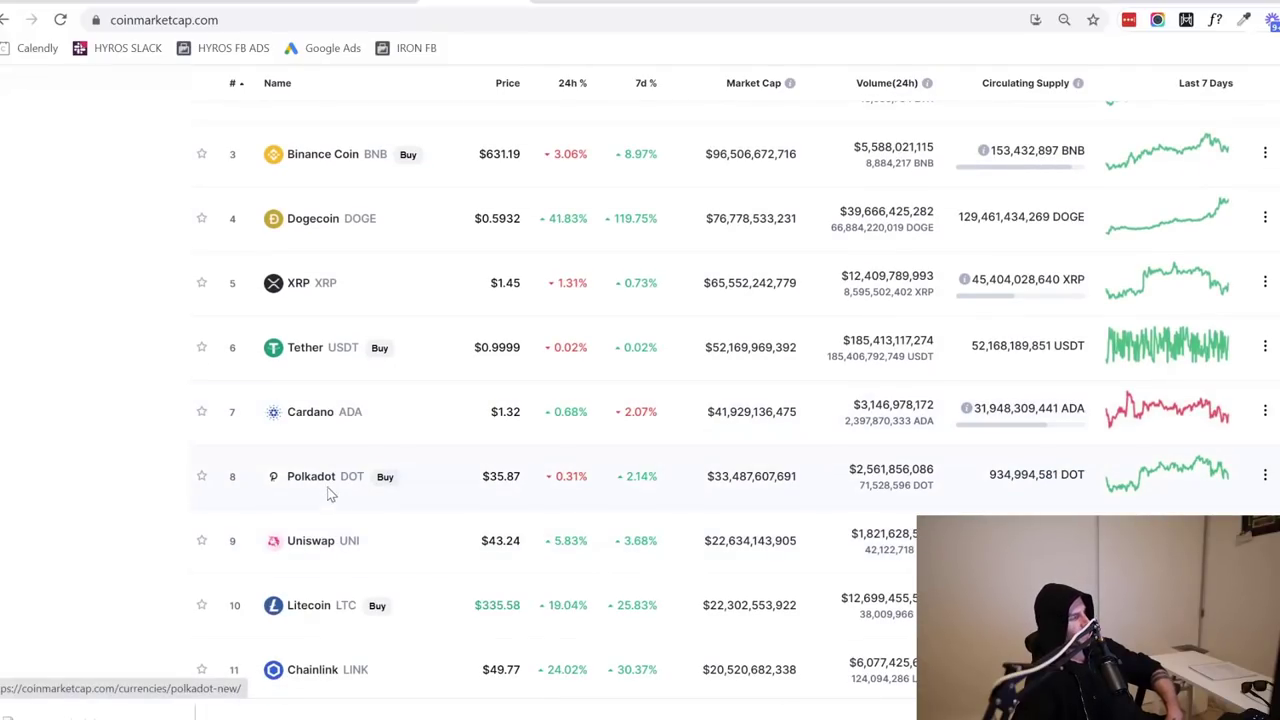
pyautogui.scroll(3)
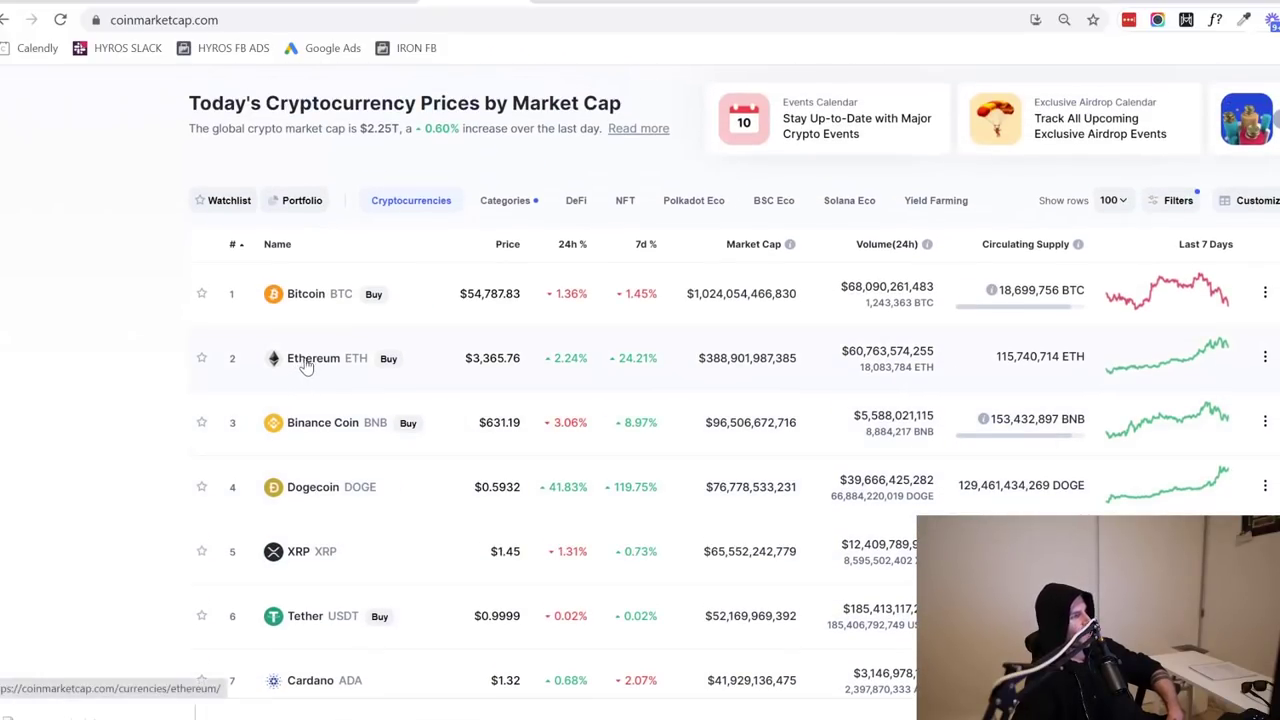